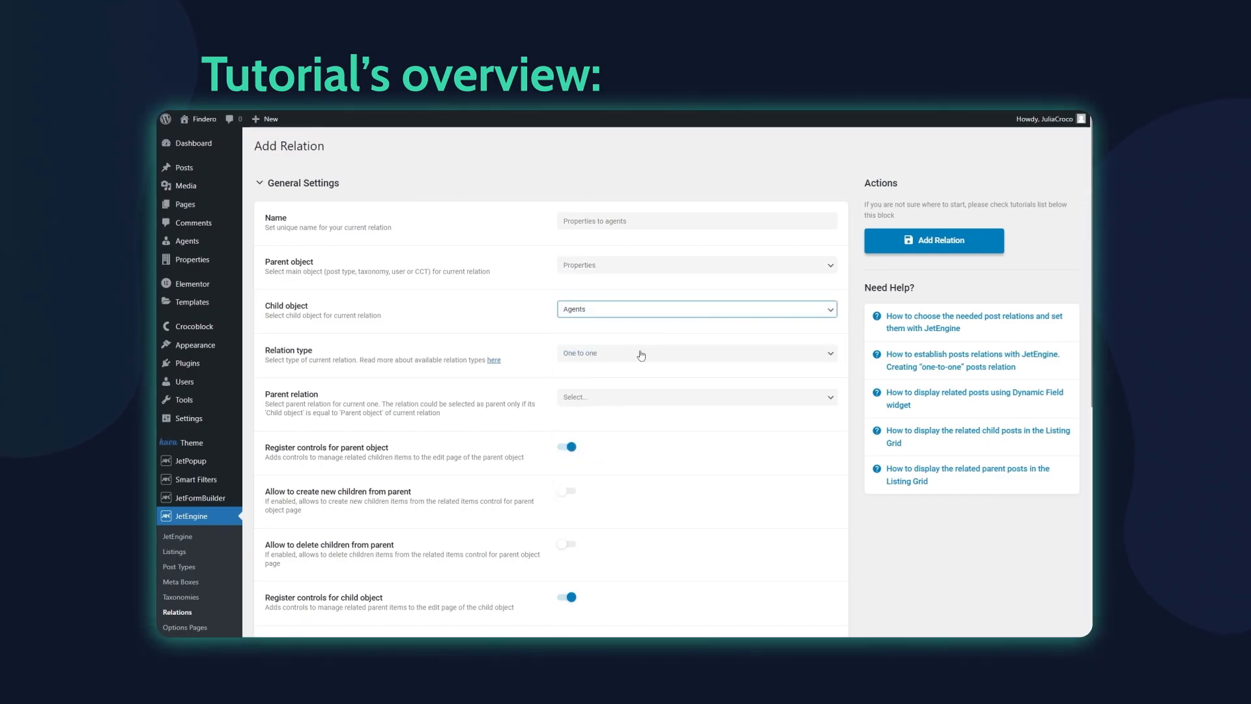
Preview the relation settings and add a Checkboxes field to the Children disconnection form
scroll(down, 3)
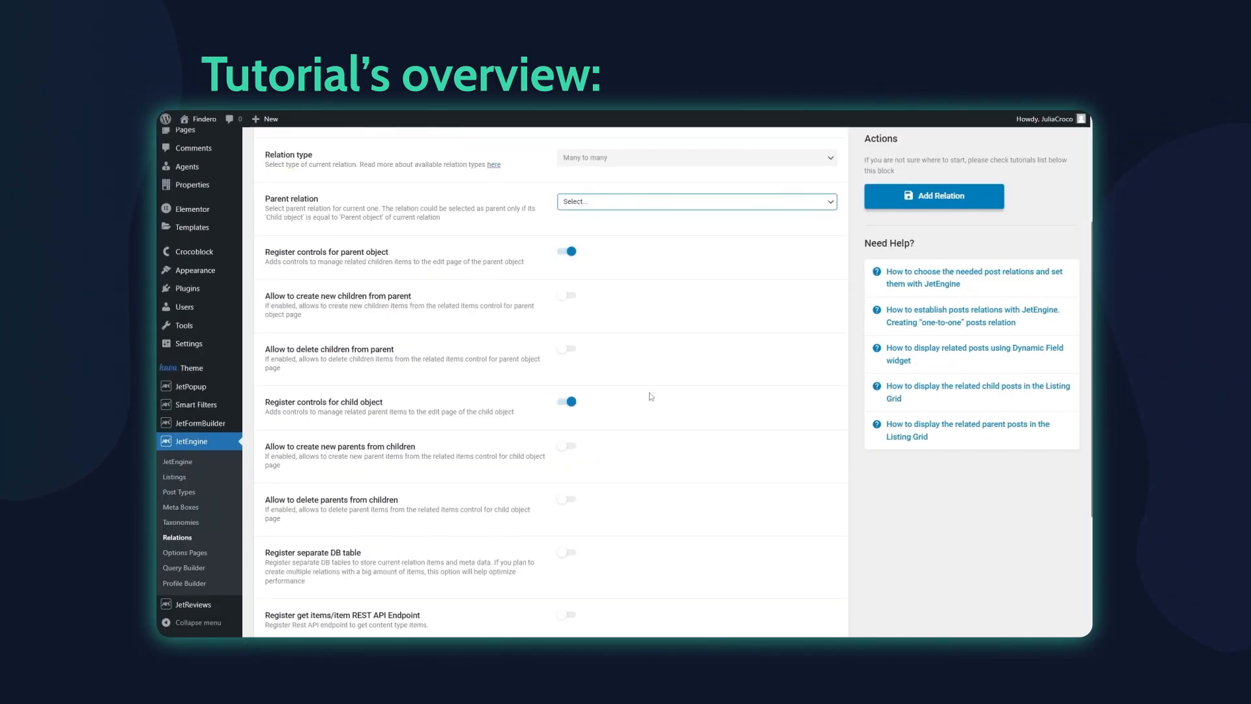
click(565, 251)
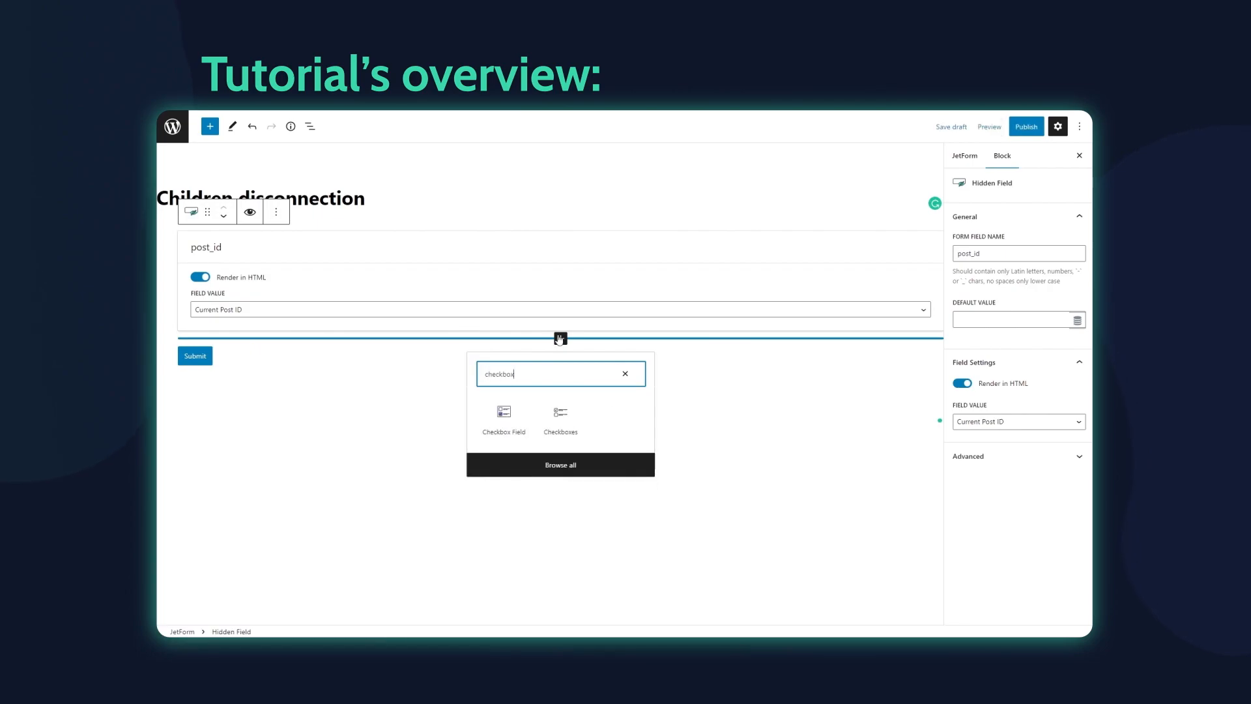
click(502, 412)
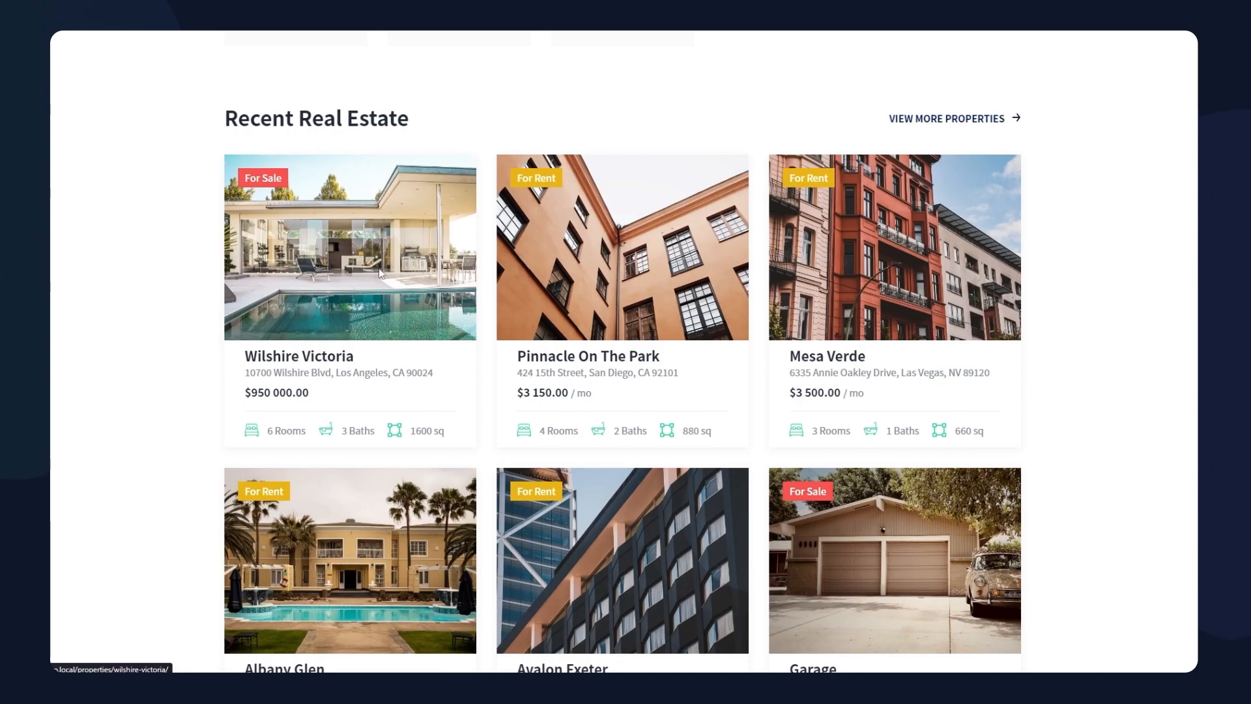
click(350, 247)
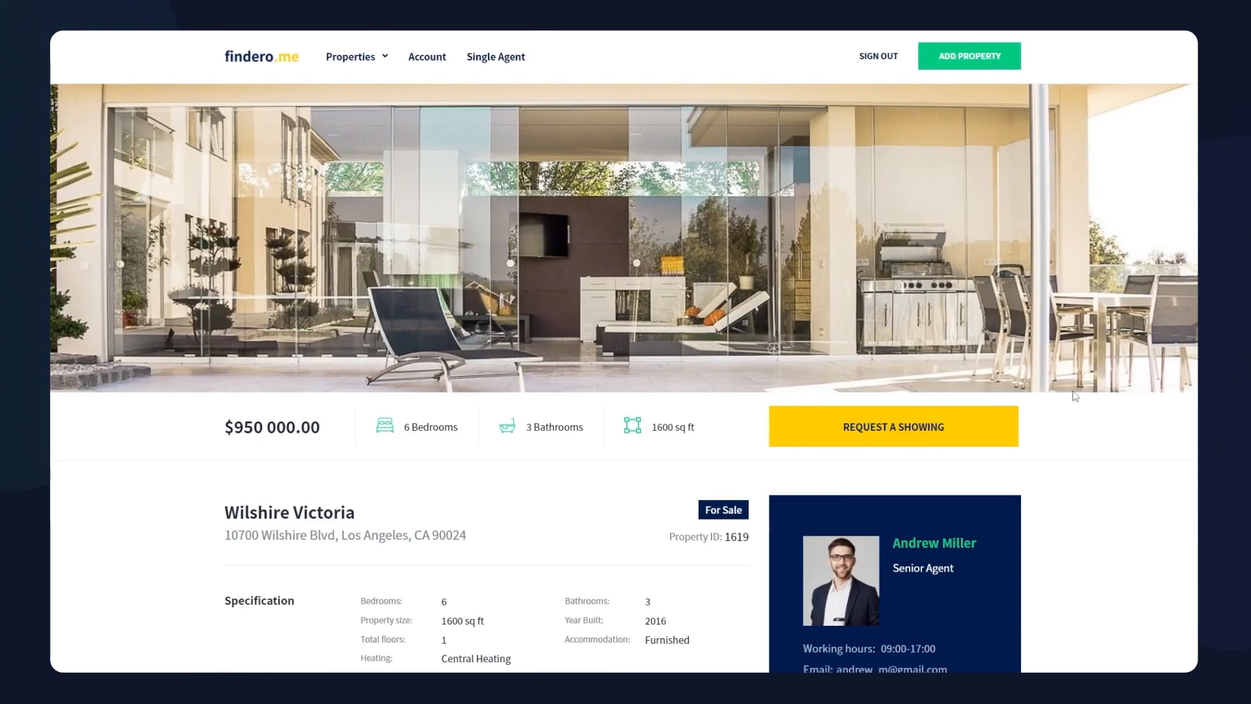
scroll(down, 3)
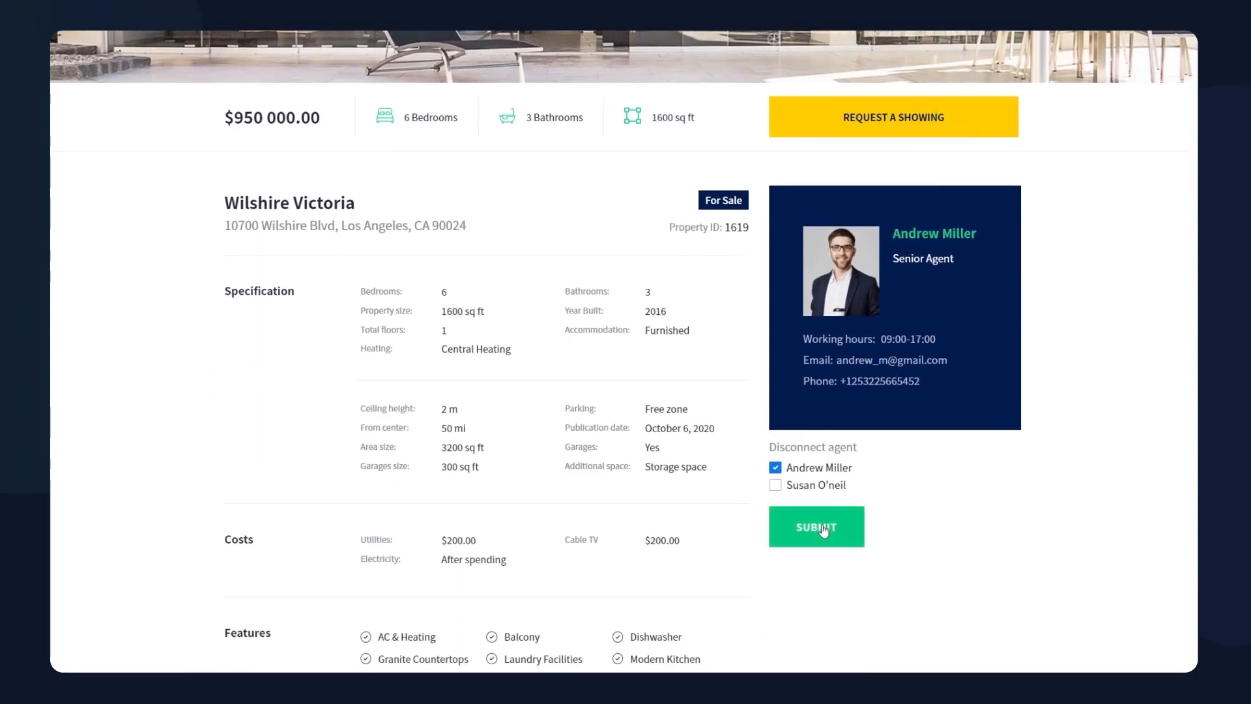
click(816, 527)
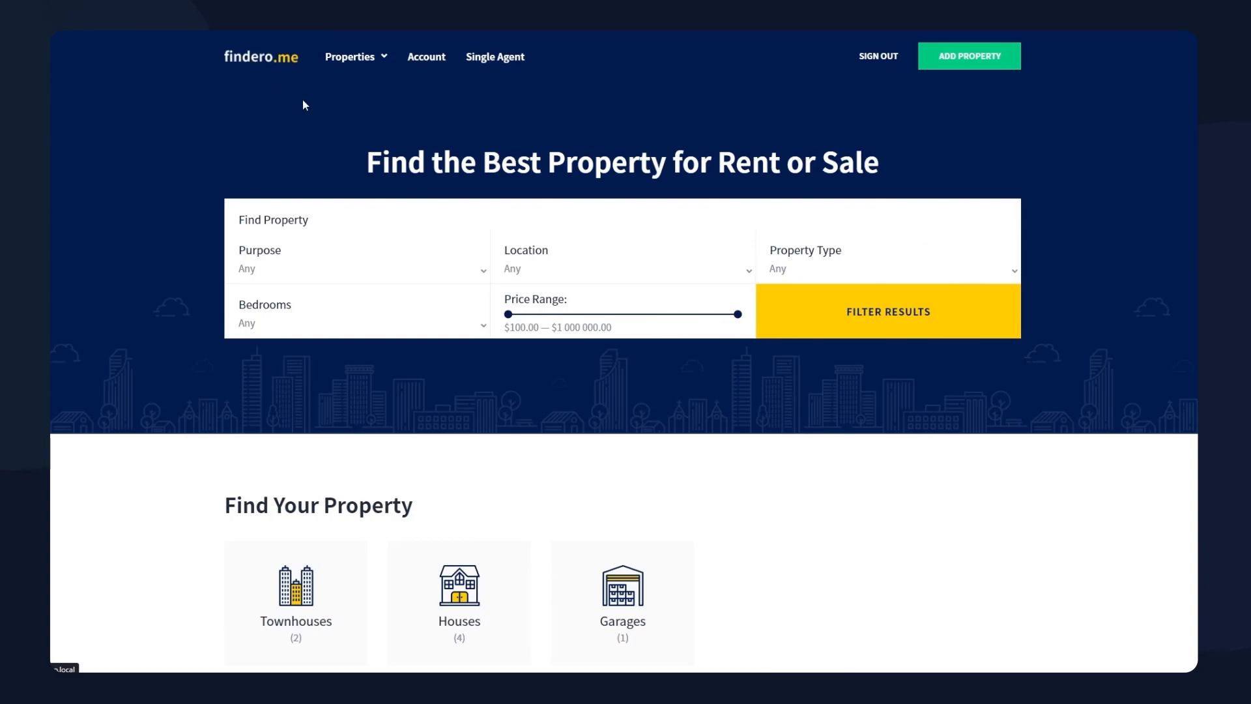
scroll(down, 3)
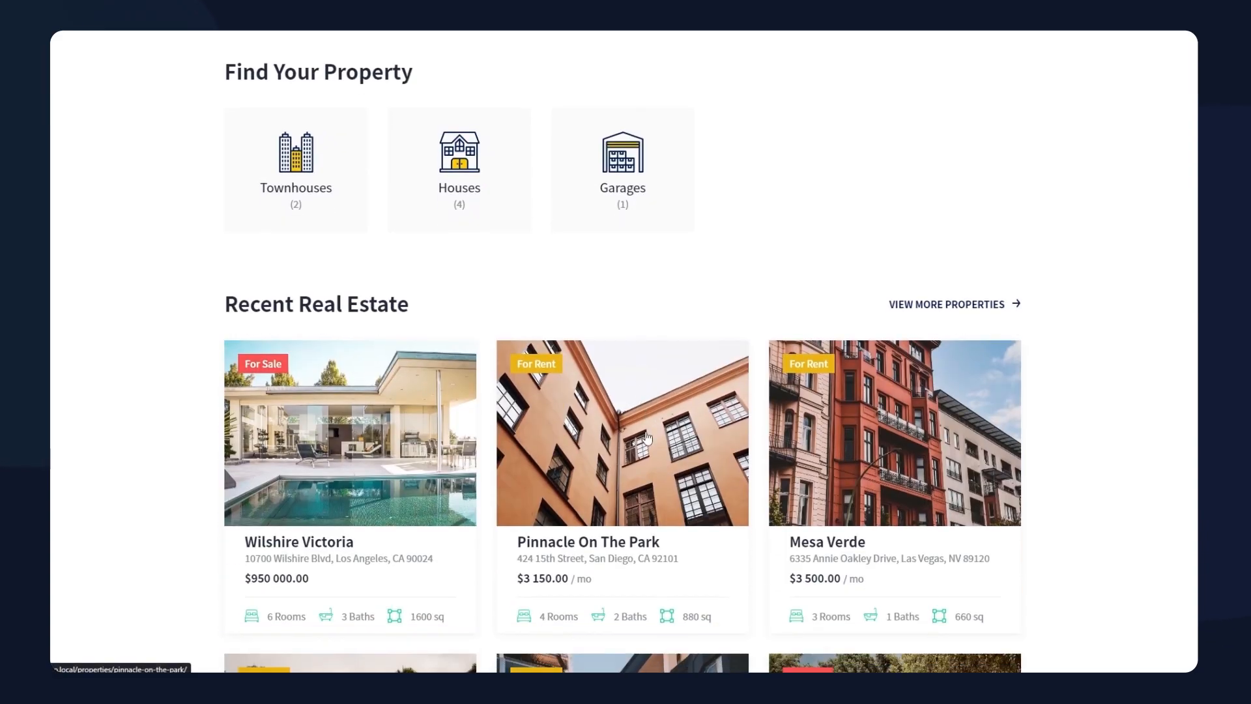
click(623, 432)
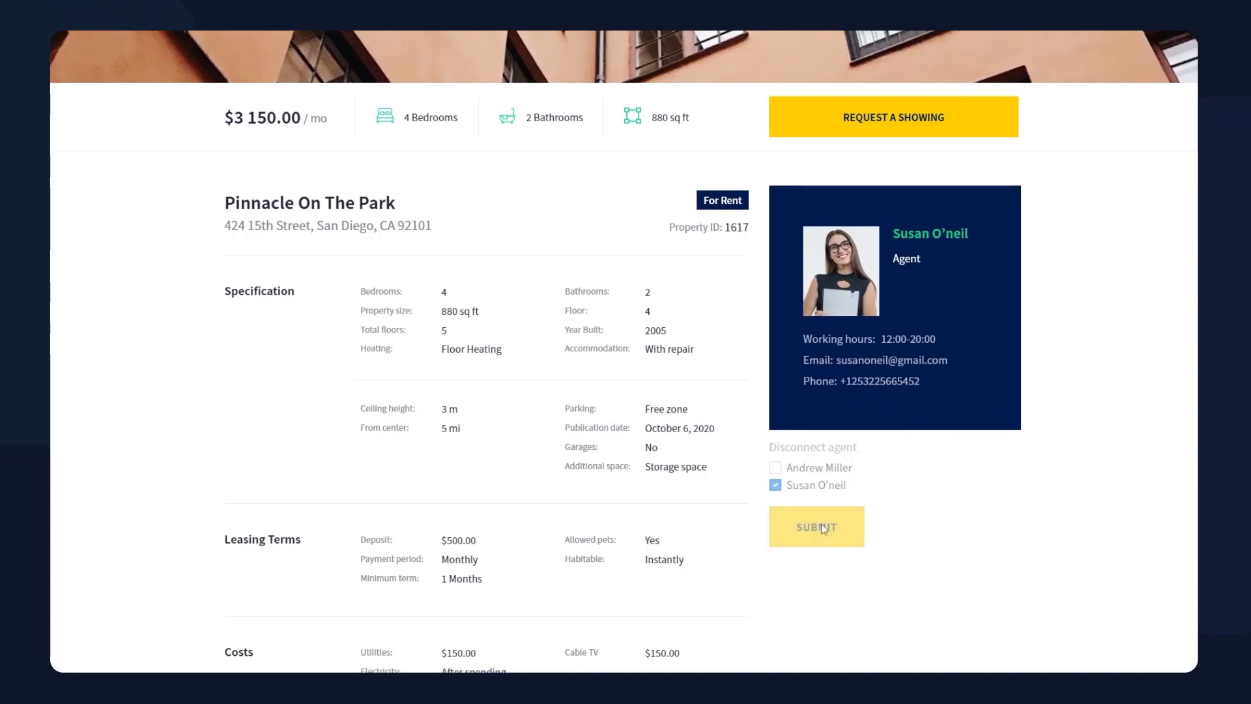
click(816, 527)
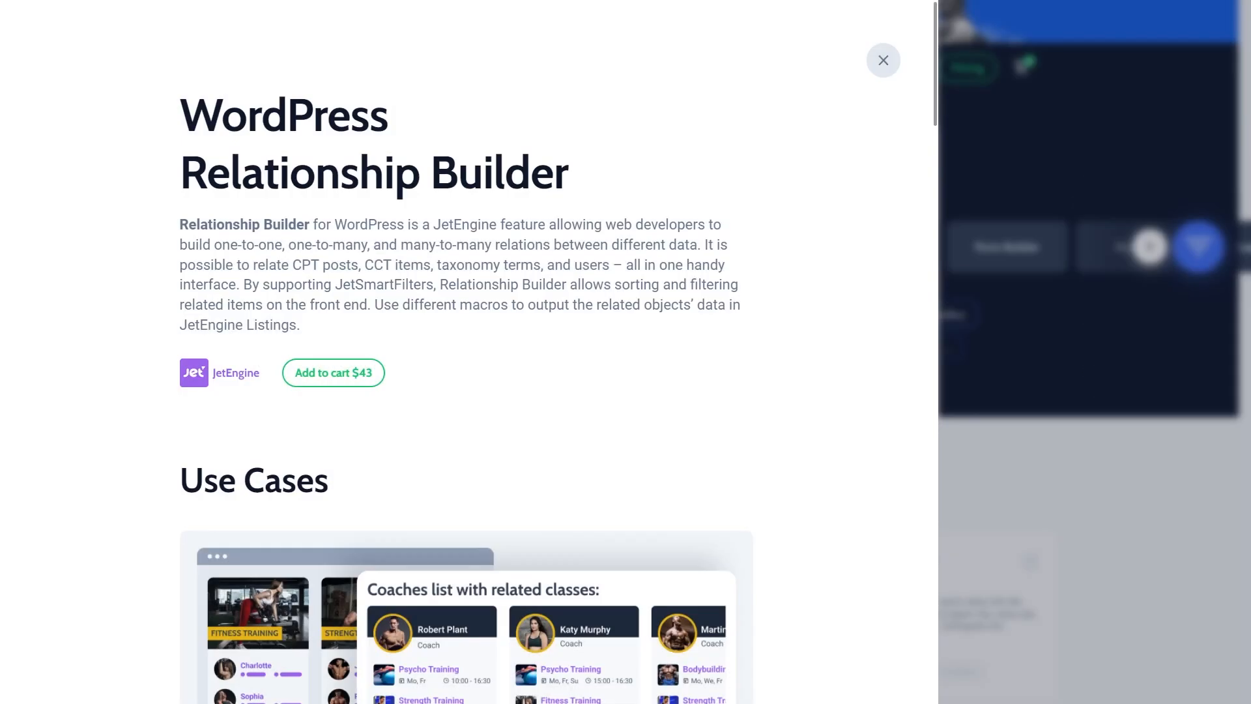
Scroll through the Relationship Builder use cases, relationship types and settings, then return to the dashboard
scroll(down, 3)
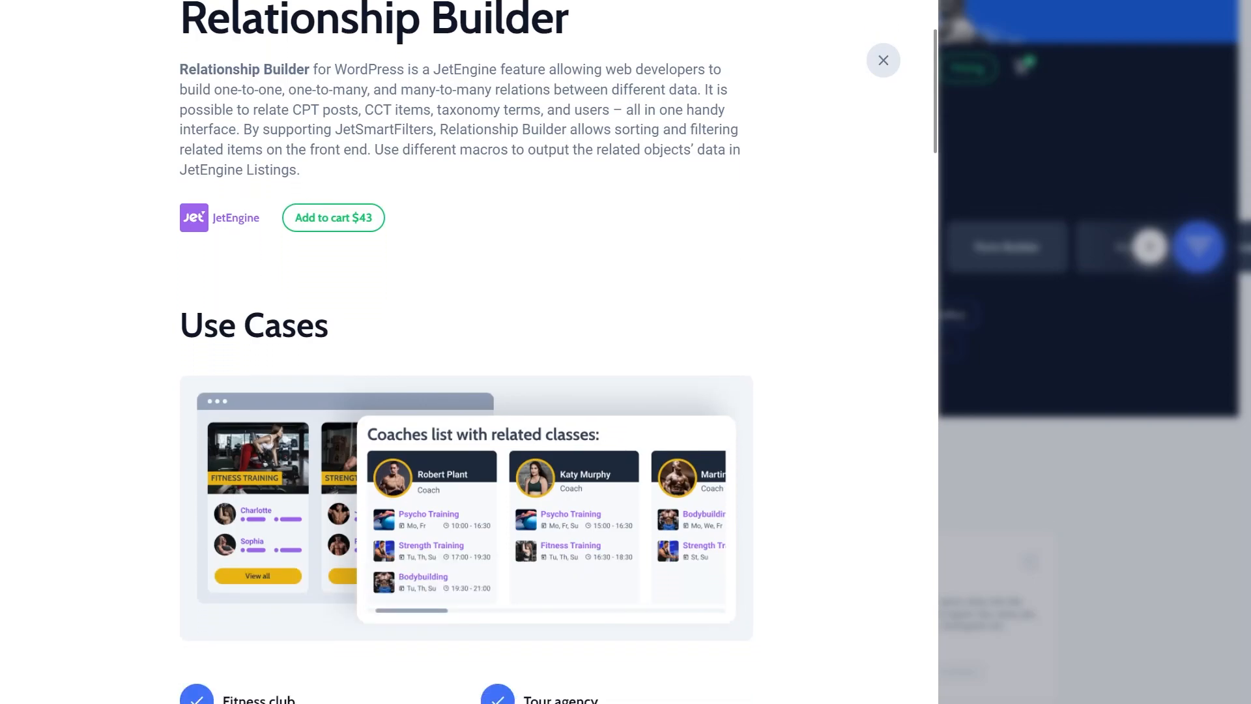
scroll(down, 3)
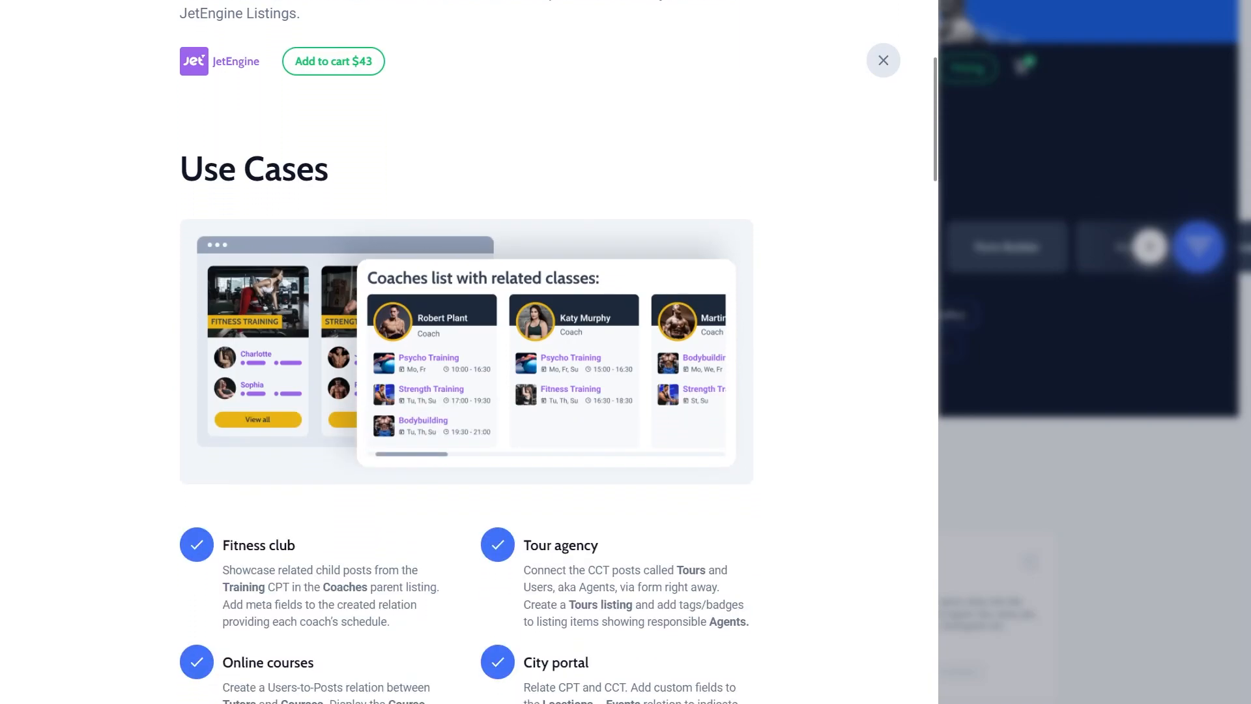
scroll(down, 3)
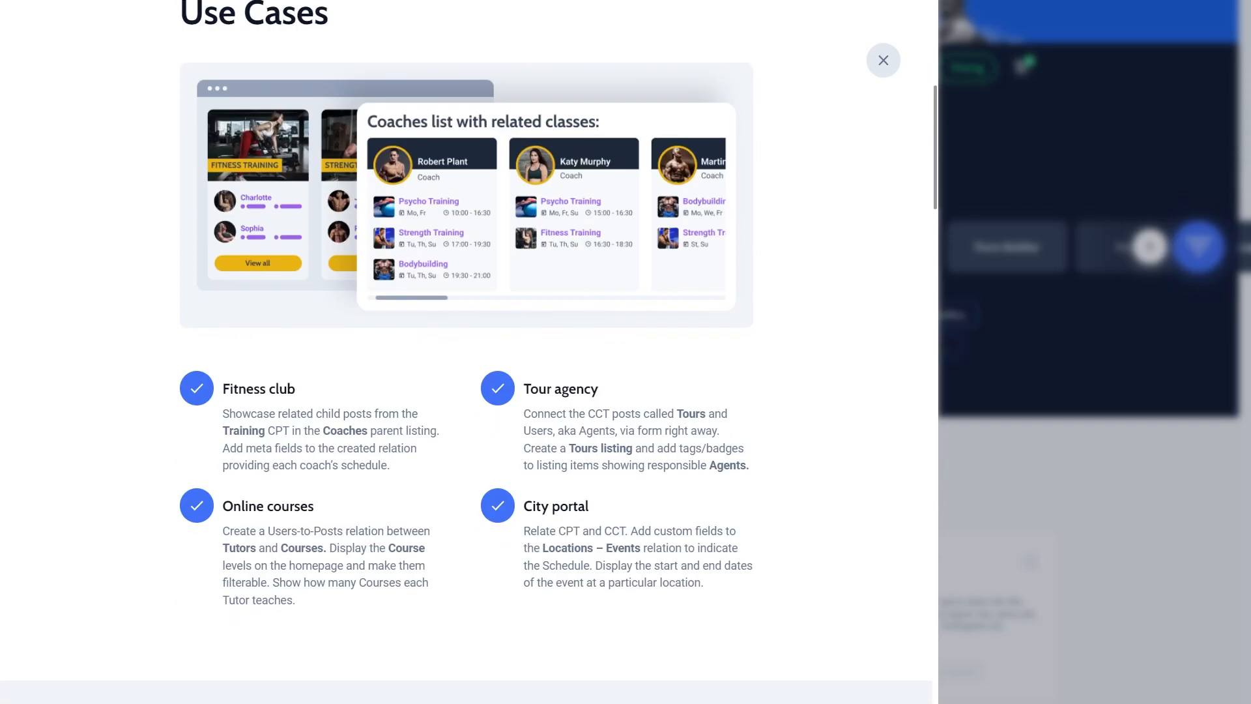
scroll(down, 3)
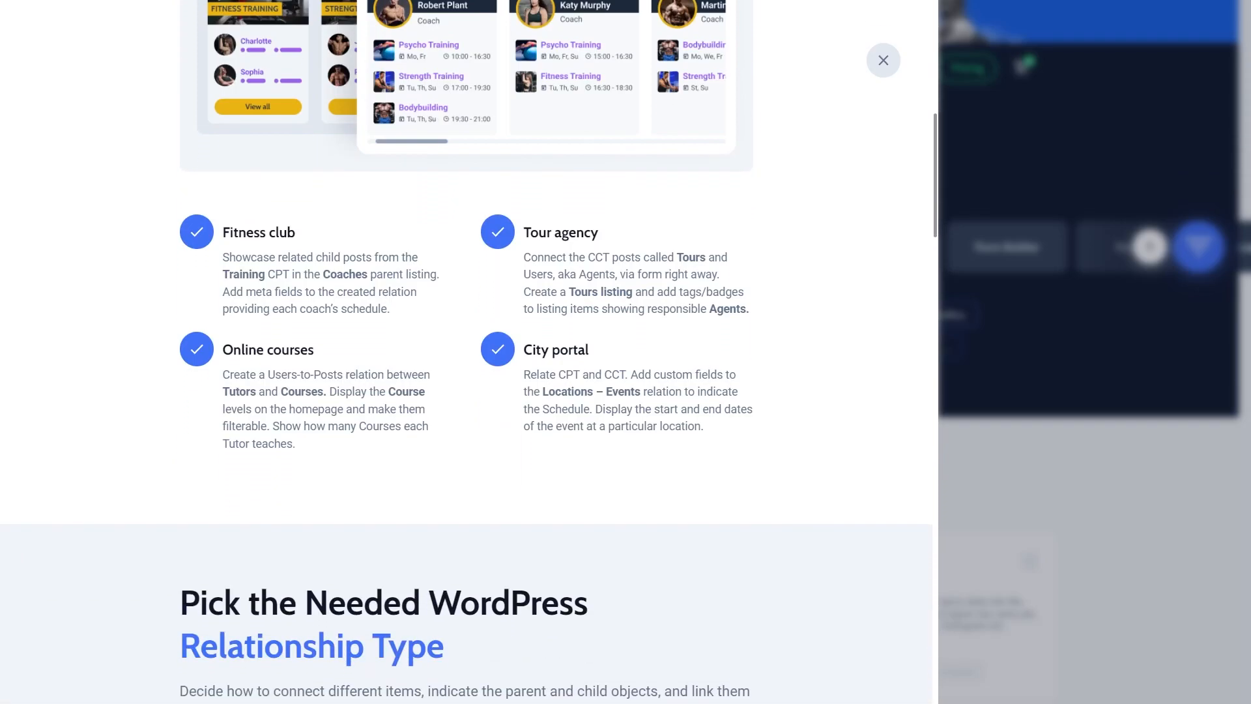
scroll(down, 3)
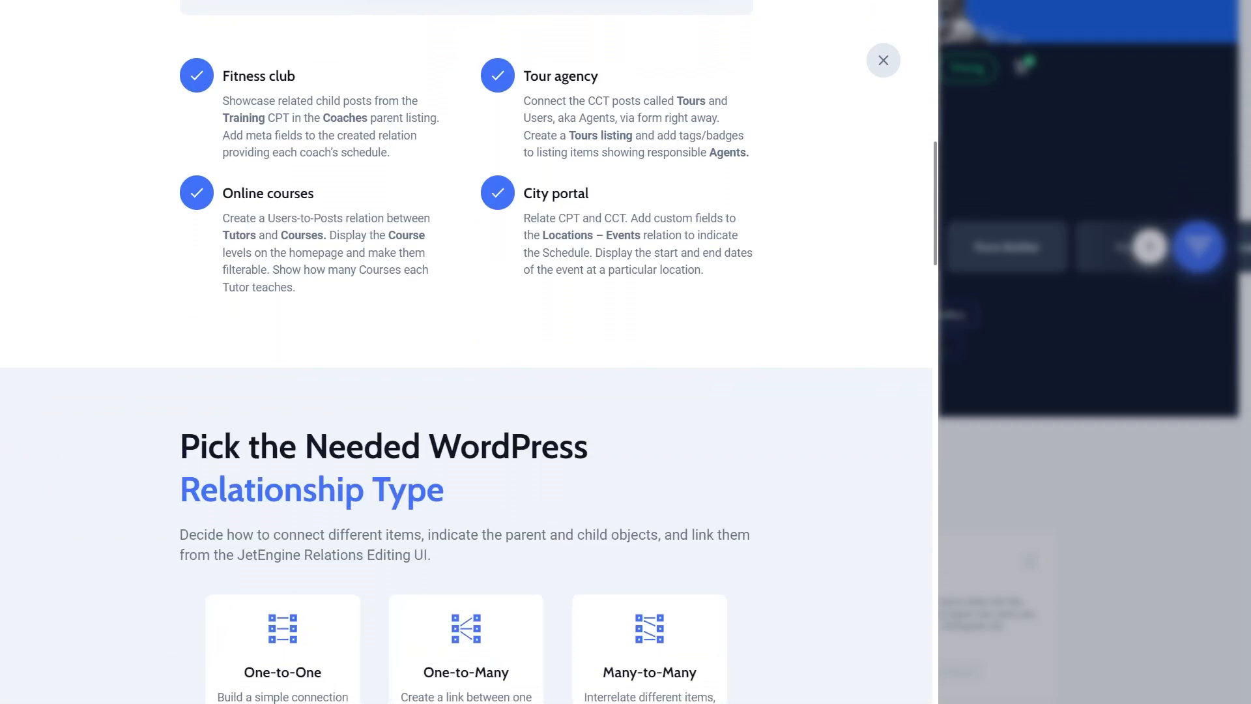
scroll(down, 3)
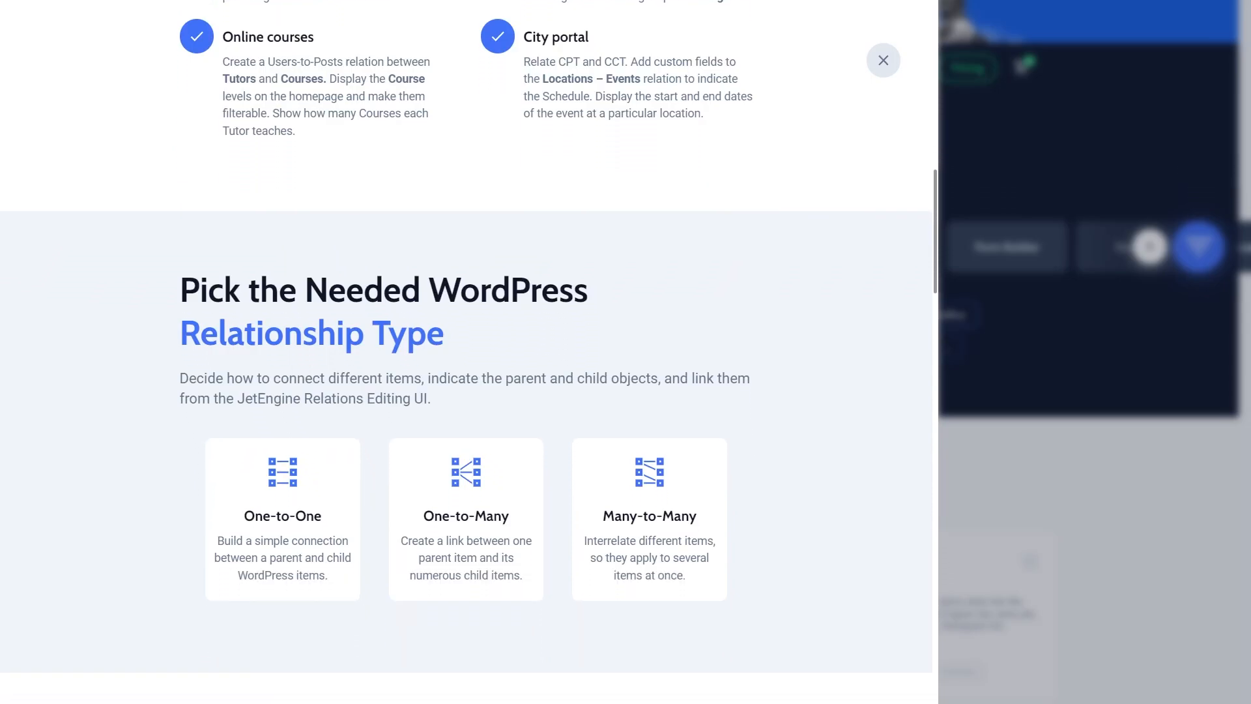
scroll(down, 3)
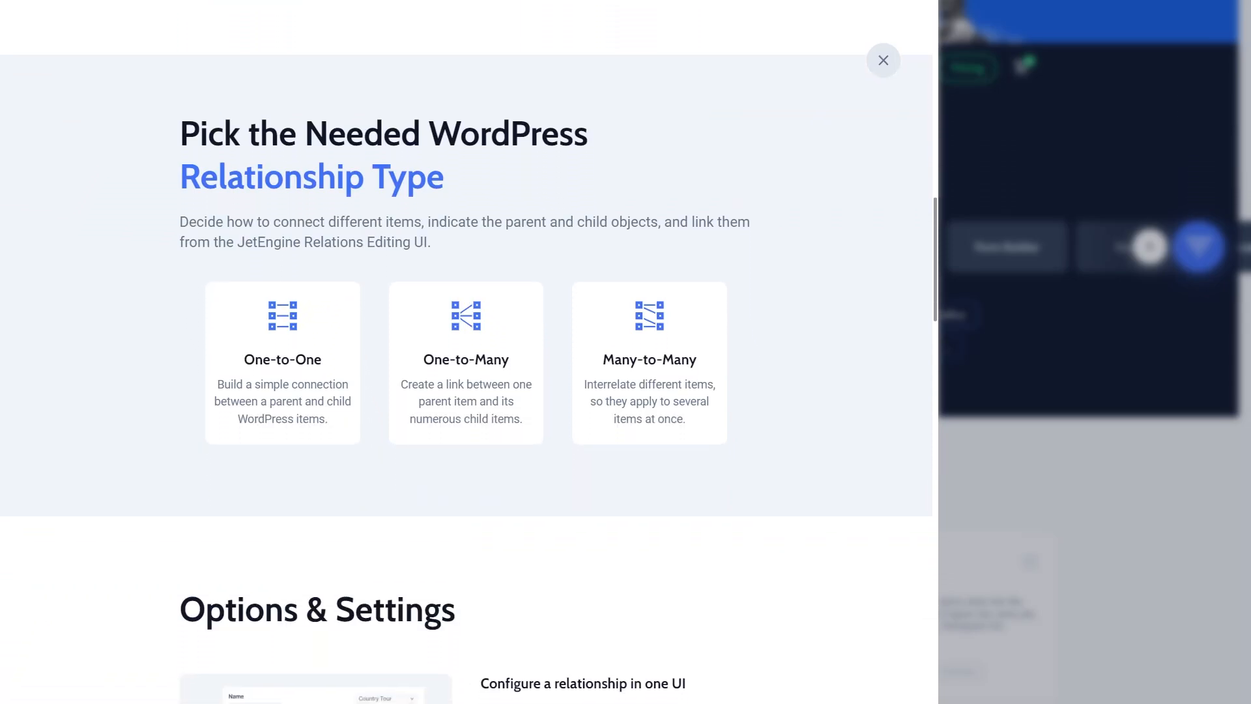
scroll(down, 3)
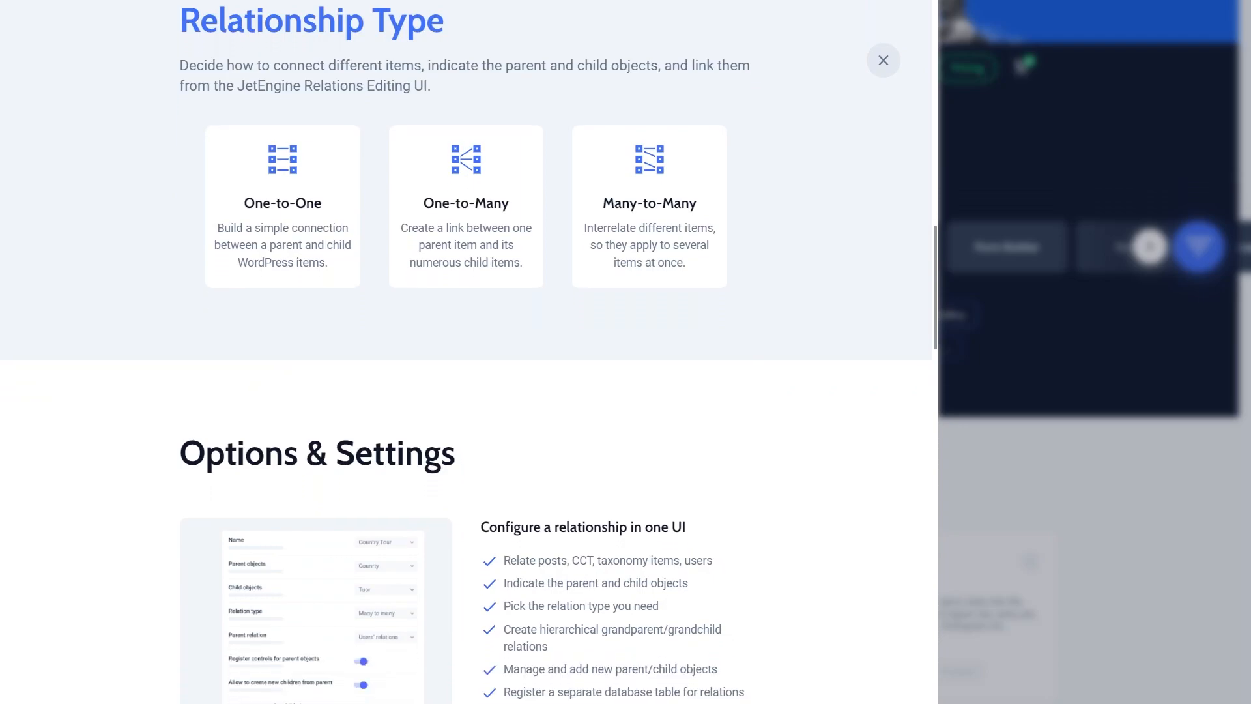
scroll(down, 3)
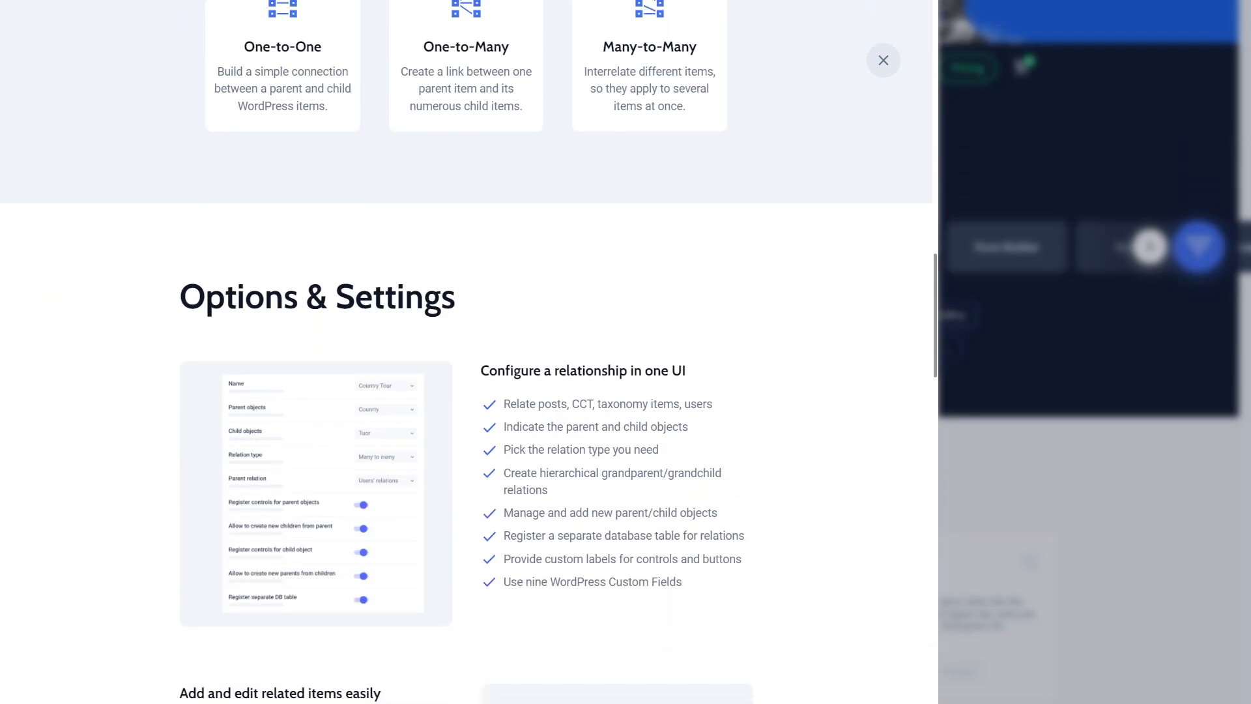
scroll(down, 3)
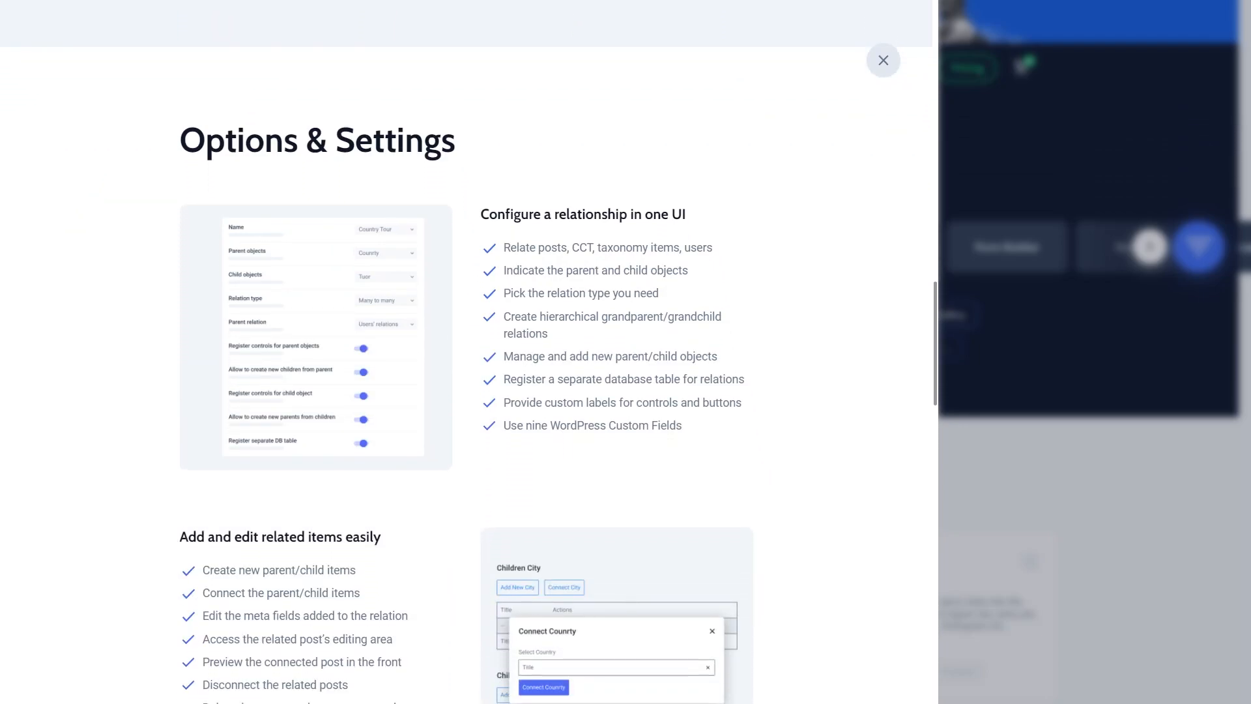
click(882, 60)
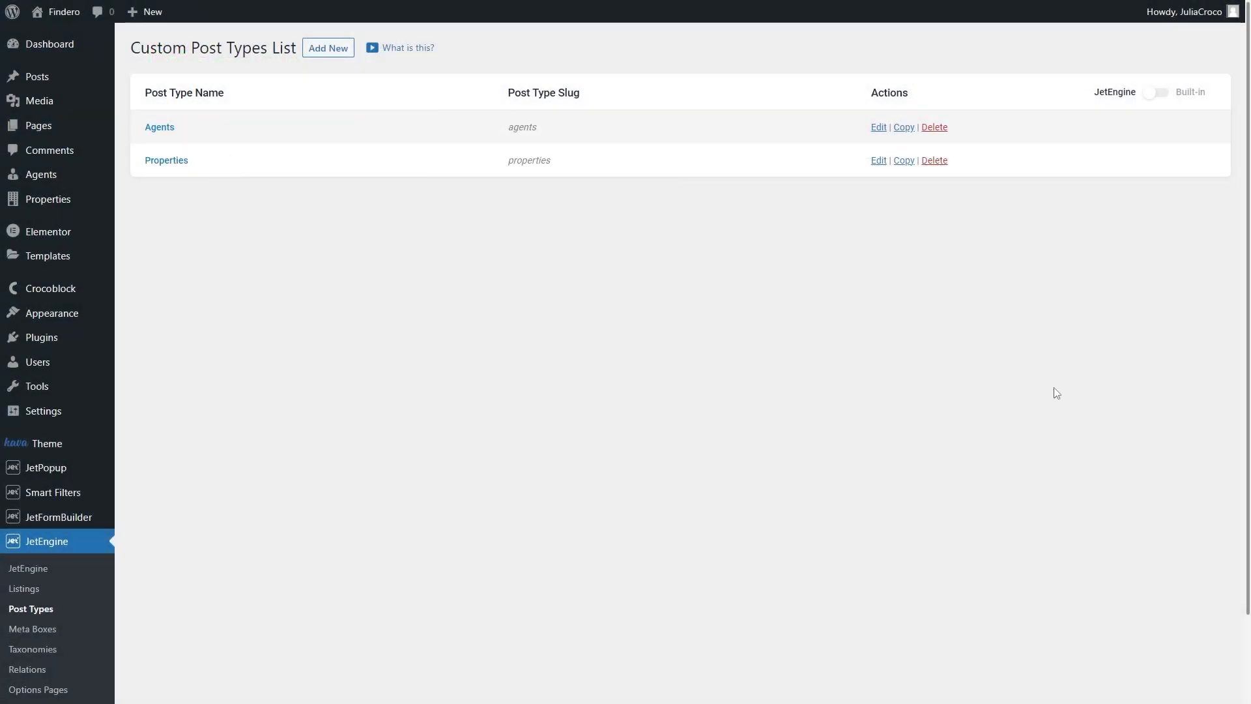
mouse_move(258, 163)
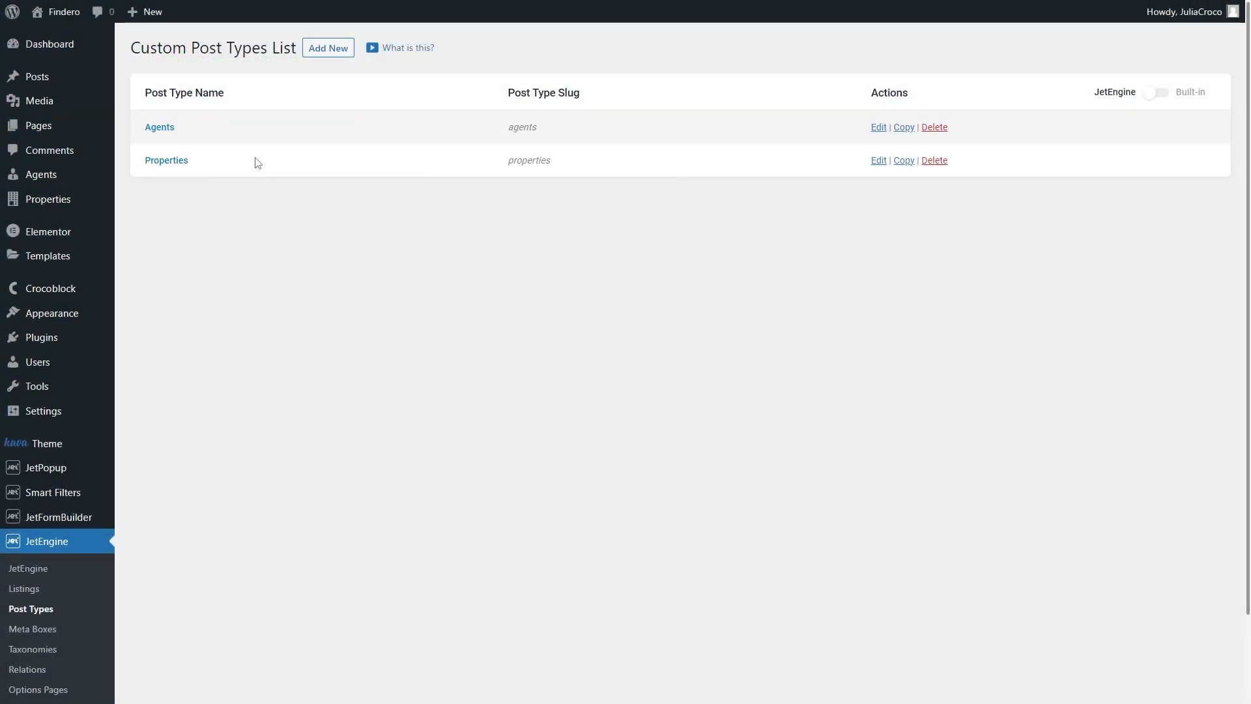
mouse_move(250, 145)
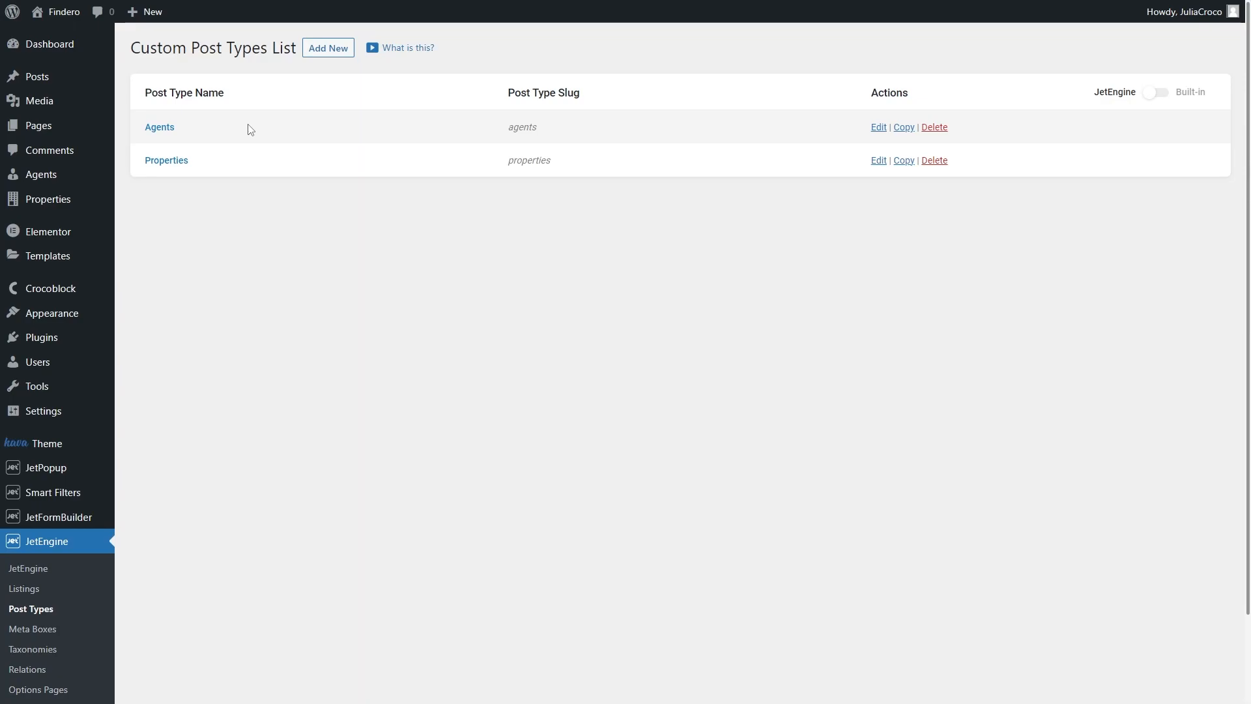
mouse_move(213, 433)
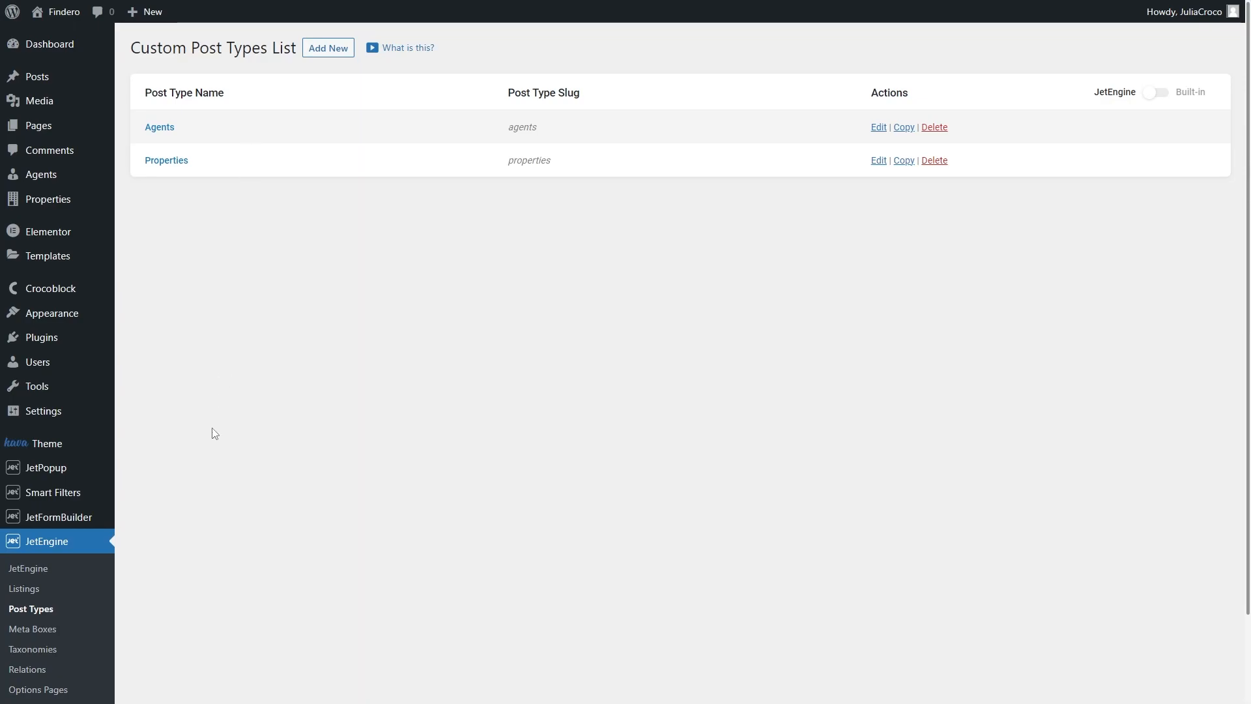
Go to the JetEngine Relations list, currently showing no relations
scroll(down, 3)
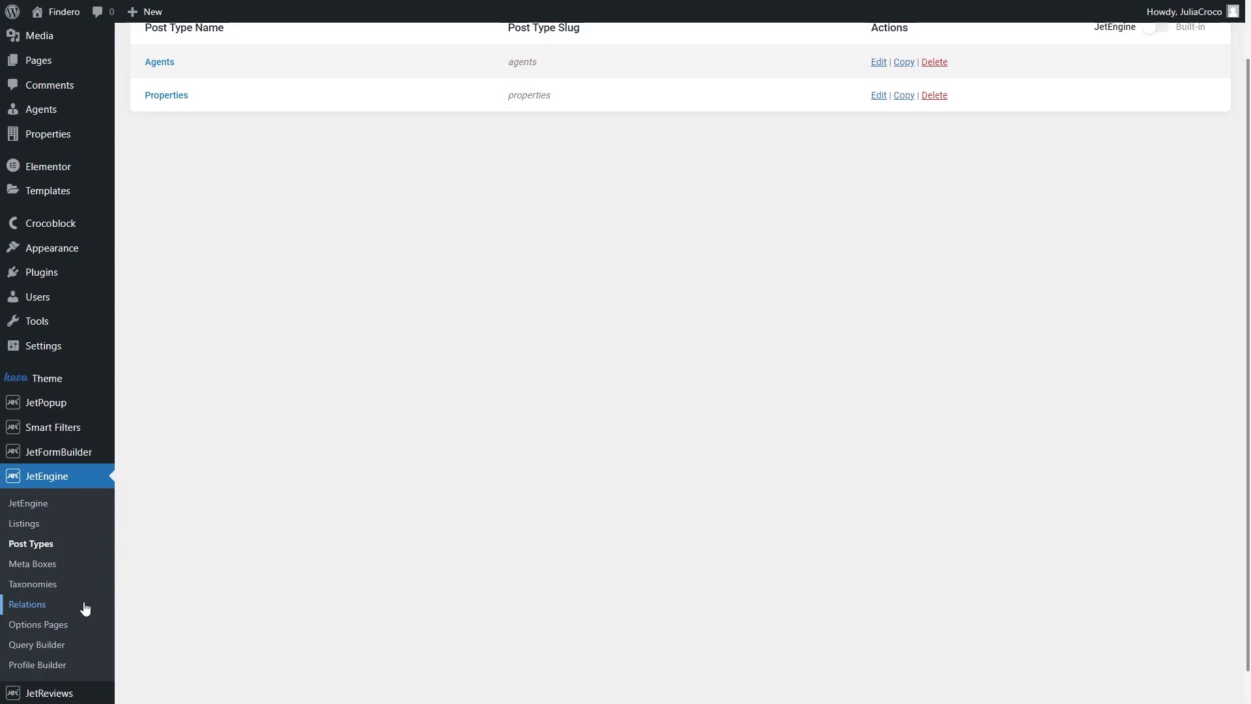
click(27, 603)
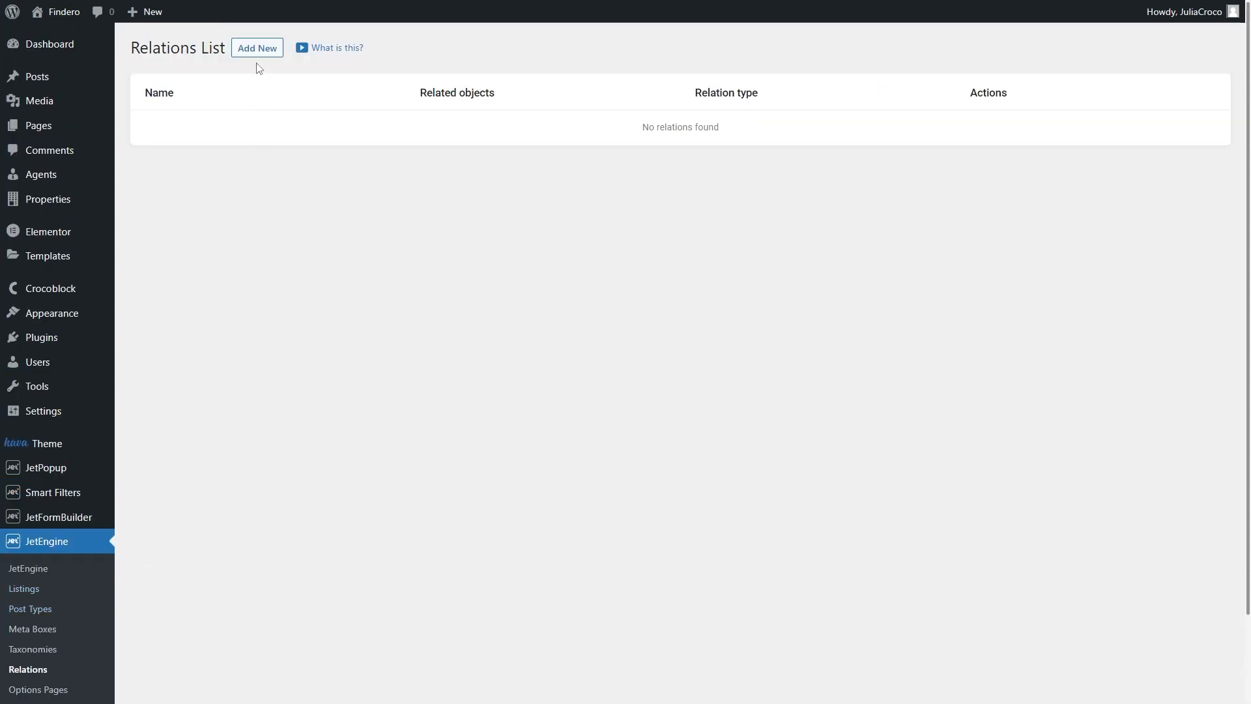
Create a new relation named 'Properties to agents'
click(256, 48)
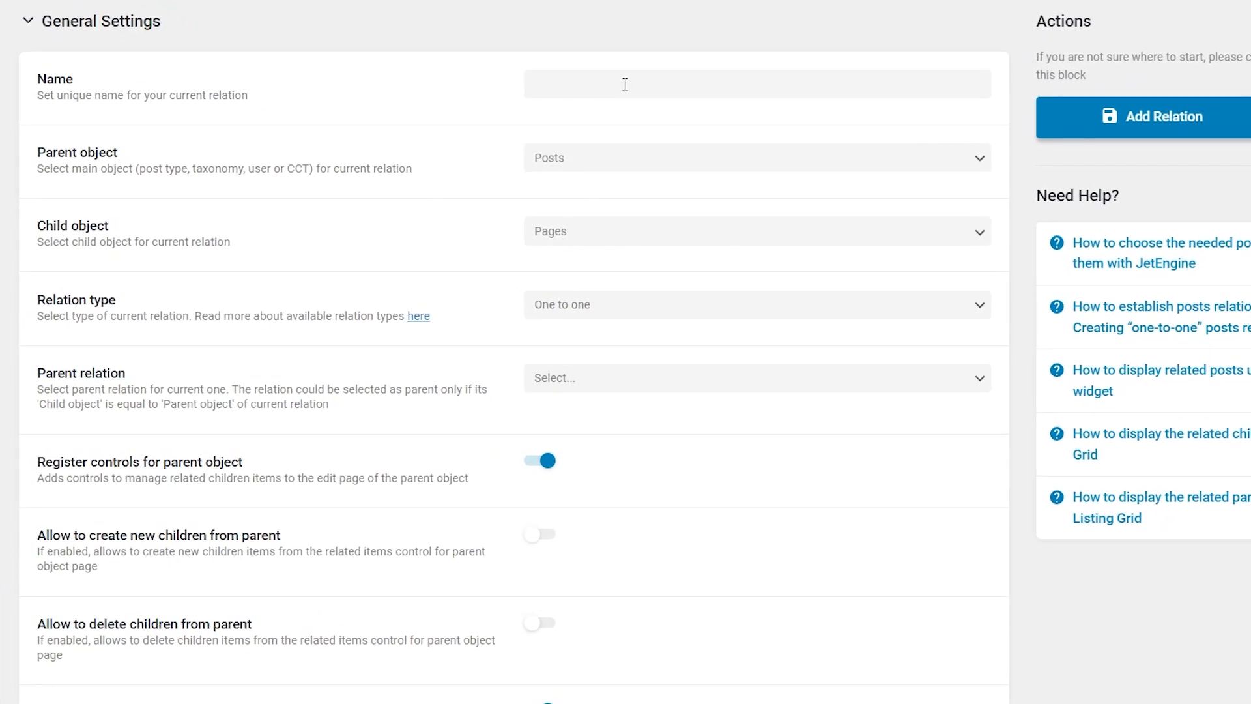
text(Properties)
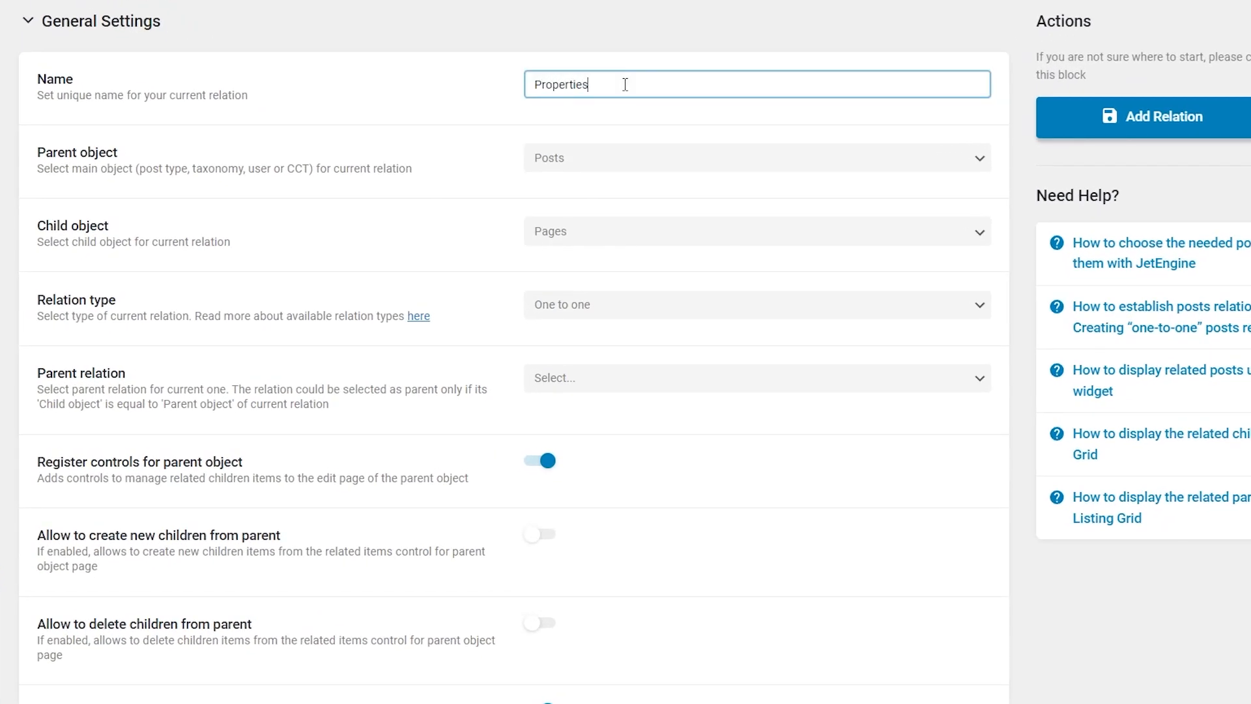
text(to ag)
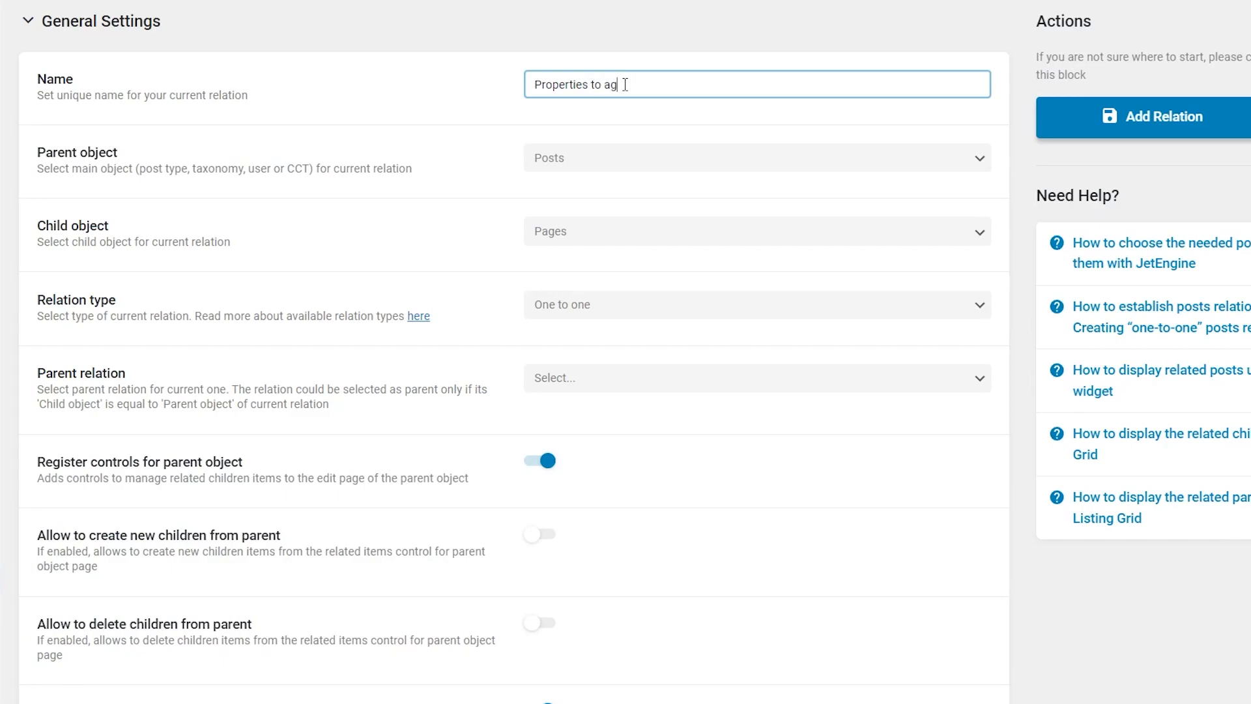
text(ents)
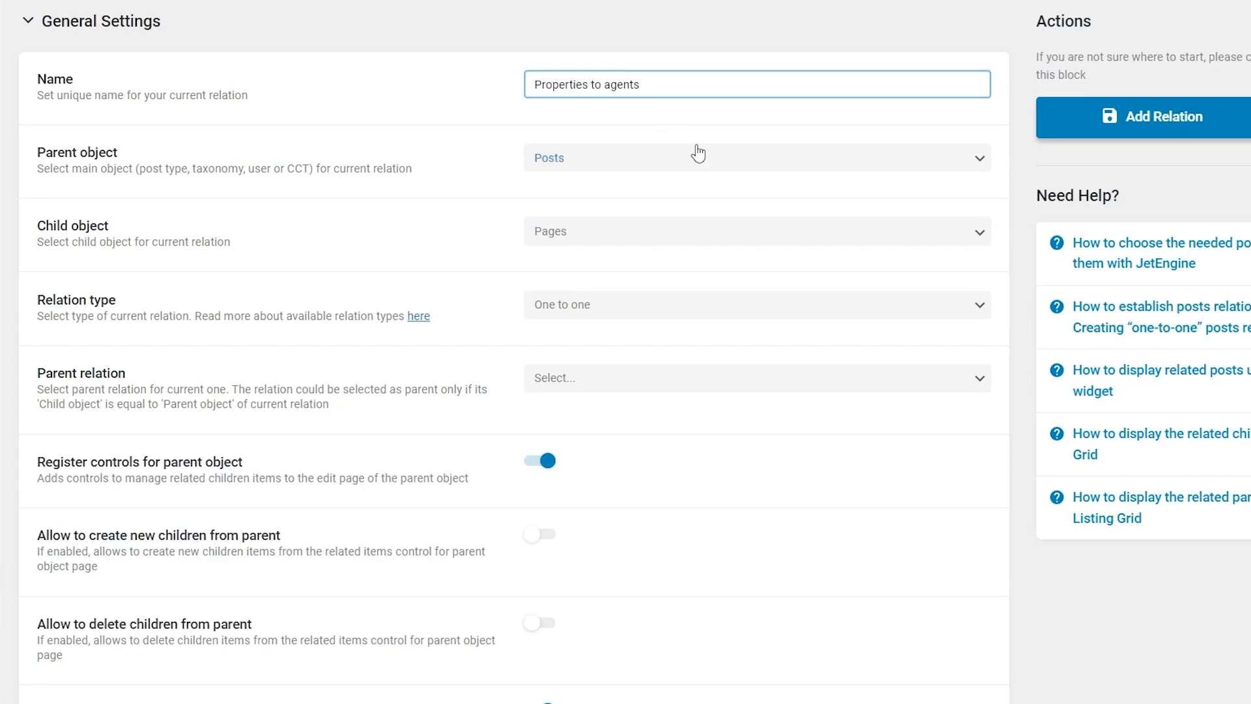
Set Properties as the parent object and Agents as the child object
click(755, 158)
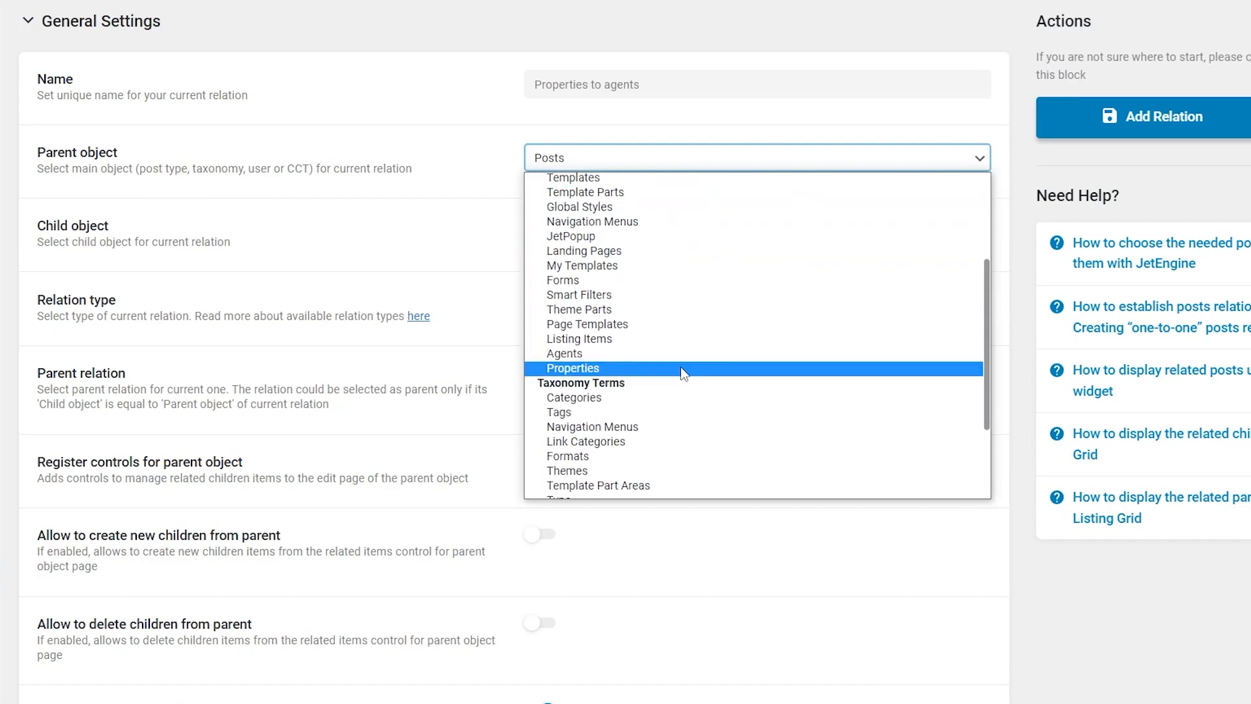
click(572, 367)
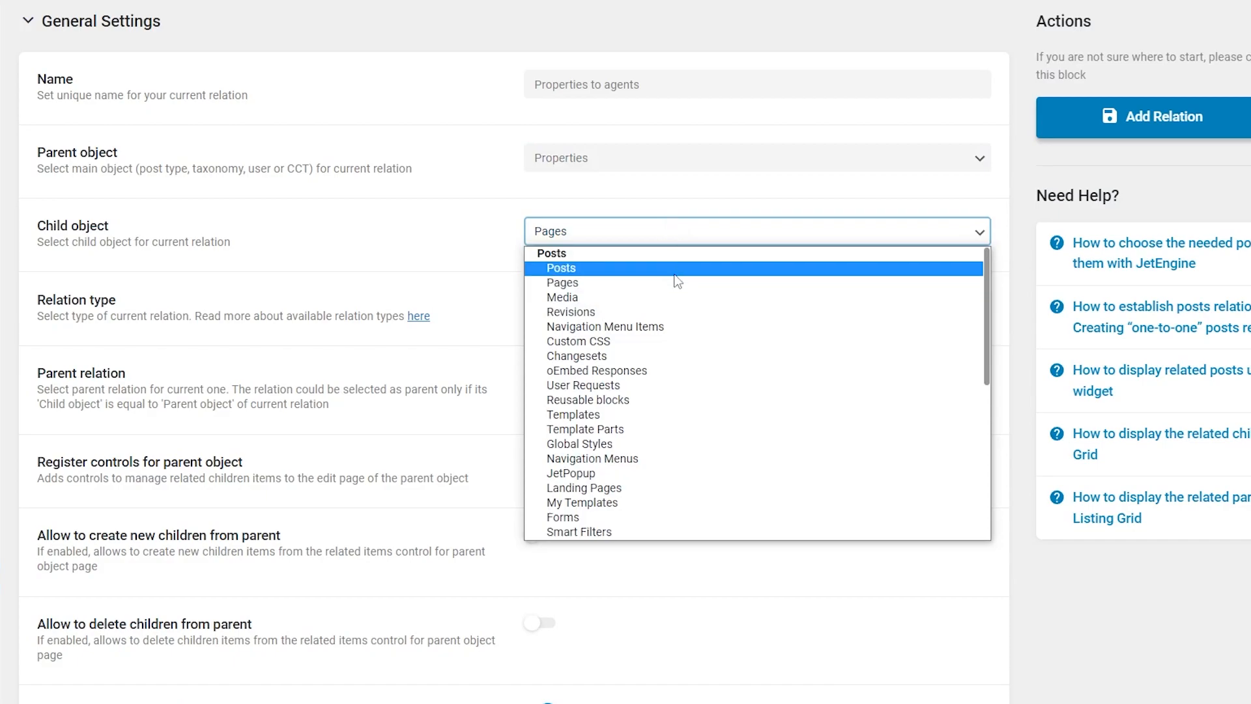
scroll(down, 3)
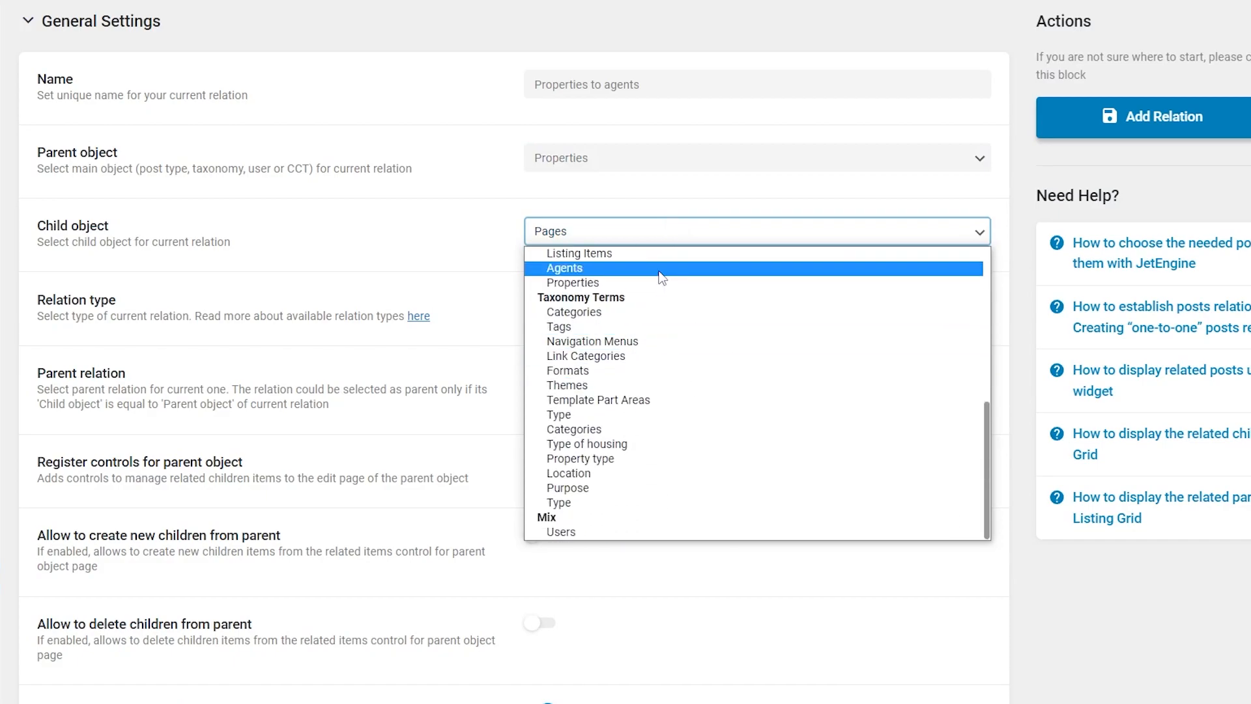
click(565, 267)
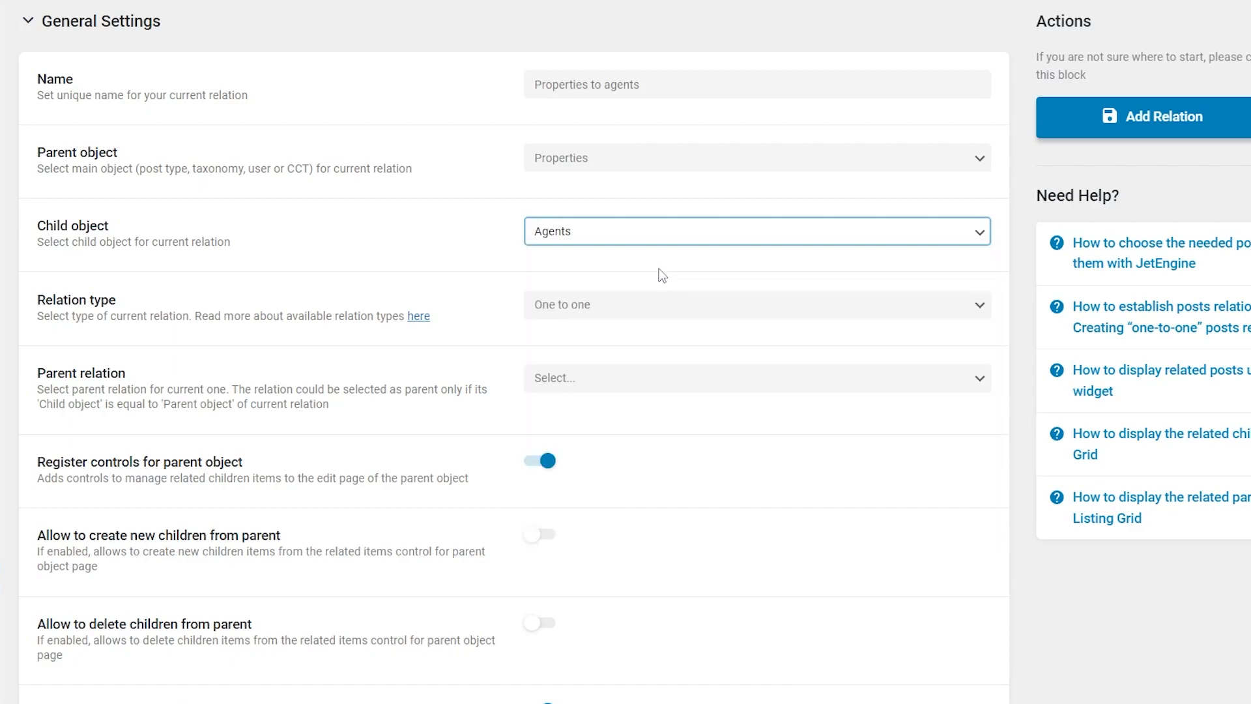
mouse_move(663, 306)
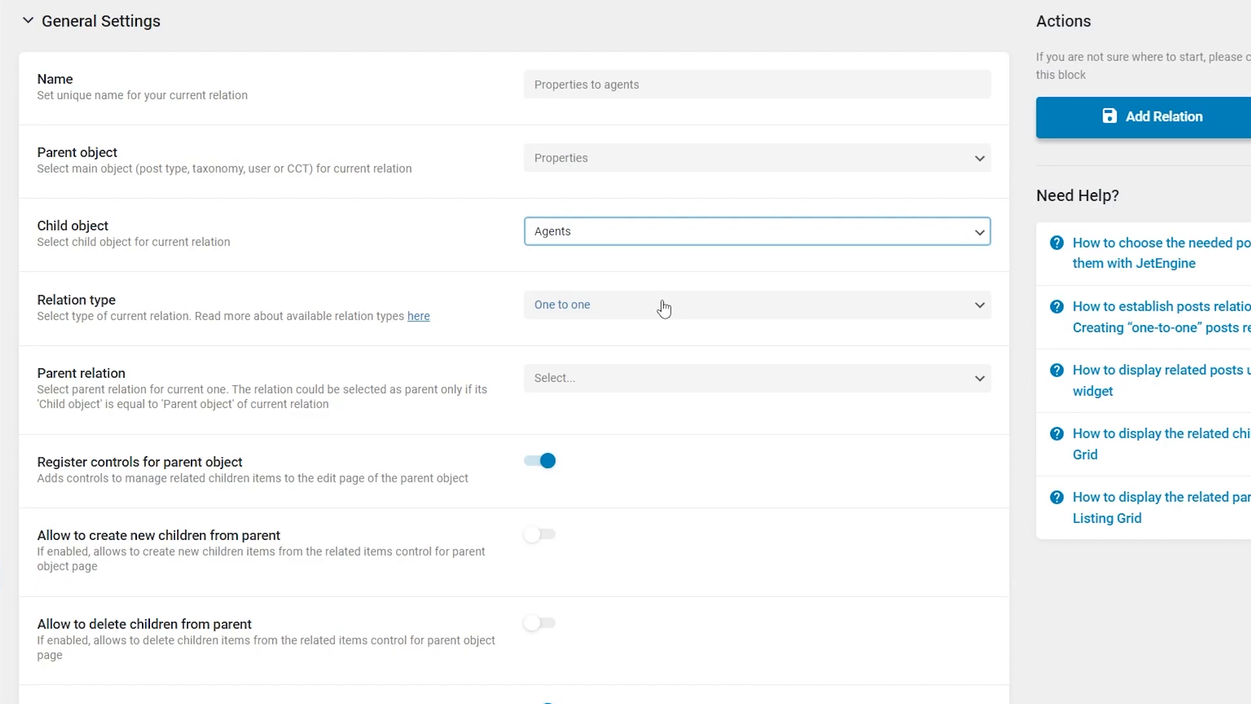
Read the Post Relations Types article on one-to-one and one-to-many relations
click(417, 315)
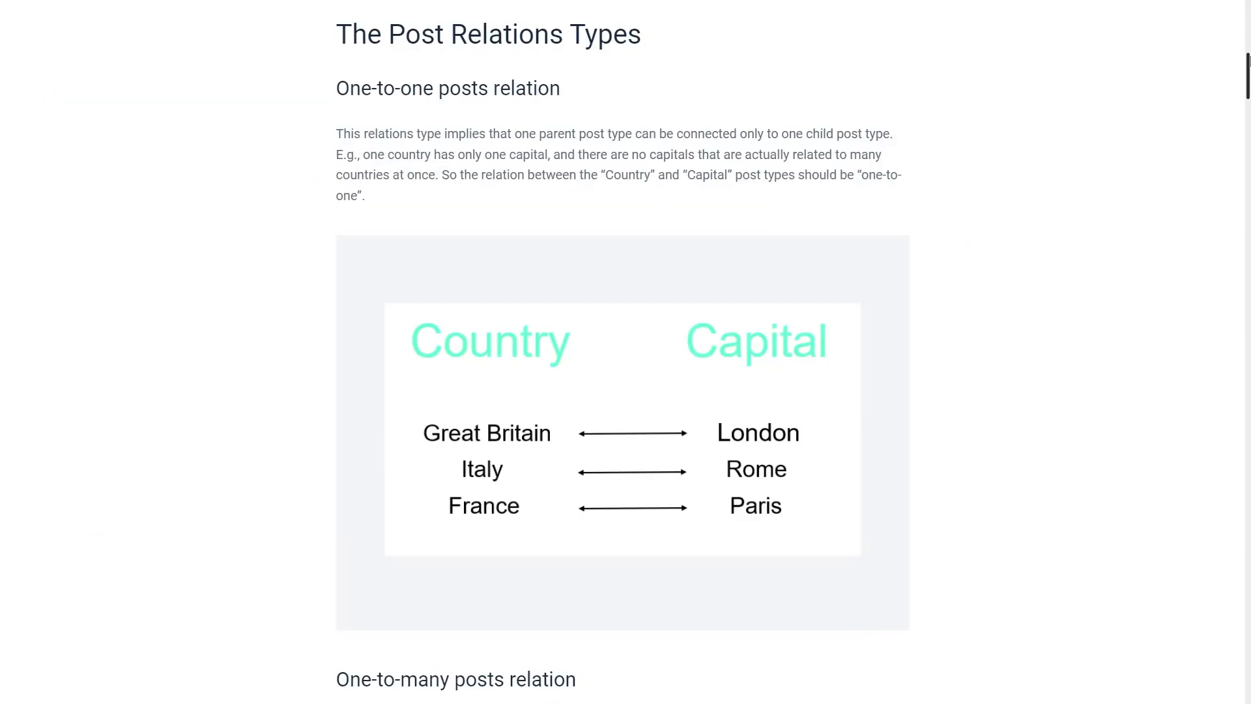
scroll(down, 3)
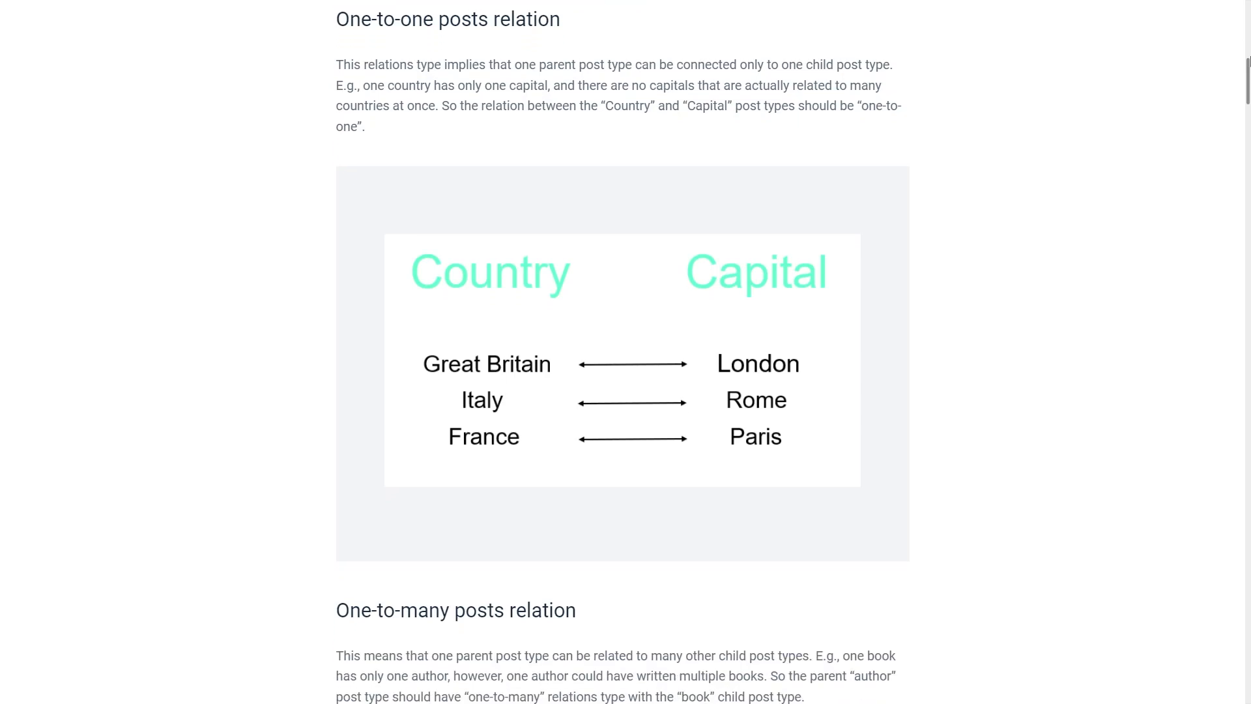
scroll(down, 3)
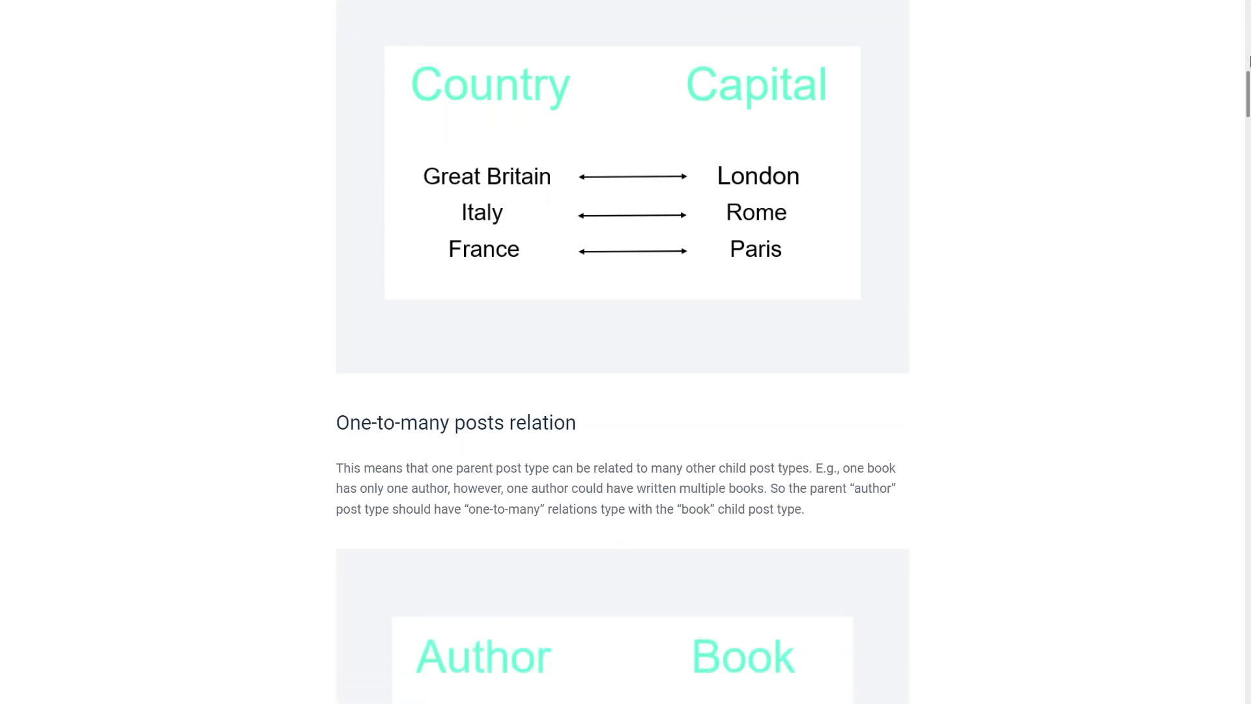
scroll(down, 3)
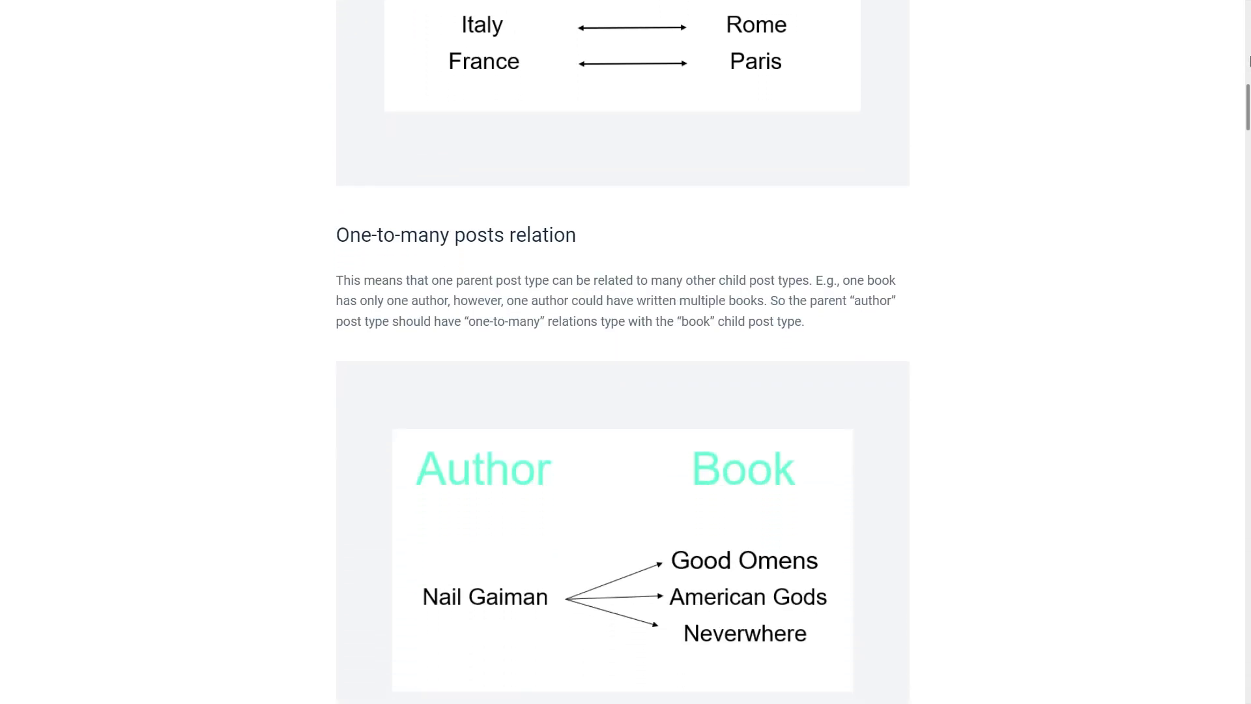
scroll(down, 3)
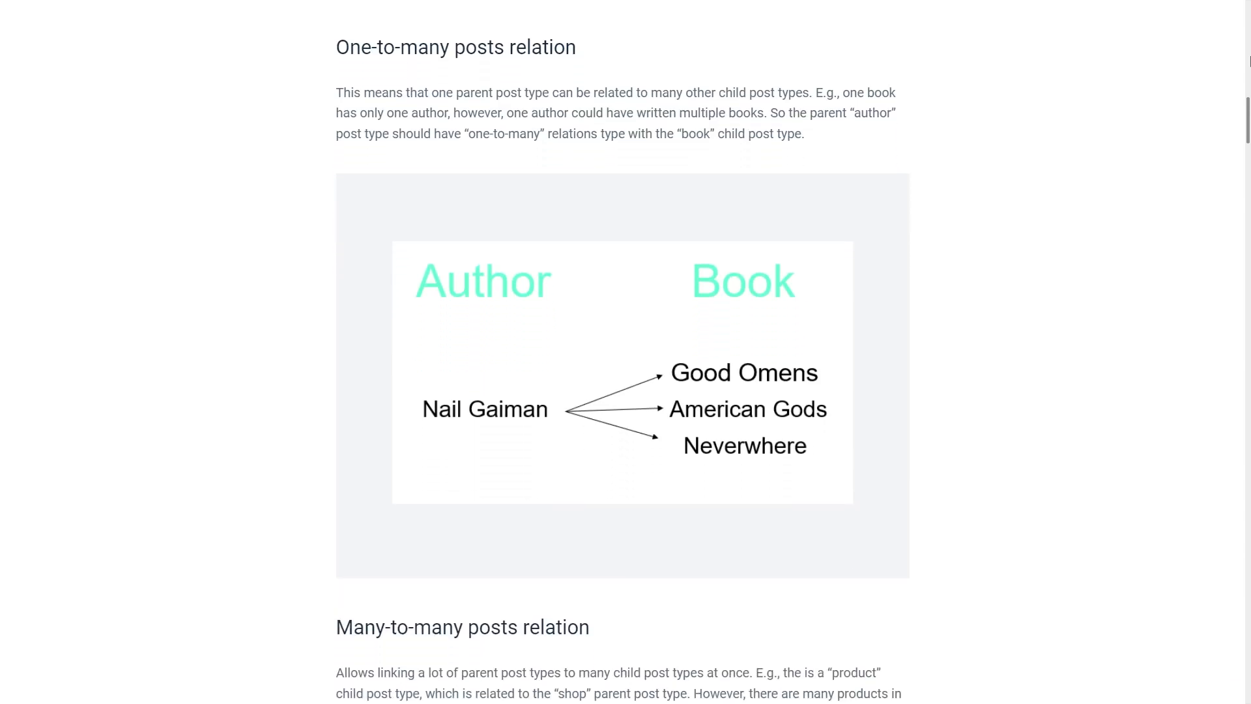
scroll(down, 3)
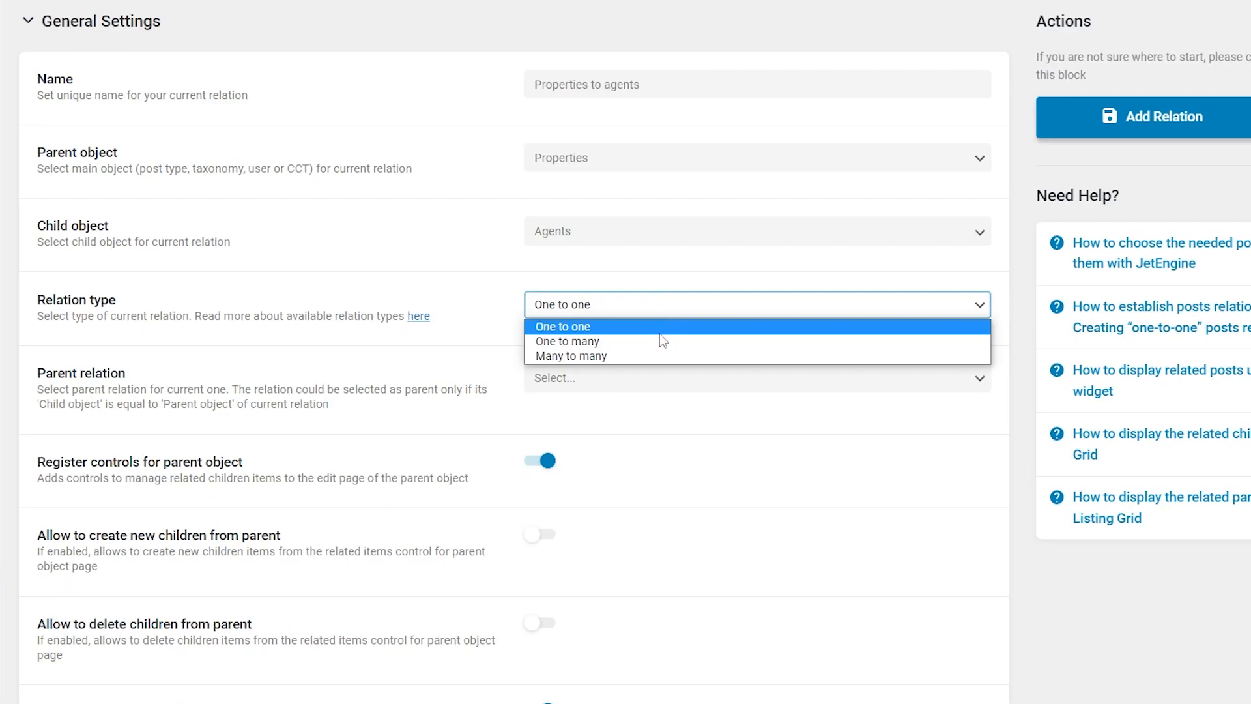
mouse_move(662, 356)
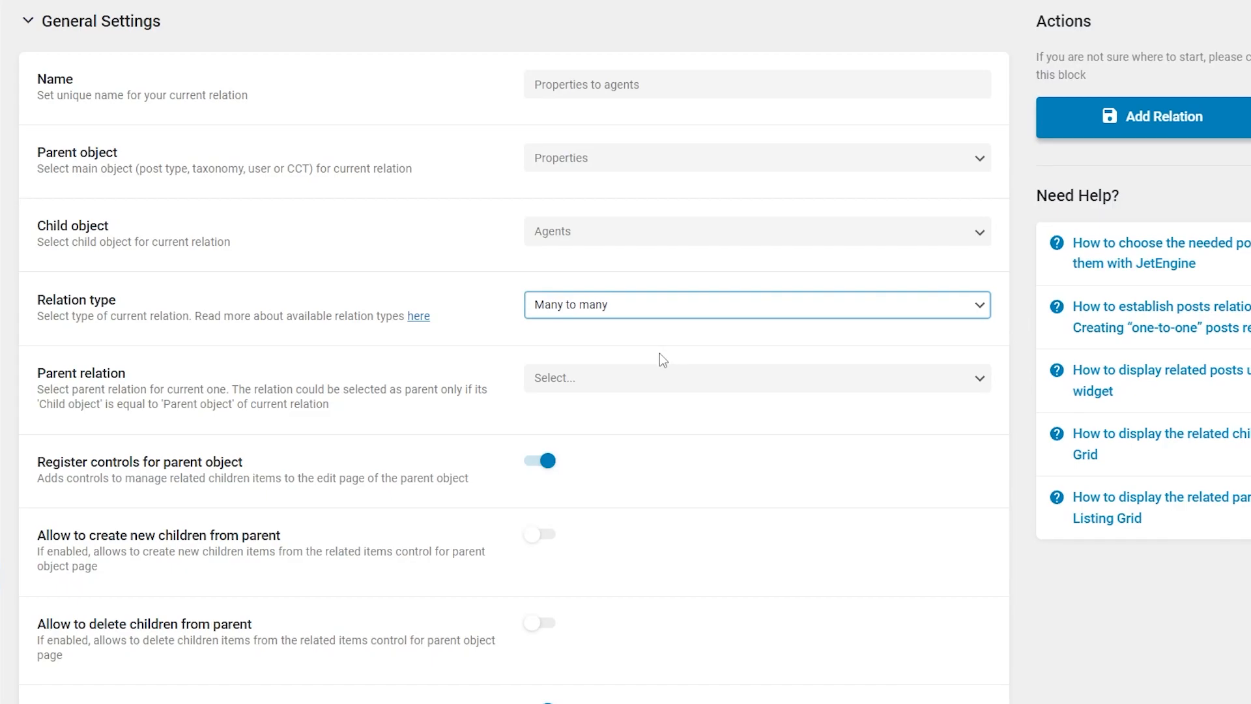
mouse_move(673, 377)
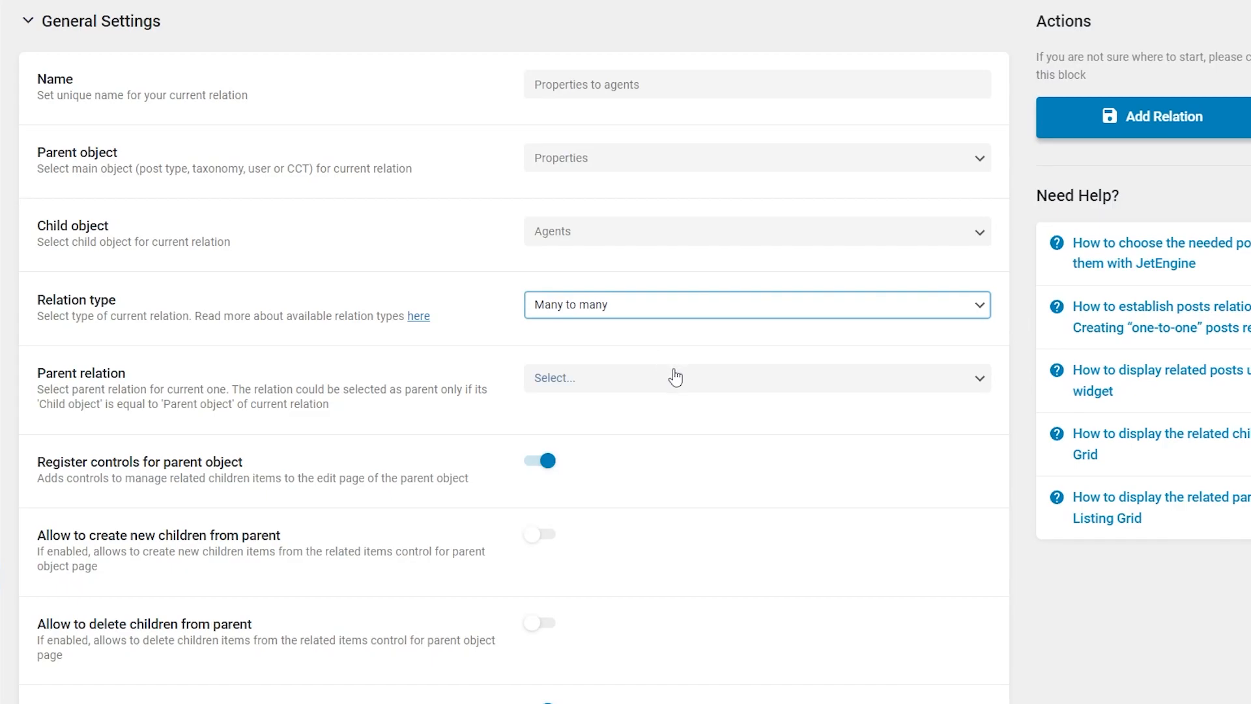
mouse_move(678, 378)
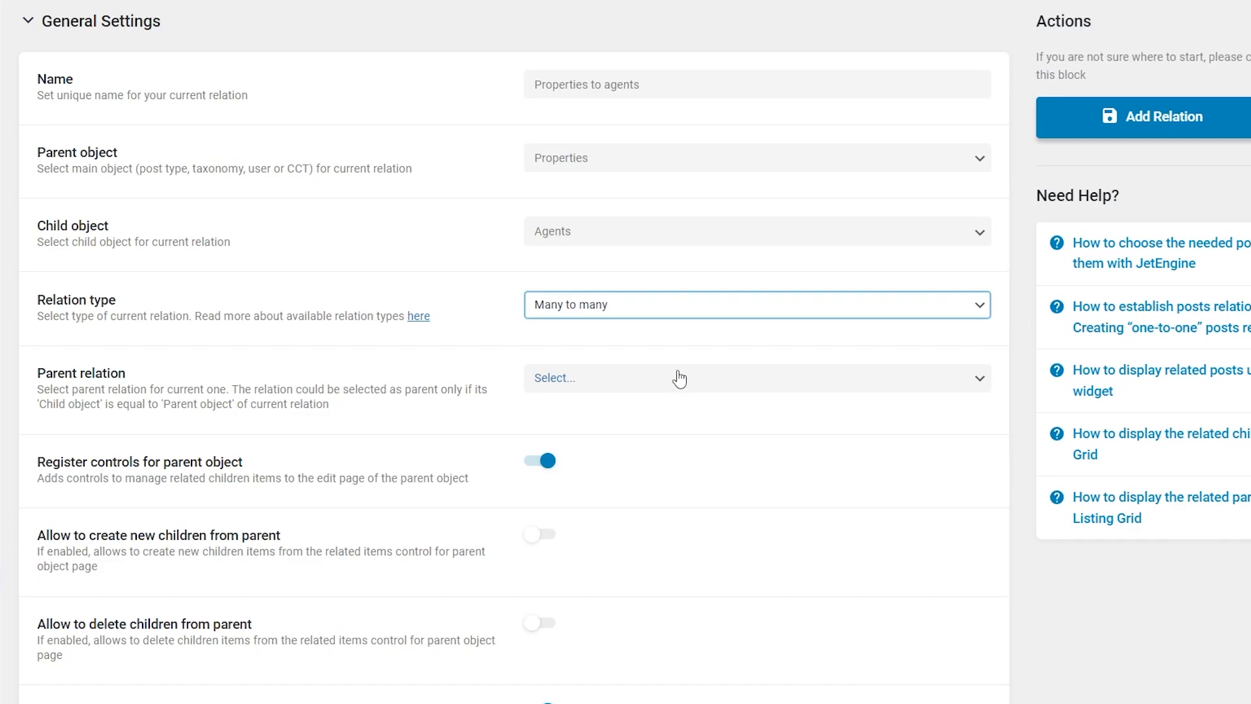
Set the relation type of 'Properties to agents' to Many to many
click(677, 378)
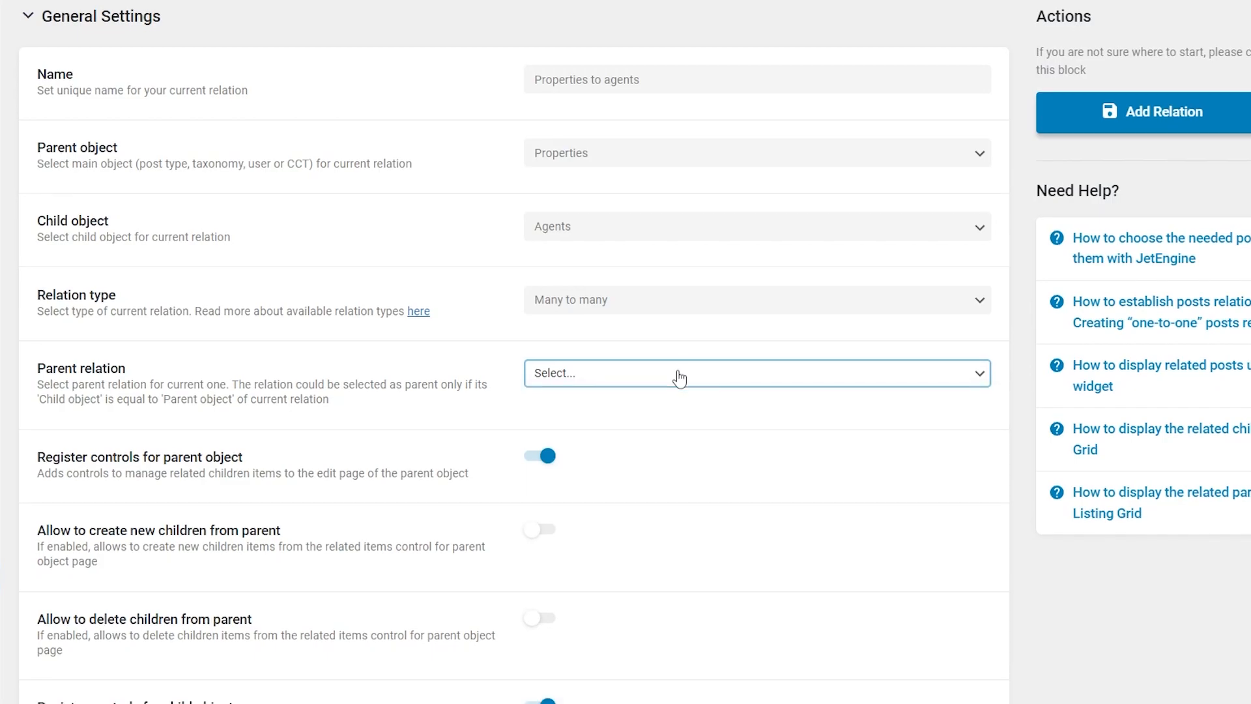
Enable relation controls for both parent and child objects and save with Add Relation
scroll(down, 3)
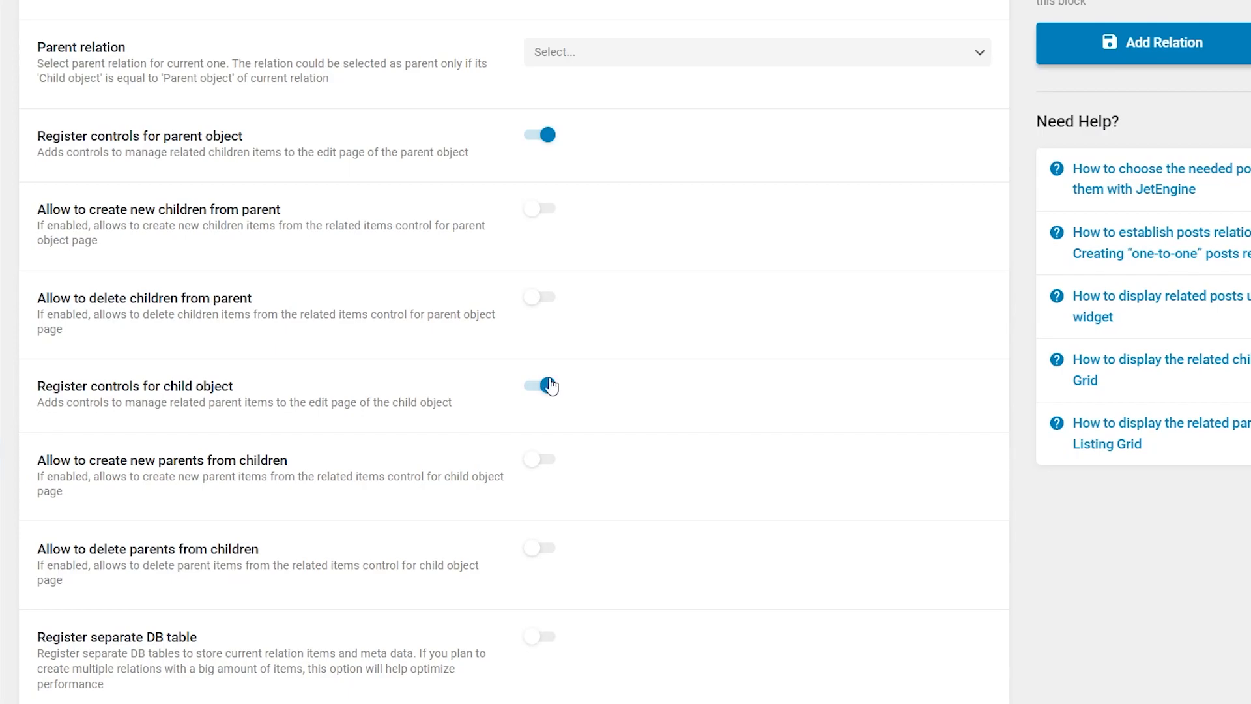
click(538, 386)
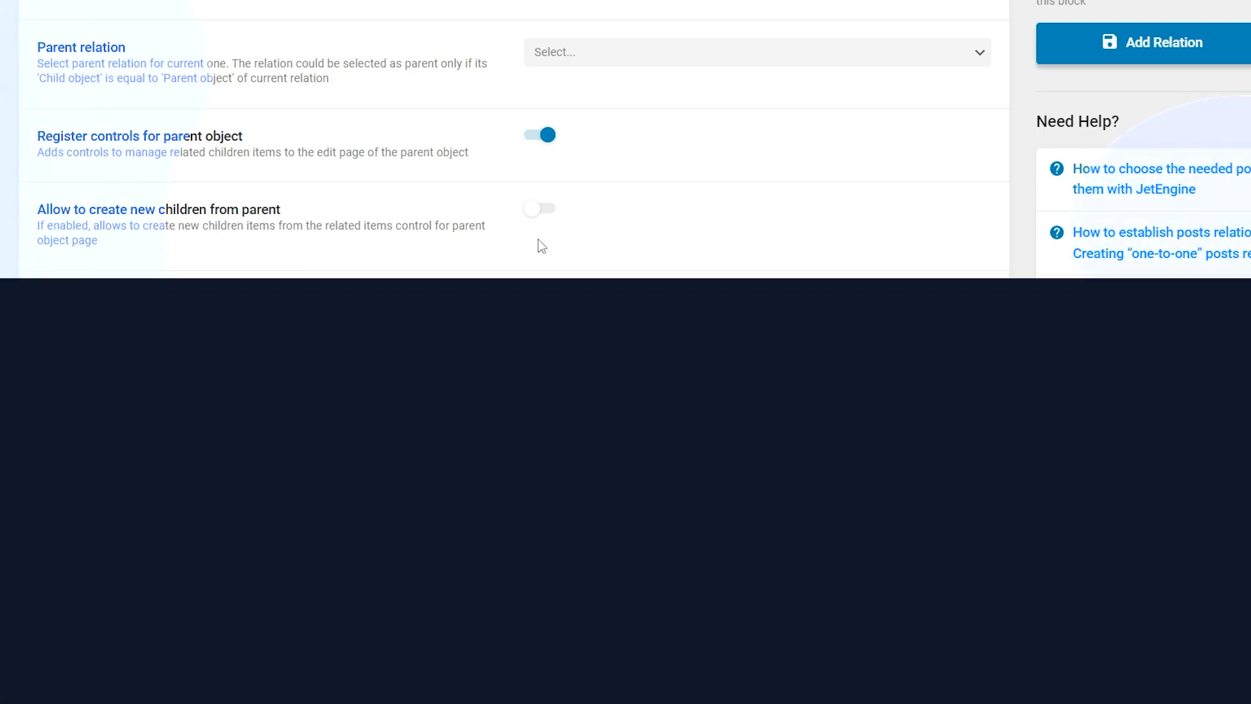
click(540, 208)
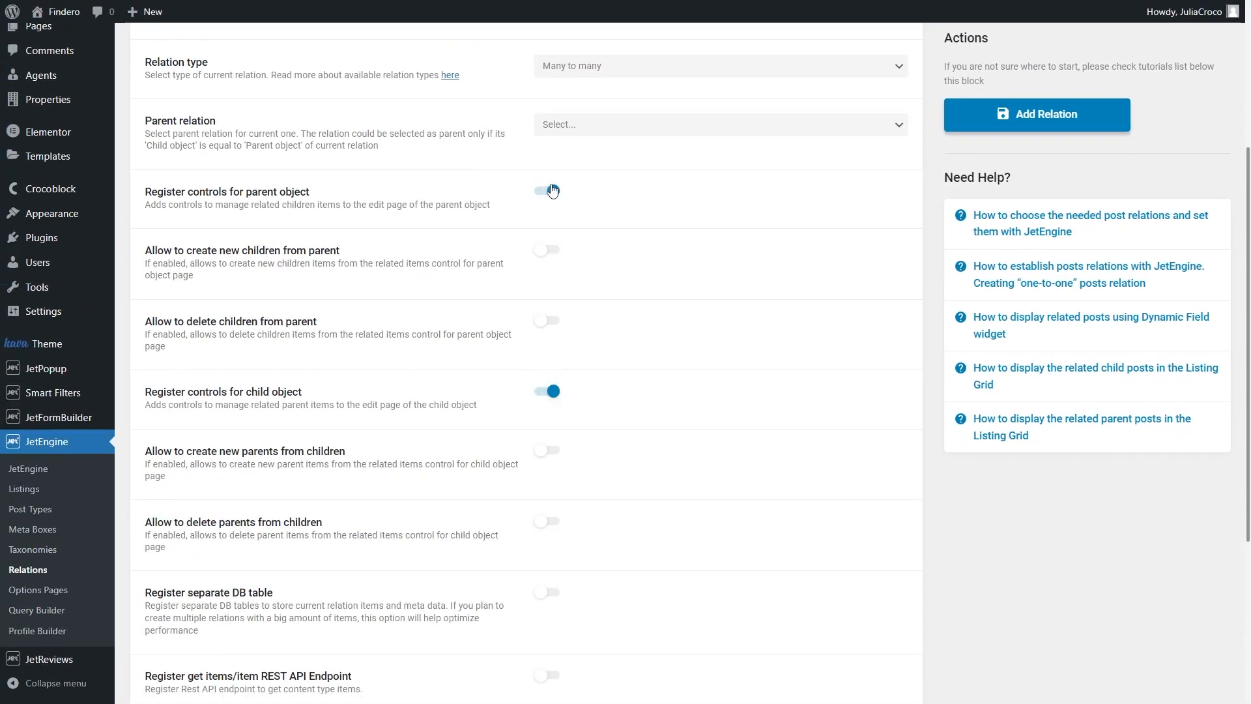
click(546, 190)
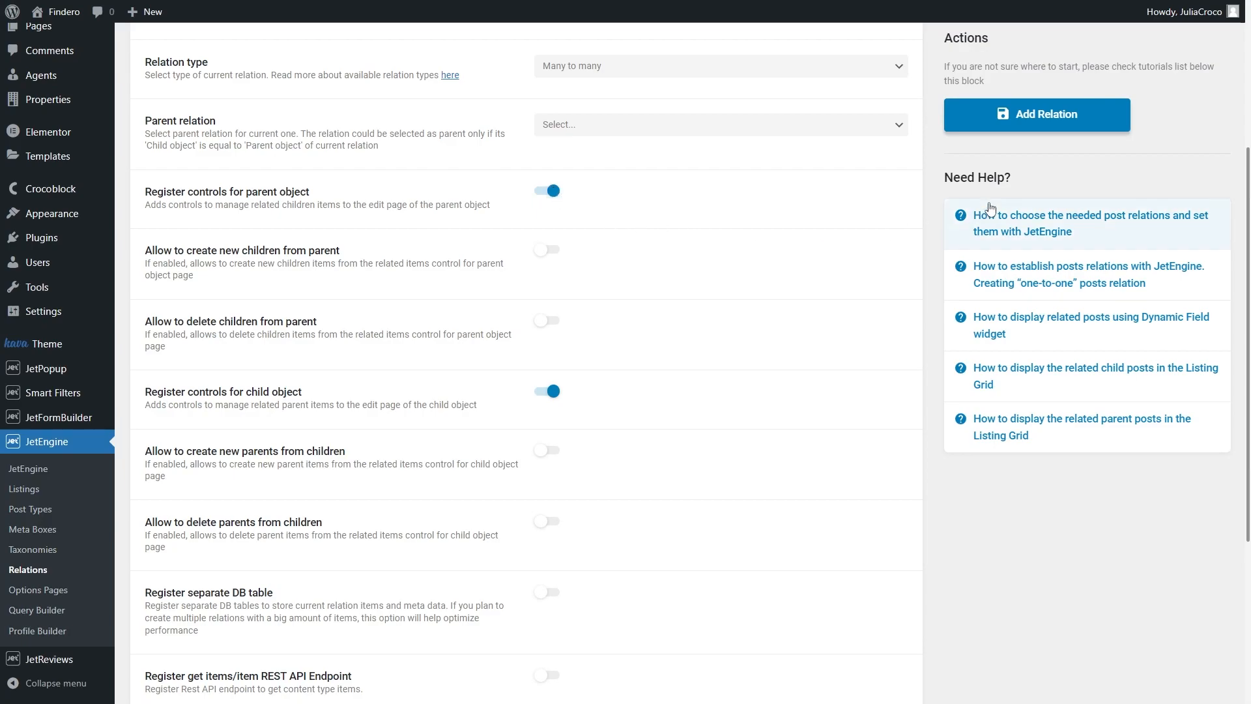
click(1036, 115)
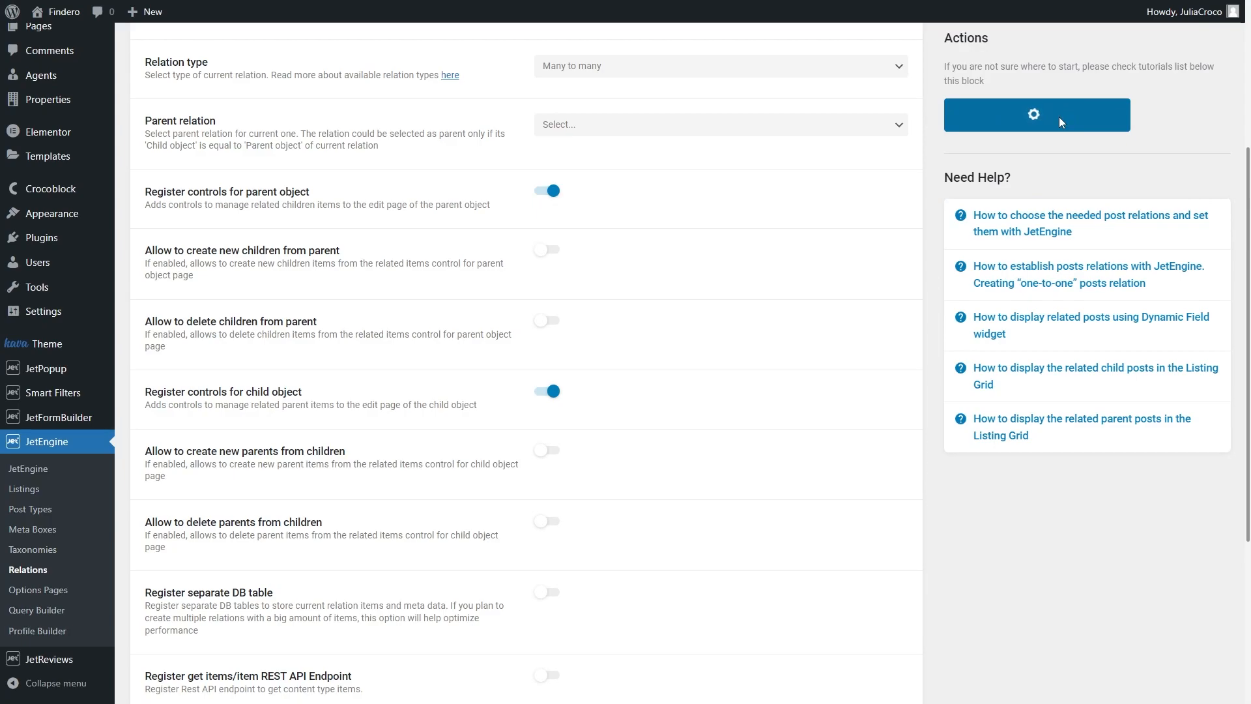
scroll(up, 3)
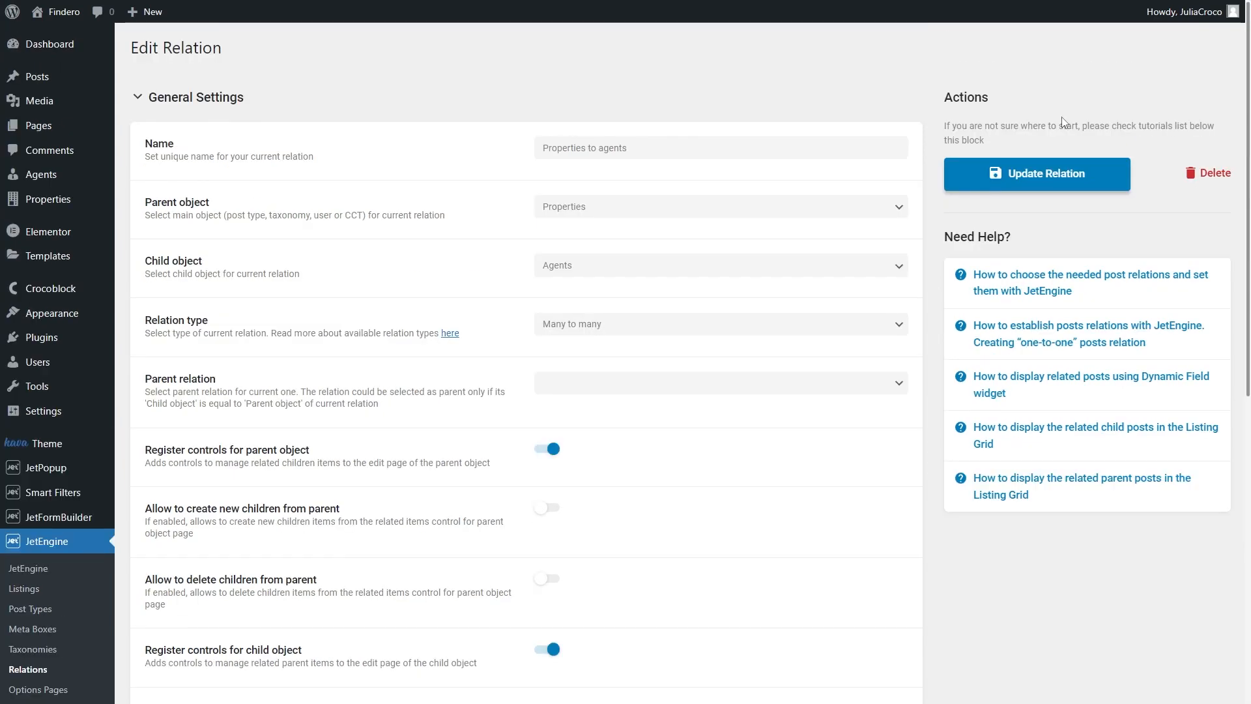
mouse_move(519, 312)
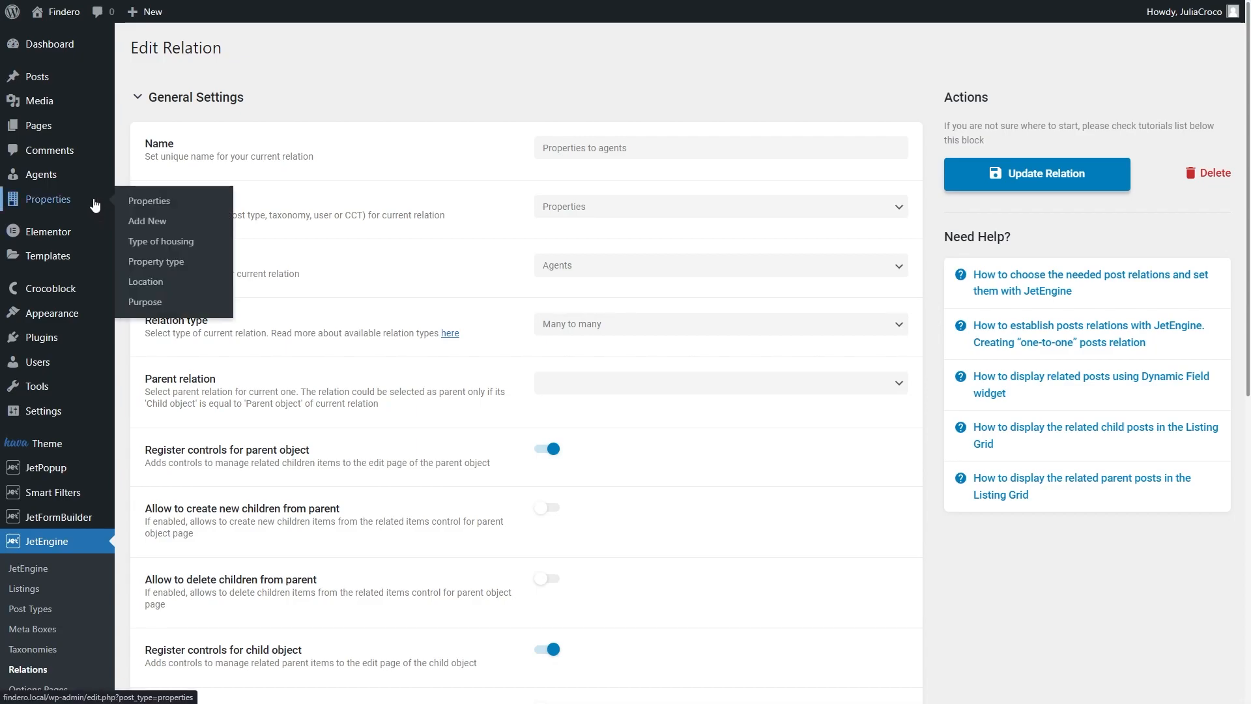
Edit the Wilshire Victoria property and scroll to its empty Children Agents section
click(148, 200)
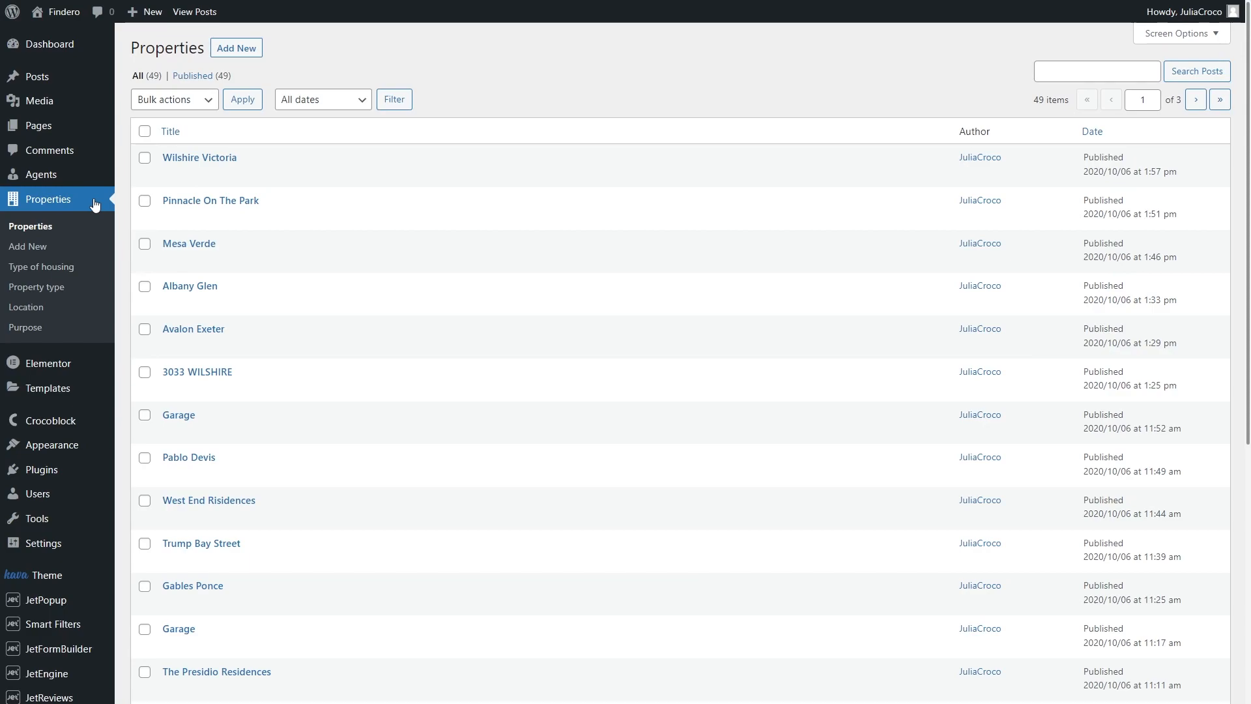
mouse_move(198, 157)
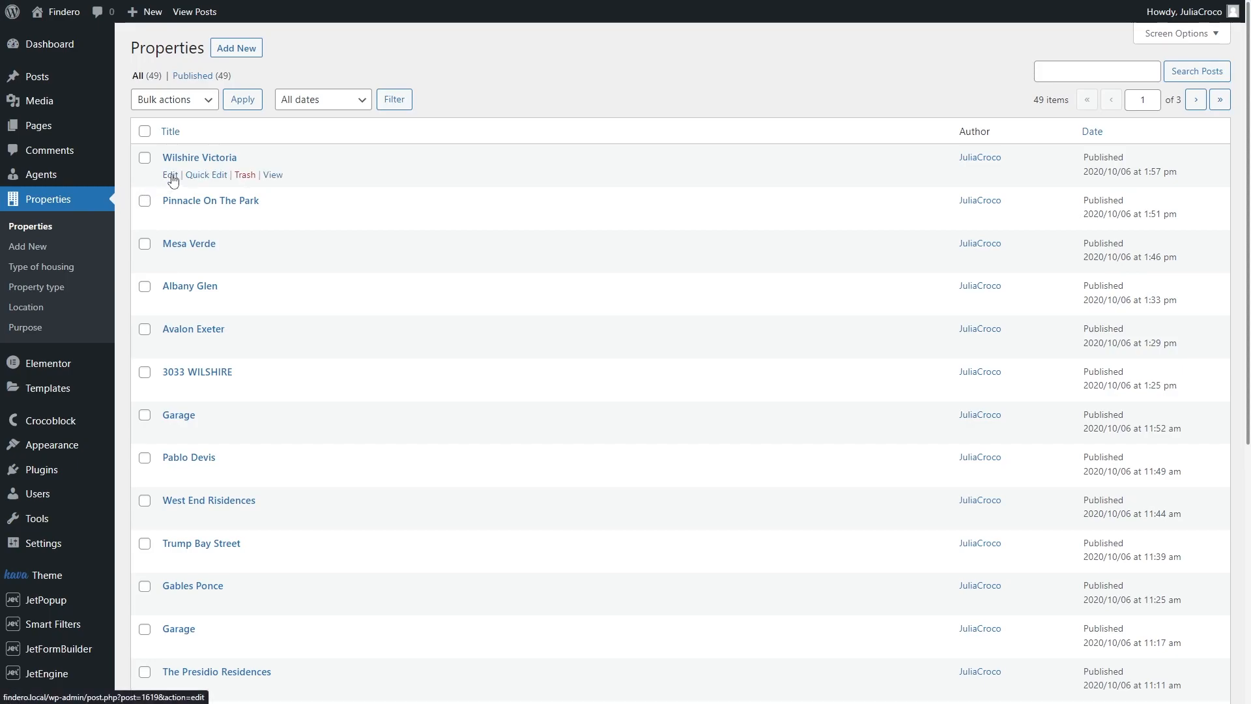
click(168, 174)
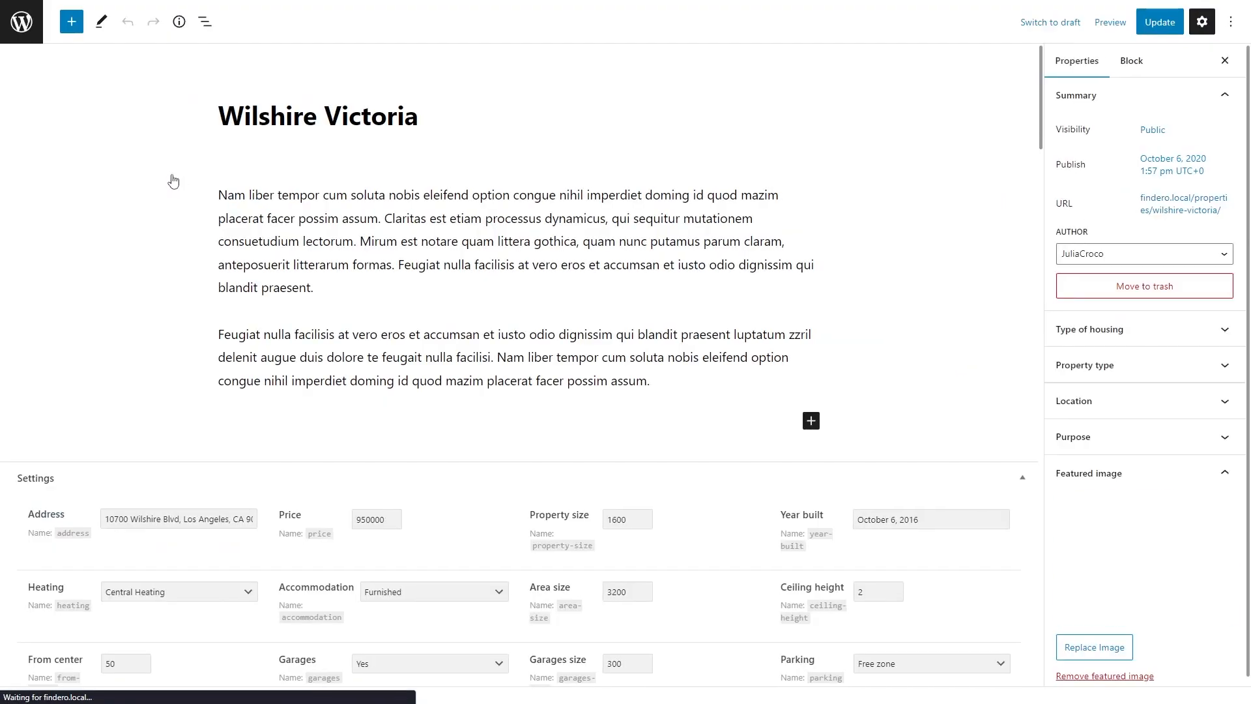
scroll(down, 3)
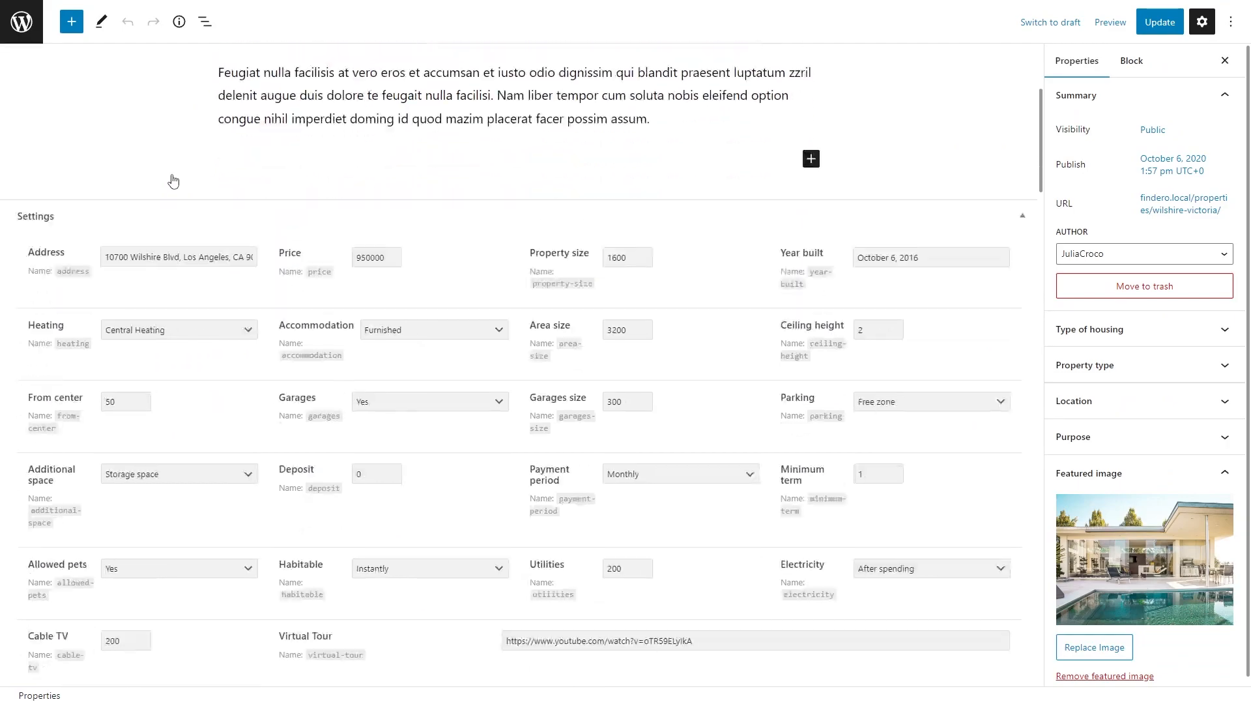
scroll(down, 3)
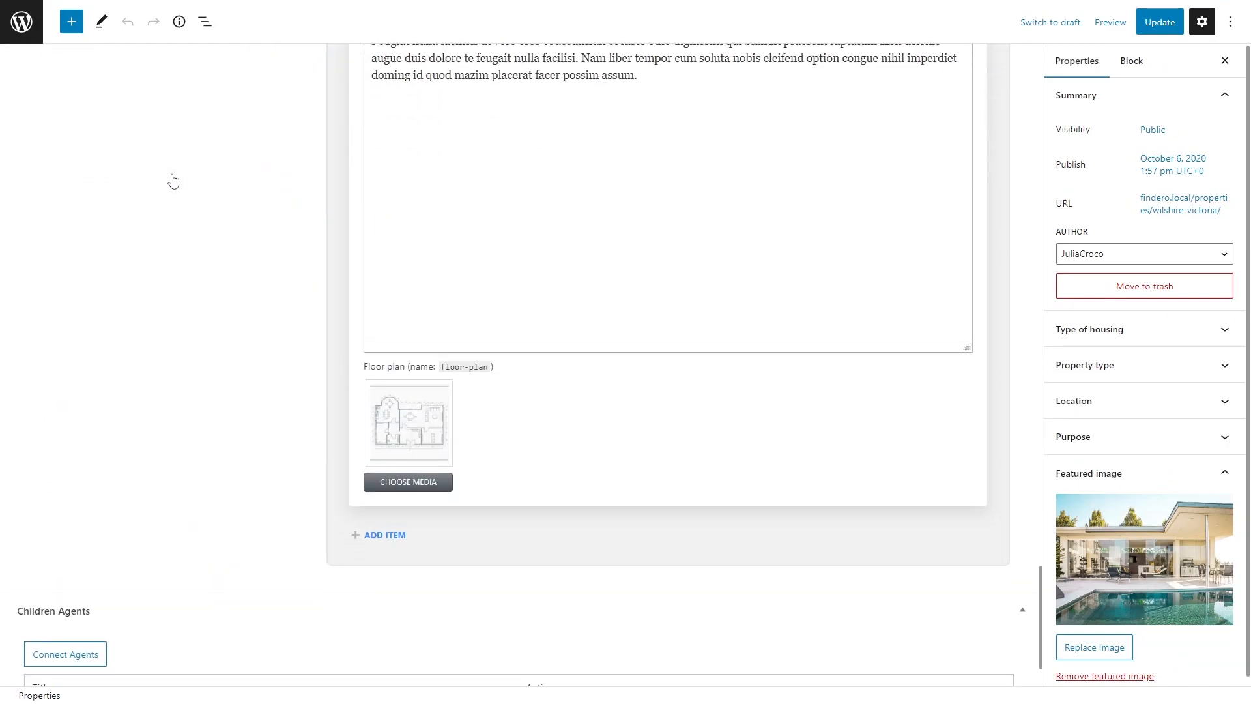
scroll(down, 3)
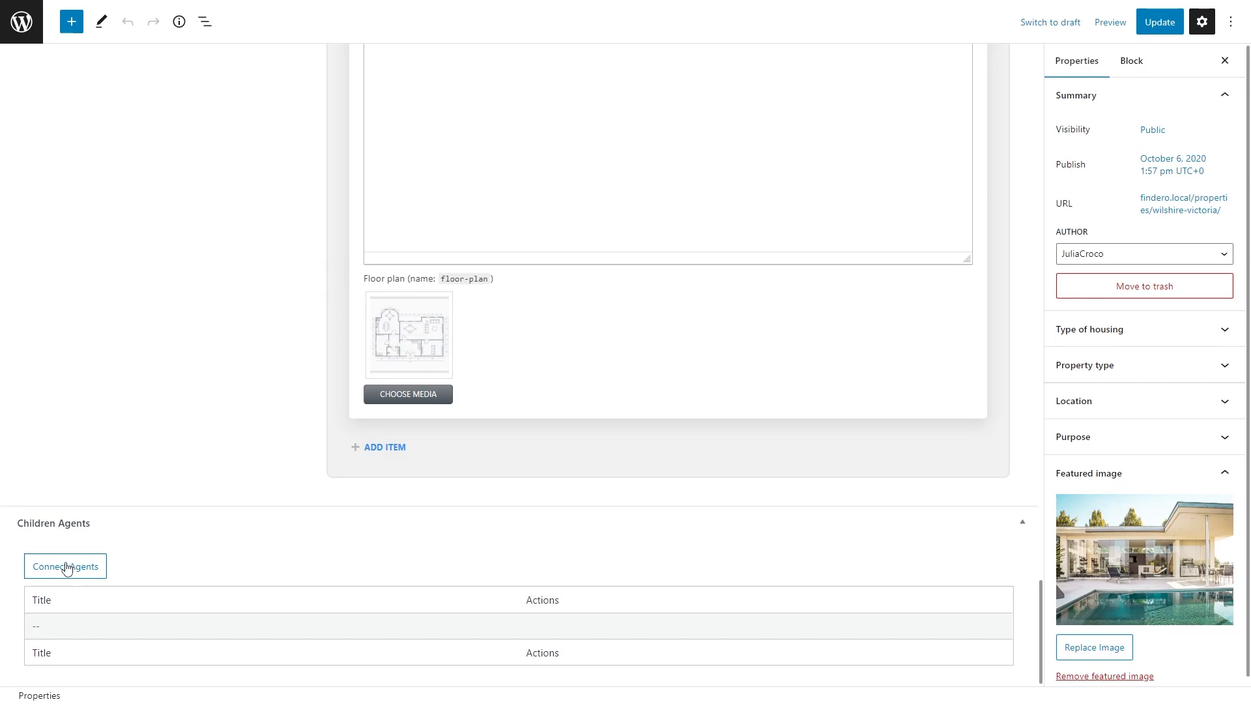
click(65, 565)
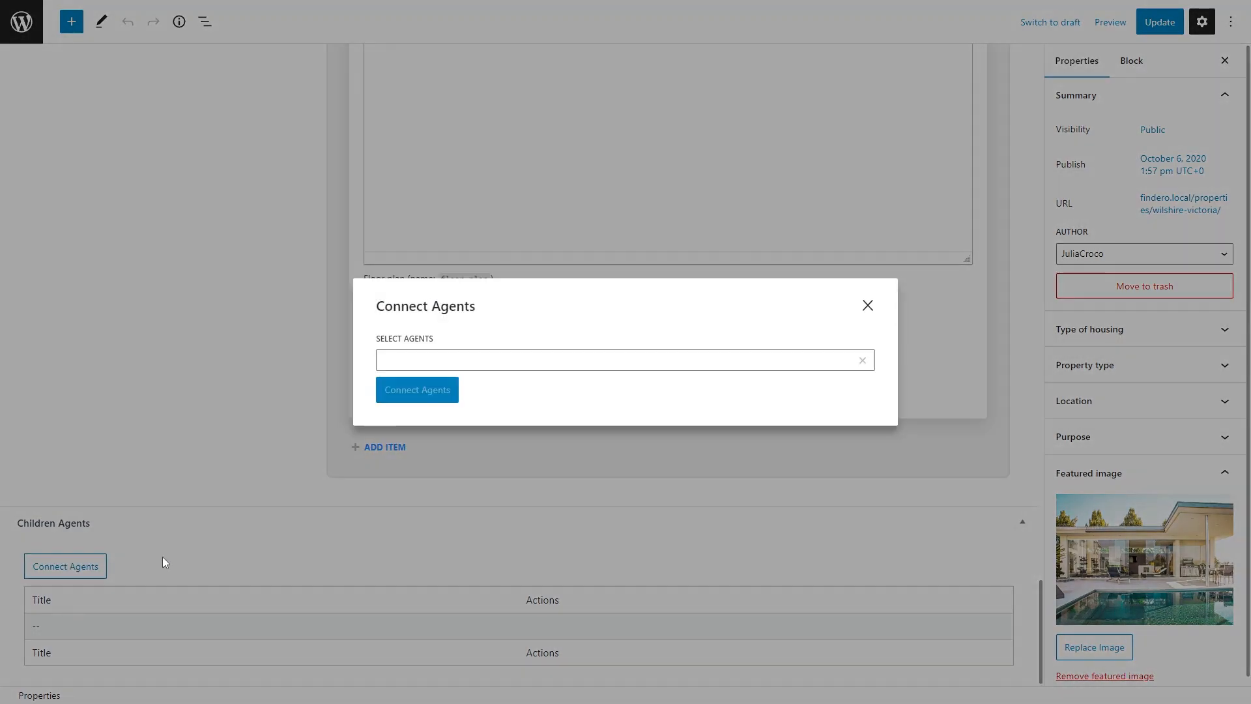
click(623, 360)
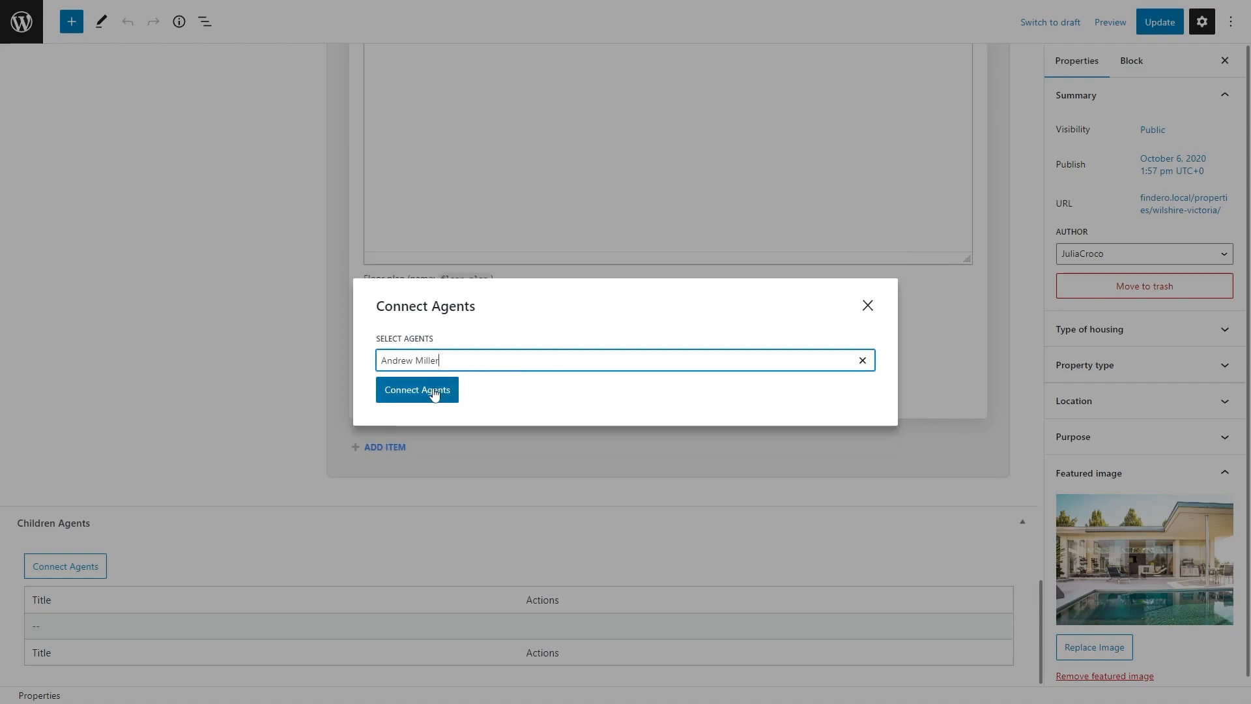
click(417, 389)
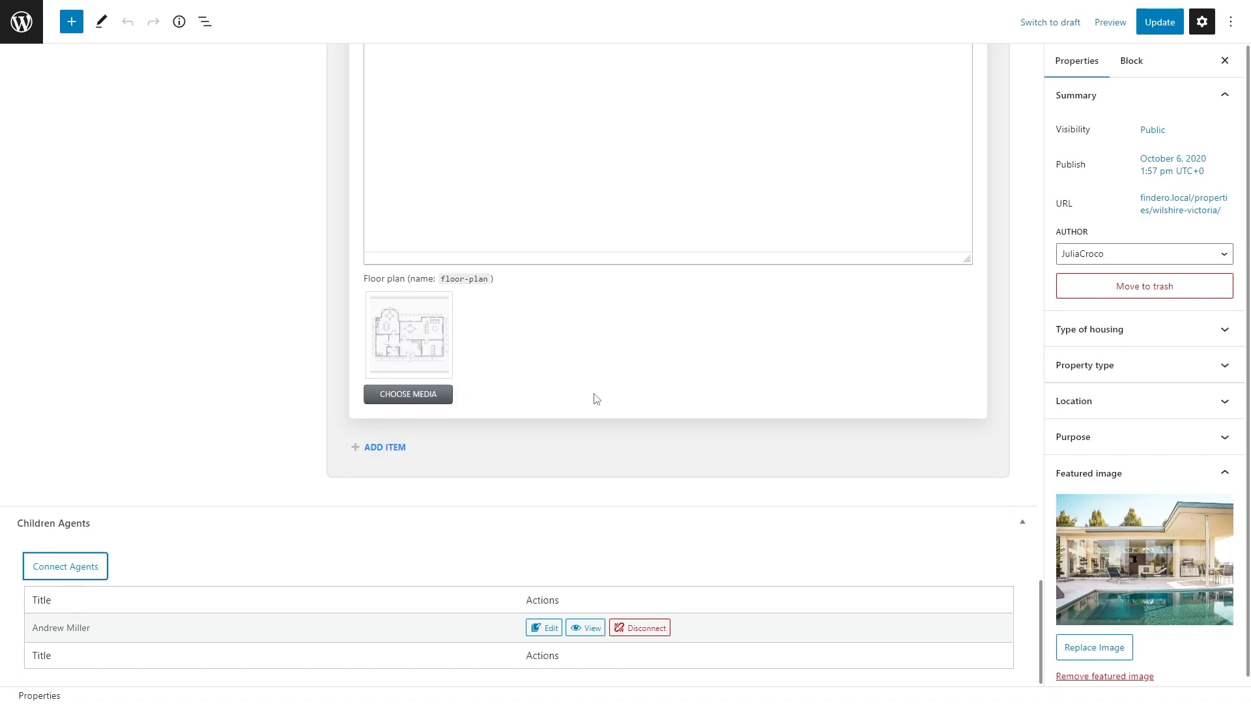
click(1158, 22)
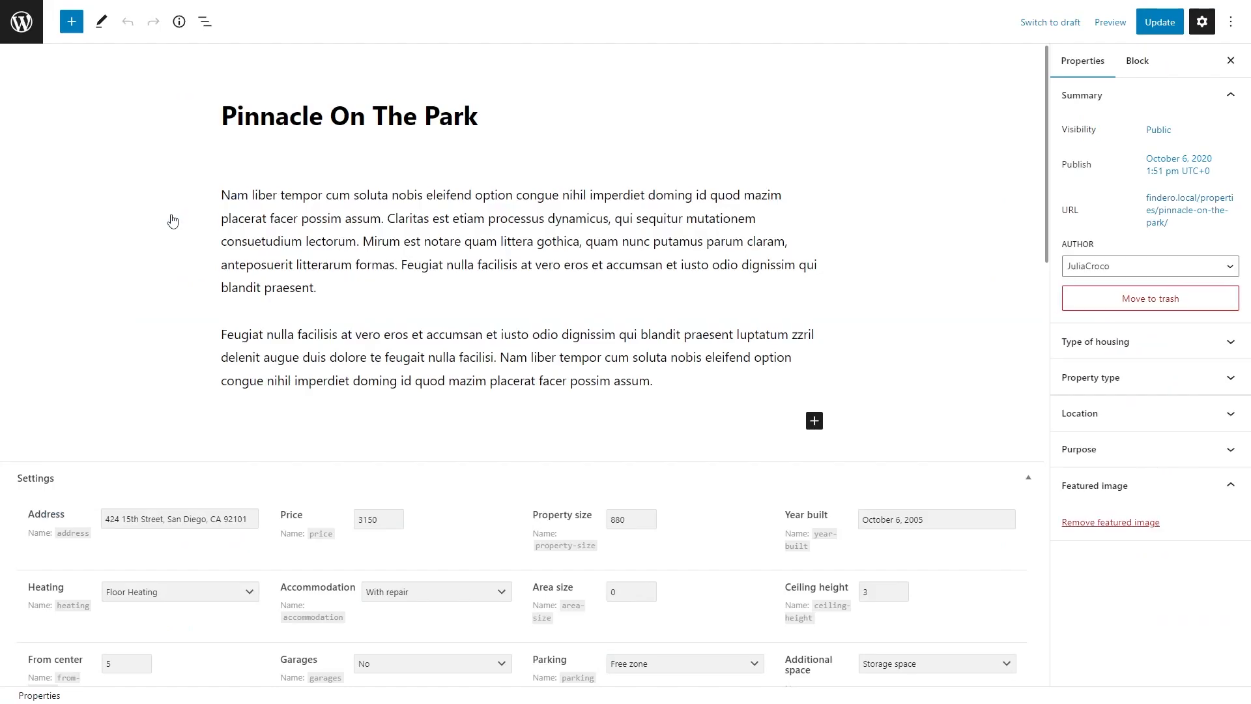
click(65, 566)
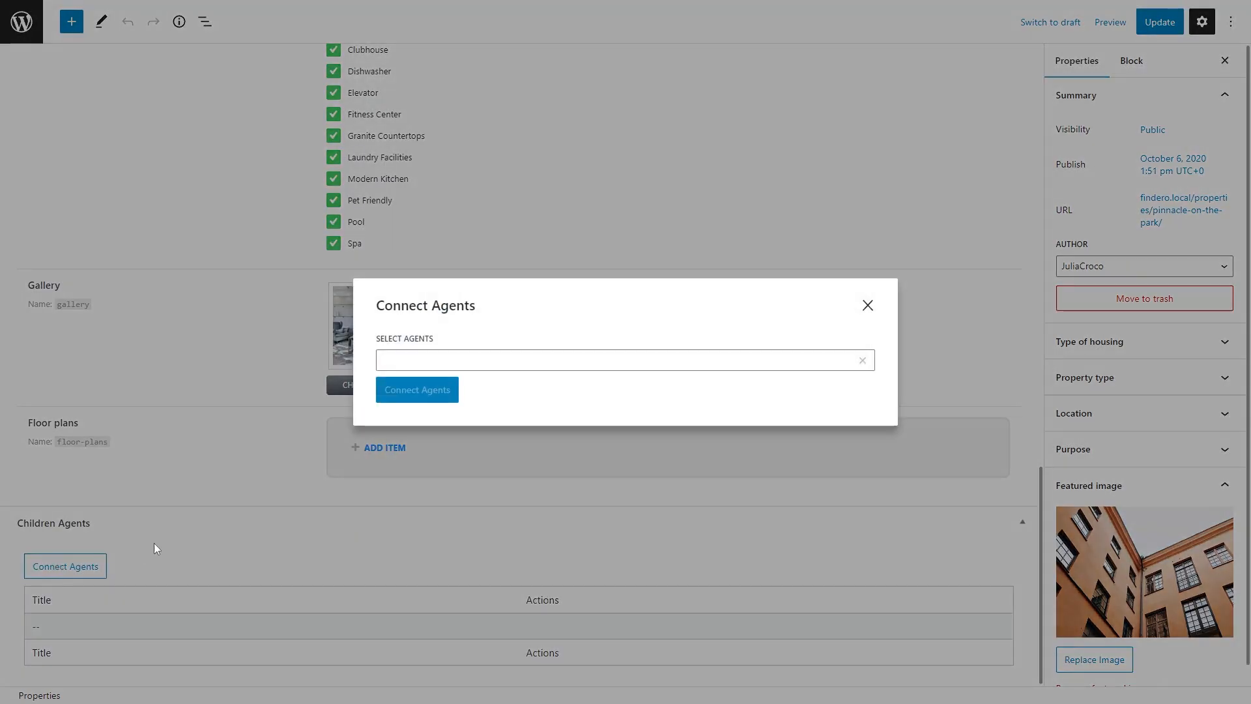
click(416, 390)
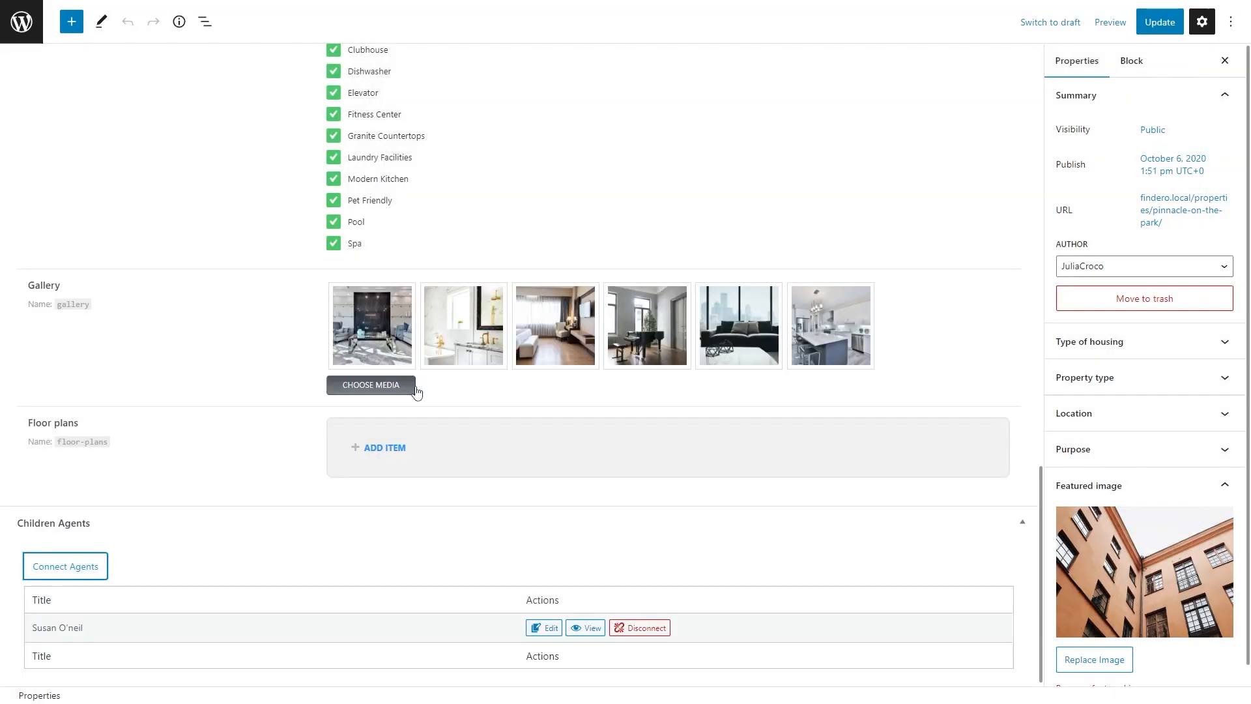
click(1159, 22)
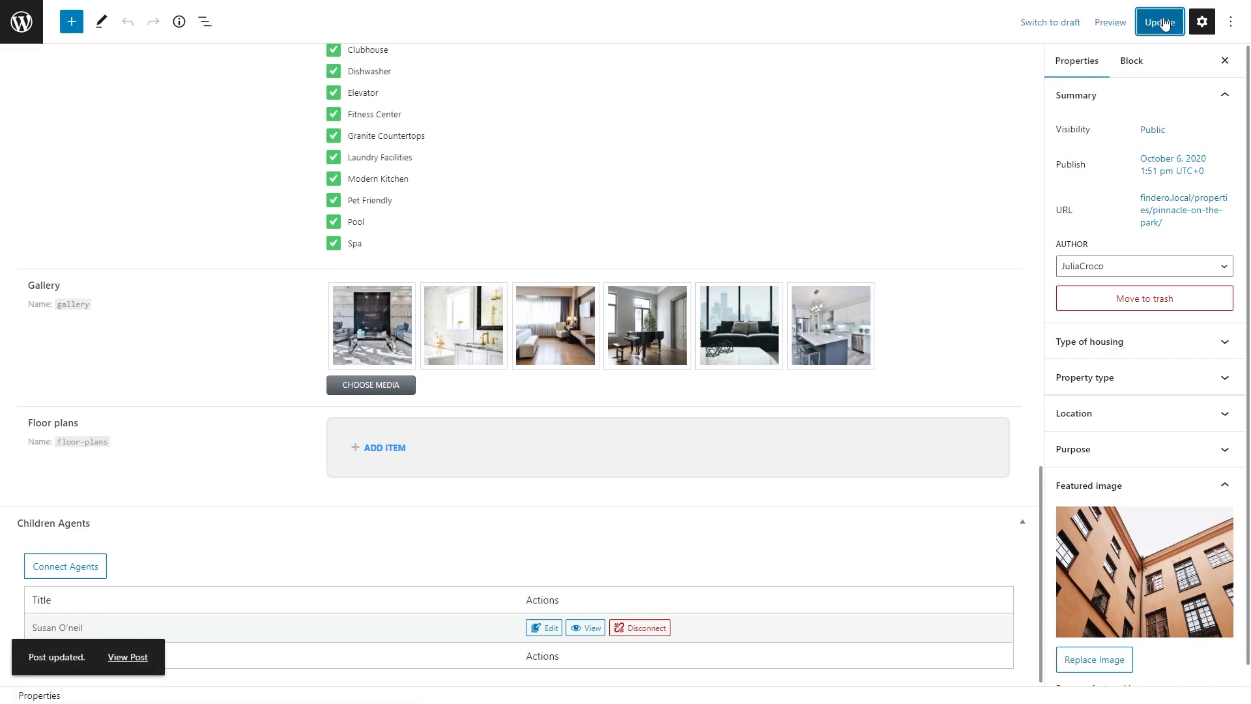
mouse_move(493, 282)
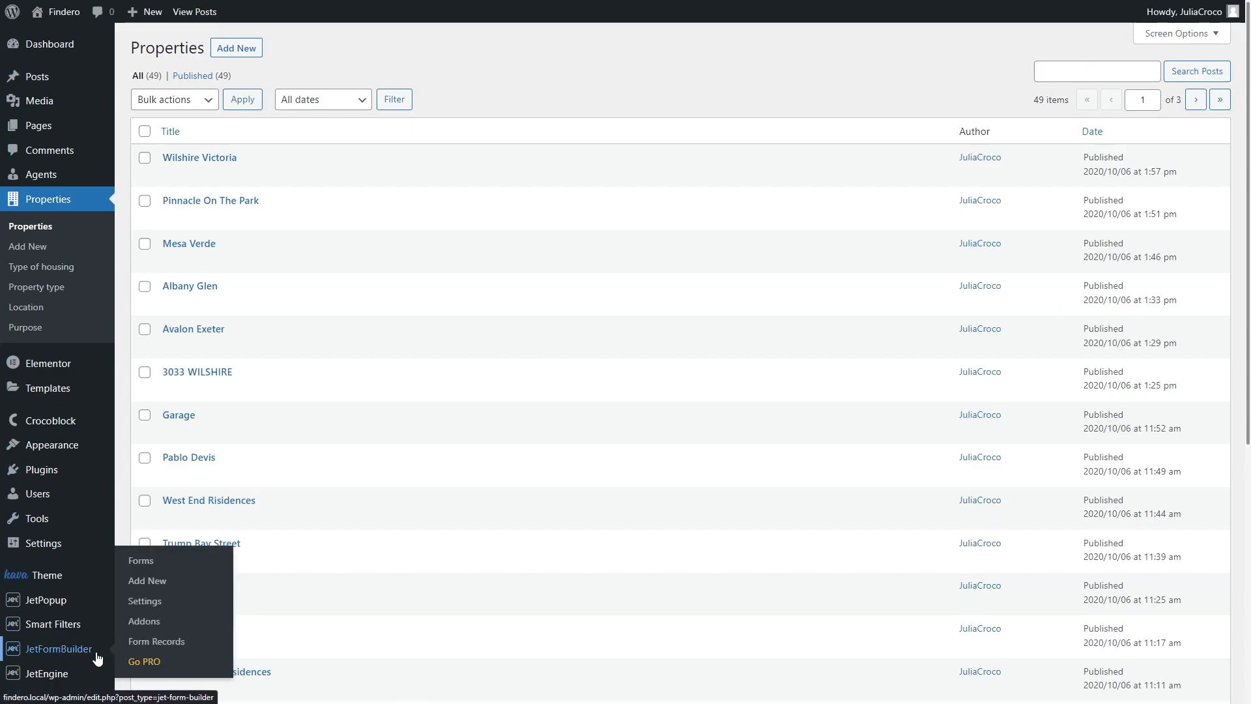
mouse_move(147, 580)
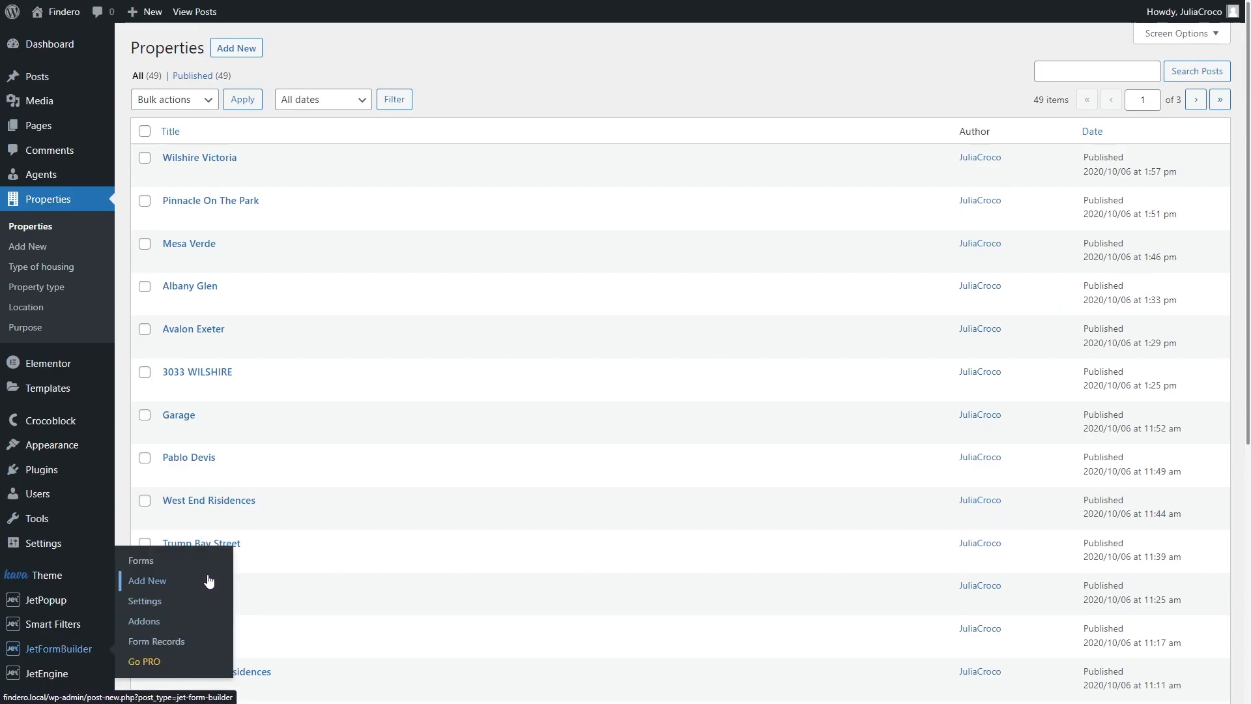
Create a new JetFormBuilder form titled 'Children disconnection'
click(147, 579)
text(Children disco)
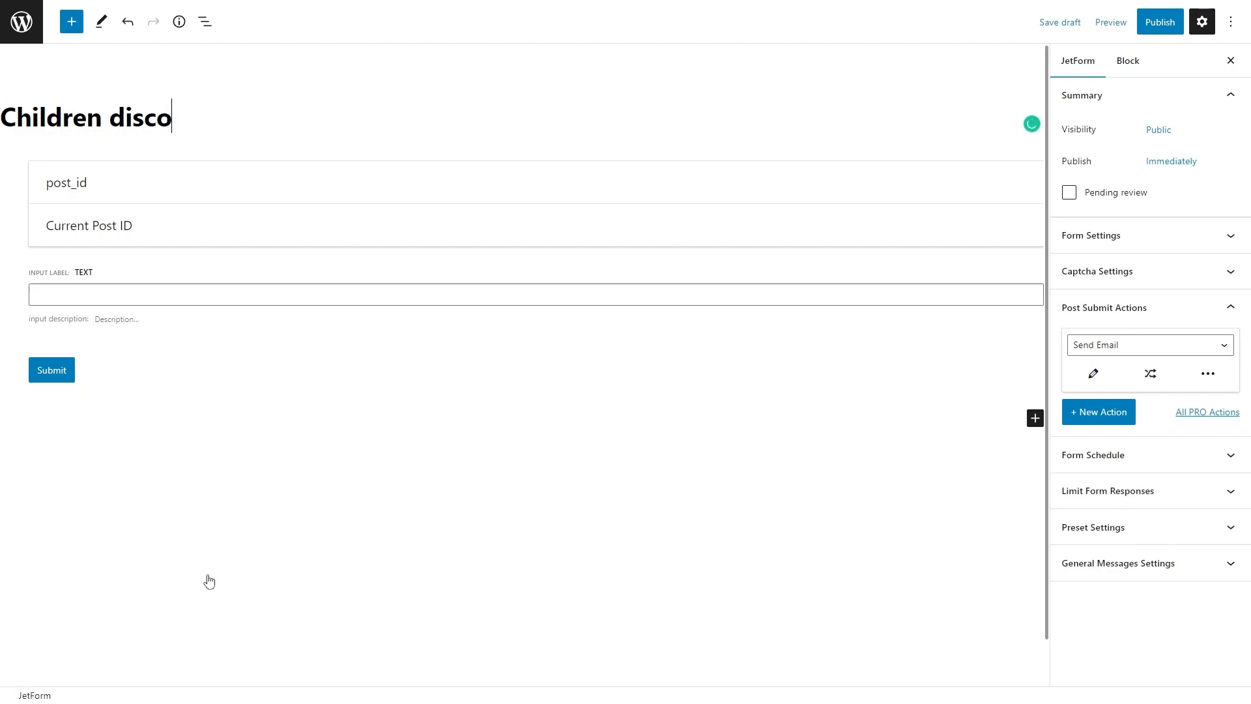
text(nnection)
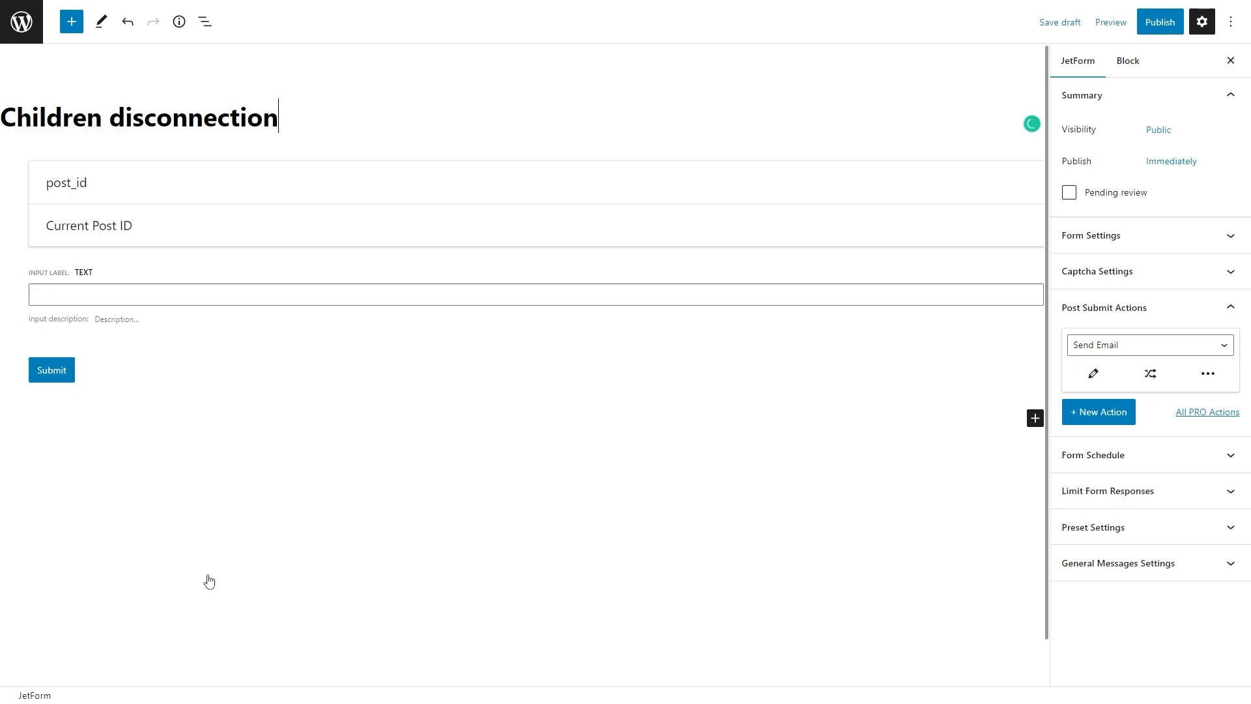
mouse_move(240, 180)
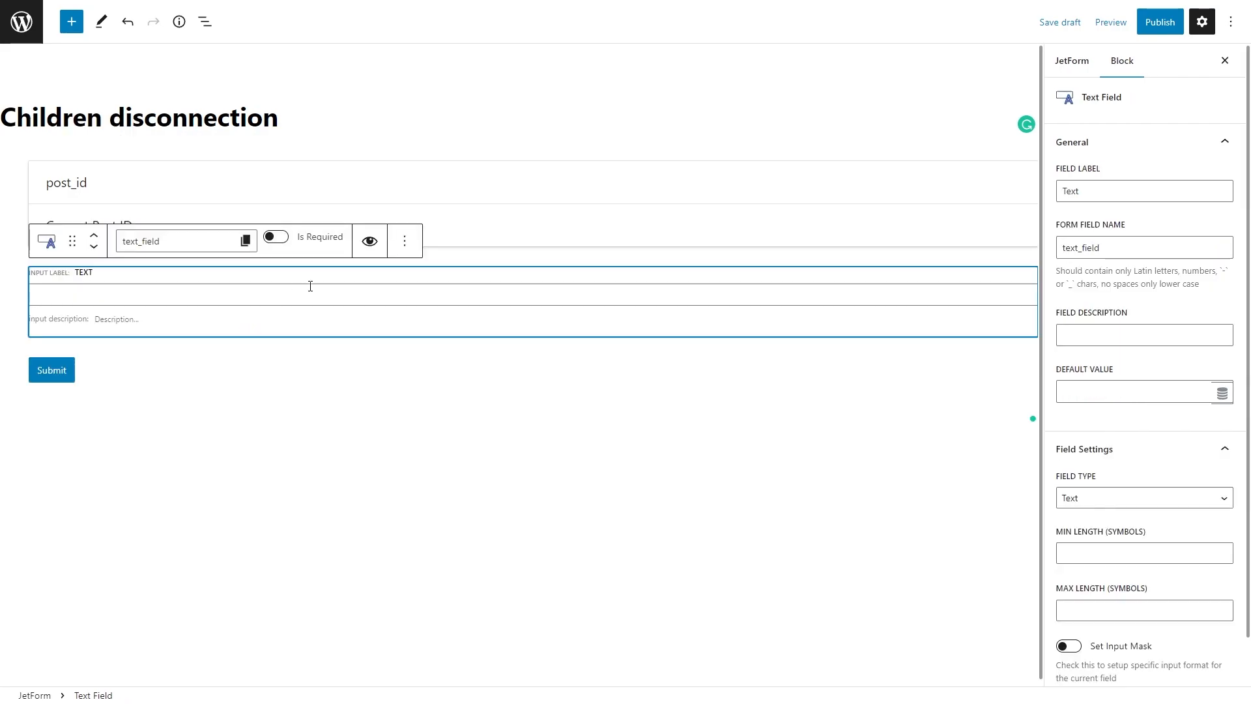
Remove the default text field and bring up the block inserter below post_id
click(404, 241)
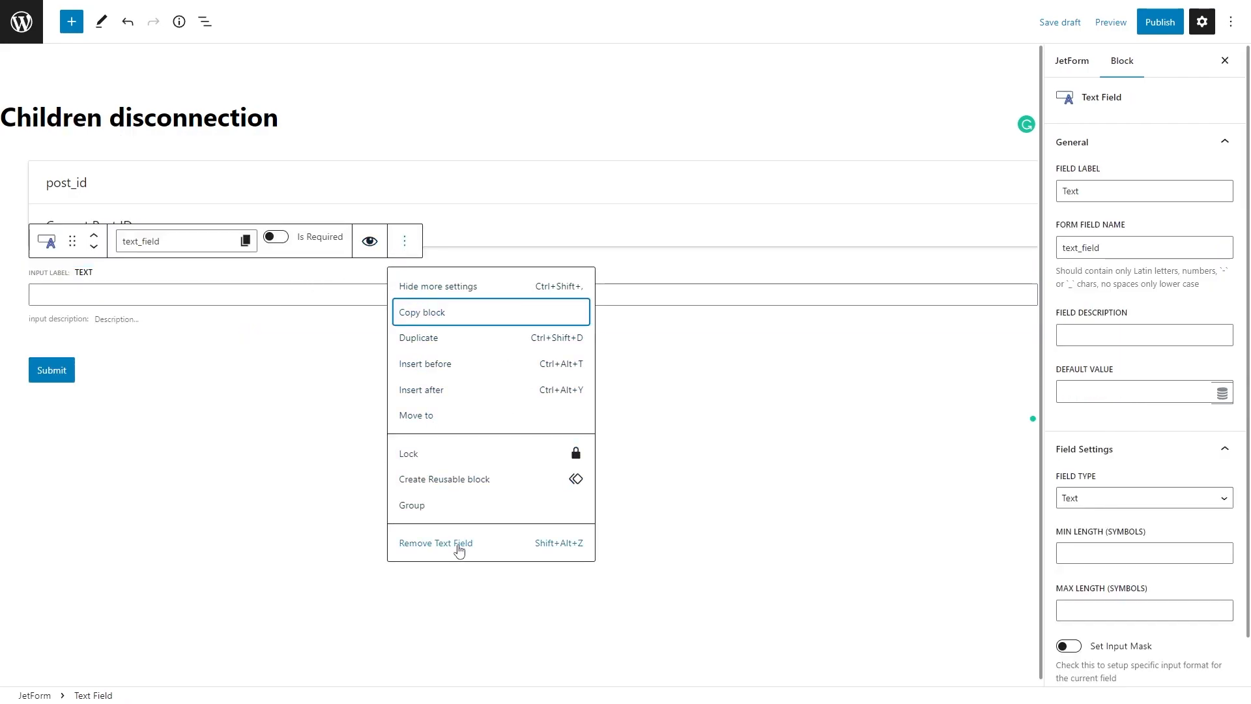
click(435, 542)
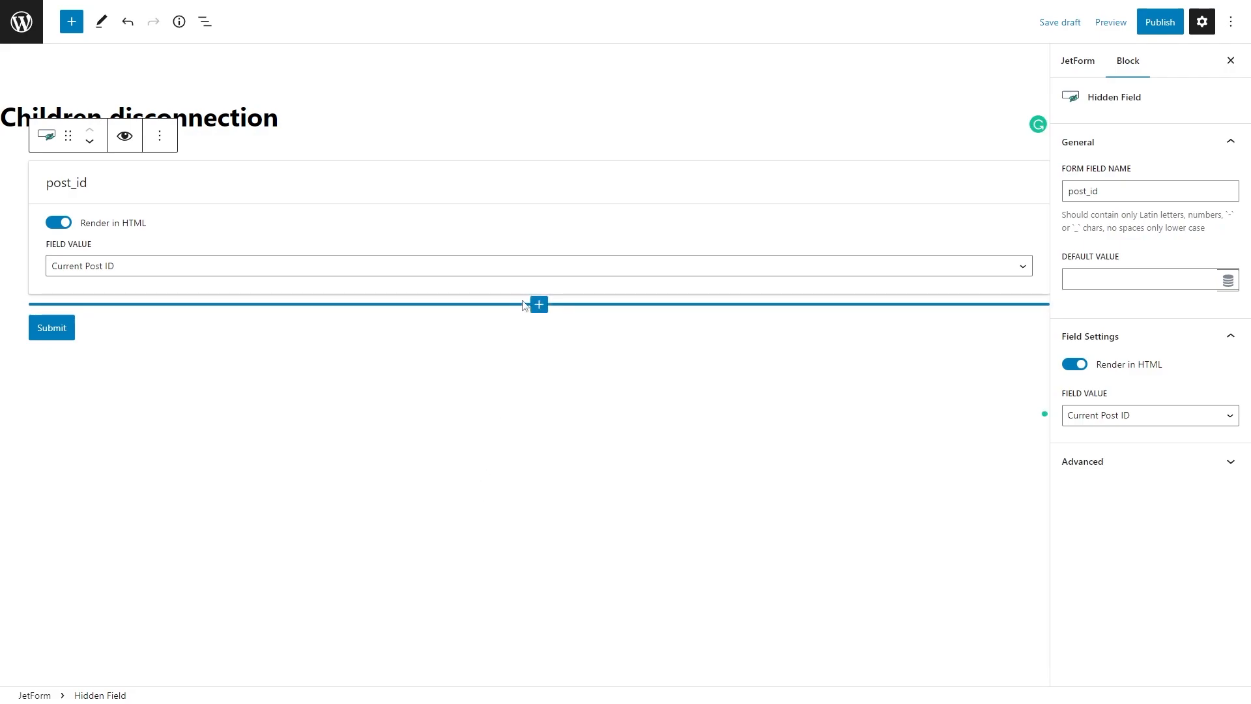
click(539, 303)
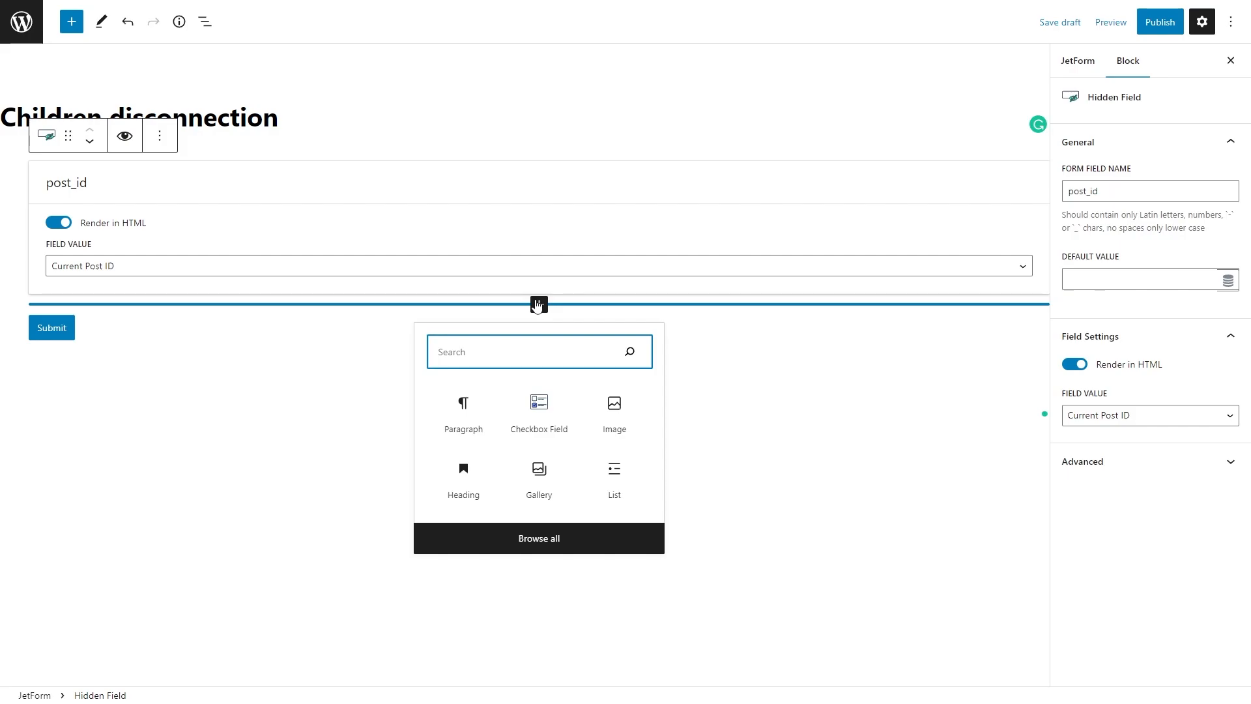
Add a Checkbox Field below post_id by searching 'checkbox' in the inserter
text(checkbox)
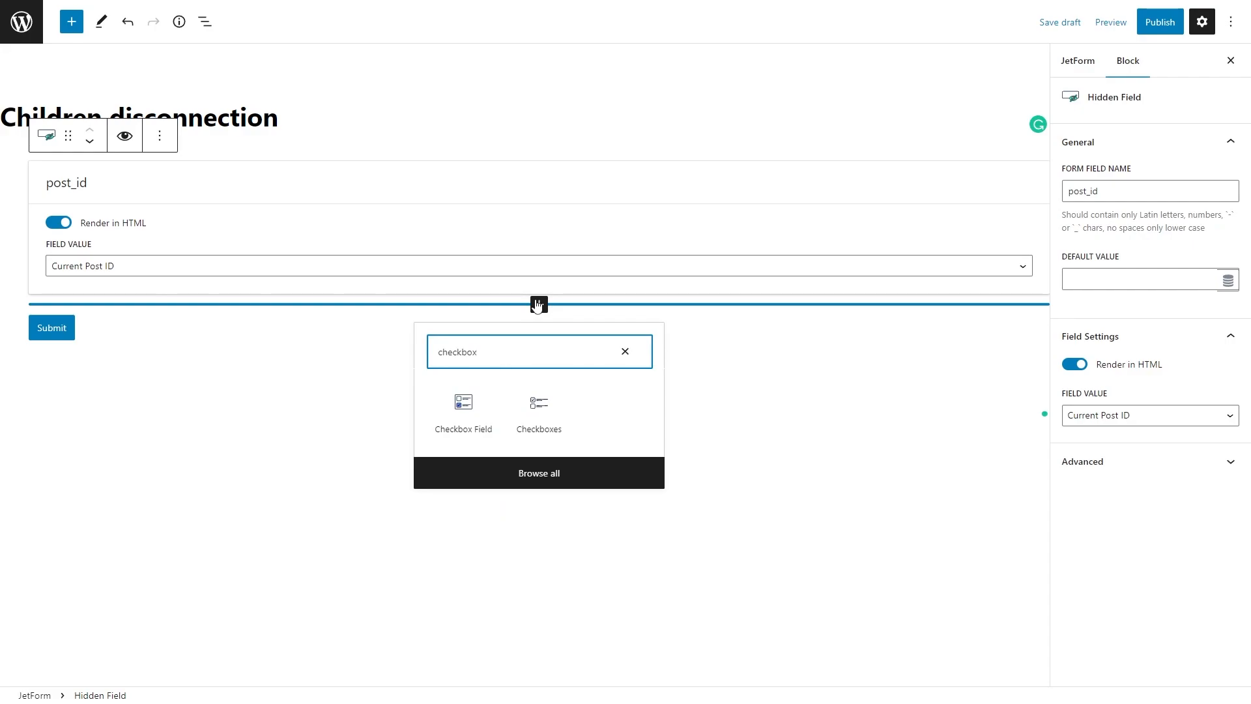
mouse_move(463, 429)
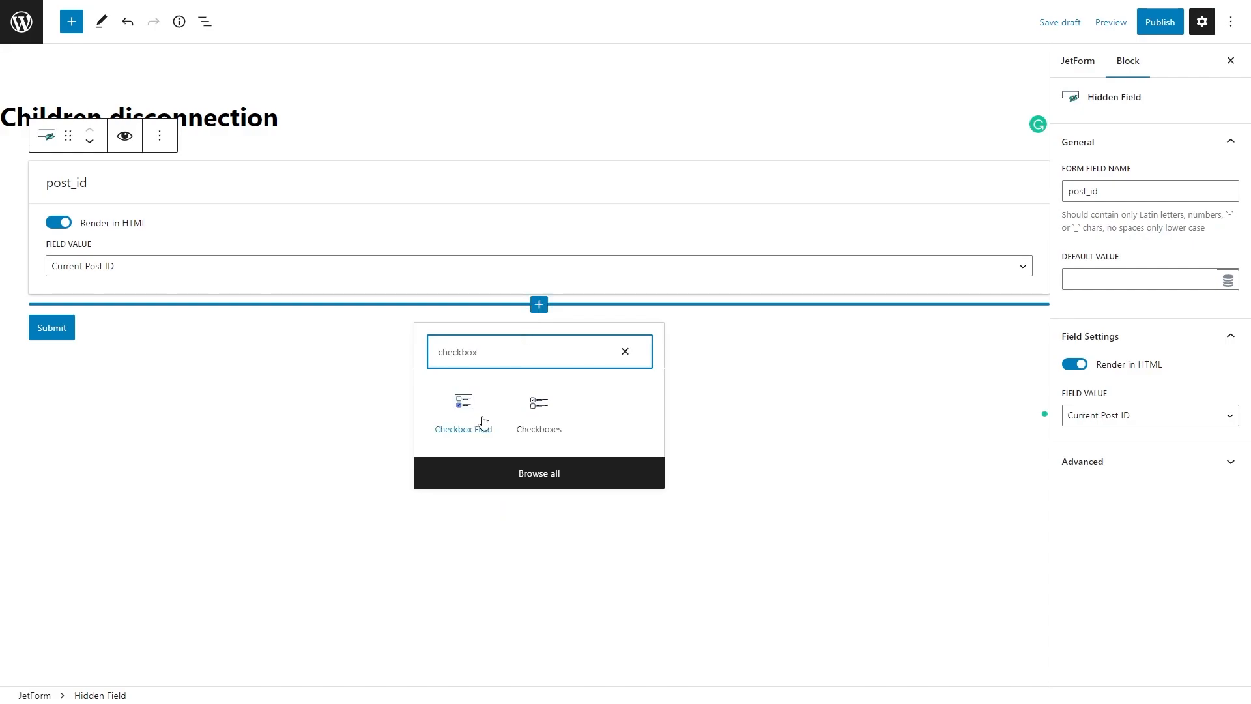
click(463, 413)
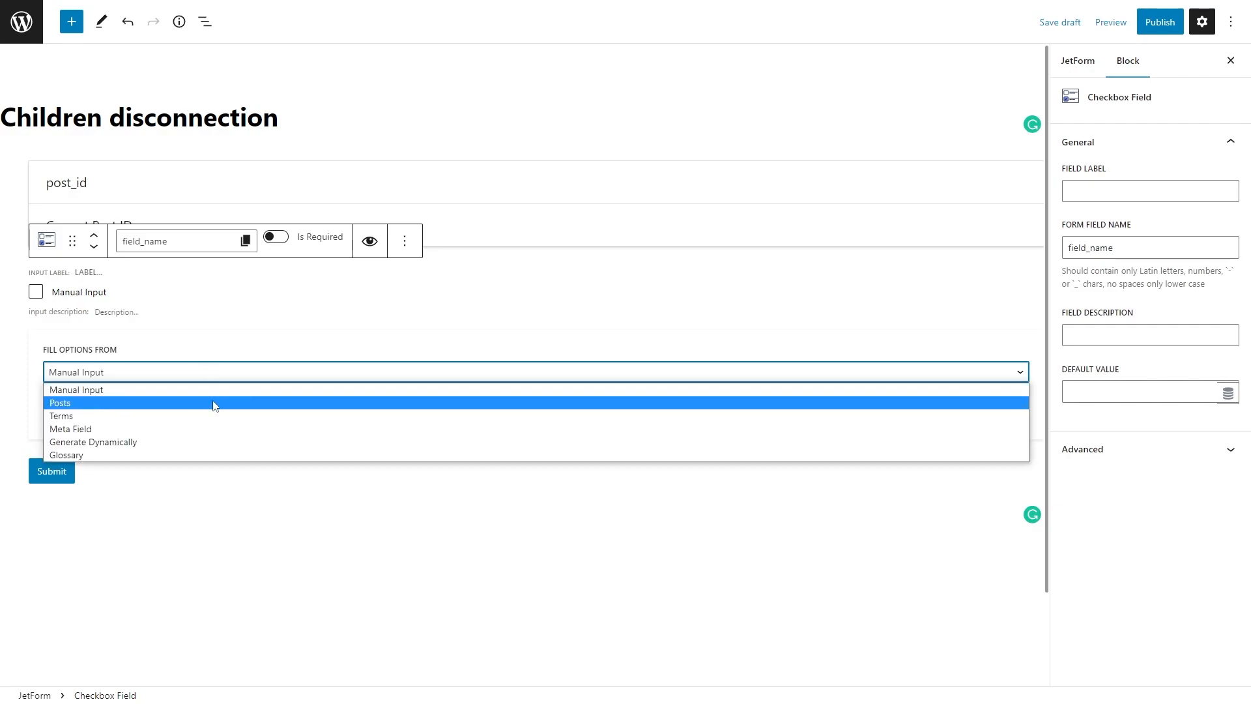
Fill the checkbox options from Posts of the Agents post type
click(60, 402)
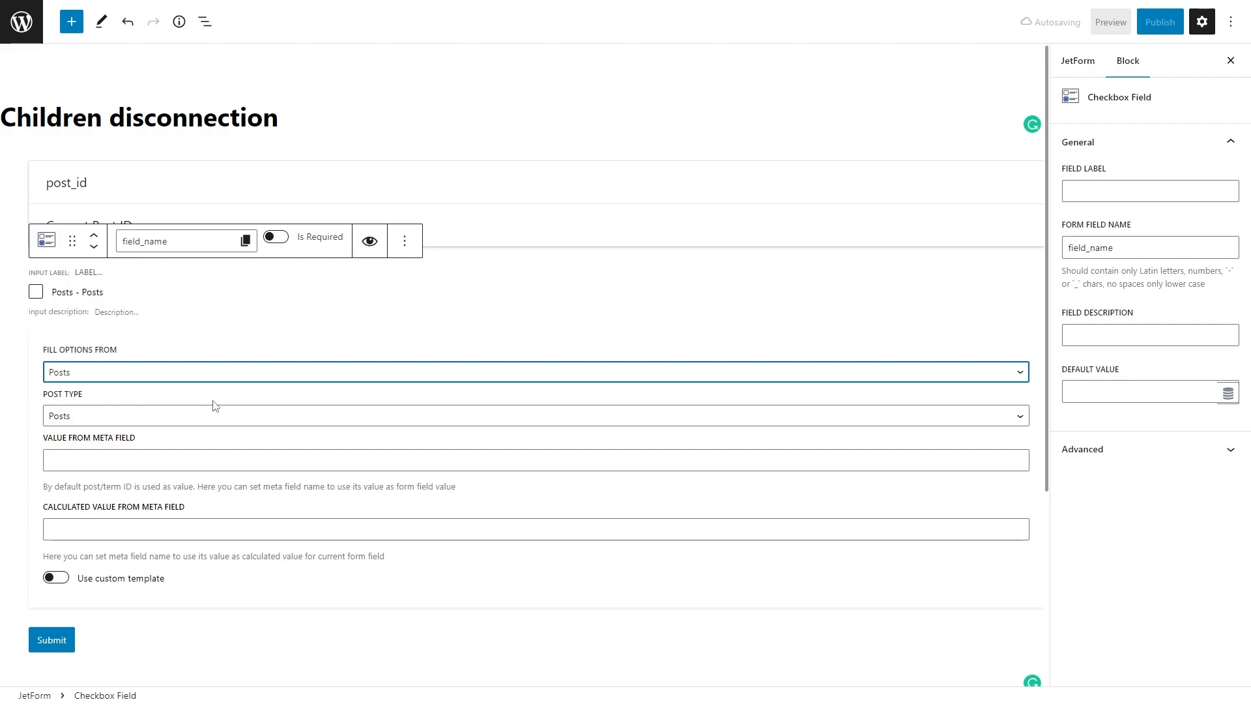
click(533, 415)
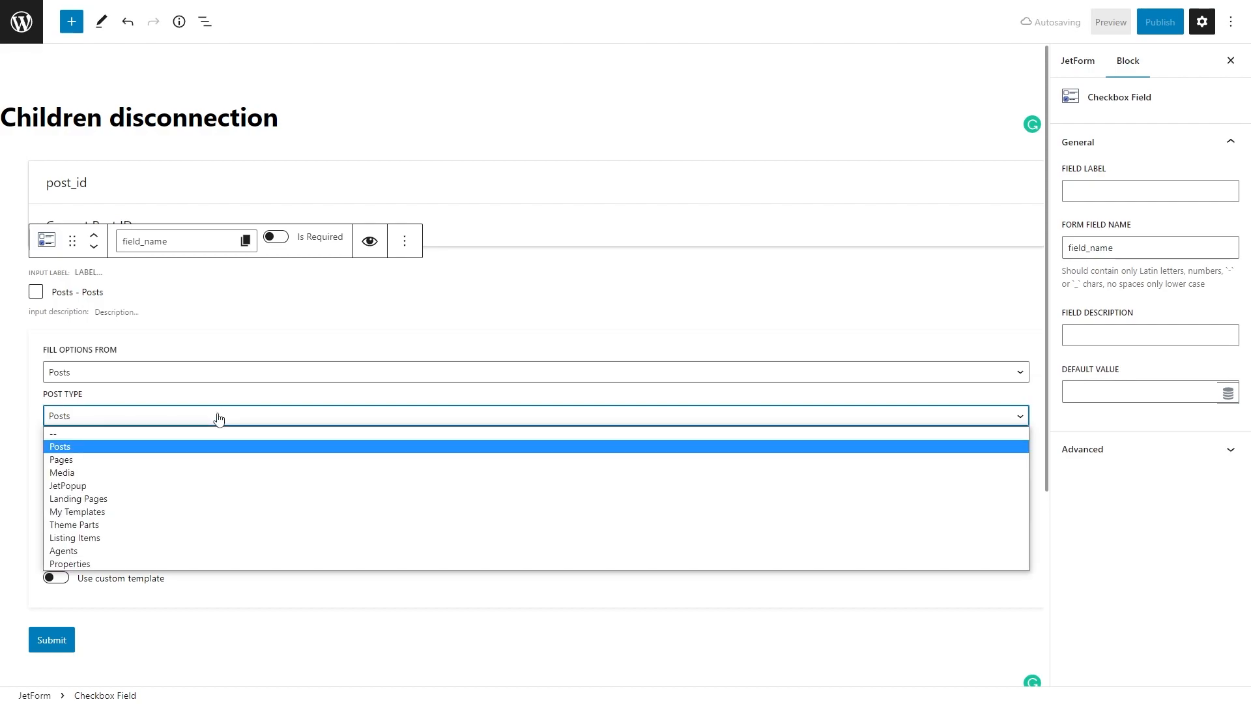
mouse_move(212, 486)
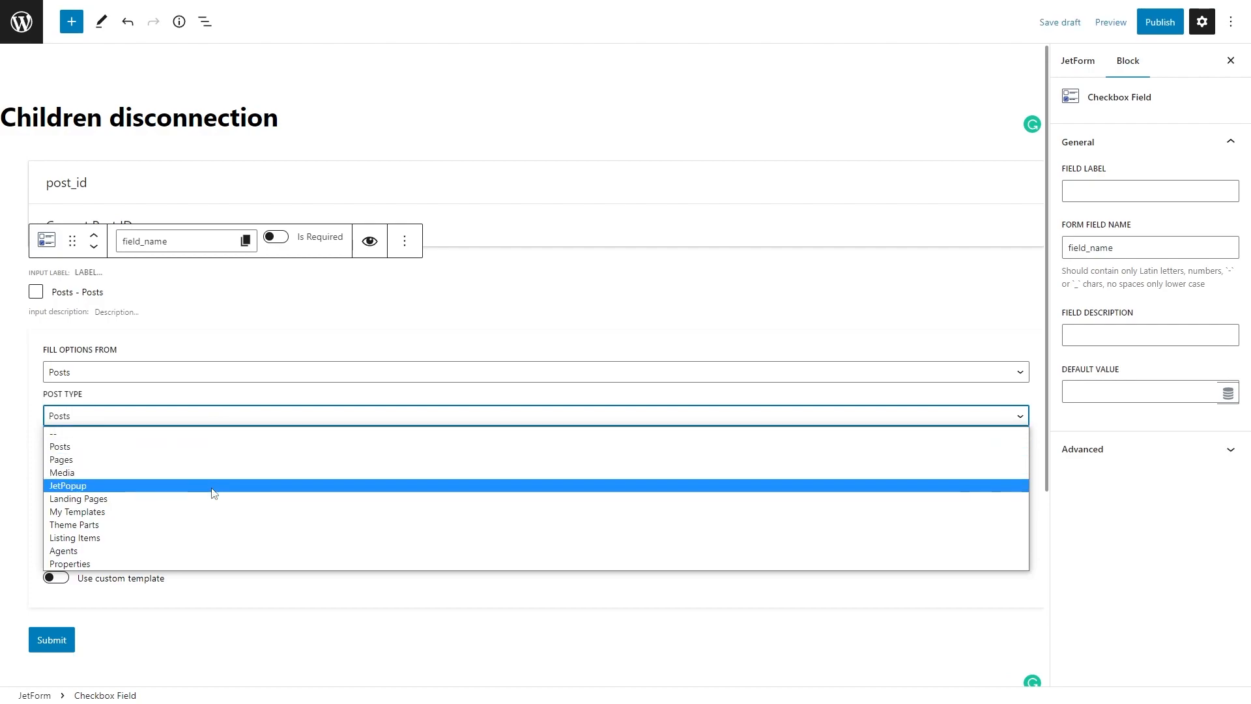
mouse_move(207, 550)
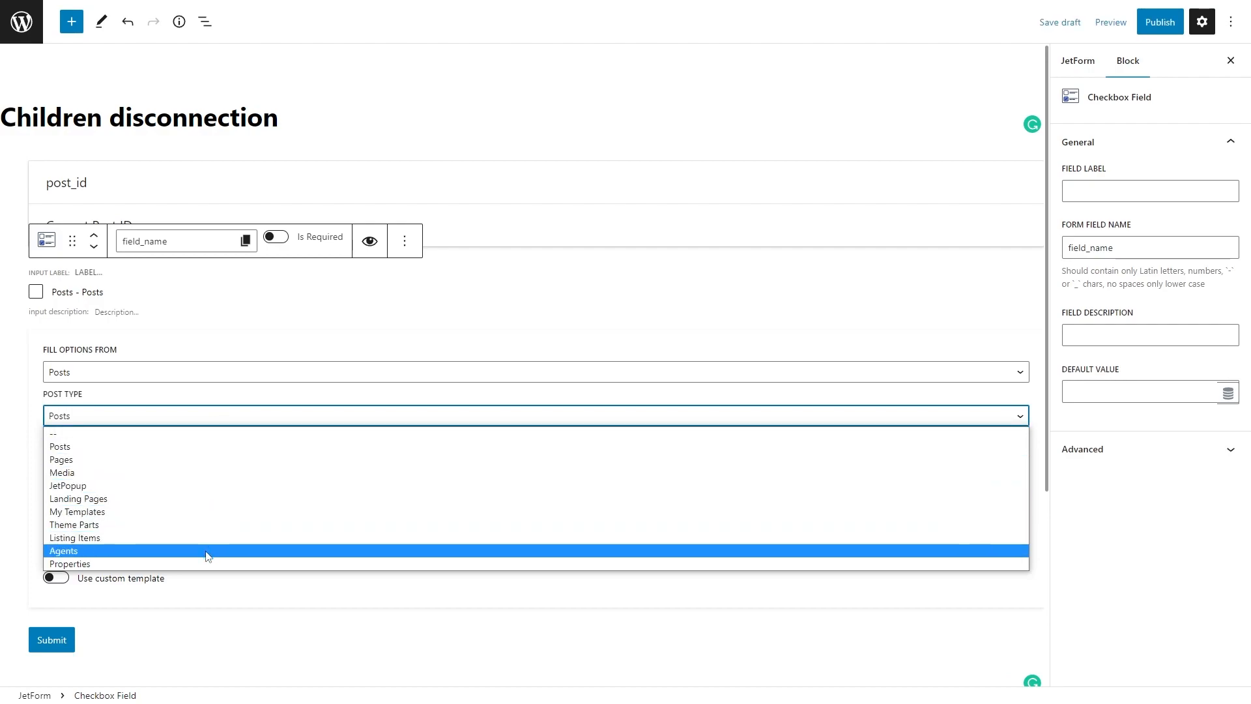
click(62, 550)
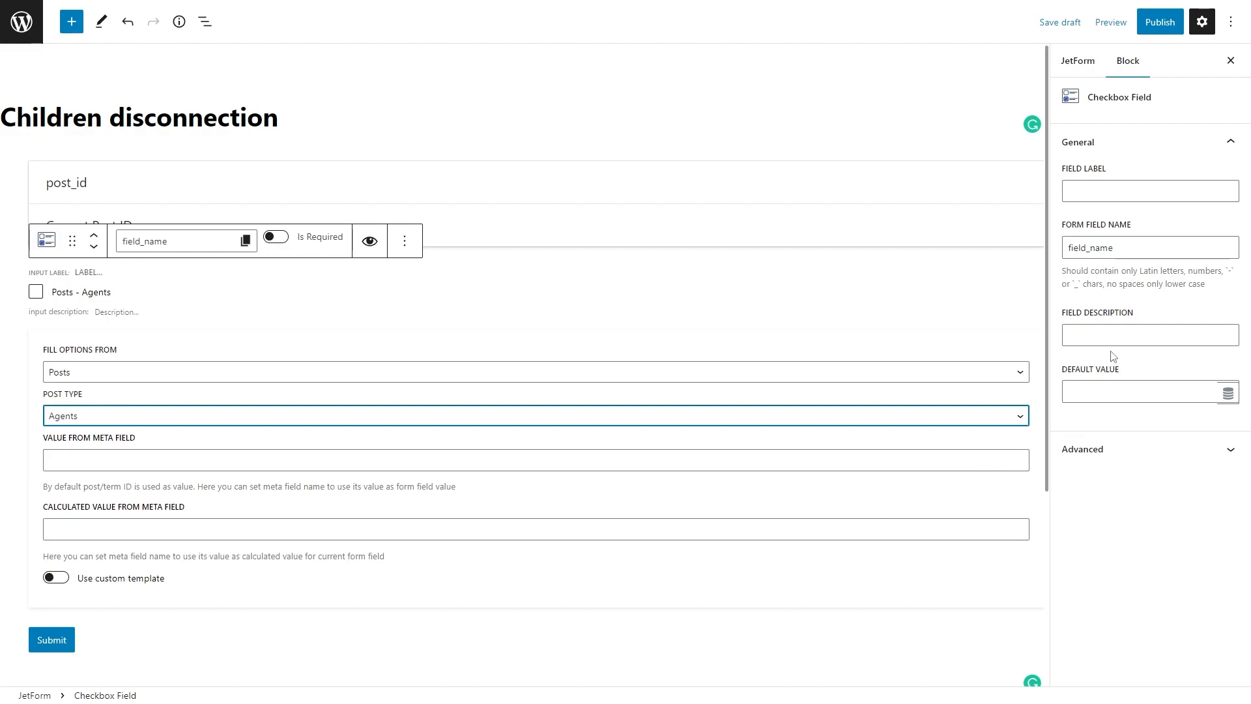
Label the checkbox 'Disconnect agent' with field name disconnect_agent and start its default-value preset
text(Disc)
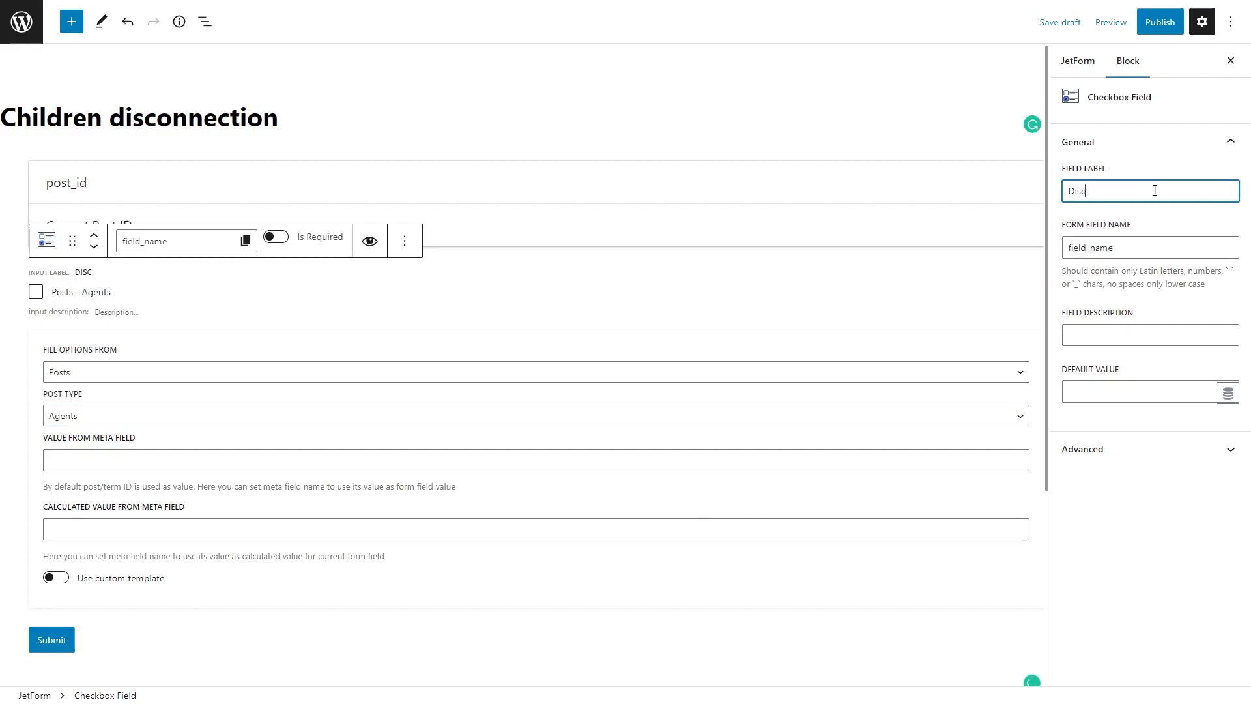
text(Disconnect agent)
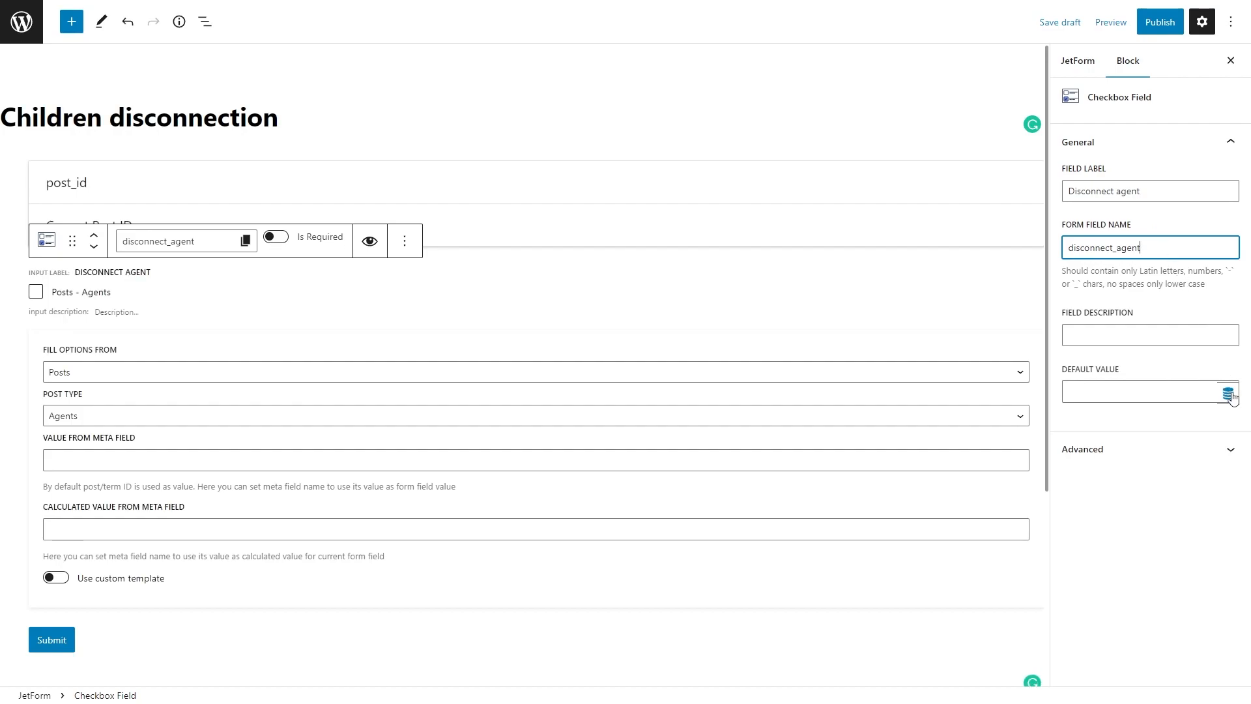
click(1232, 392)
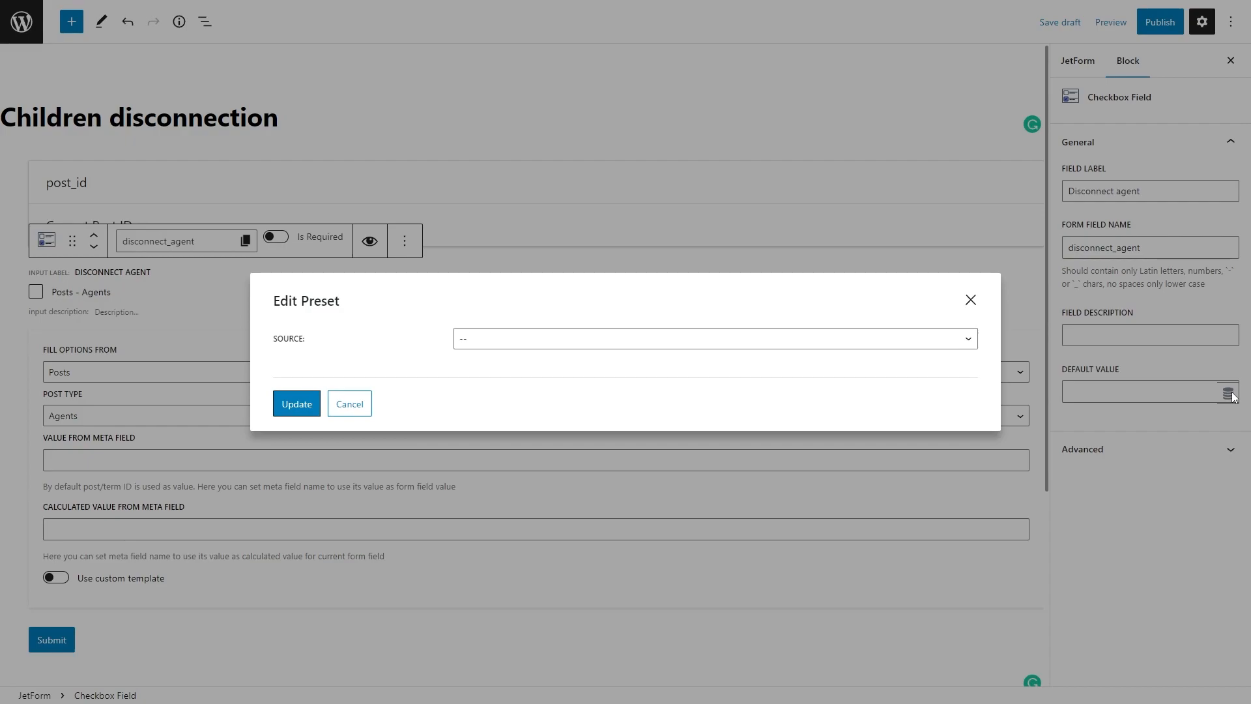
mouse_move(581, 339)
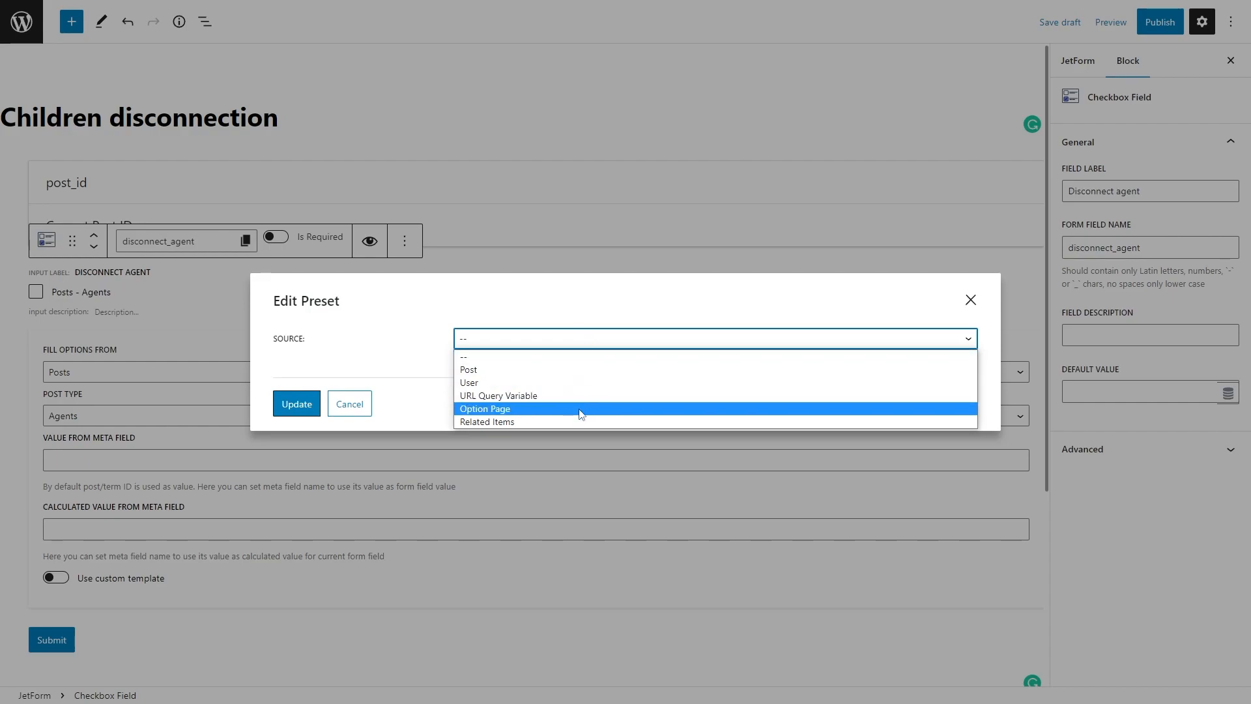
Set the preset to Related Items from Properties to agents, child object, current object ID, and update
click(486, 420)
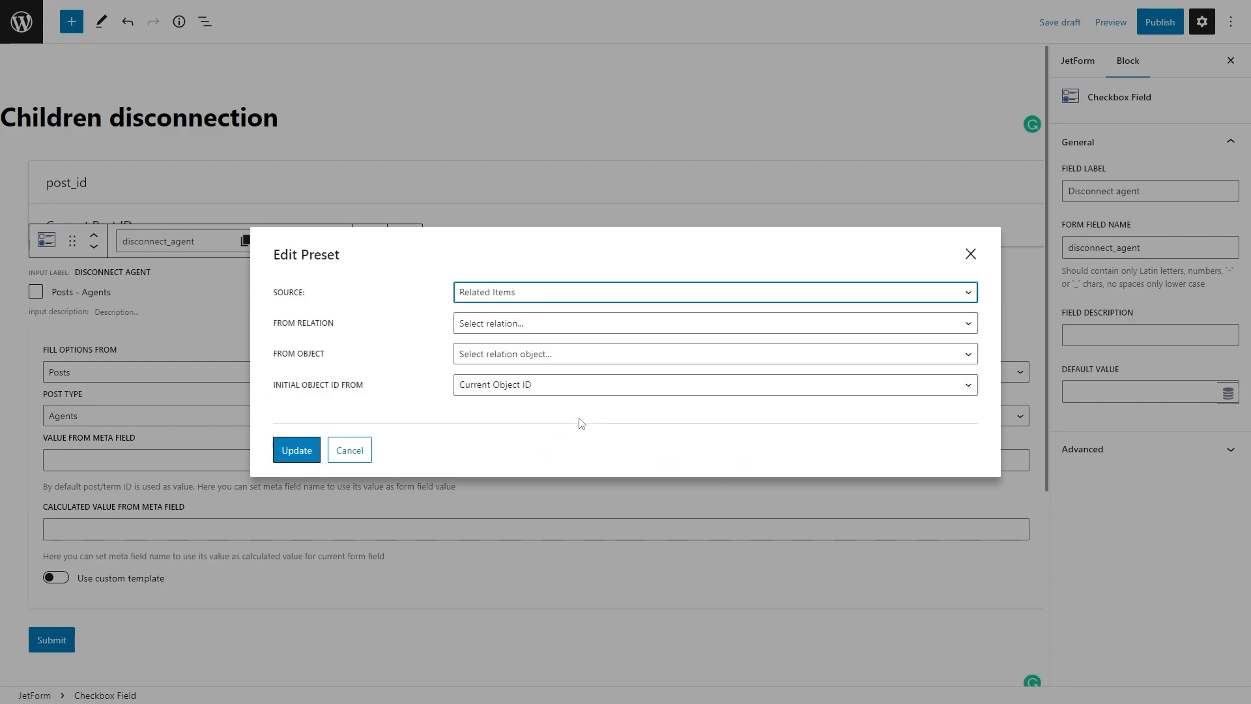
mouse_move(559, 327)
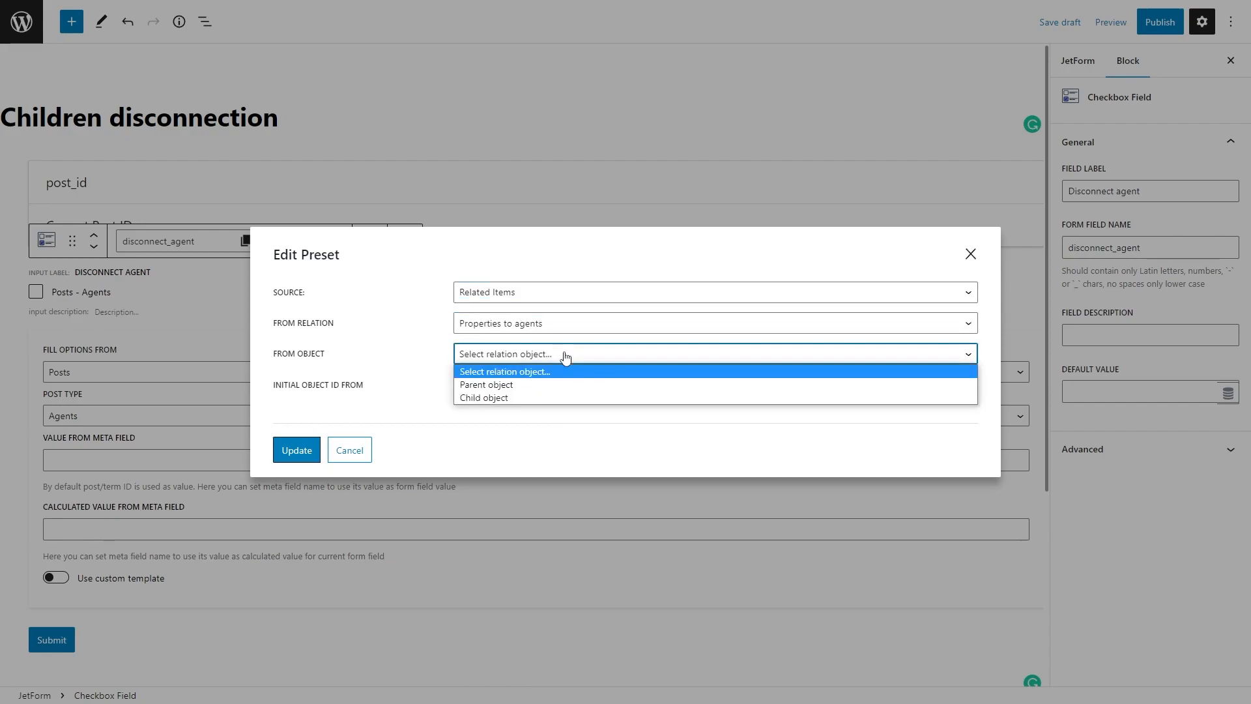
mouse_move(570, 397)
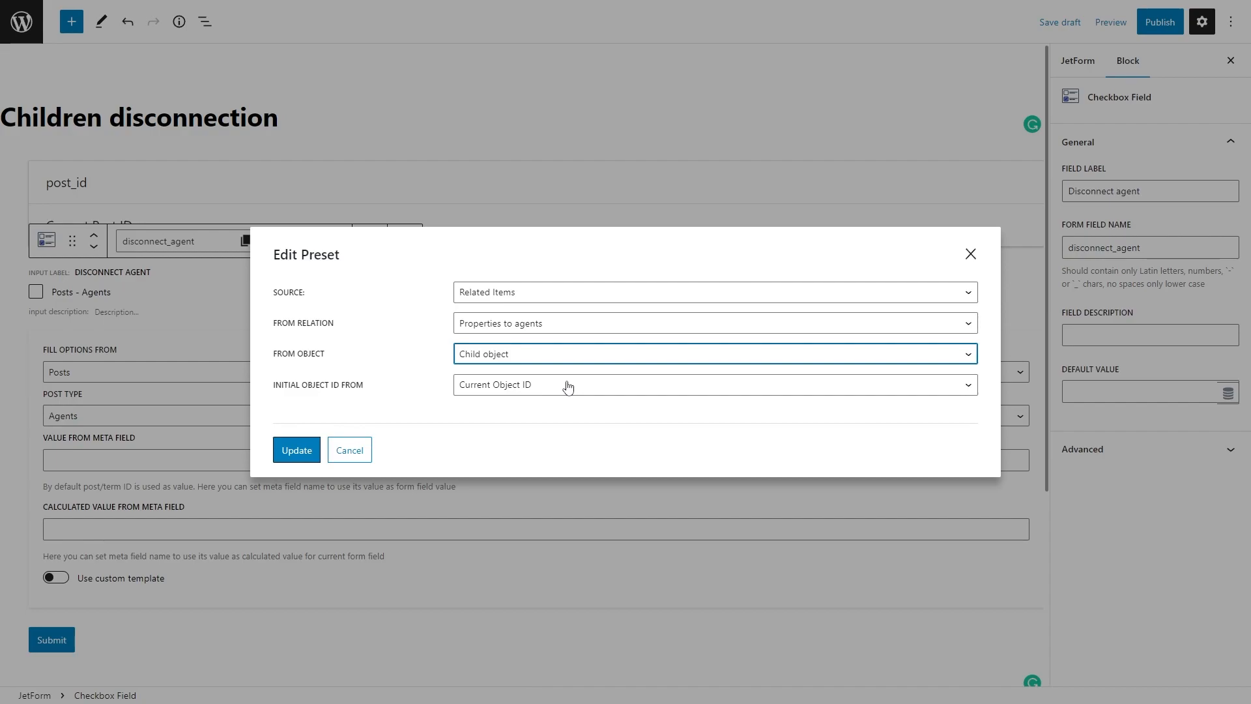
mouse_move(526, 420)
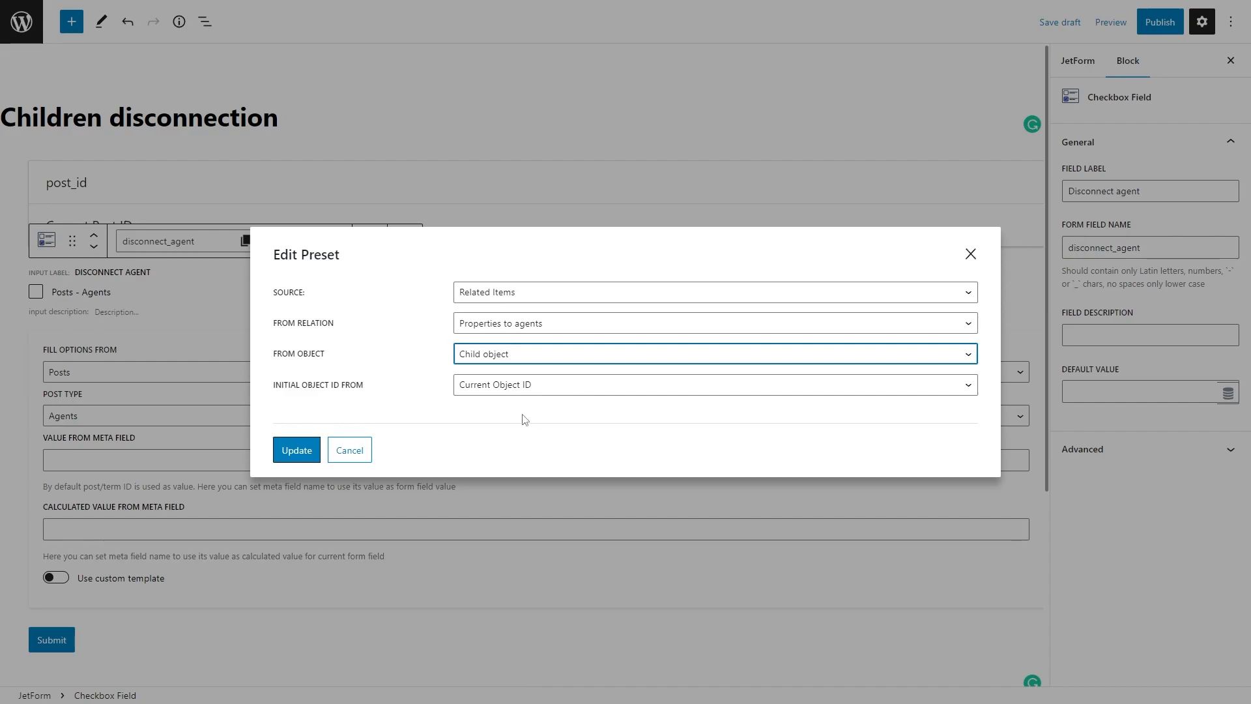
click(296, 449)
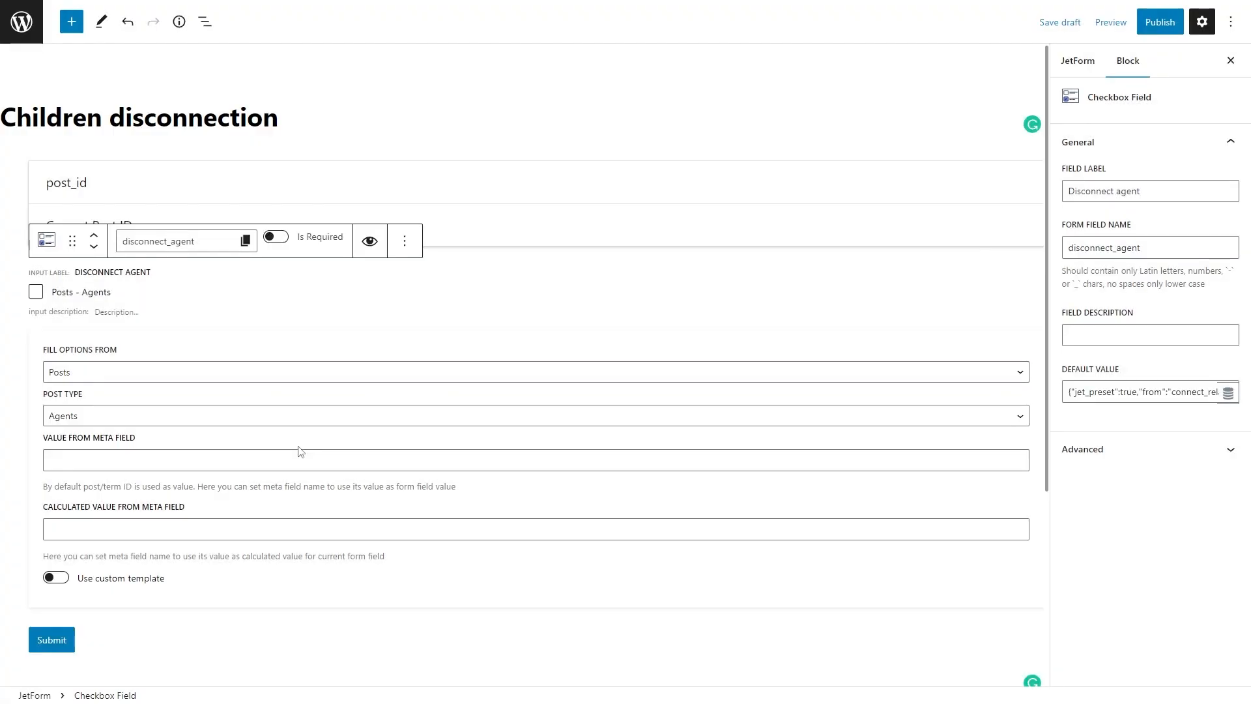
mouse_move(970, 392)
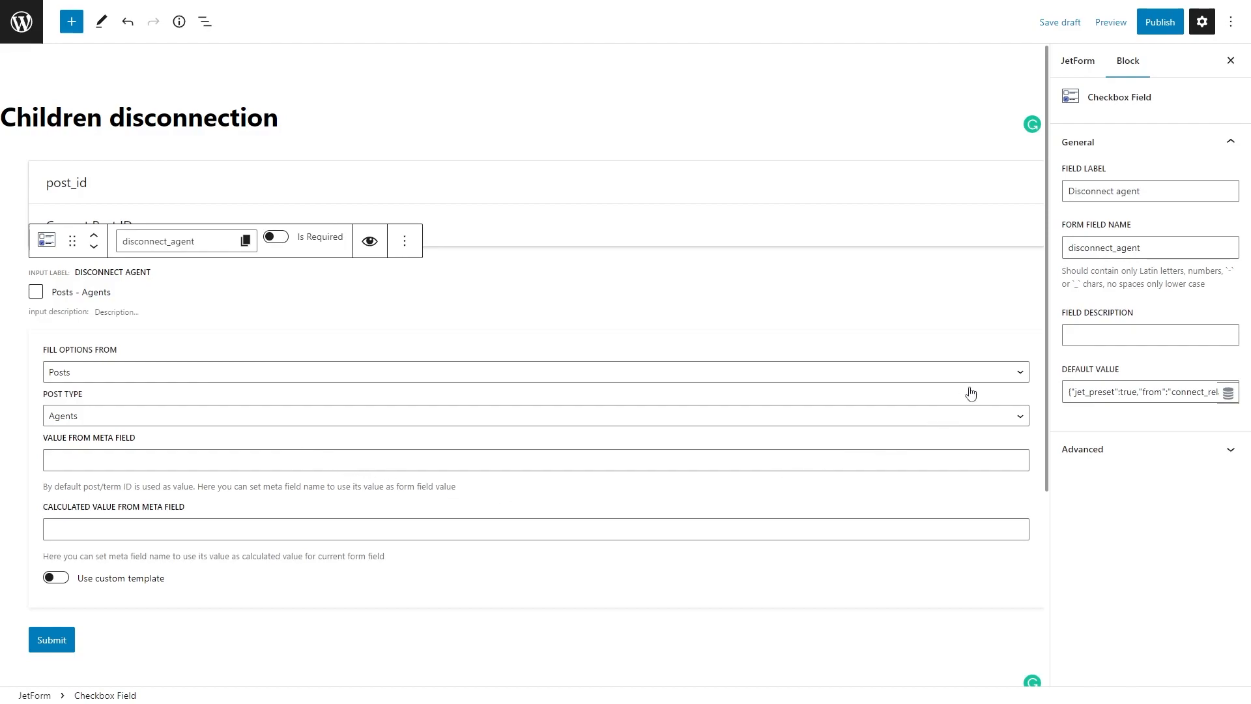
mouse_move(1078, 61)
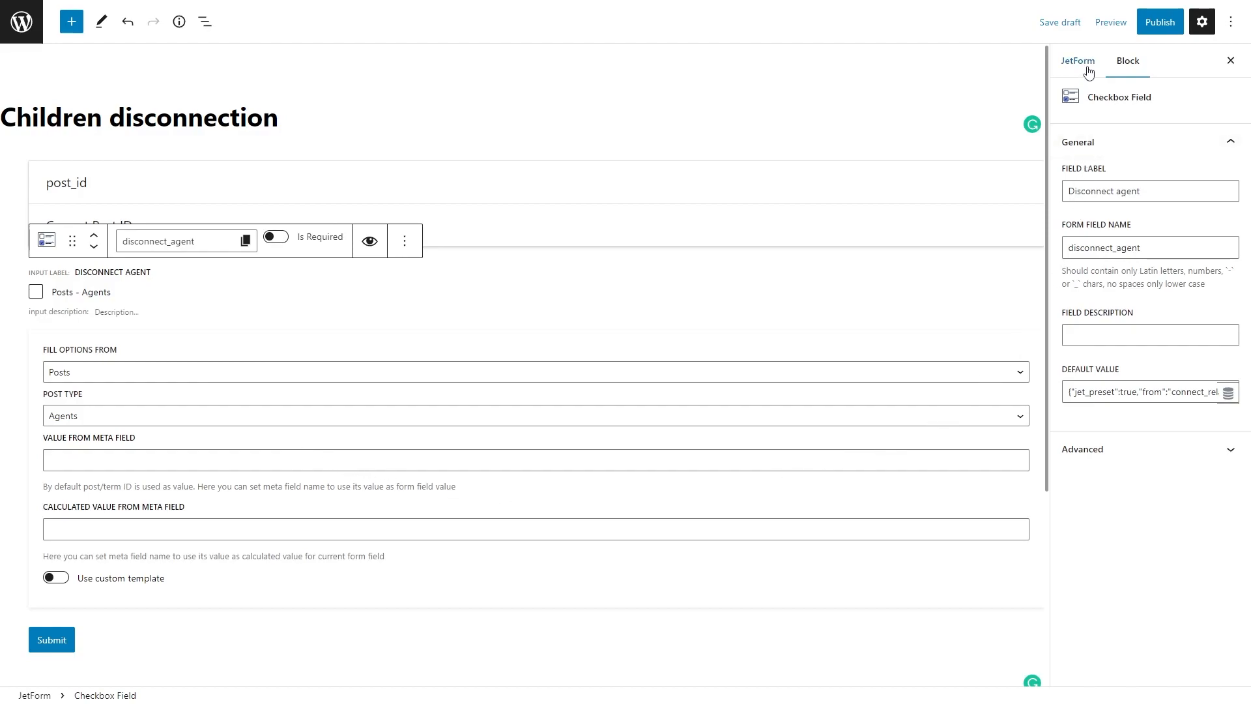
Switch the post submit action from Send Email to Connect Relation Items and bring up its settings
click(1076, 61)
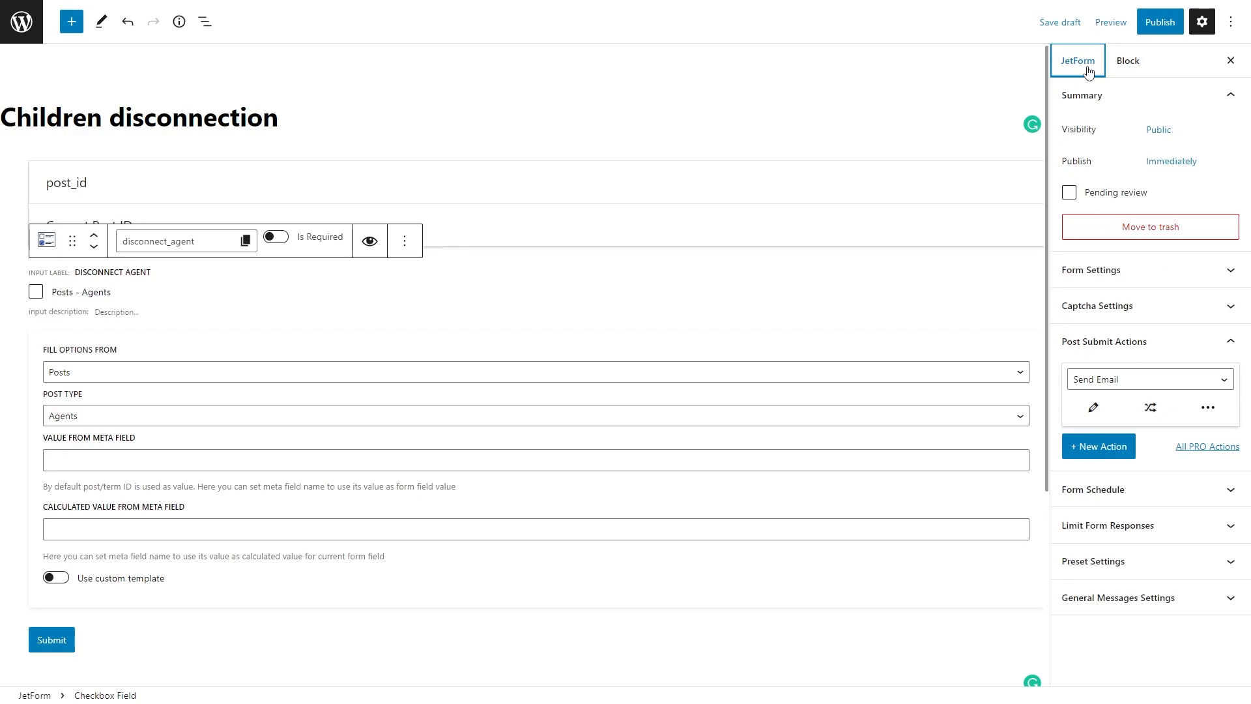
mouse_move(1126, 234)
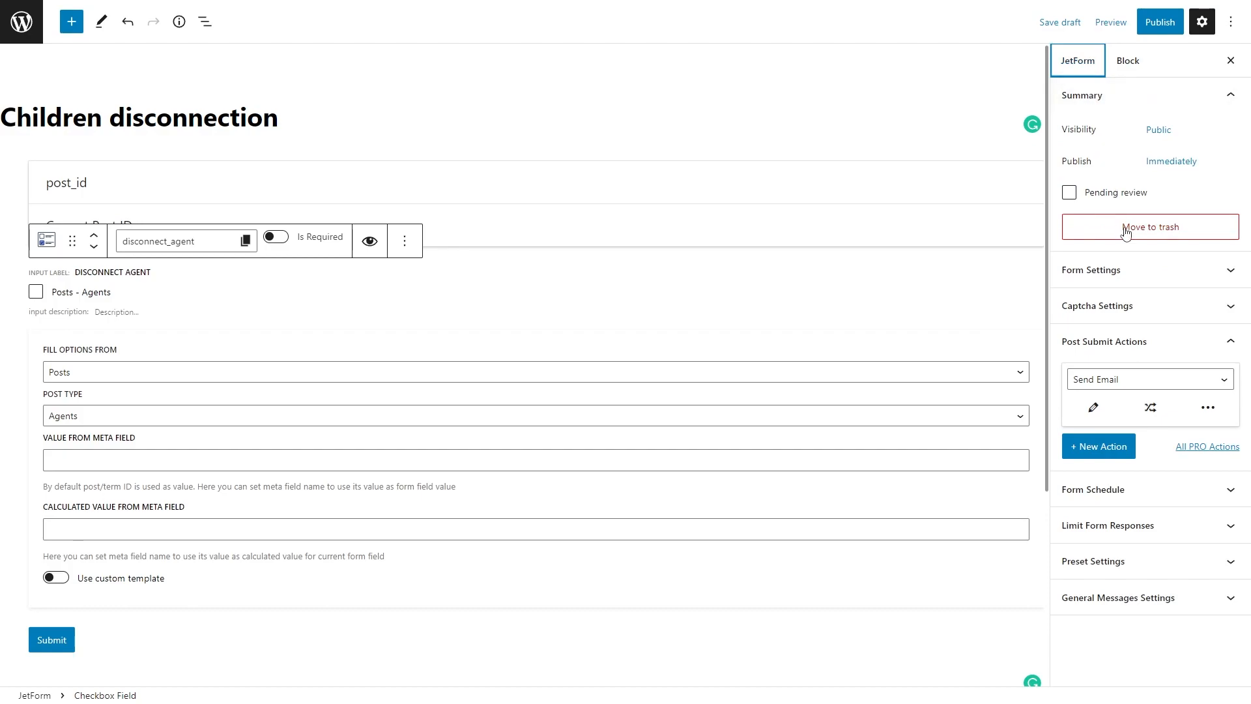
click(1149, 379)
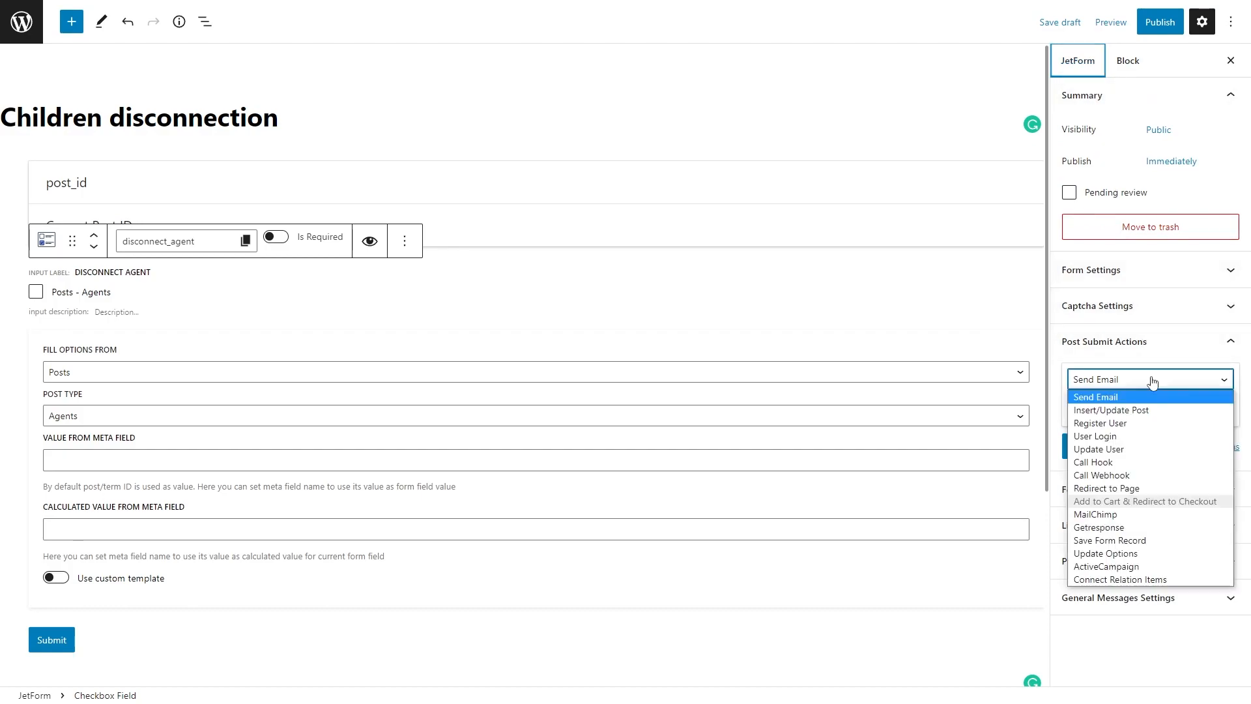
mouse_move(1170, 559)
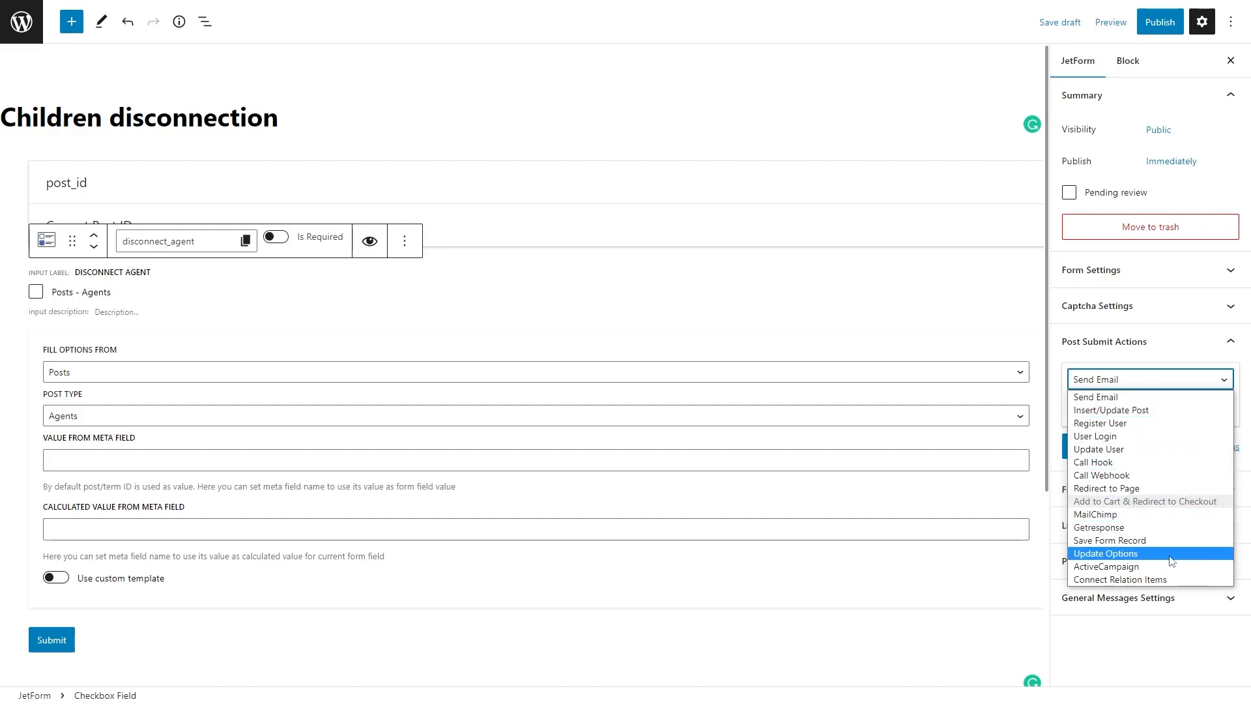
click(1121, 578)
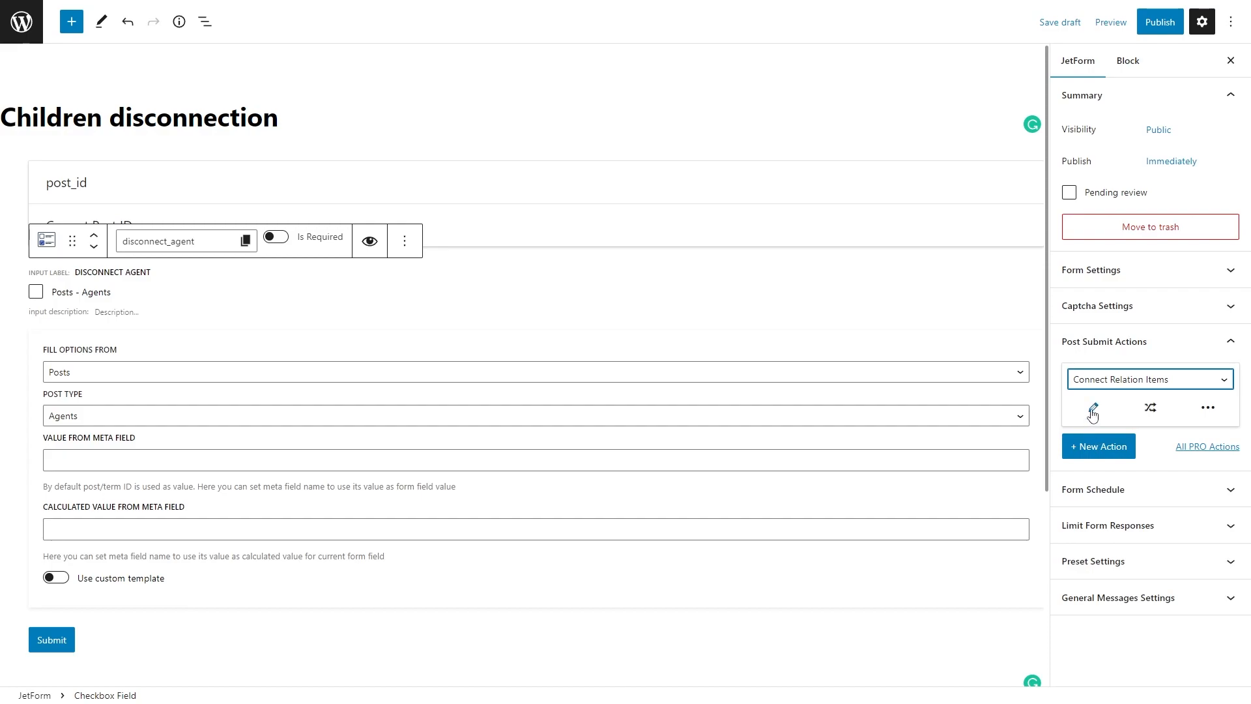
click(1092, 408)
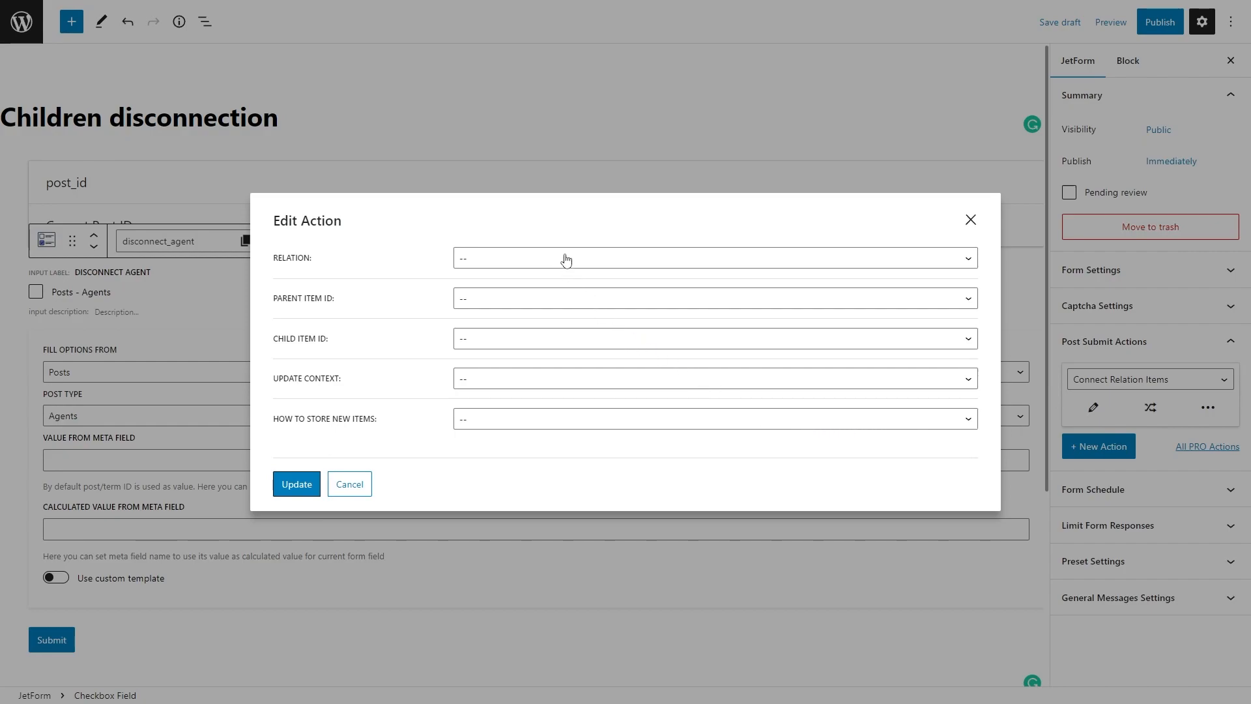
Configure the action: Properties to agents, parent post_id, child Disconnect agent, disconnect selected items, then update
click(713, 256)
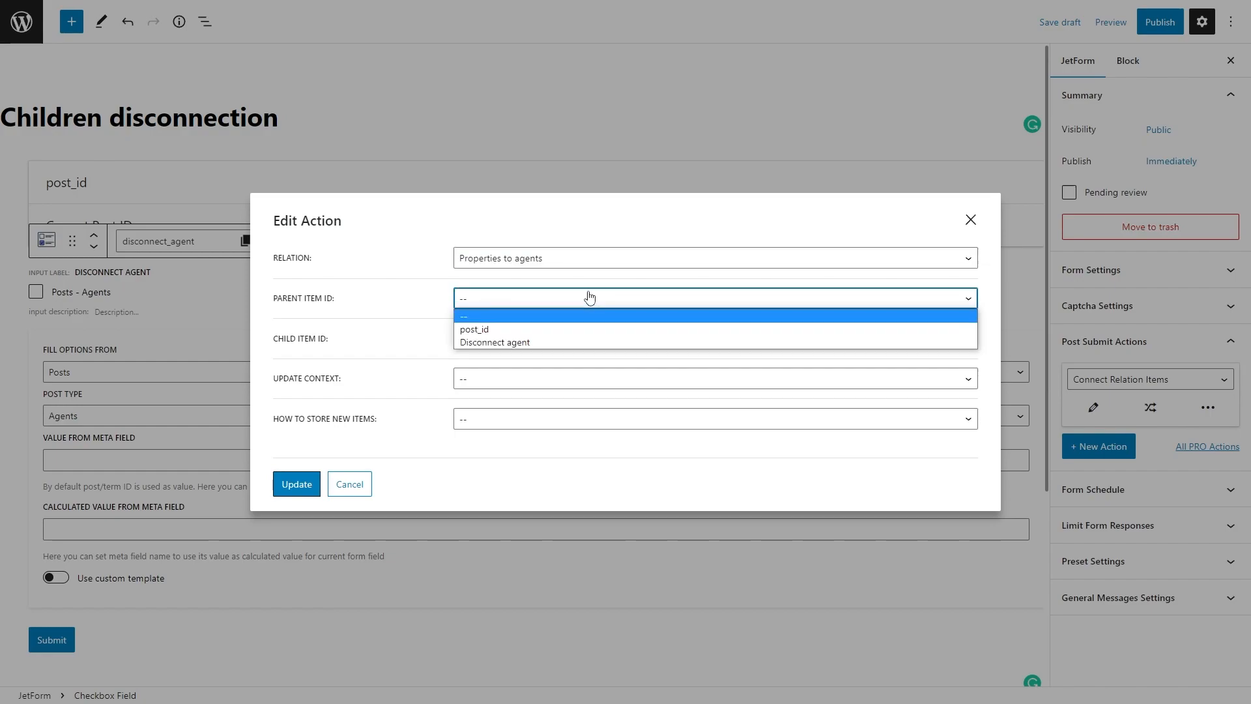
click(474, 330)
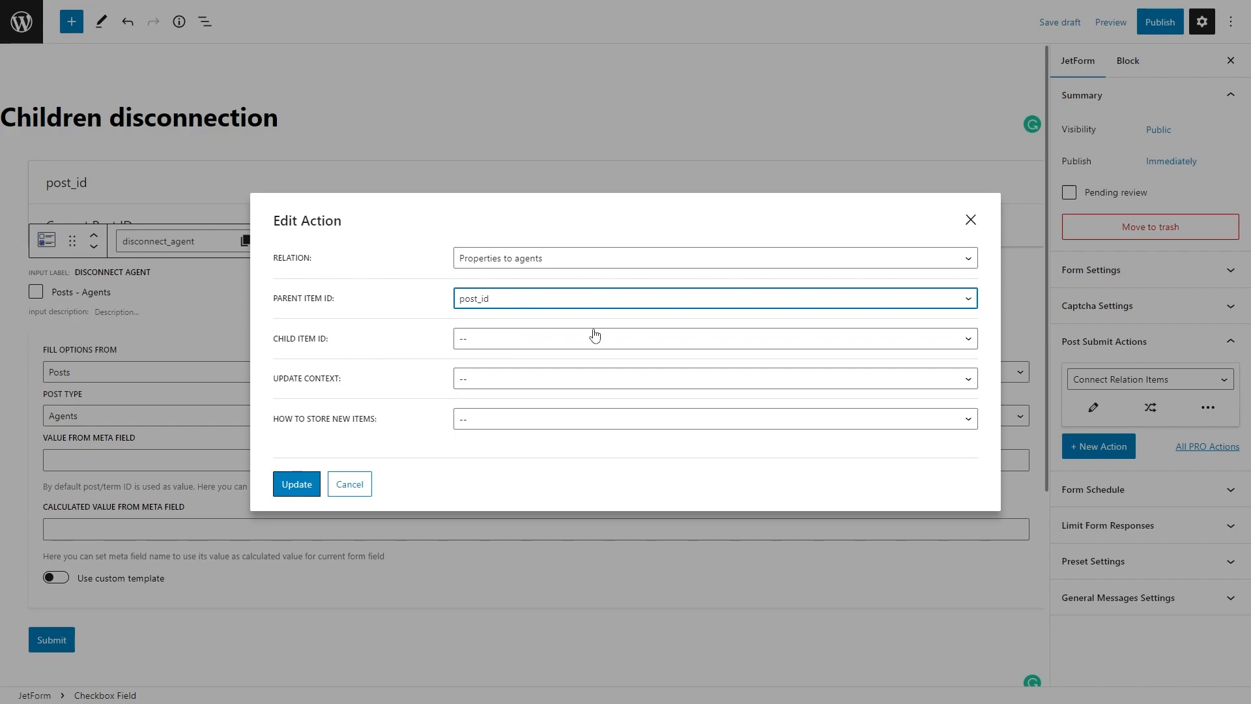
mouse_move(569, 339)
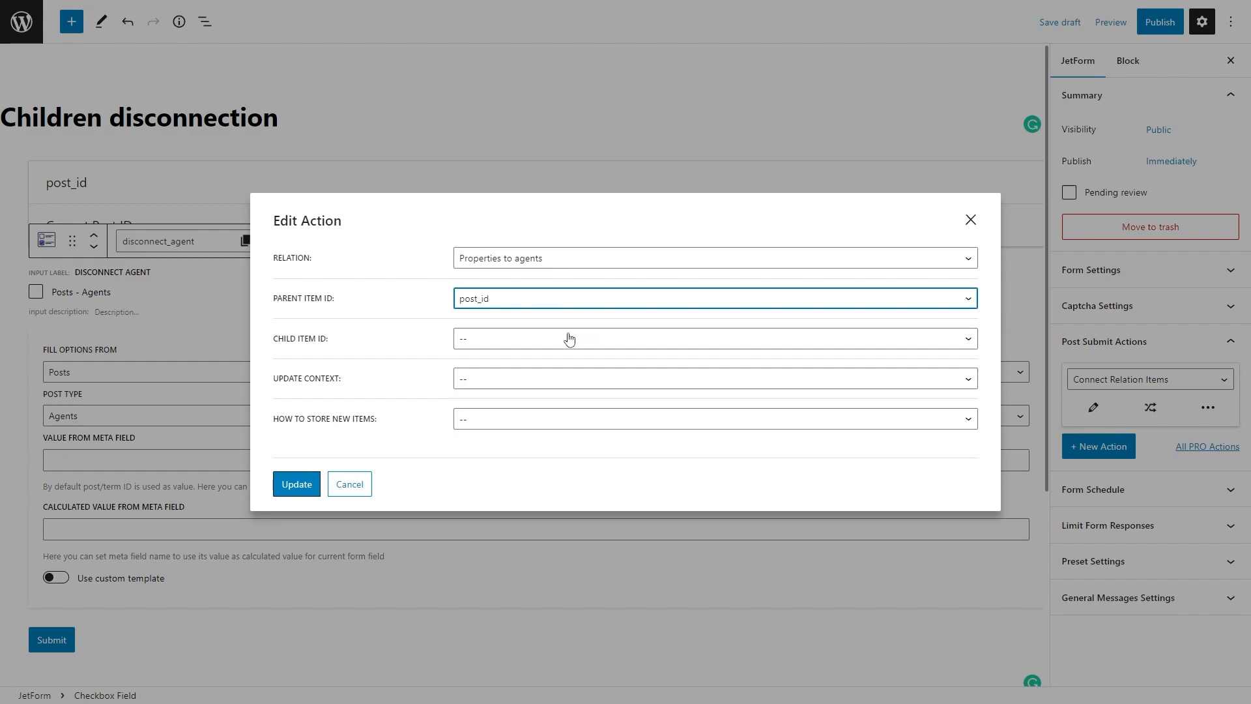
click(712, 337)
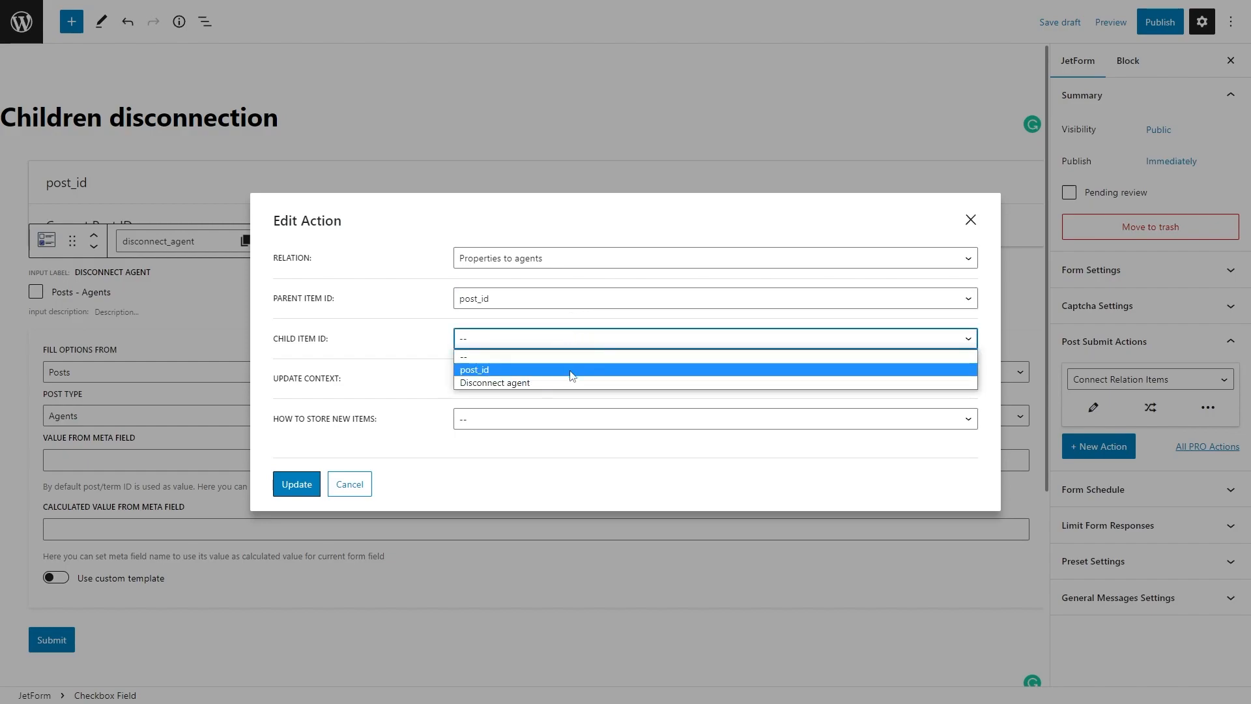
mouse_move(570, 383)
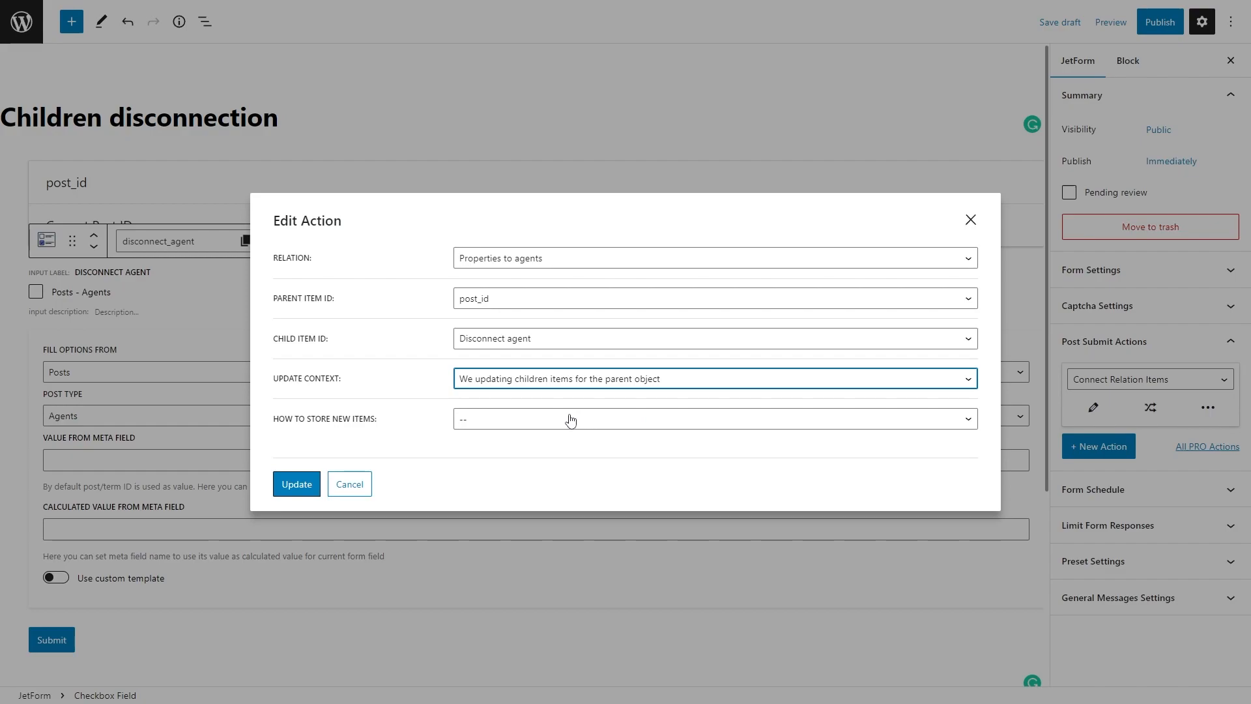
click(713, 418)
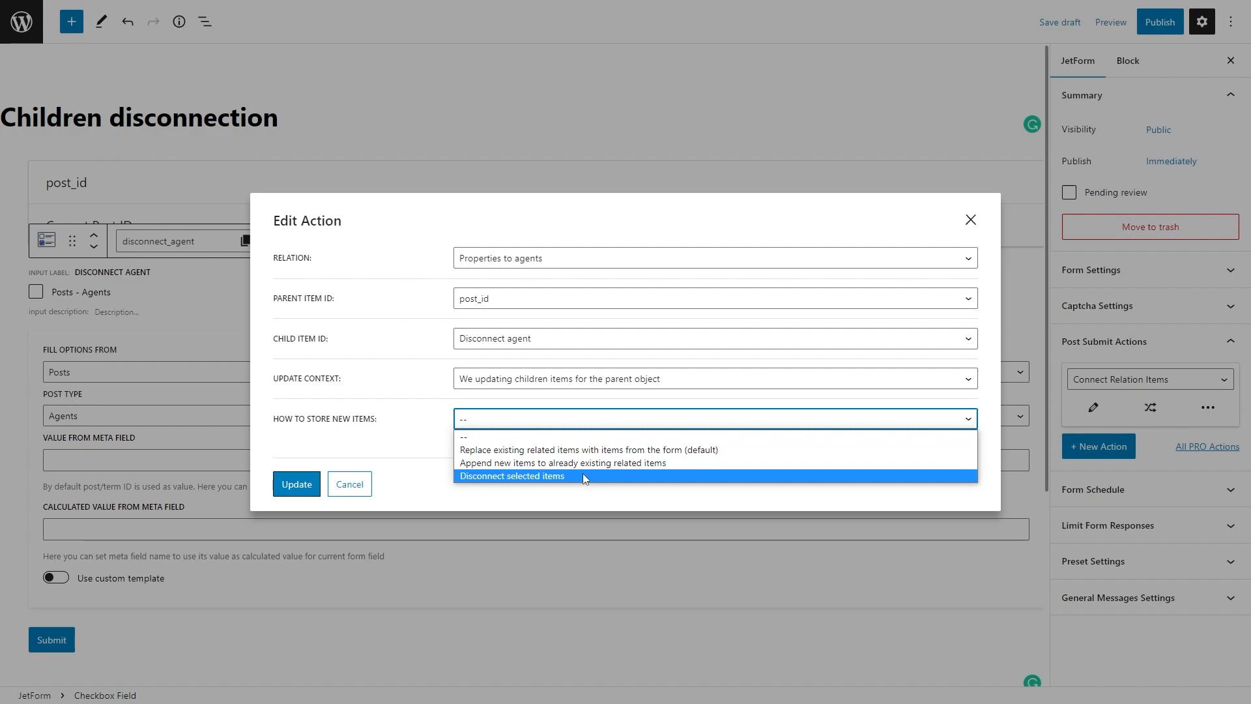
click(513, 476)
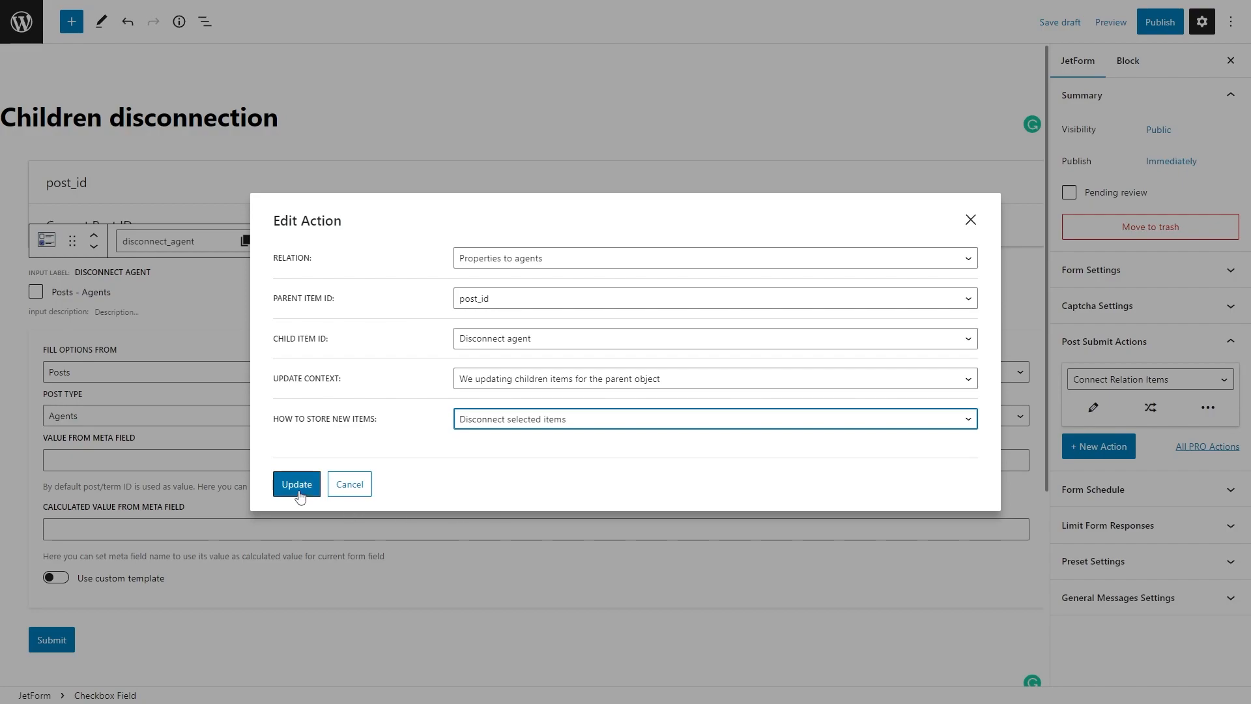
click(296, 484)
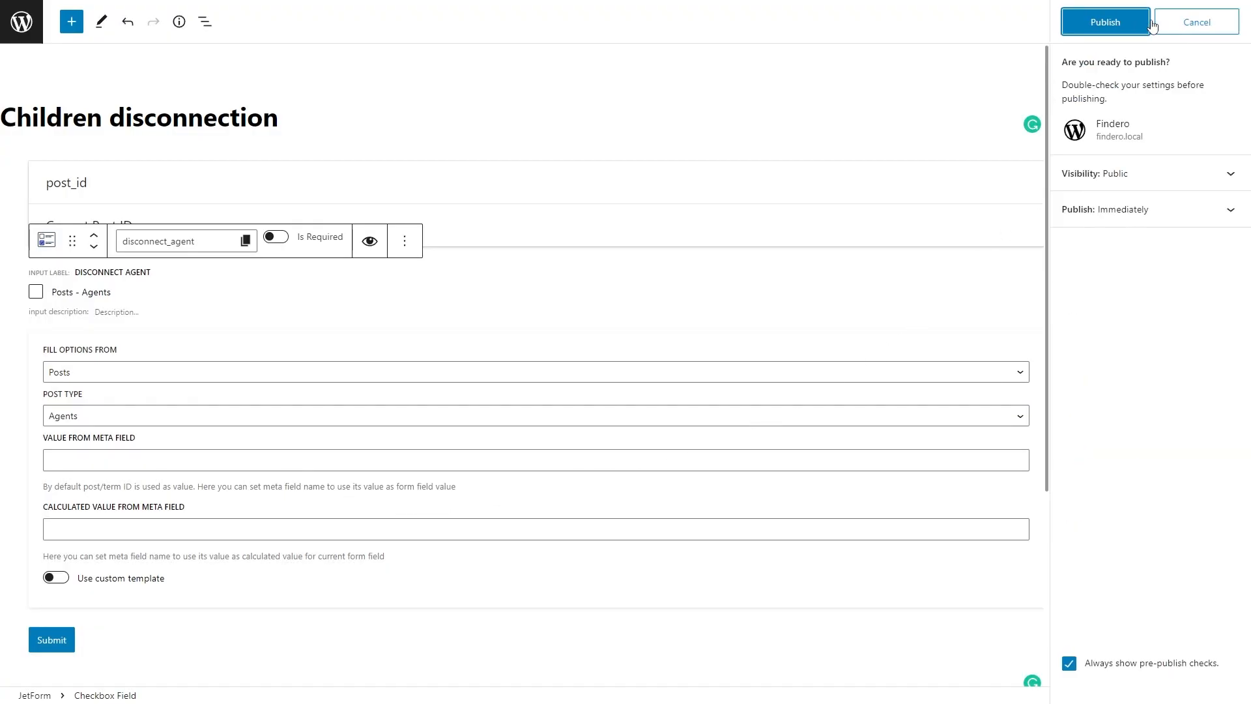
Publish the Children disconnection form and go to Crocoblock's Theme Builder page templates
click(1104, 22)
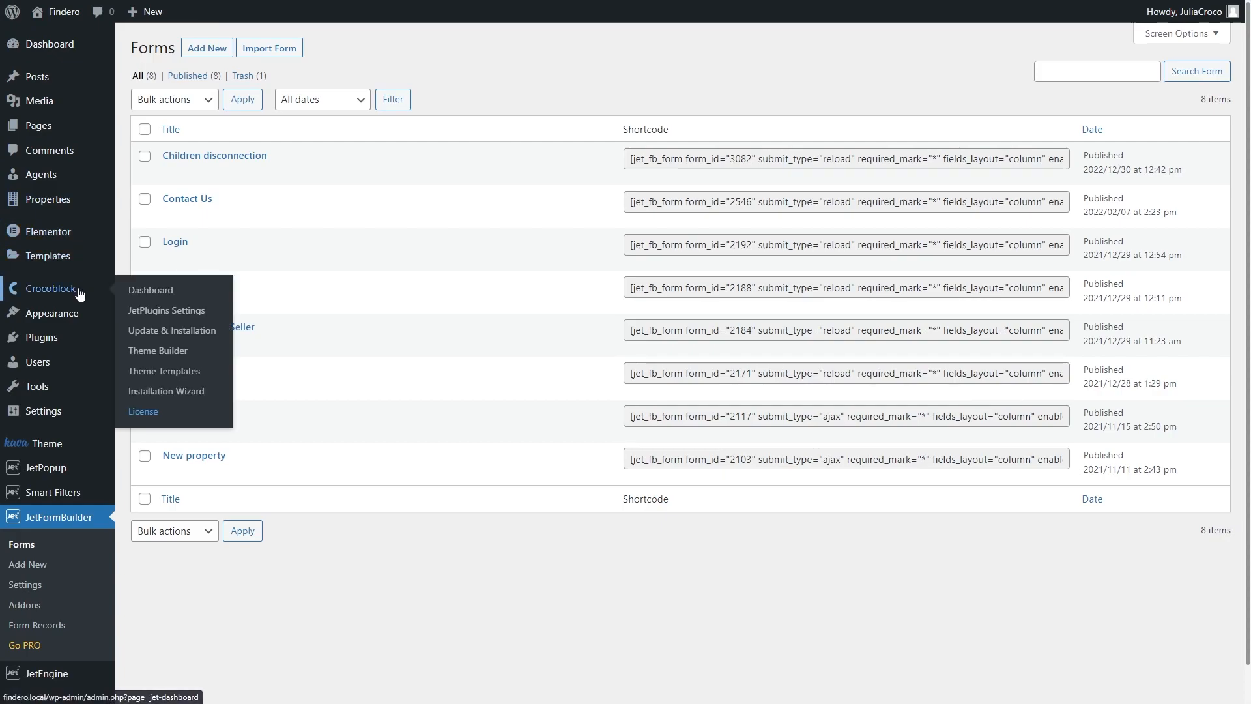
mouse_move(157, 351)
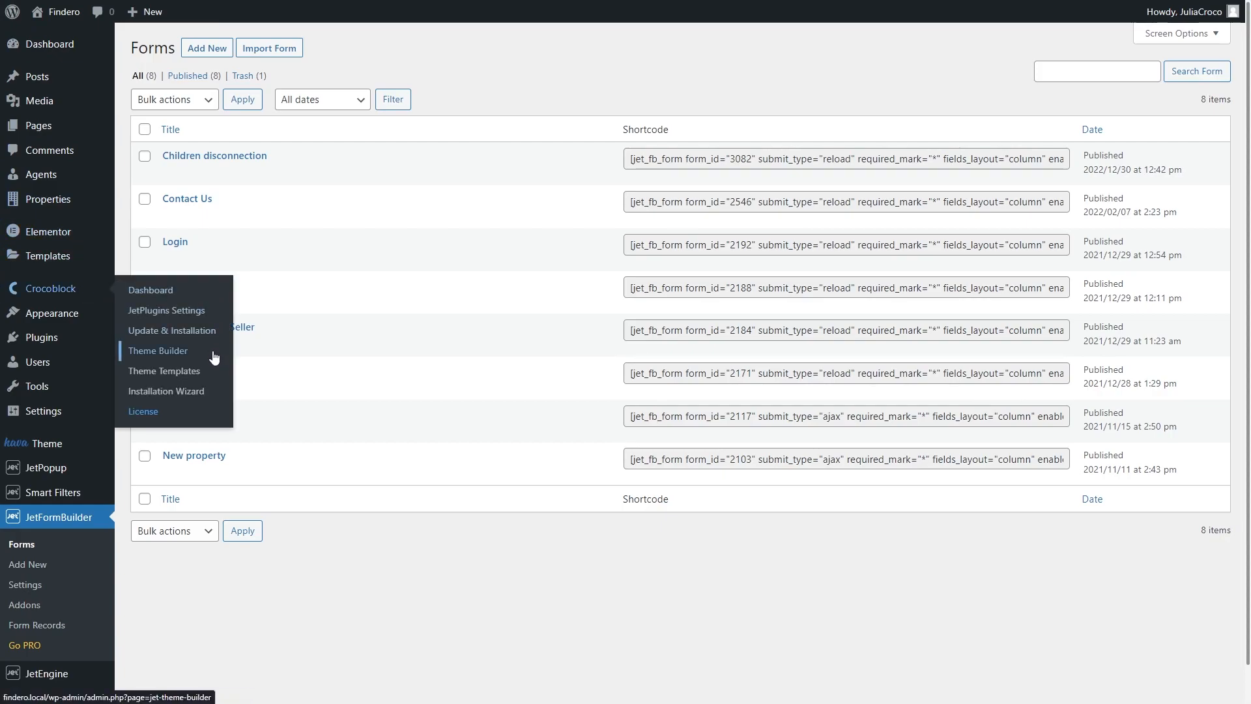
click(157, 351)
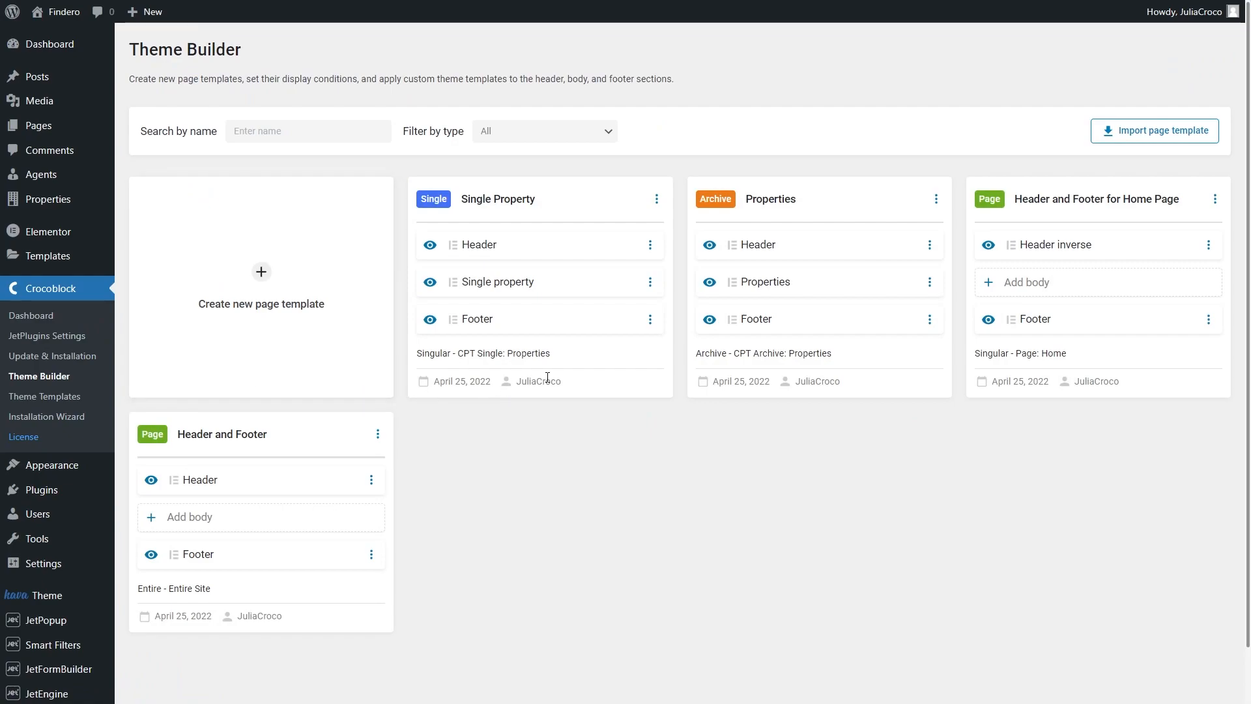
mouse_move(598, 353)
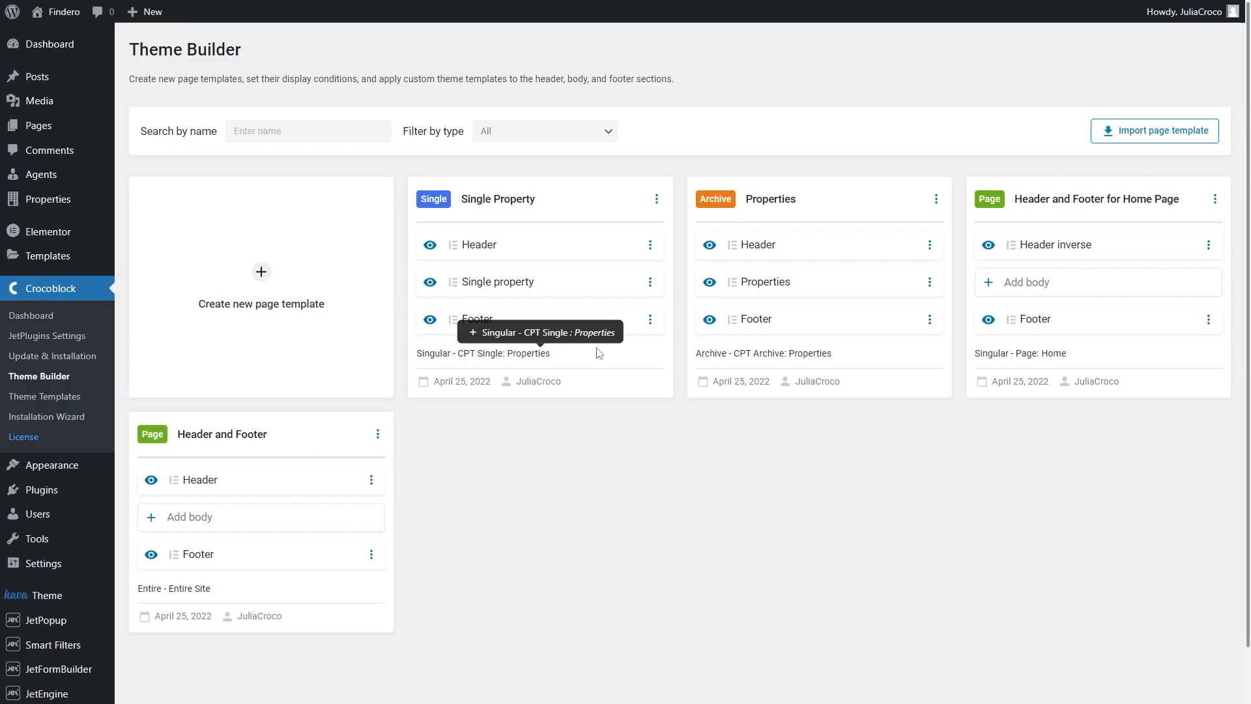
mouse_move(628, 344)
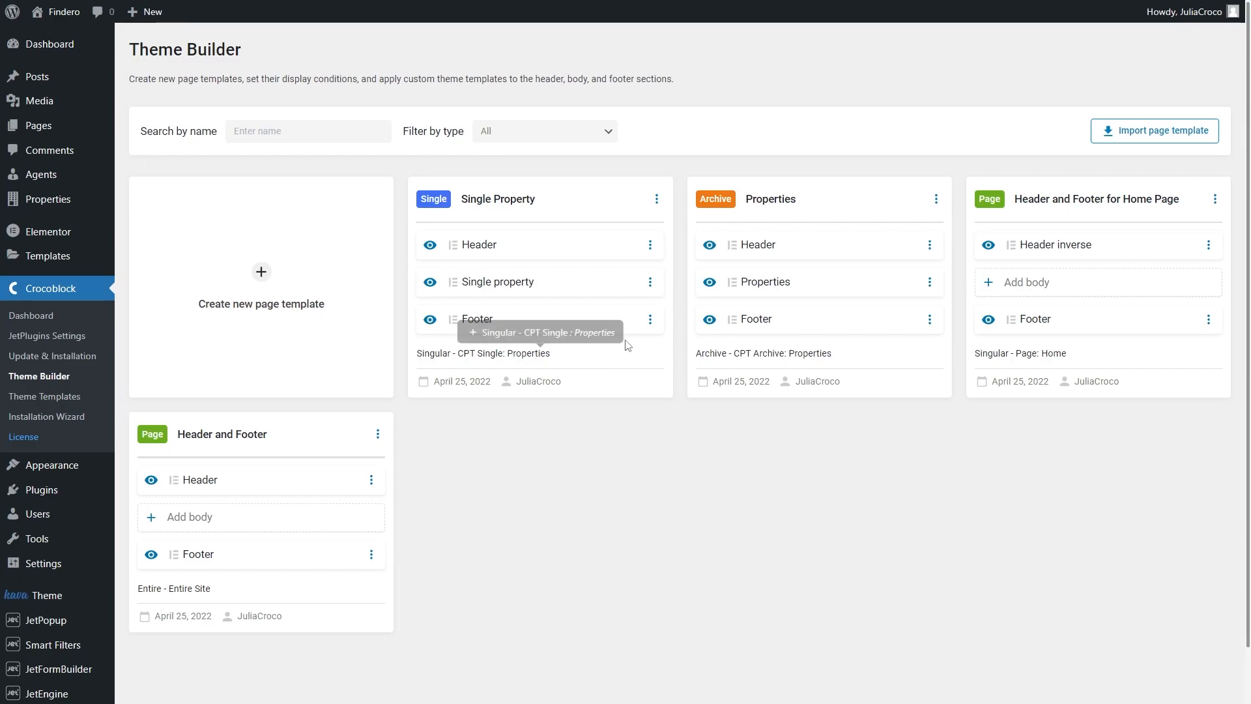
mouse_move(653, 282)
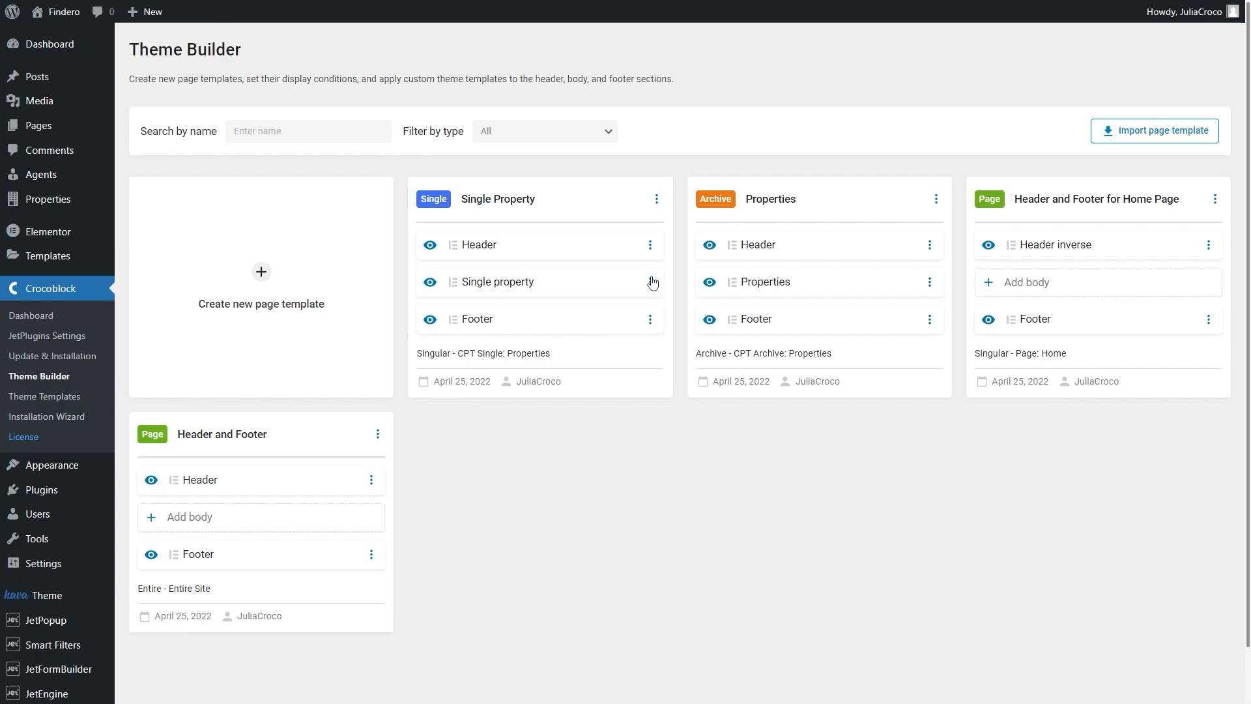
Edit the content of the Single property body in the Single Property page template
click(651, 282)
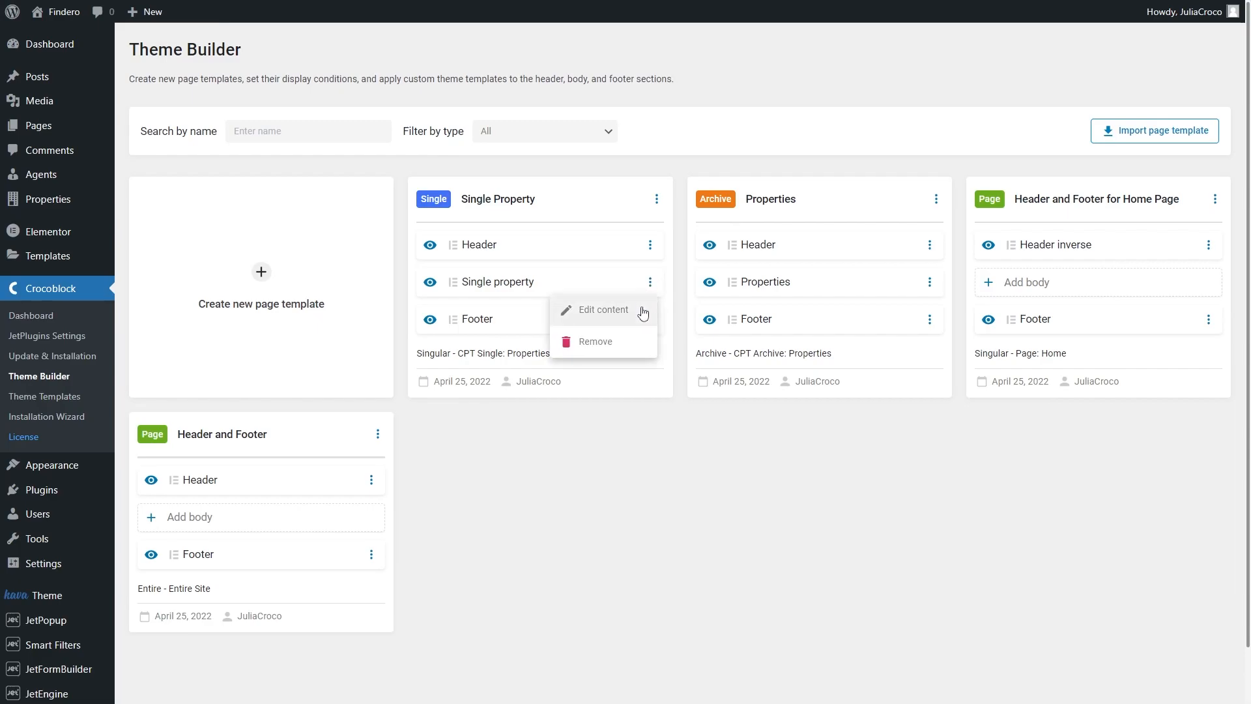
click(603, 310)
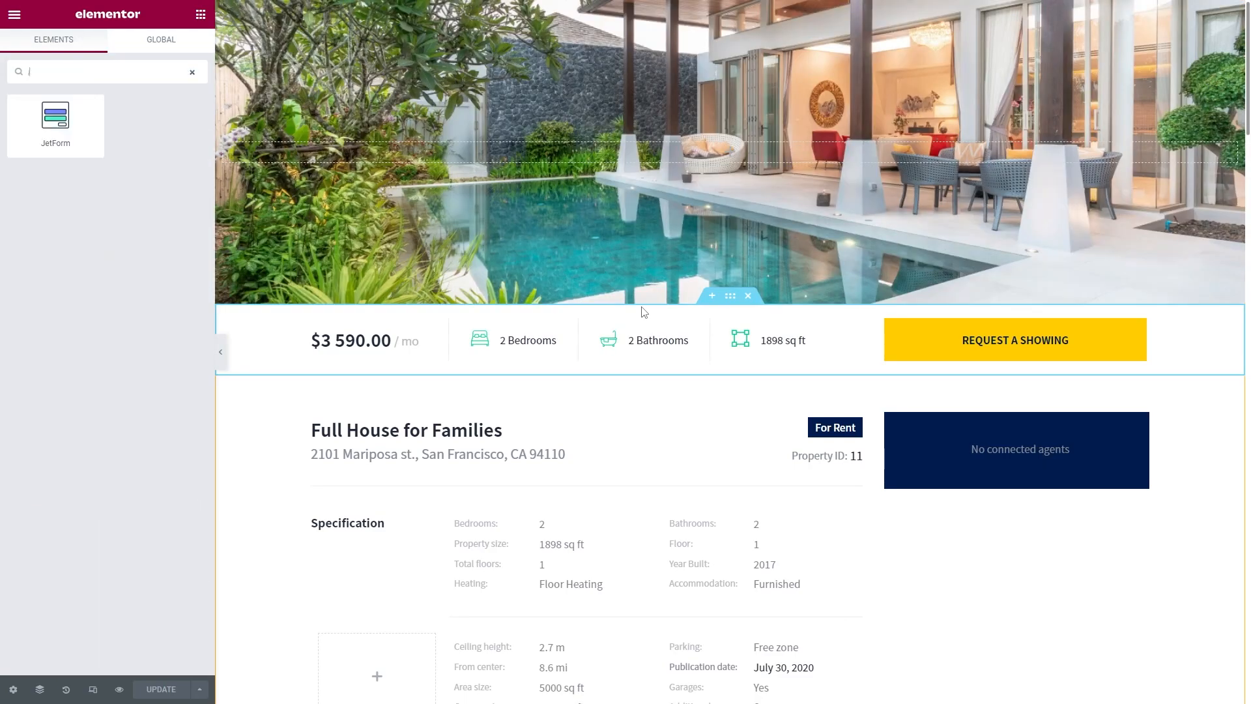
Embed a JetForm widget with the Children disconnection form, submit type Page Reload
text(jetform)
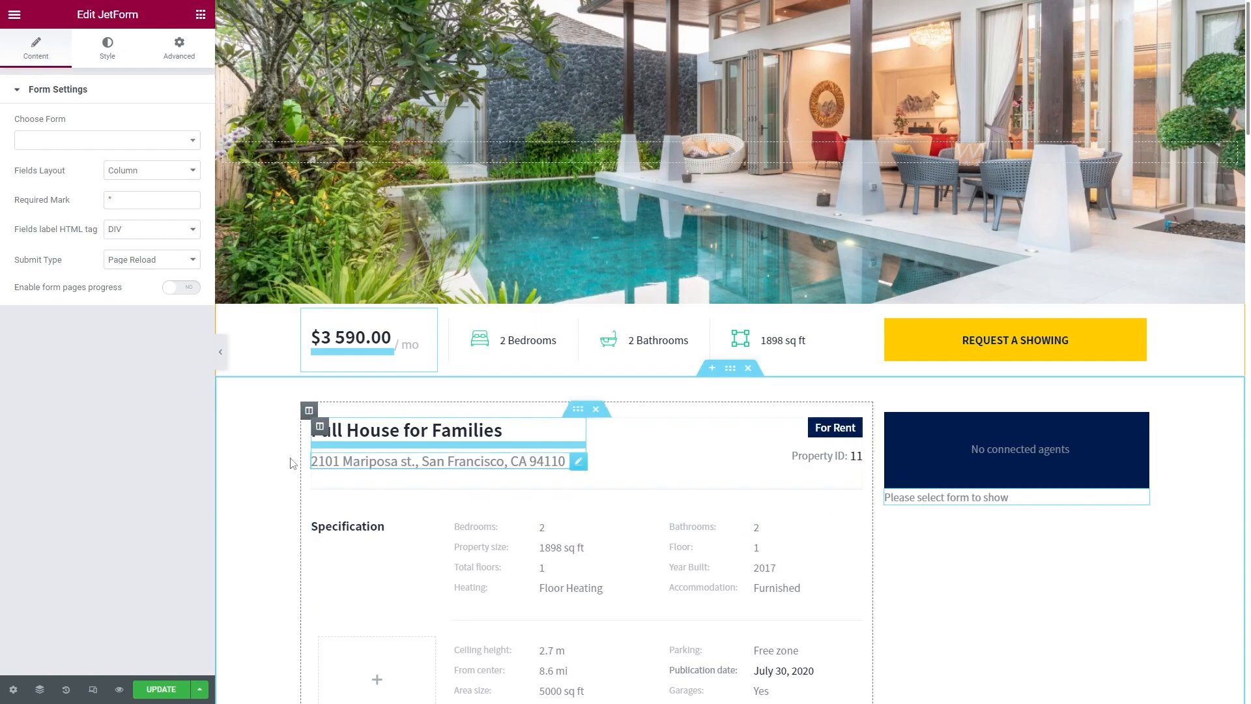
click(106, 139)
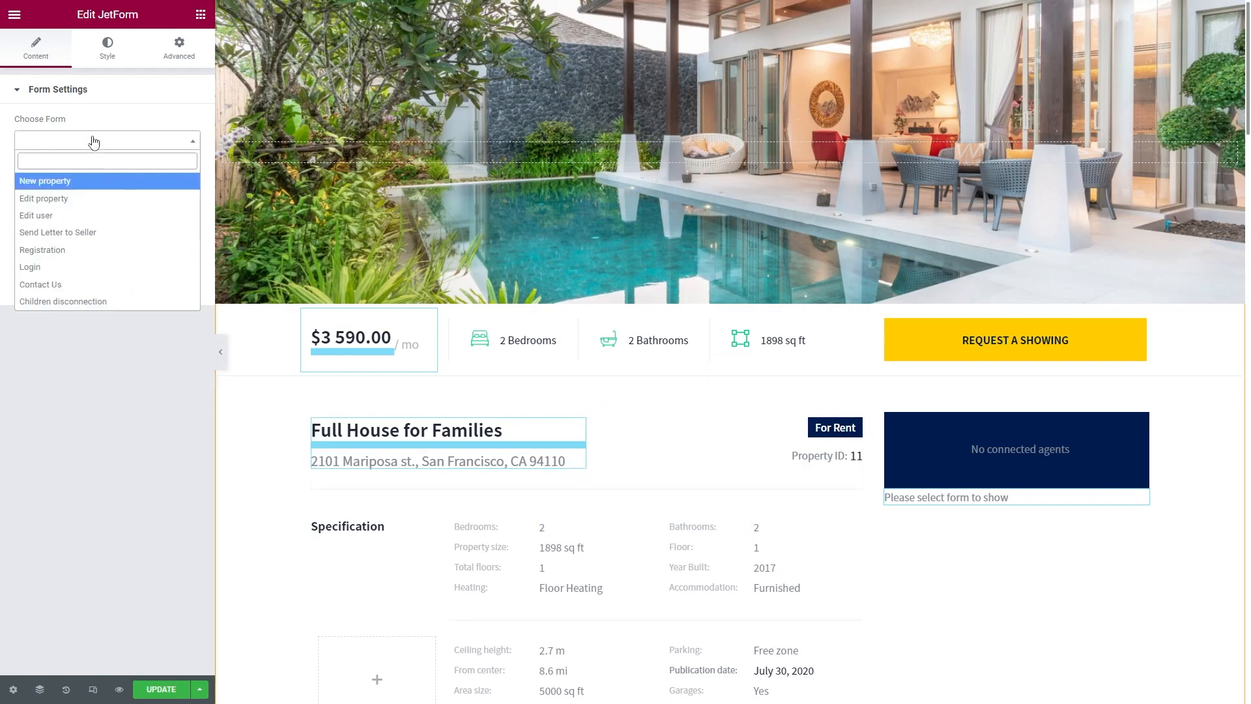
mouse_move(152, 303)
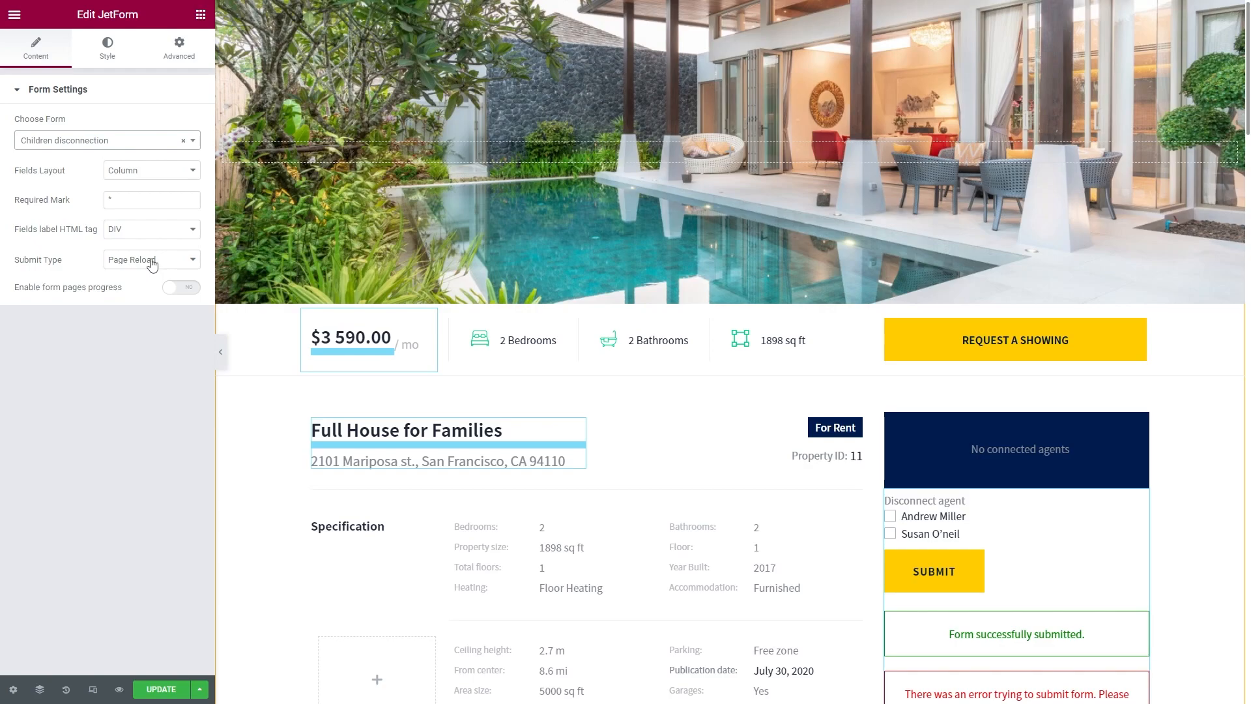
click(151, 259)
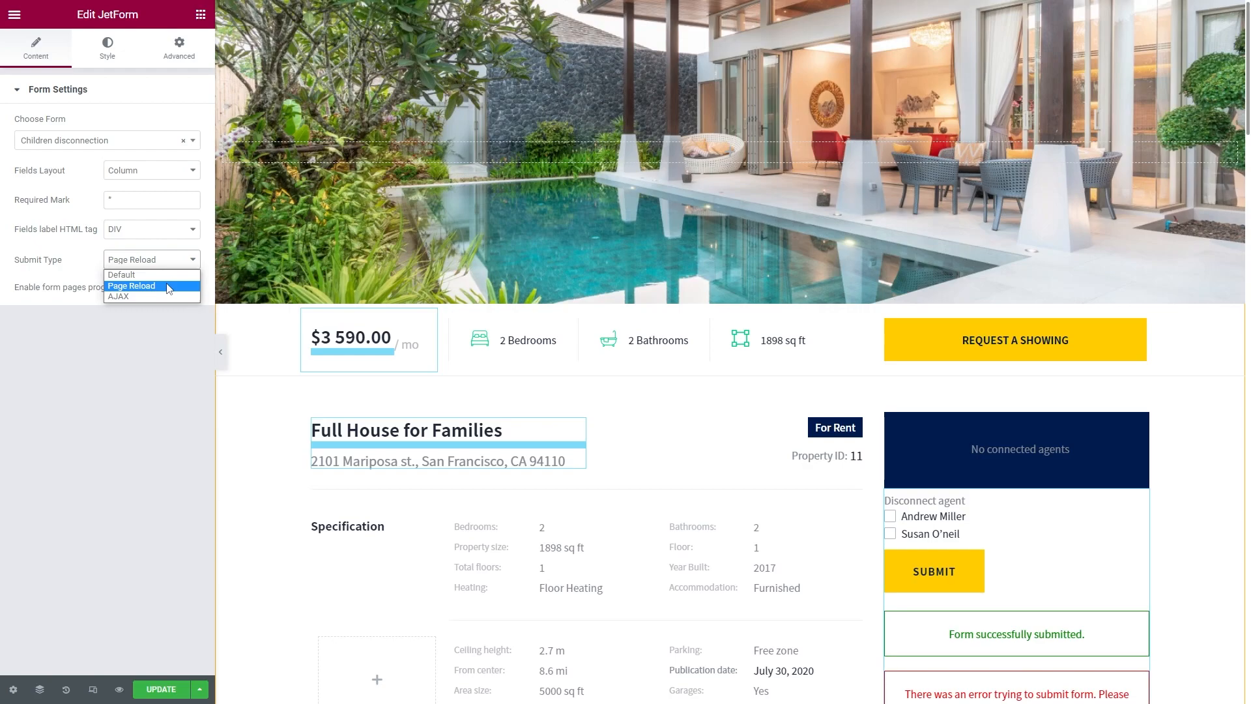
click(131, 286)
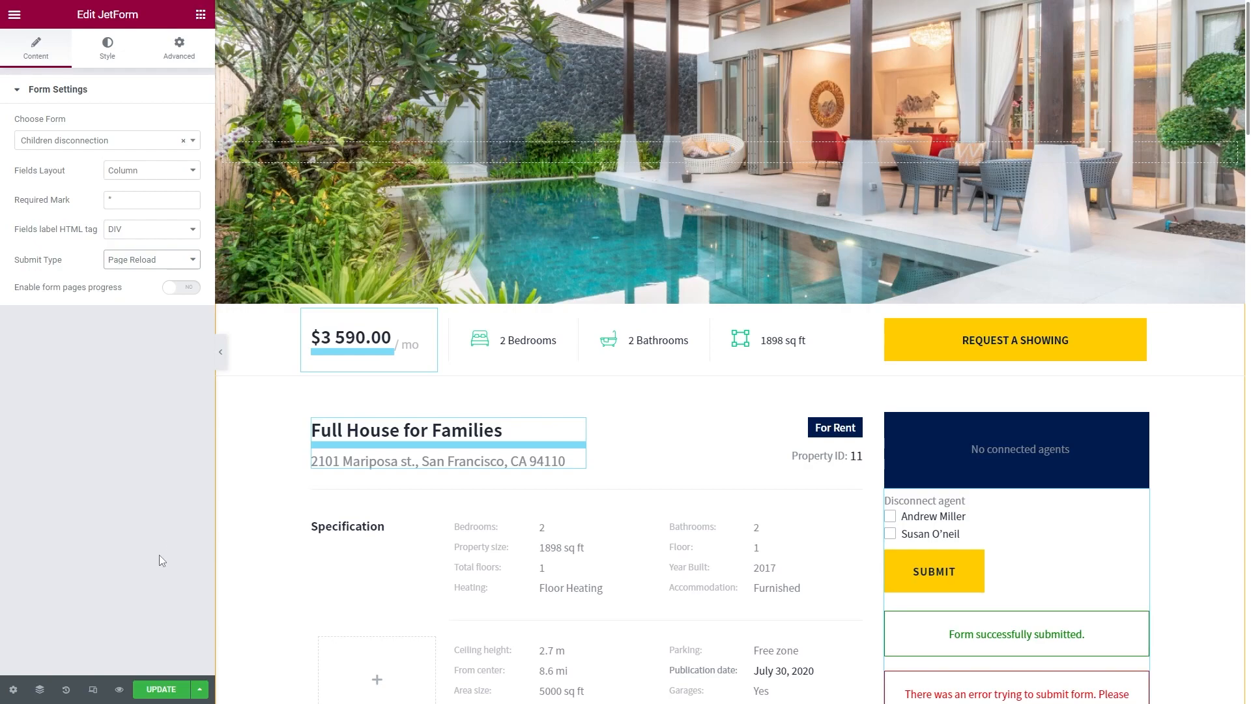
click(160, 688)
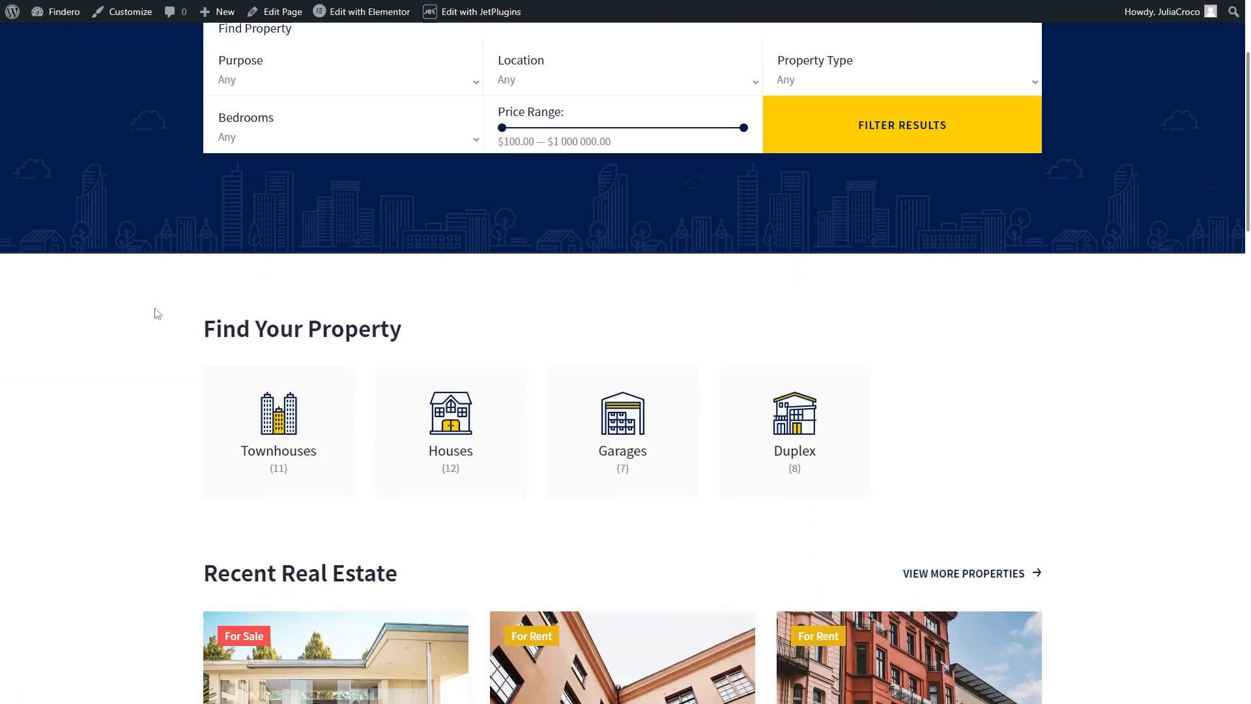
scroll(down, 3)
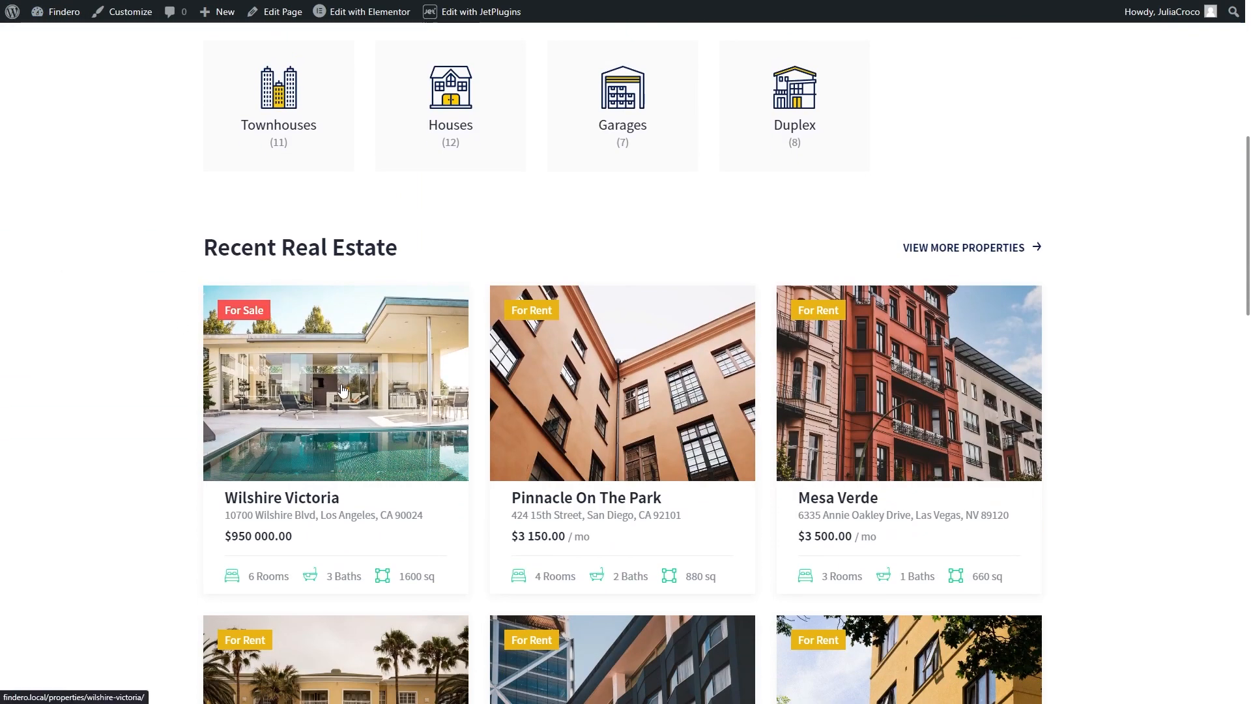
click(335, 382)
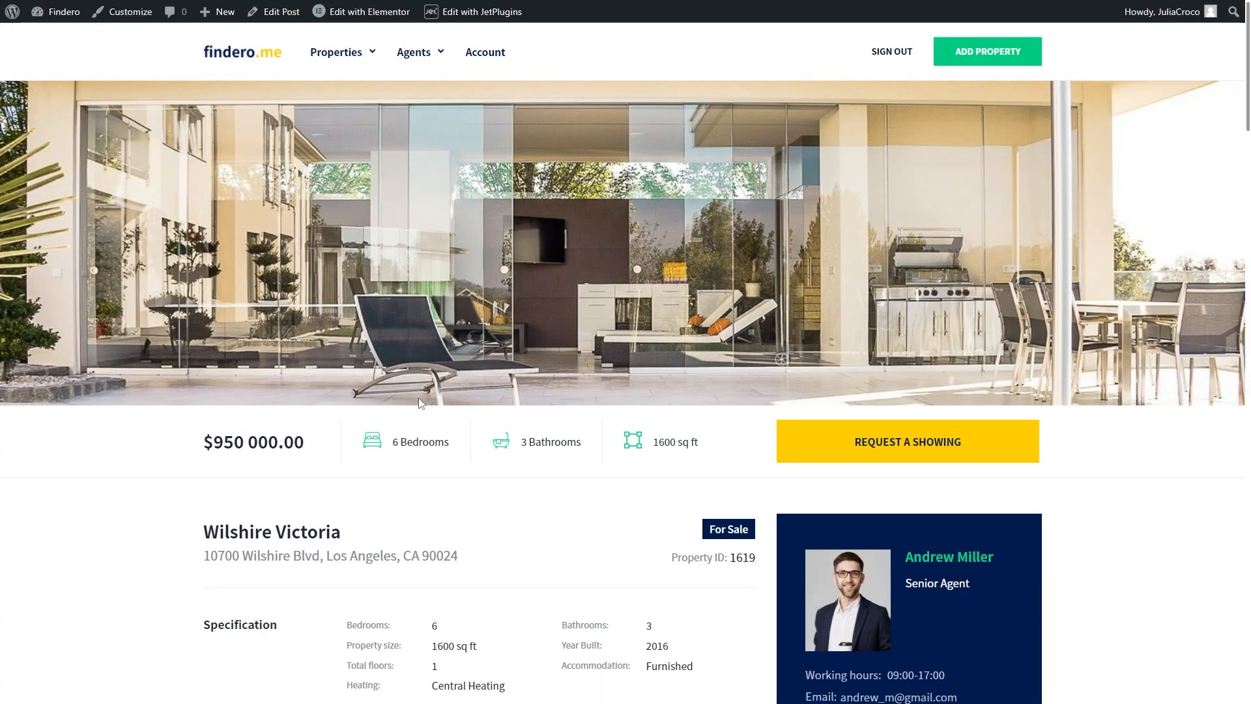
scroll(down, 3)
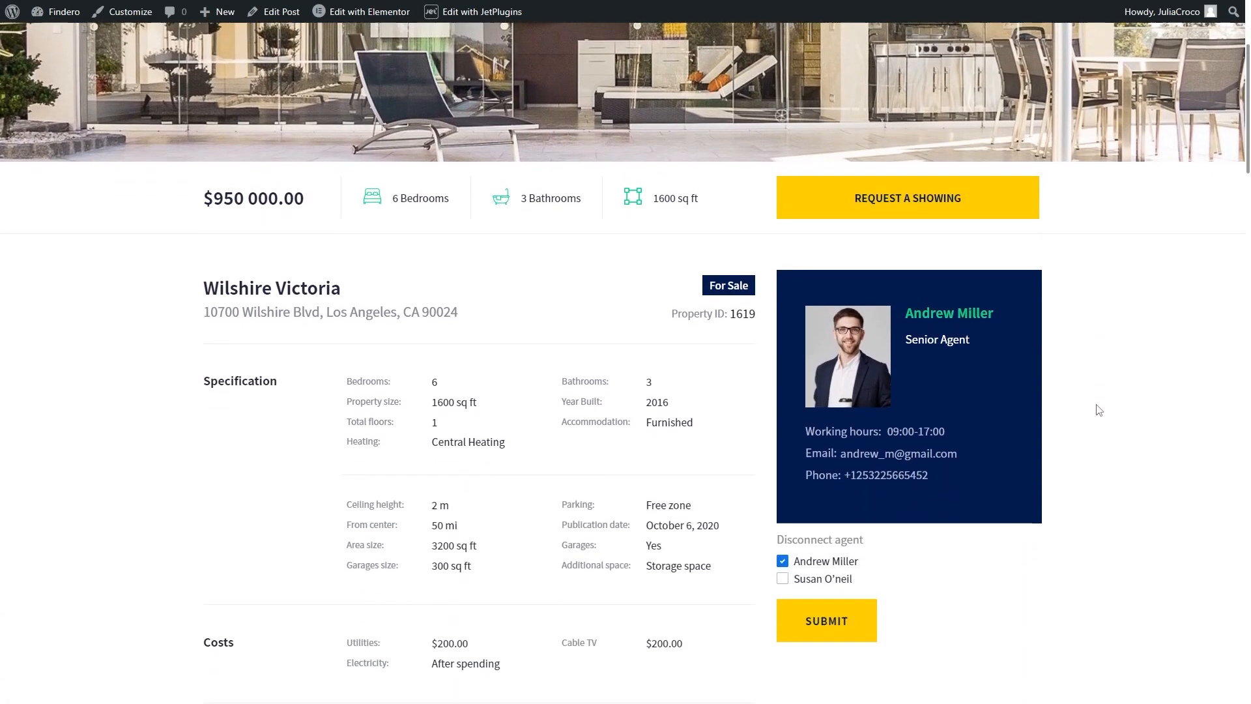
scroll(down, 3)
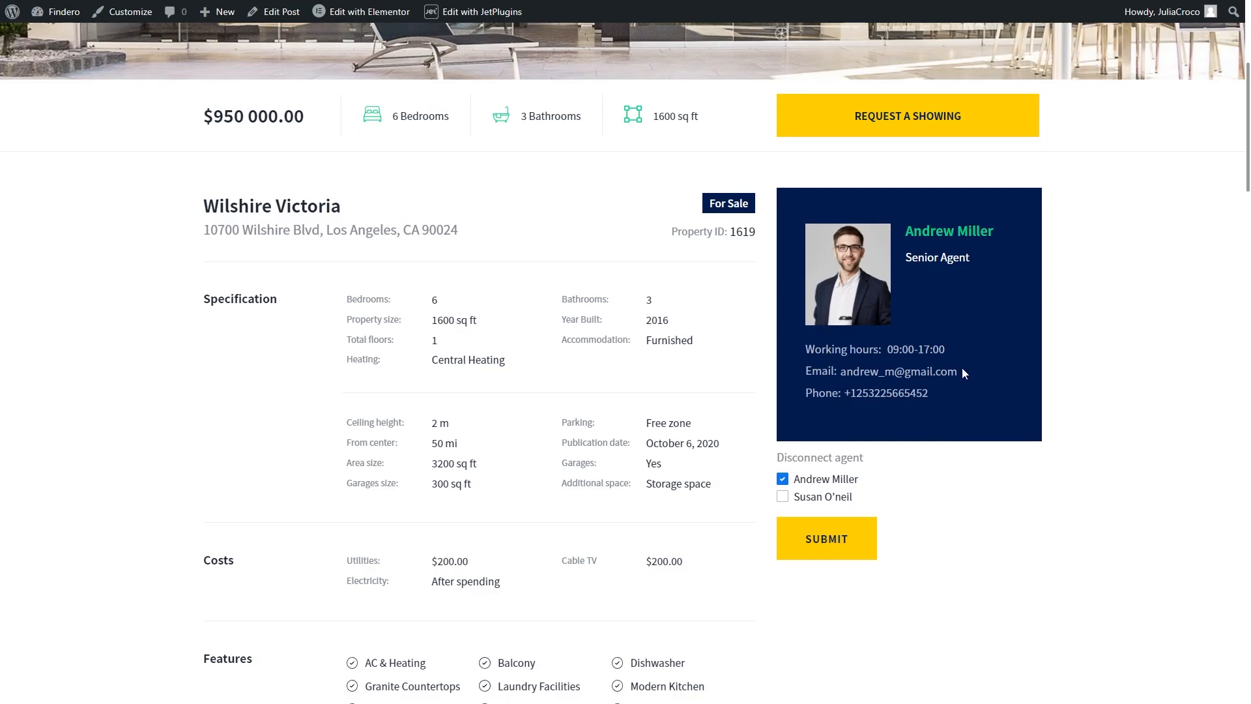
mouse_move(891, 429)
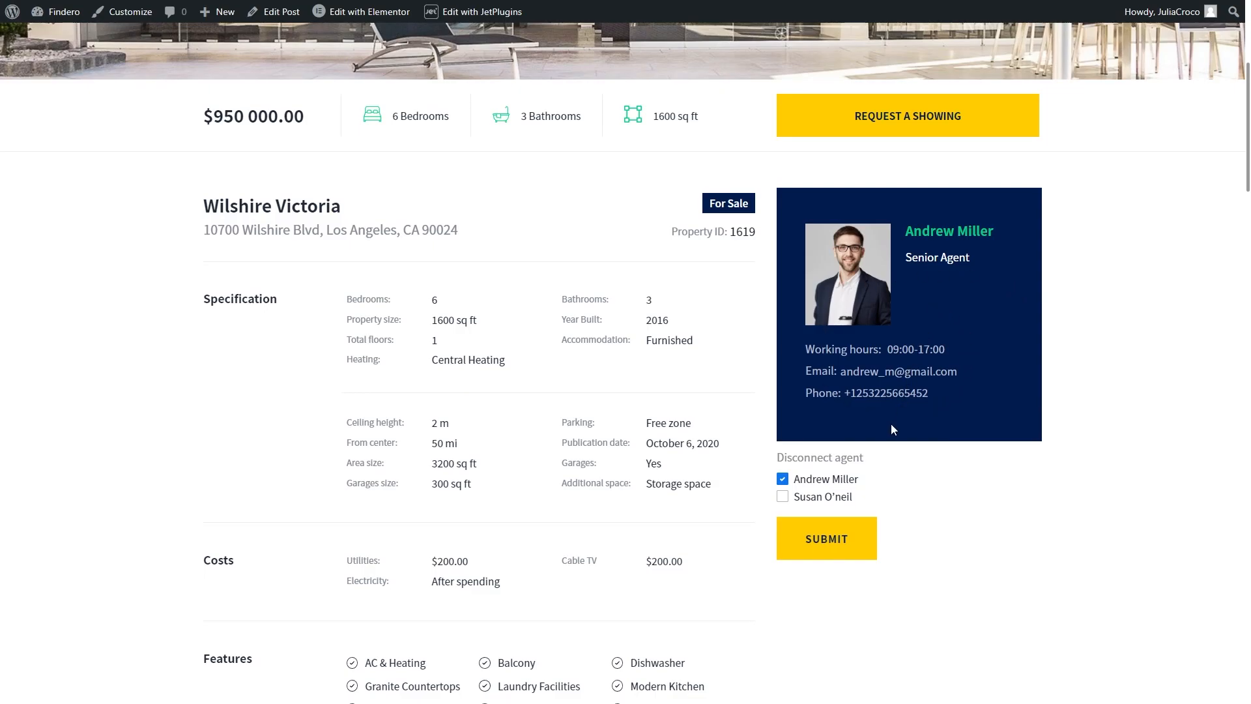
mouse_move(869, 481)
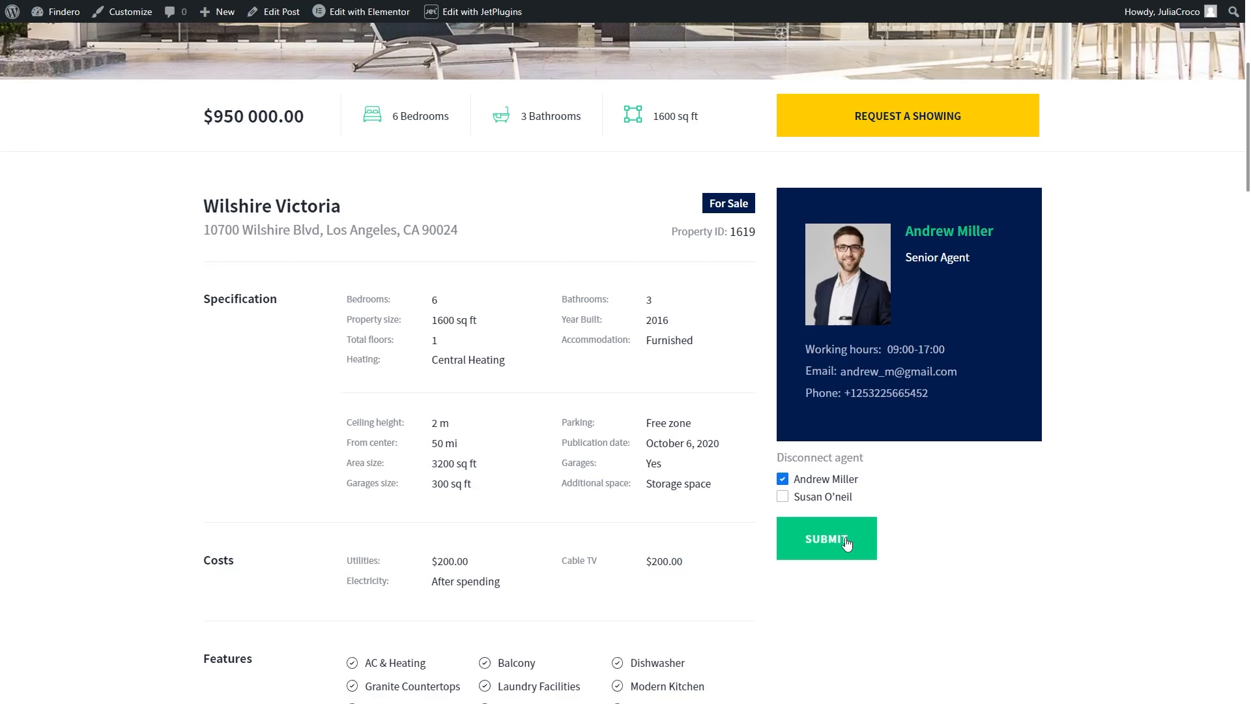
click(826, 537)
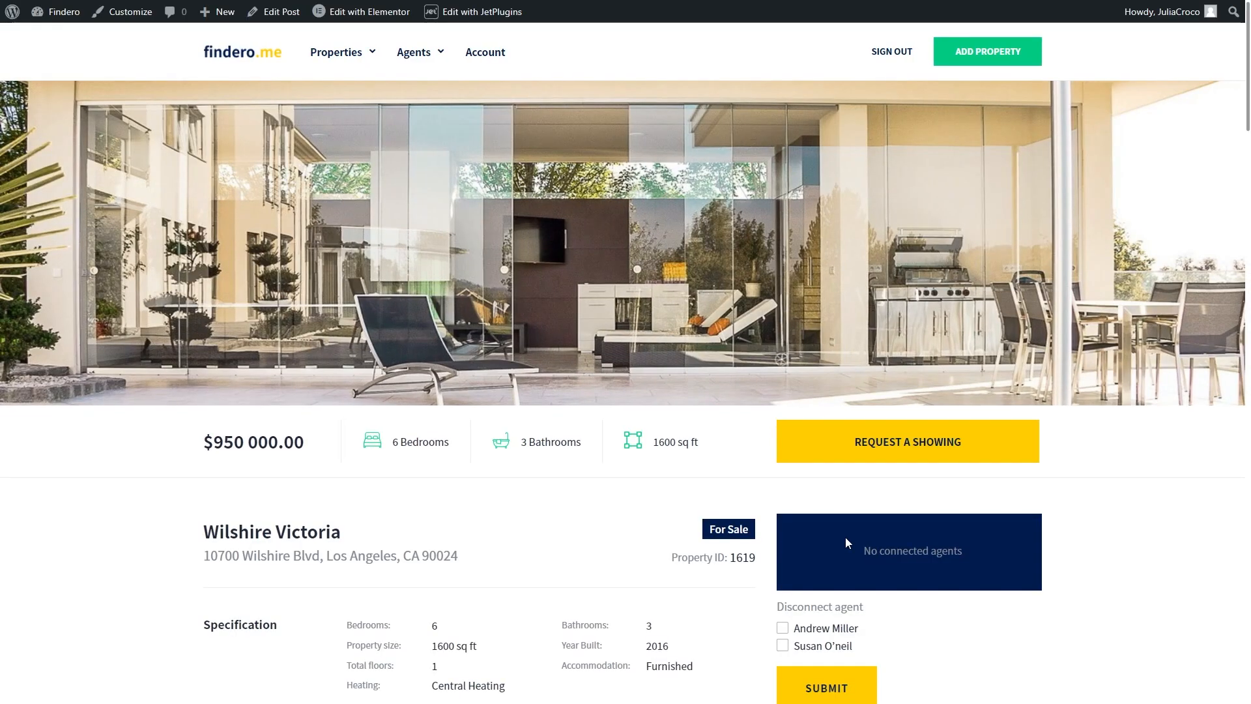
click(826, 687)
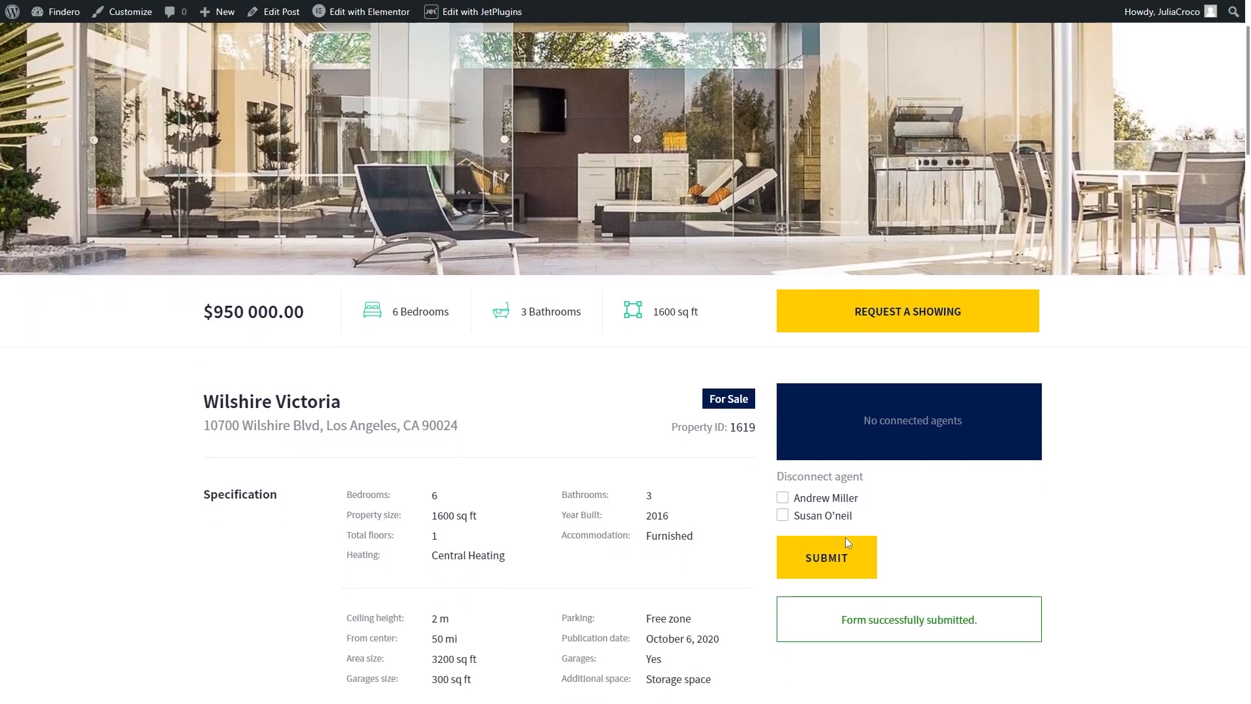
mouse_move(916, 520)
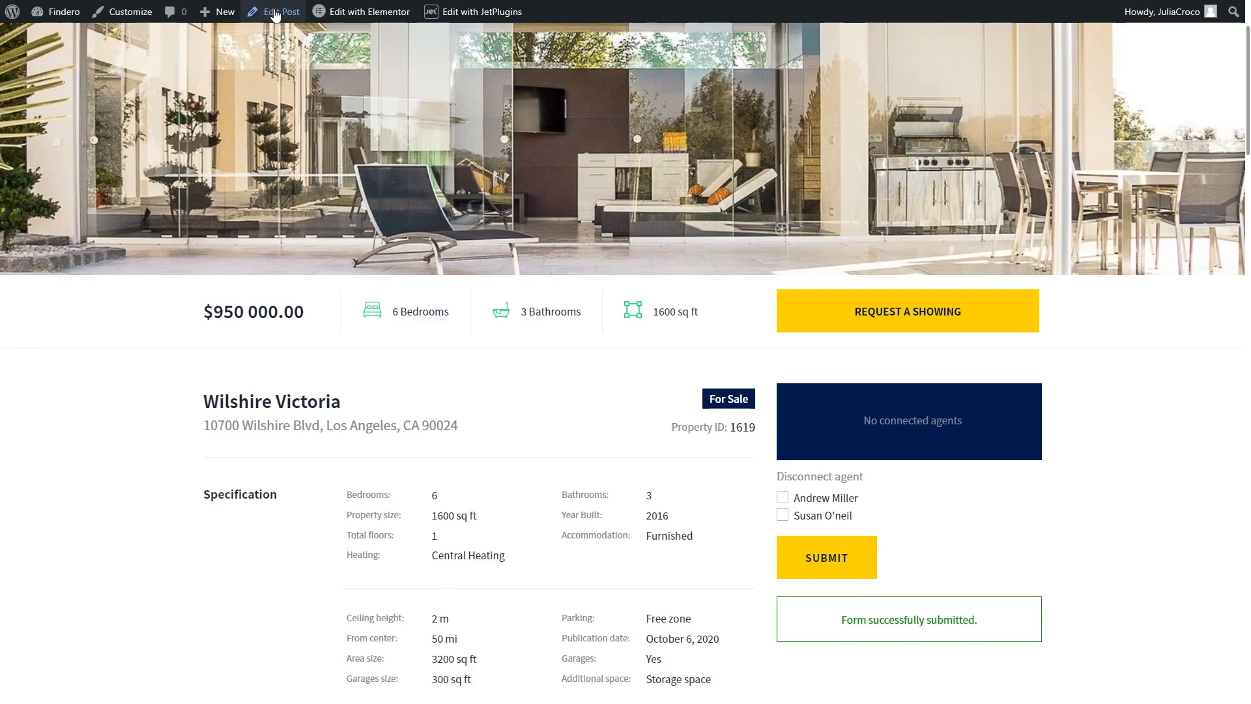
Confirm the Children Agents meta box is empty in Wilshire Victoria's editor, then return to the Properties list
click(280, 11)
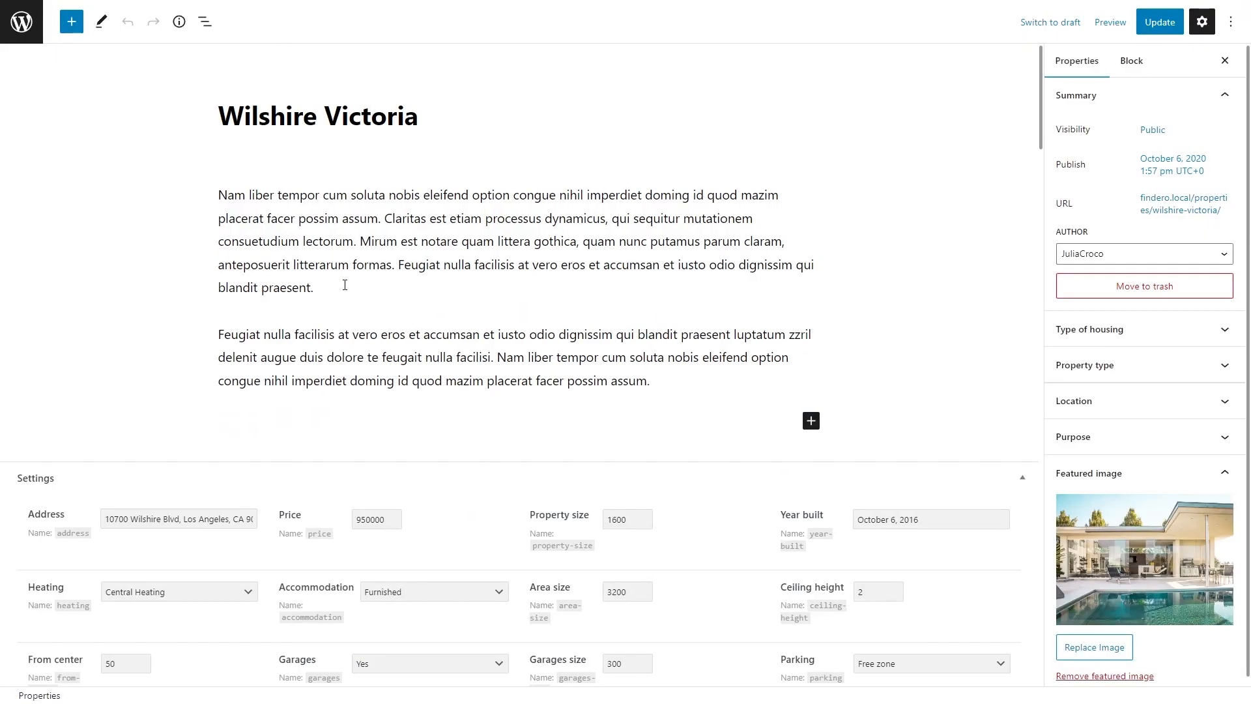
scroll(down, 3)
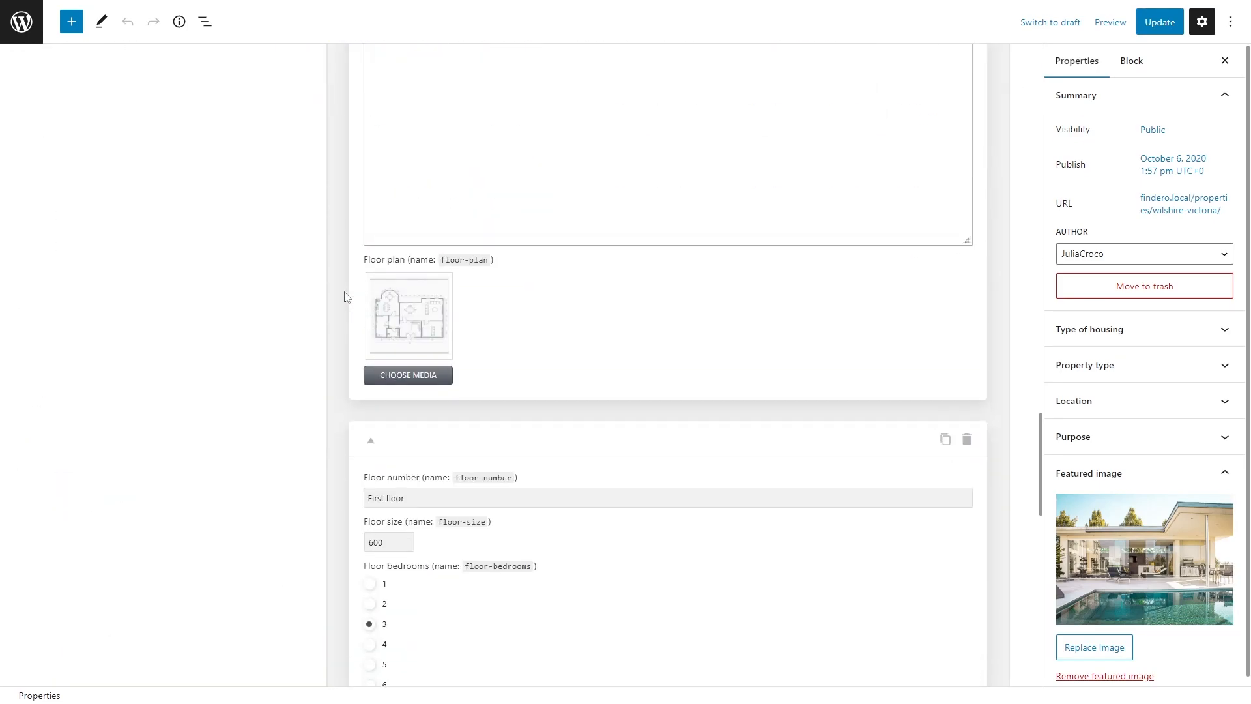
scroll(down, 3)
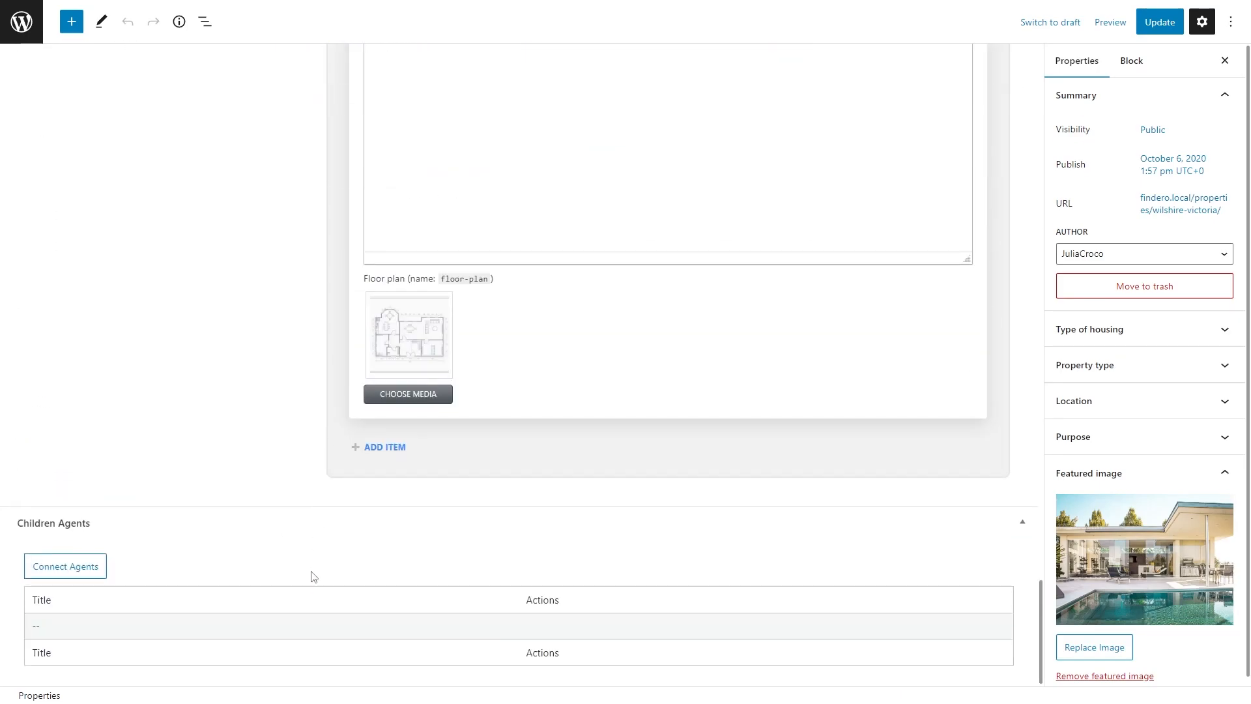
mouse_move(306, 632)
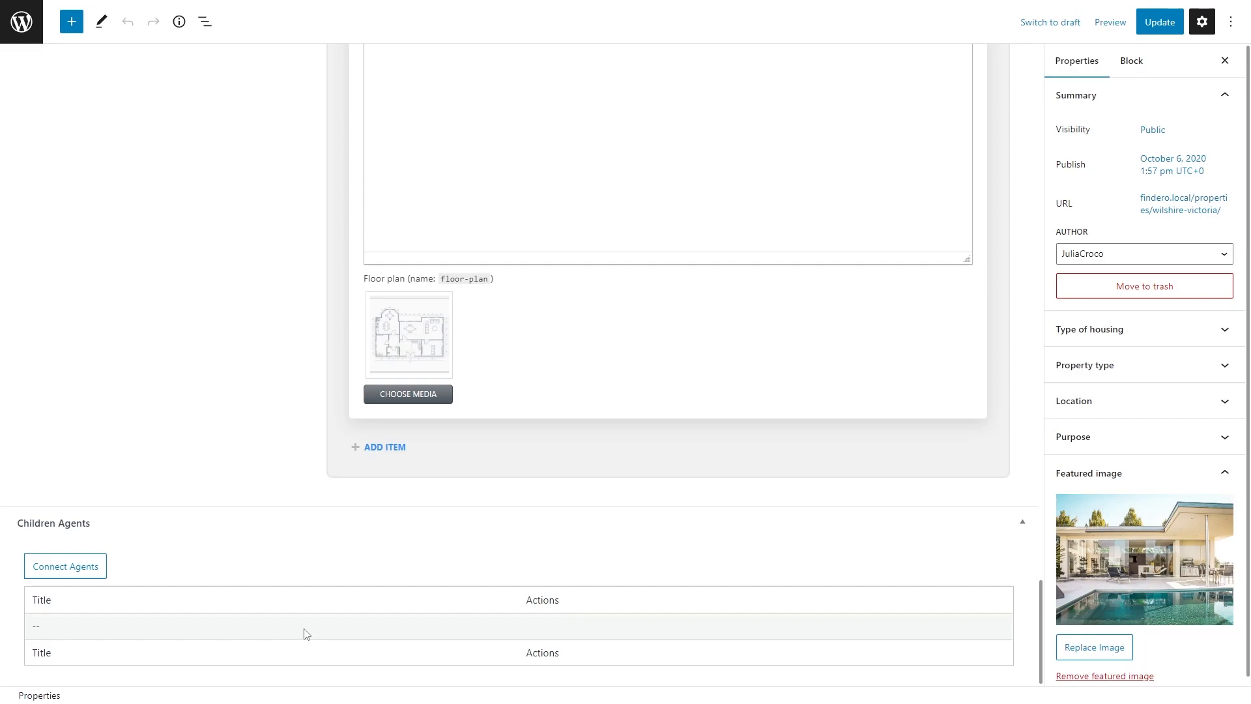
click(23, 22)
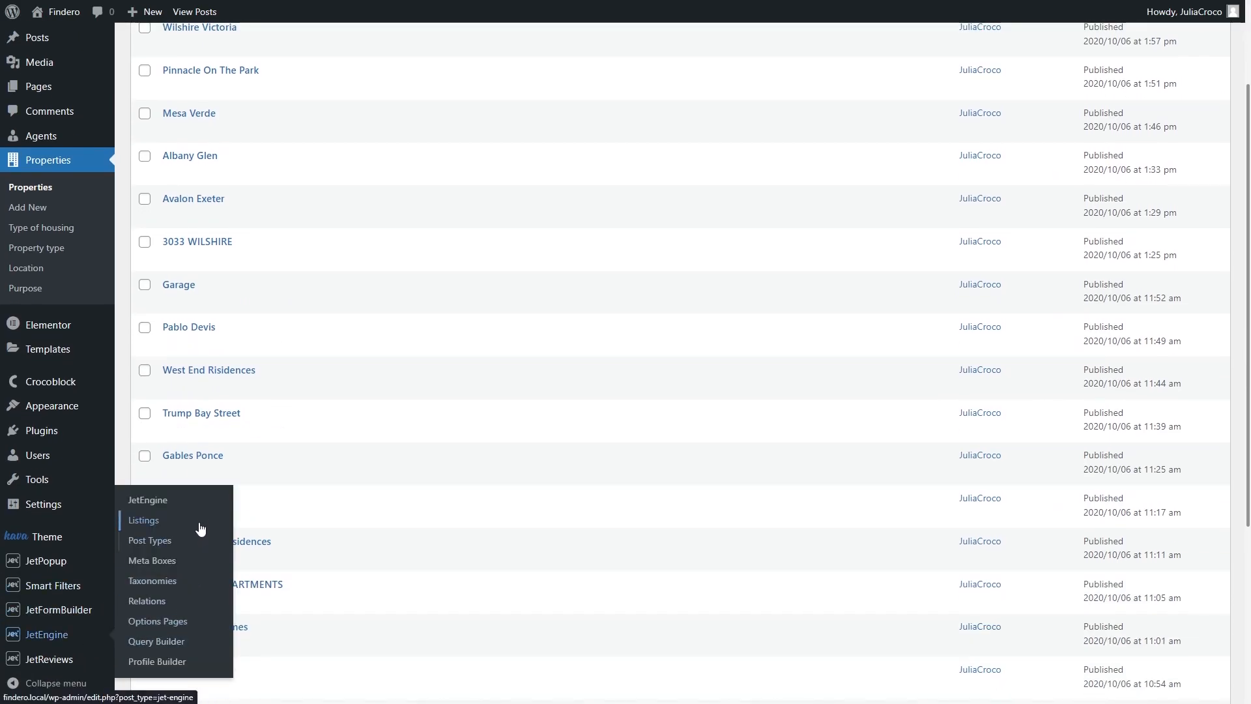
Inspect the 'Agent list in single property' listing's photo and name widgets in Elementor, then reach Query Builder
click(143, 520)
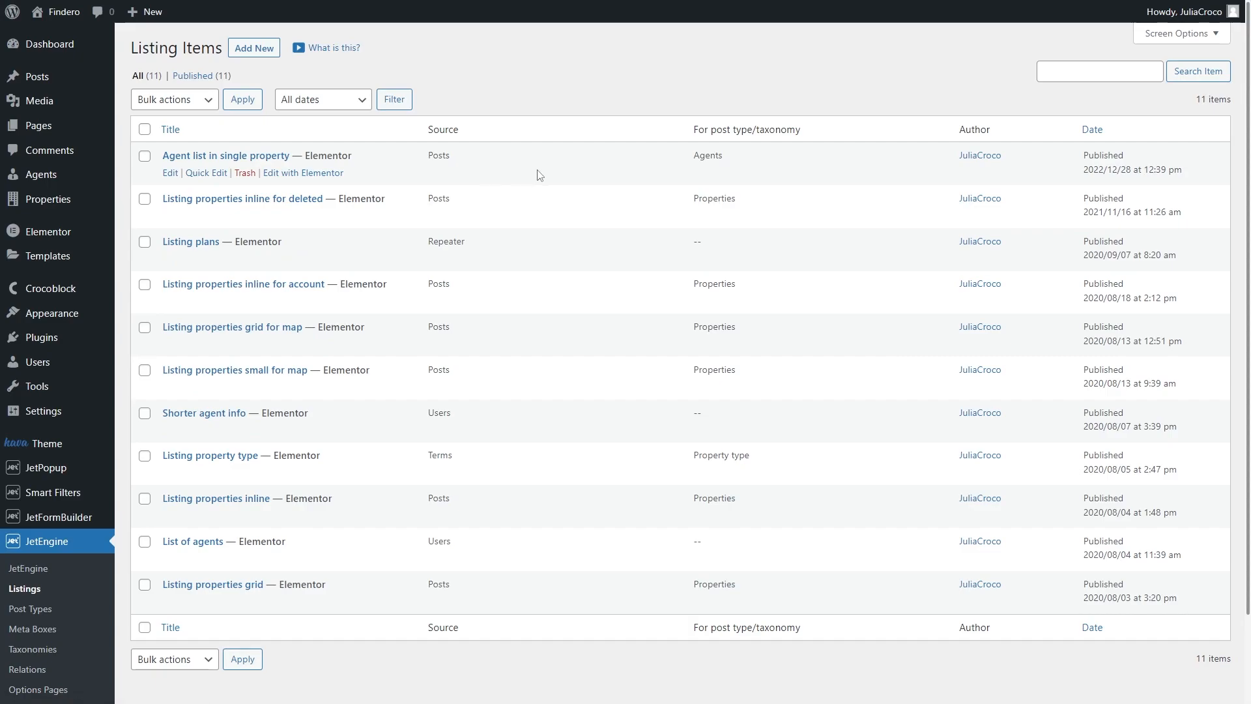
mouse_move(714, 170)
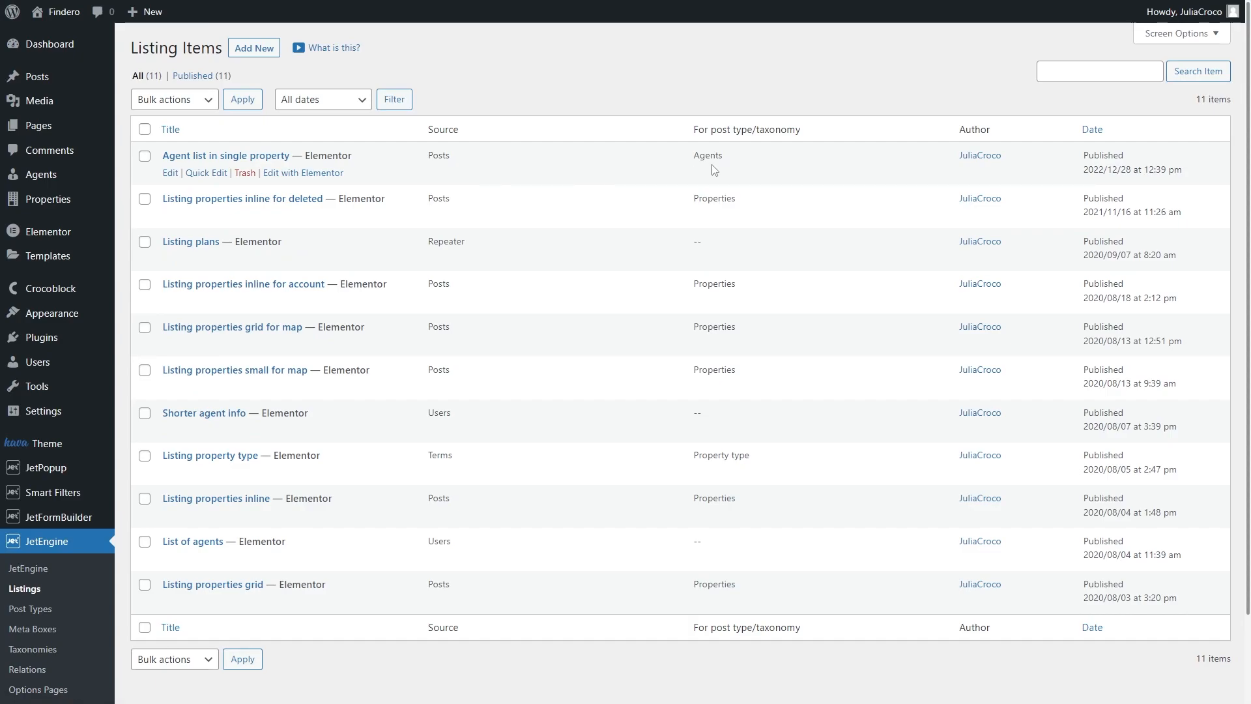
mouse_move(310, 177)
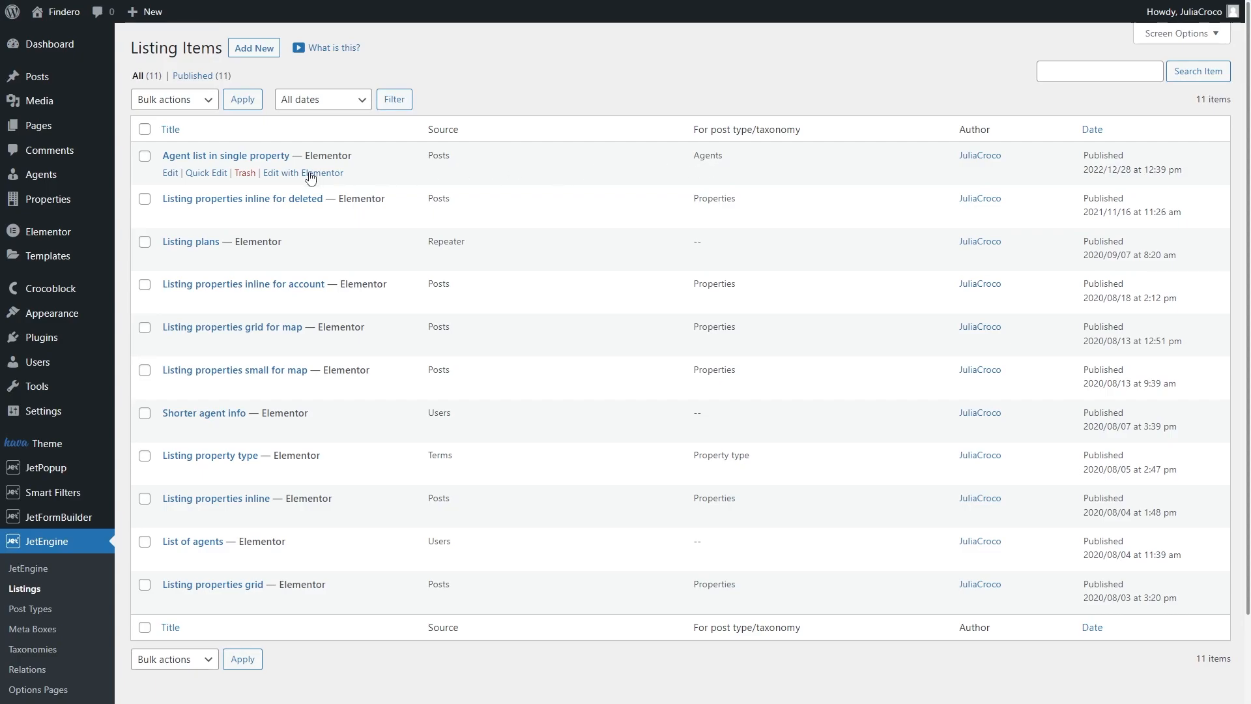
click(303, 174)
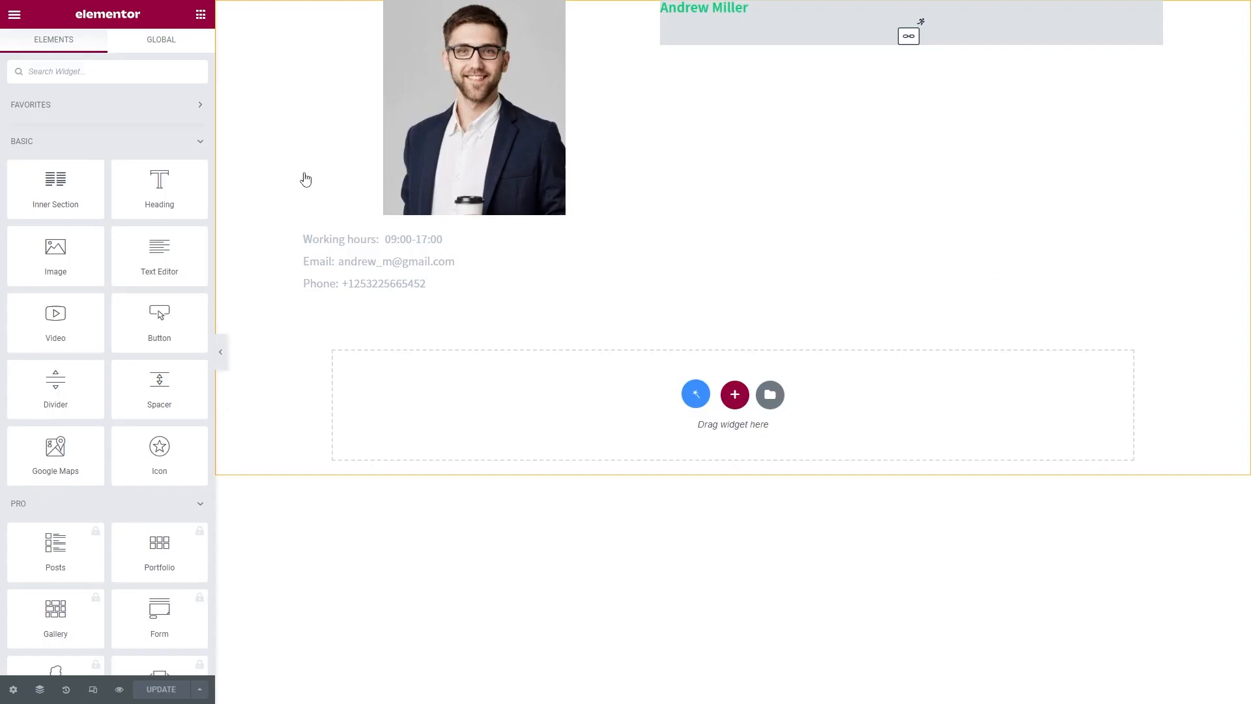
click(473, 108)
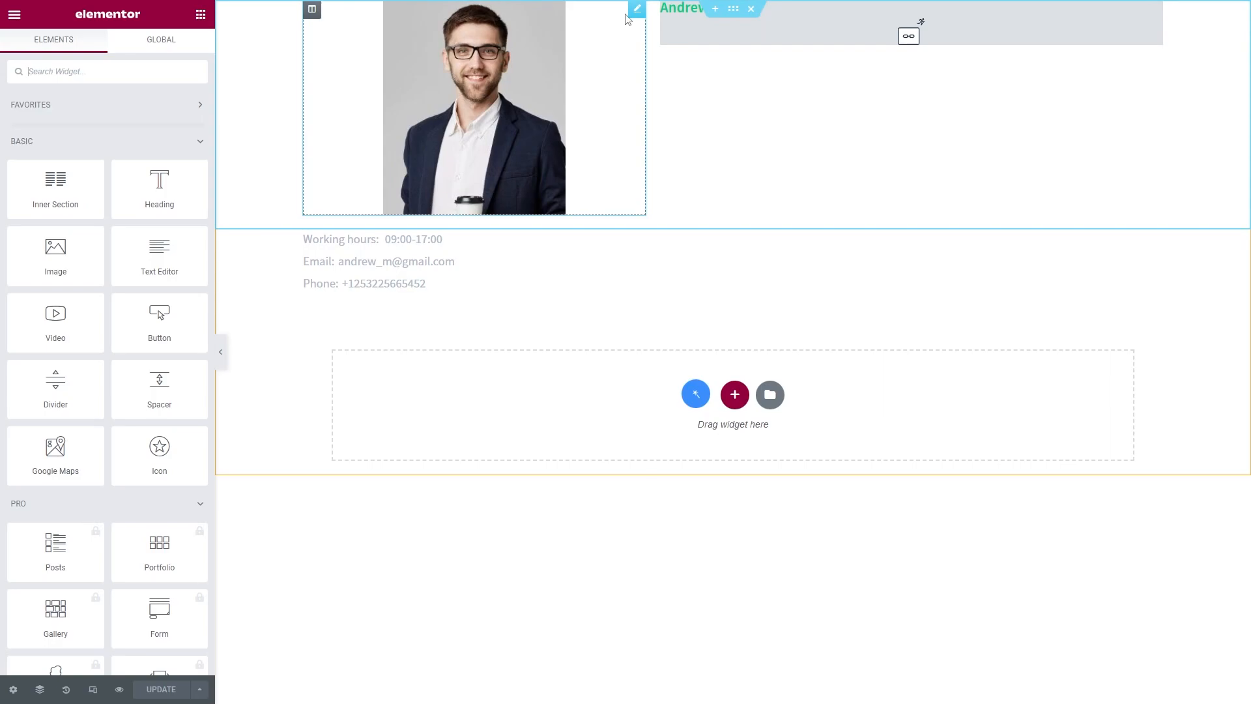
click(636, 10)
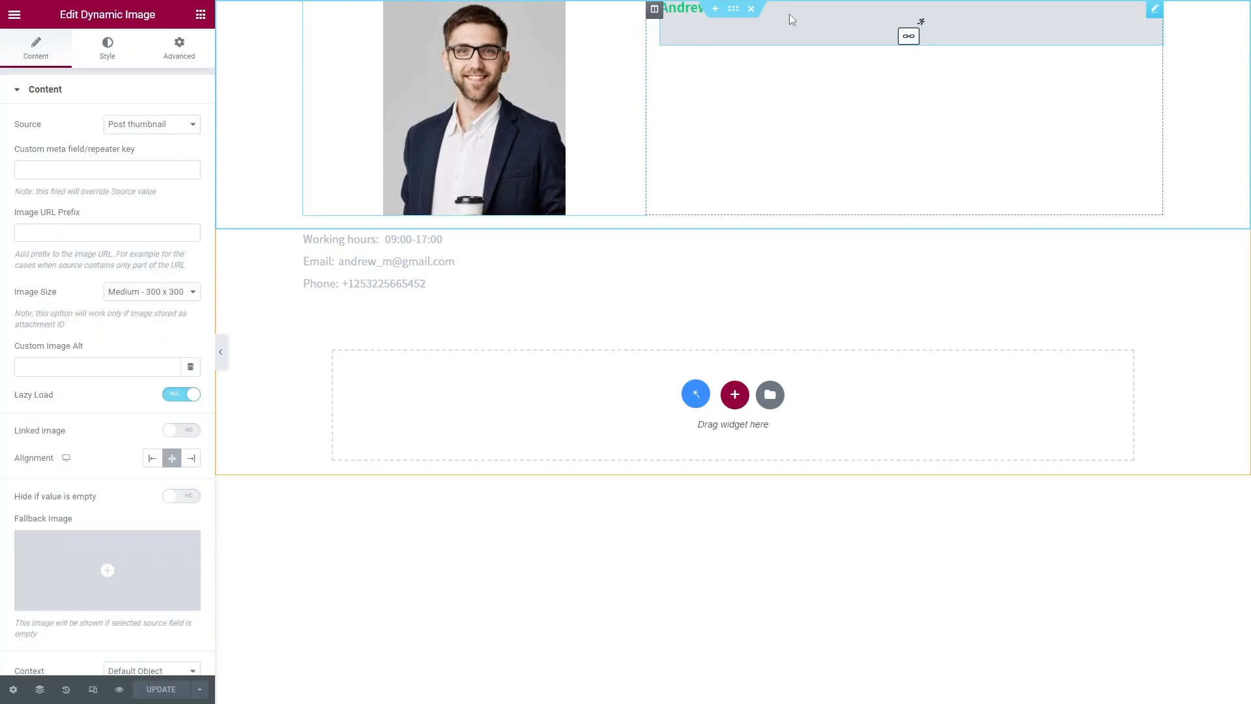
click(909, 36)
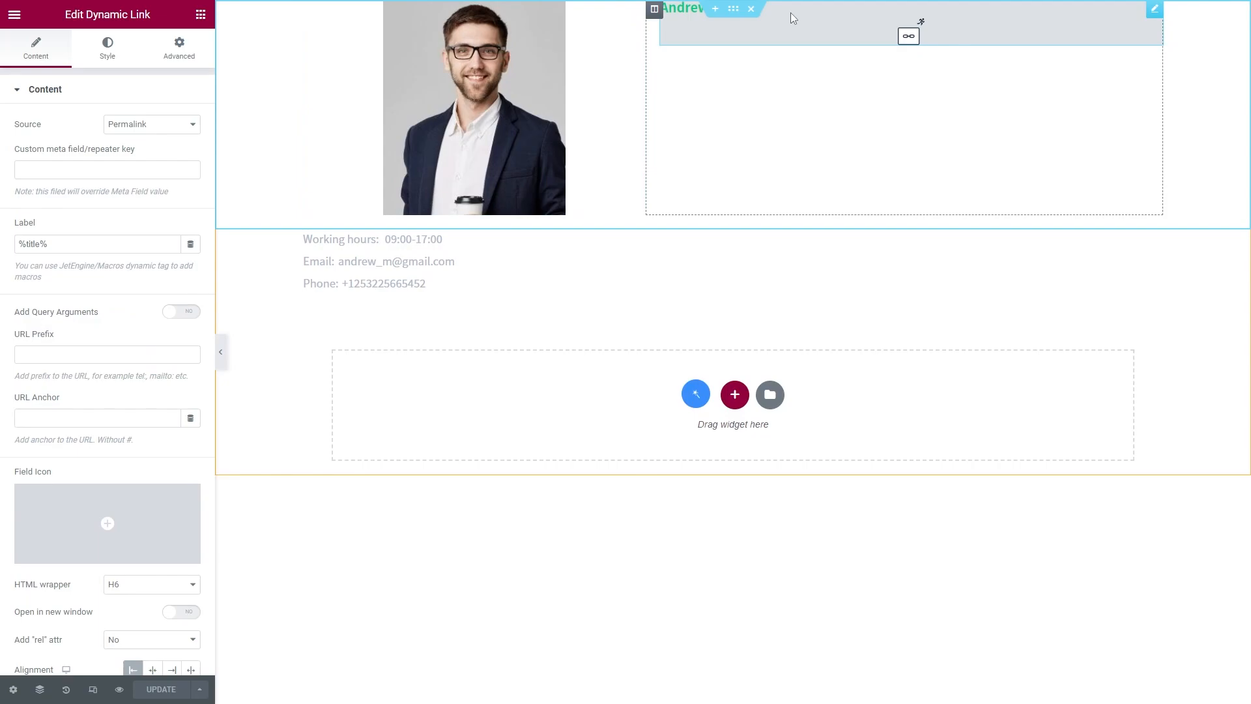
click(373, 238)
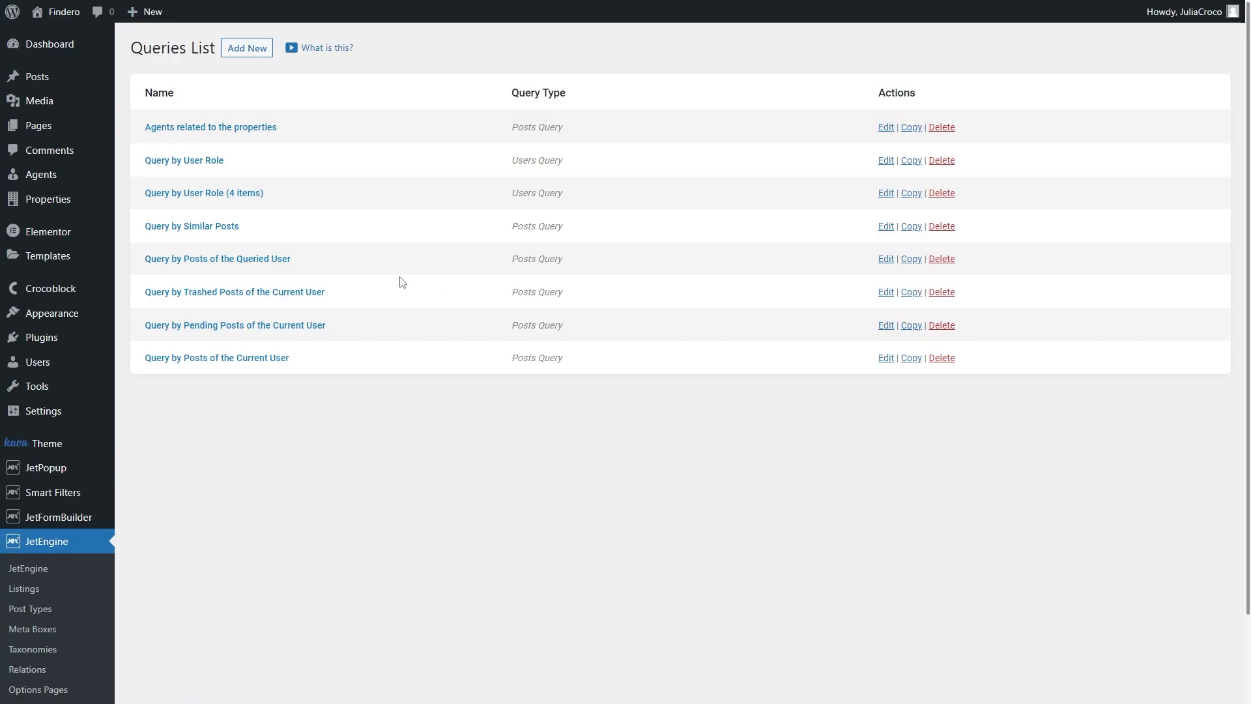
In the agents-related-to-properties query, reach the Post In macro list under Post & Page
click(885, 126)
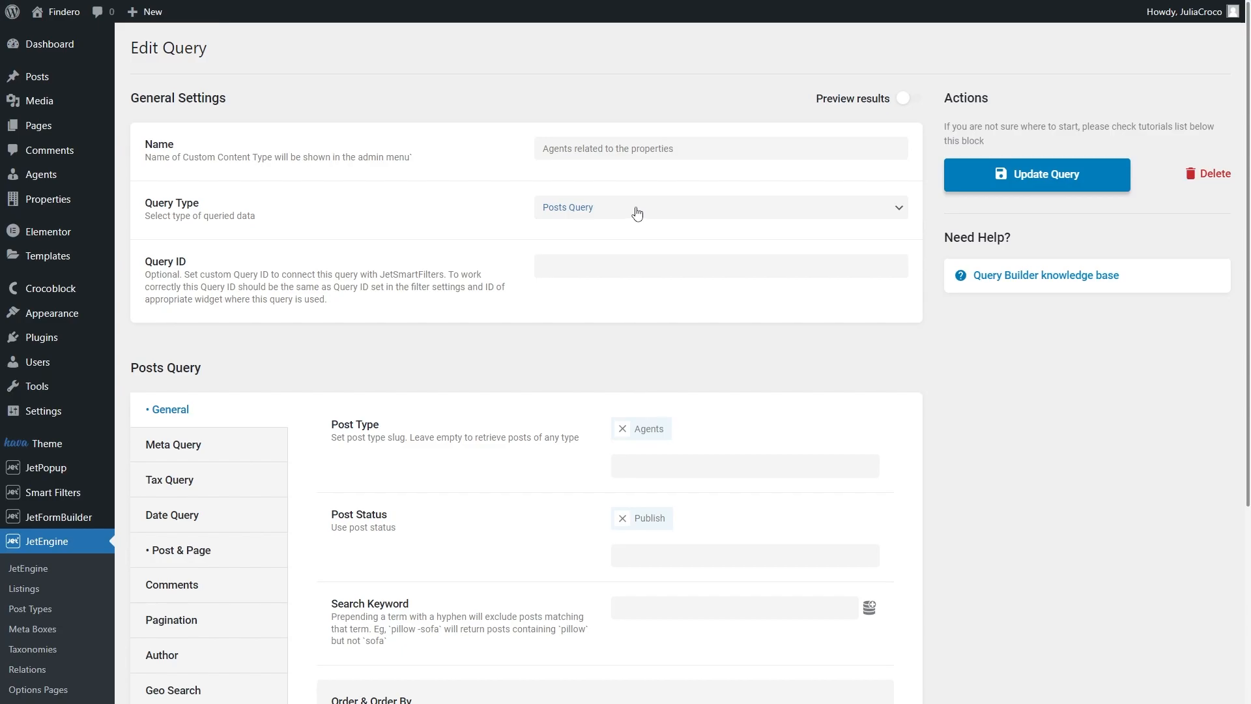
scroll(down, 3)
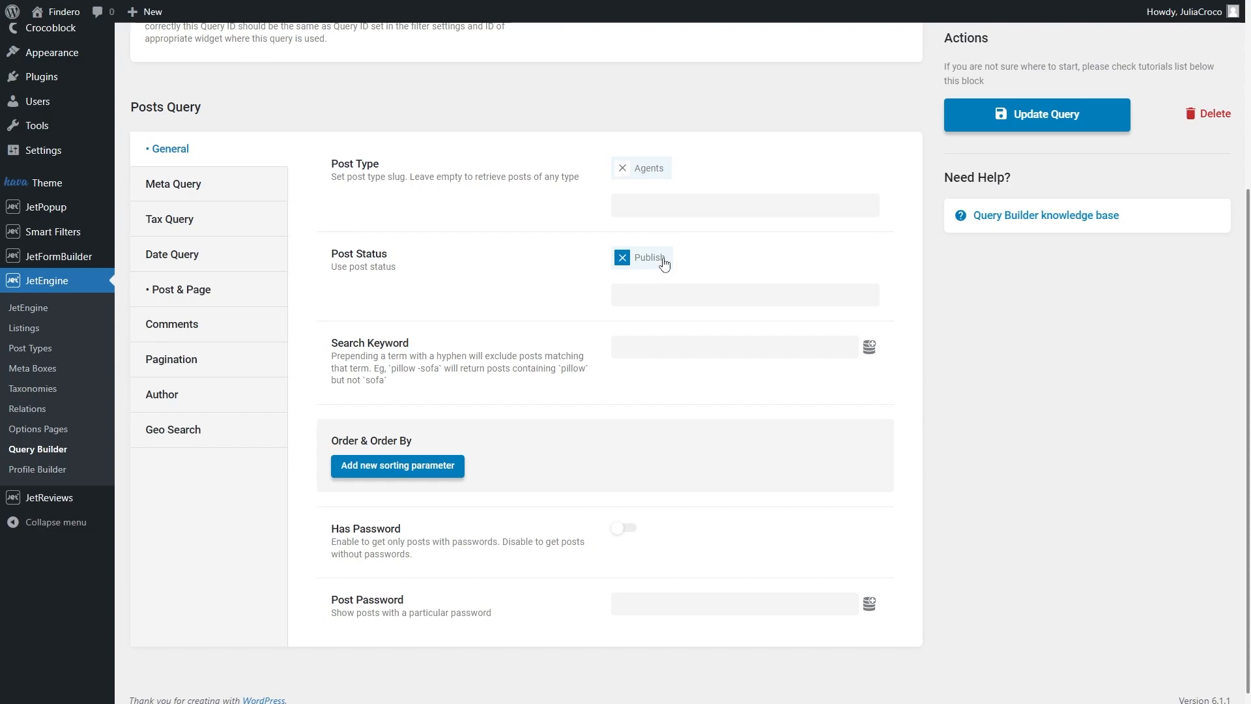
mouse_move(629, 277)
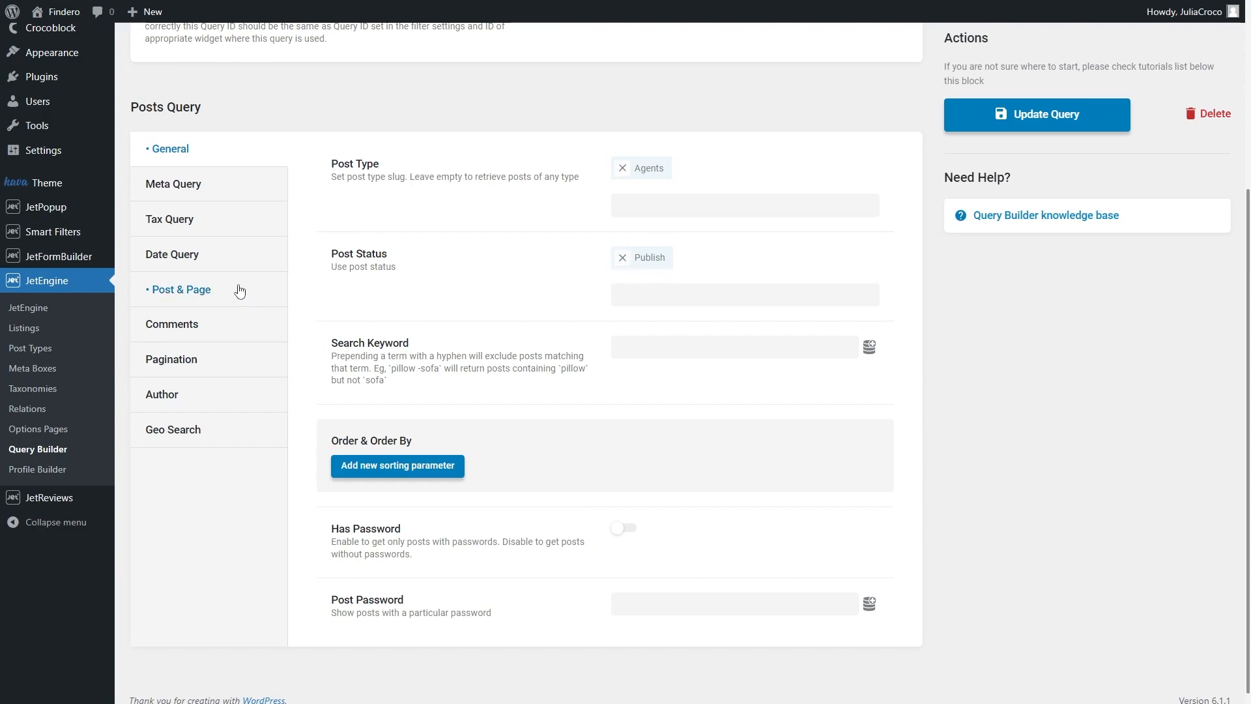
click(180, 289)
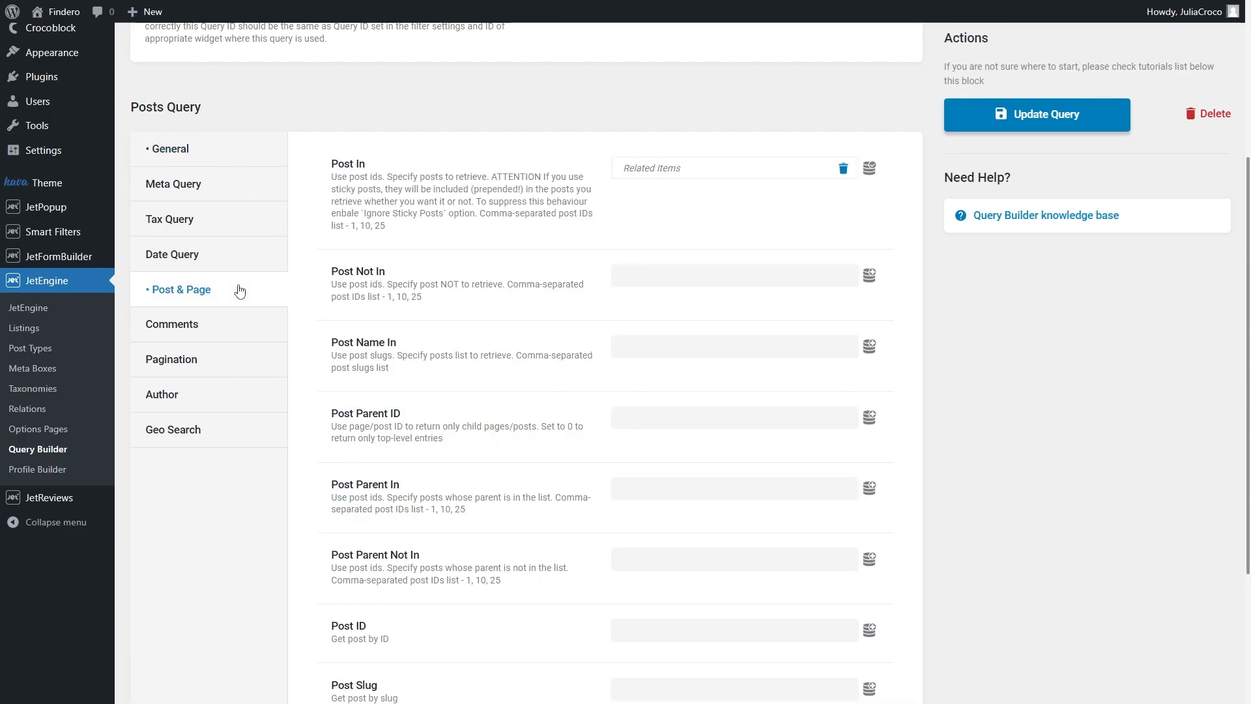
mouse_move(510, 176)
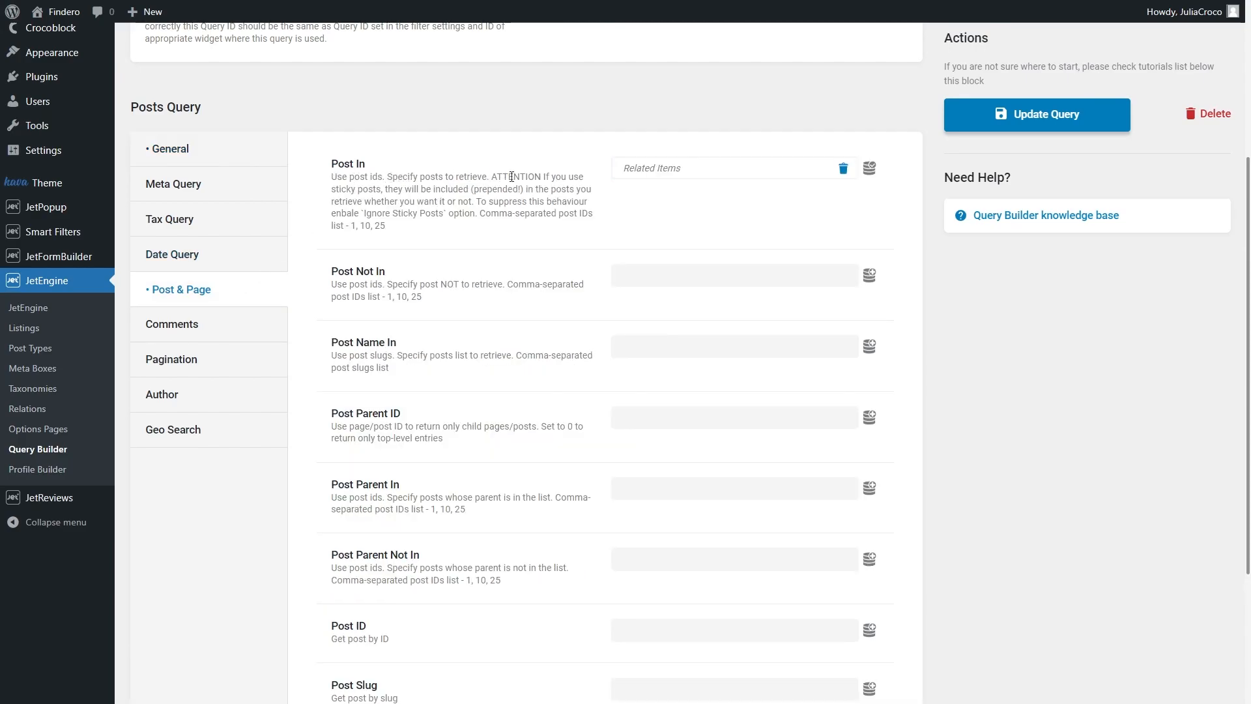
click(869, 168)
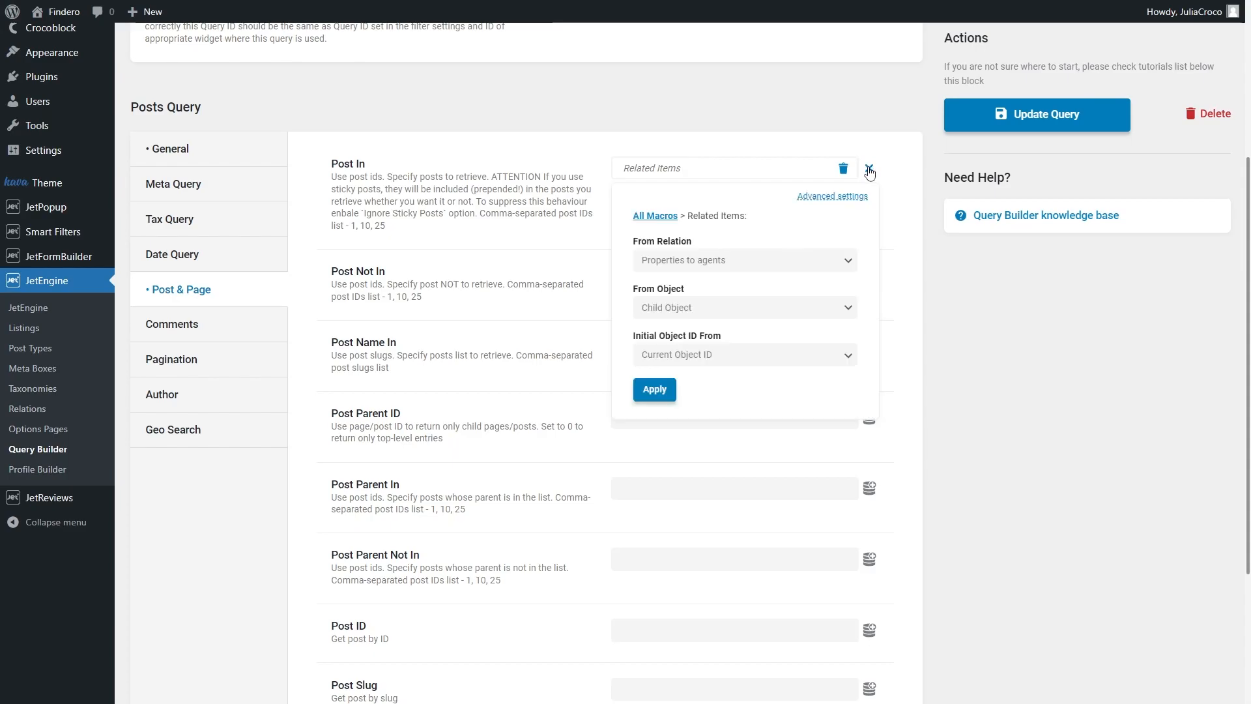
click(655, 215)
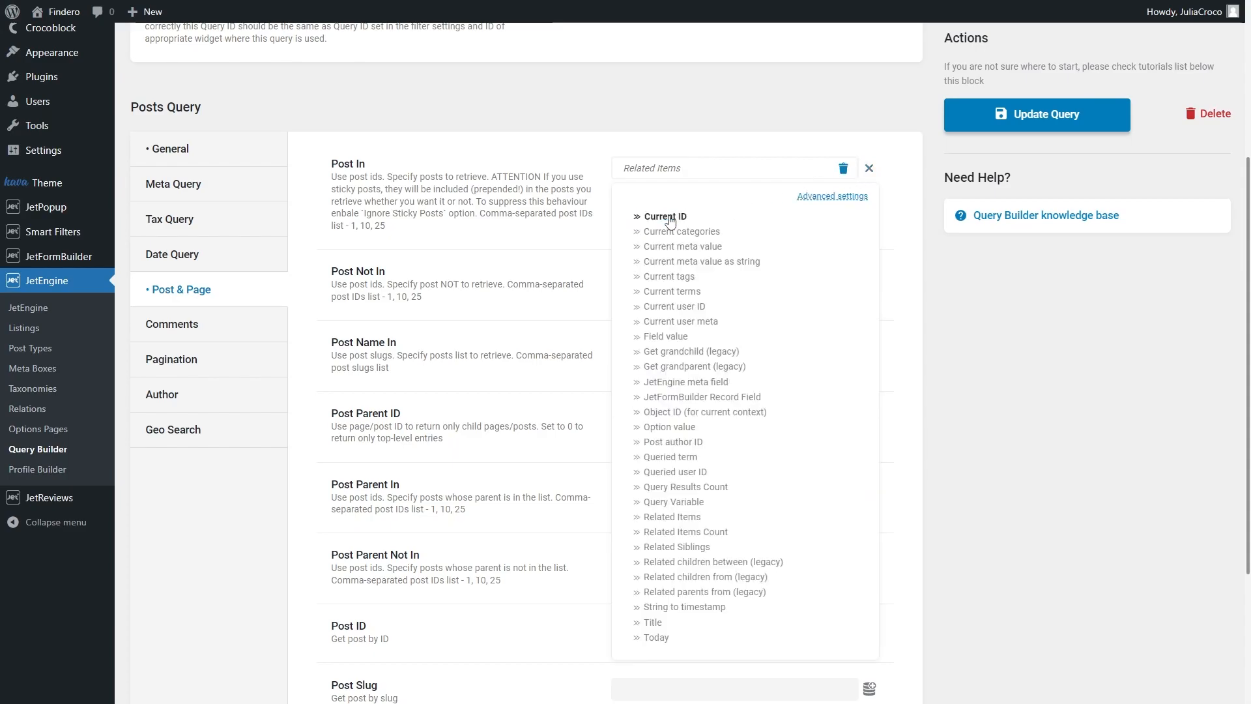
mouse_move(690, 350)
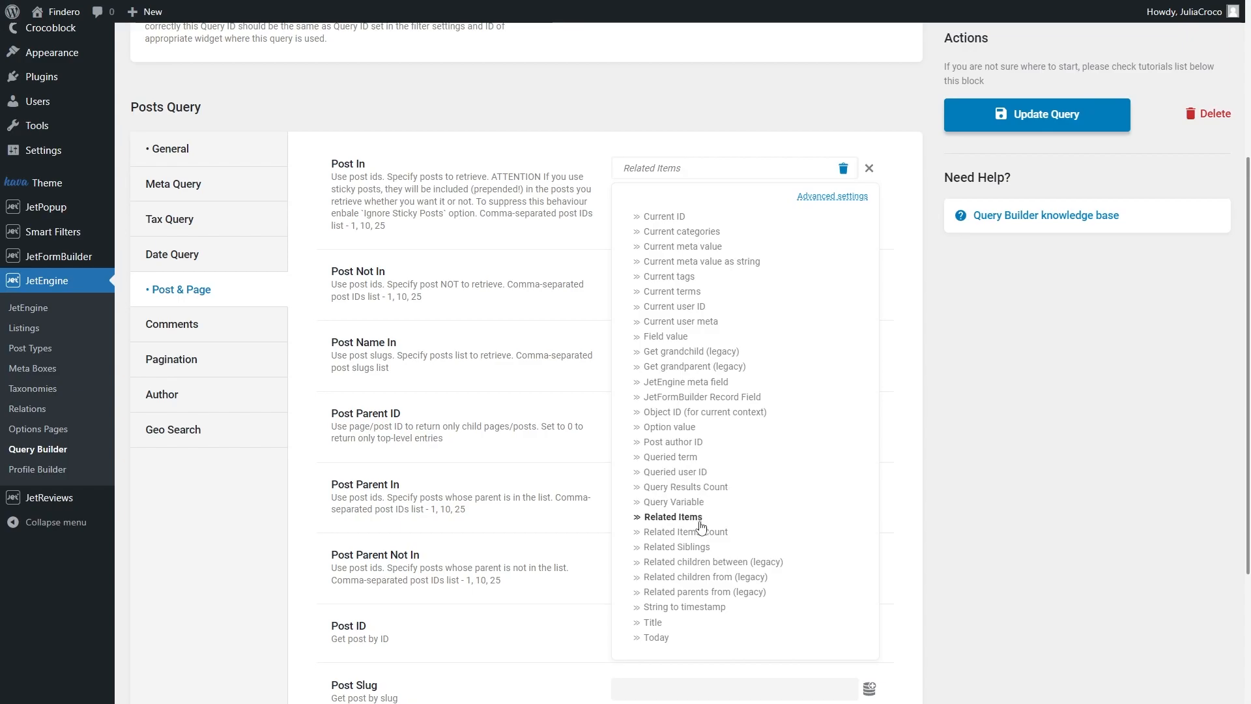
Set Post In to Related Items via Properties to agents (Child Object, Current Object ID) and update the query
click(672, 516)
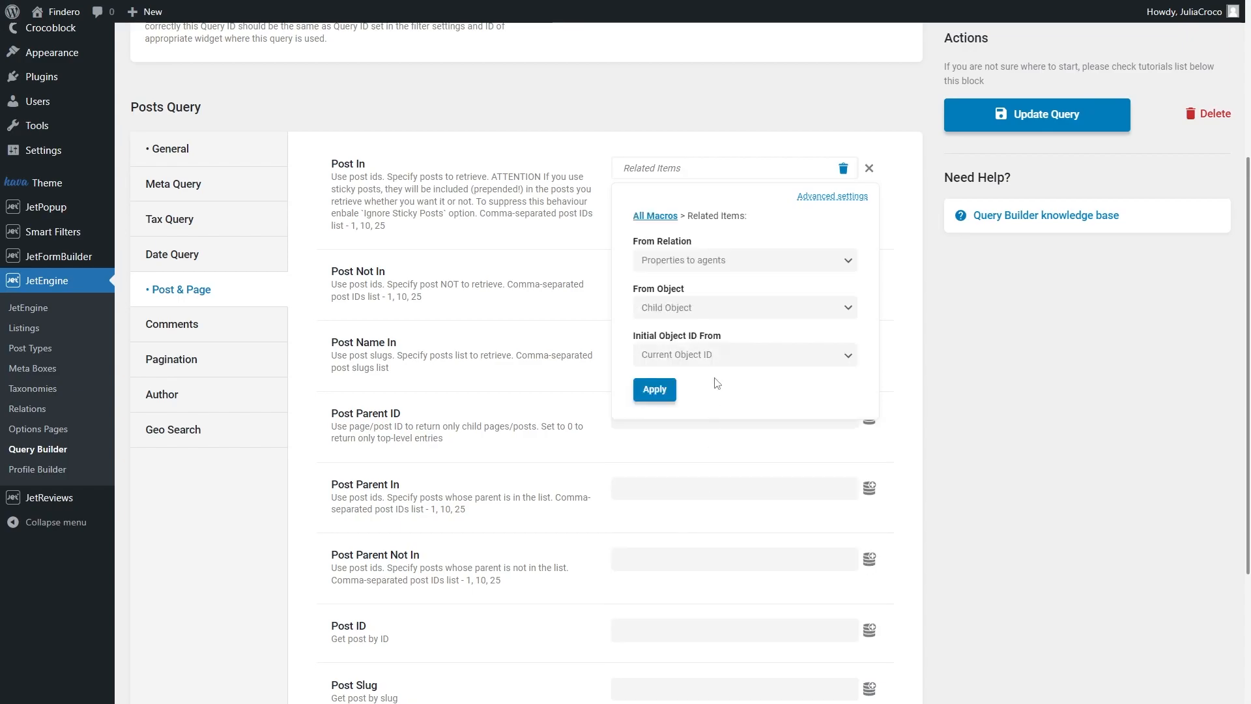
click(743, 259)
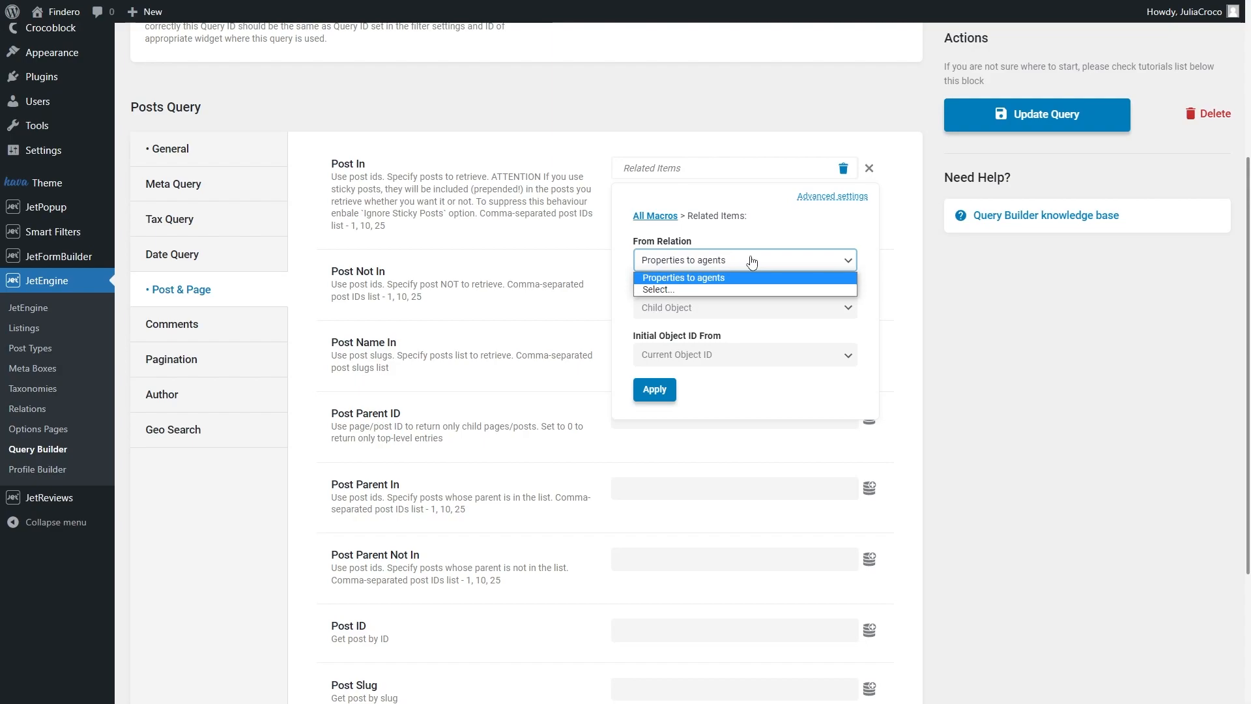
click(683, 277)
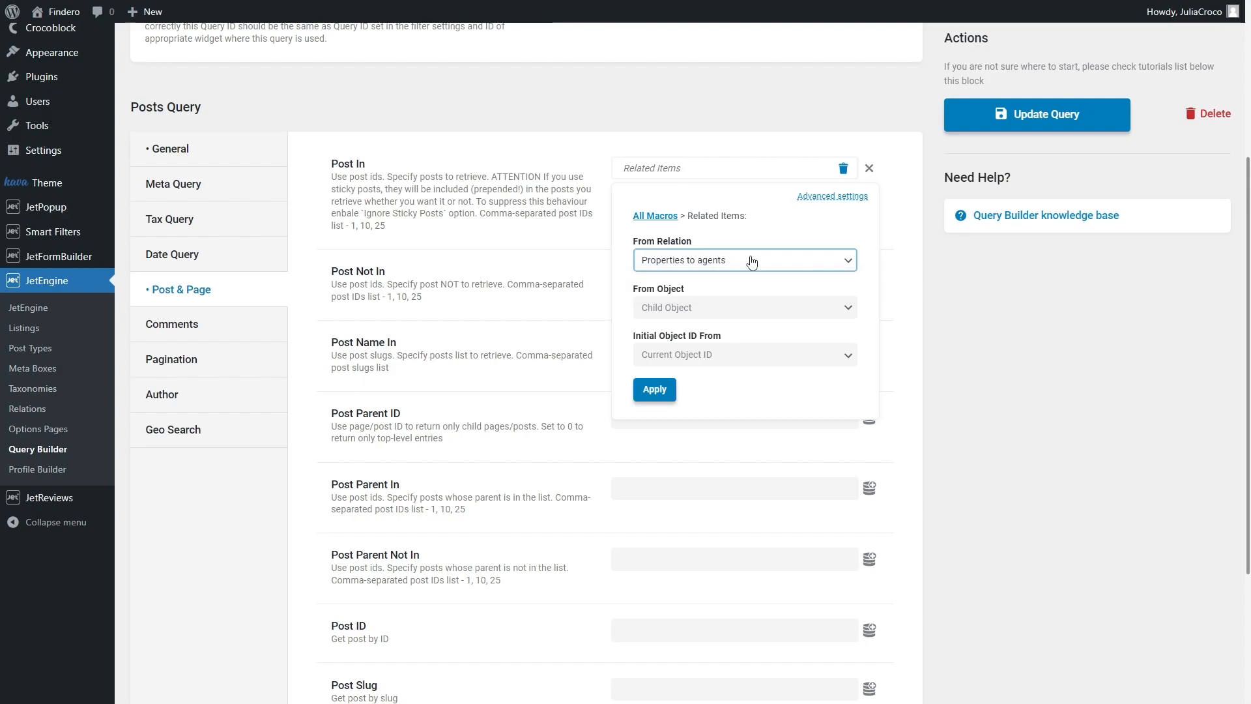
mouse_move(756, 308)
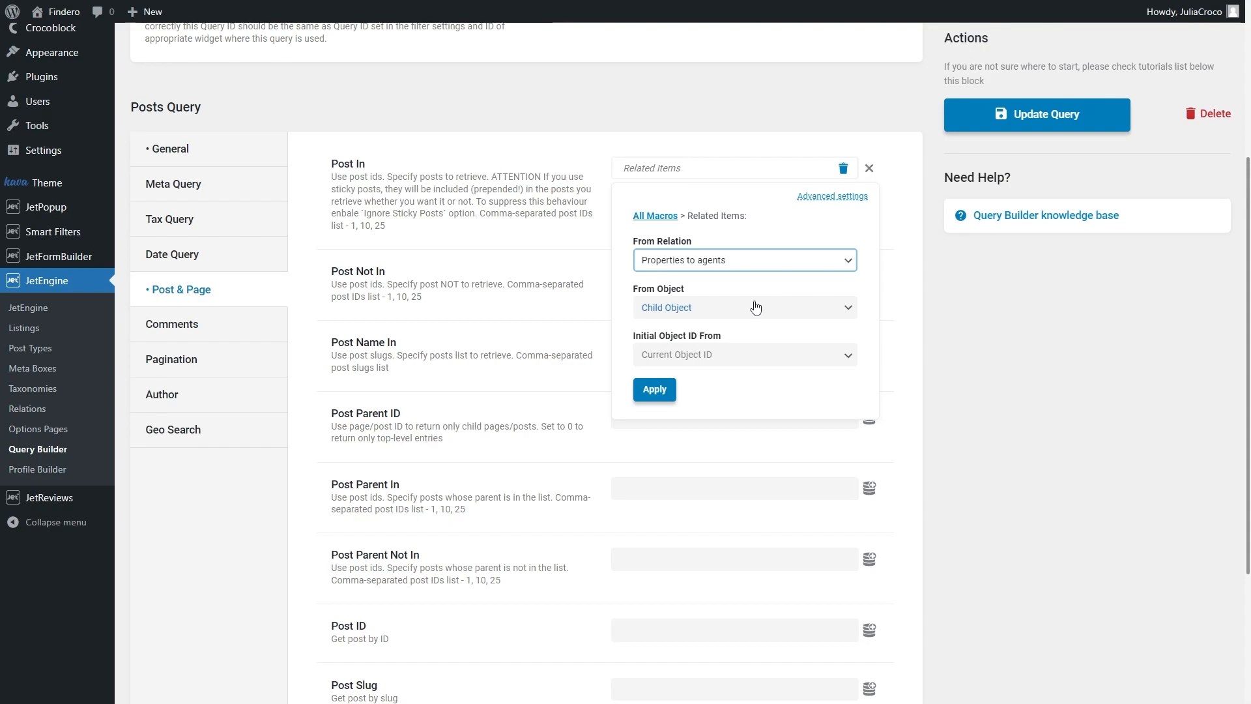
mouse_move(771, 351)
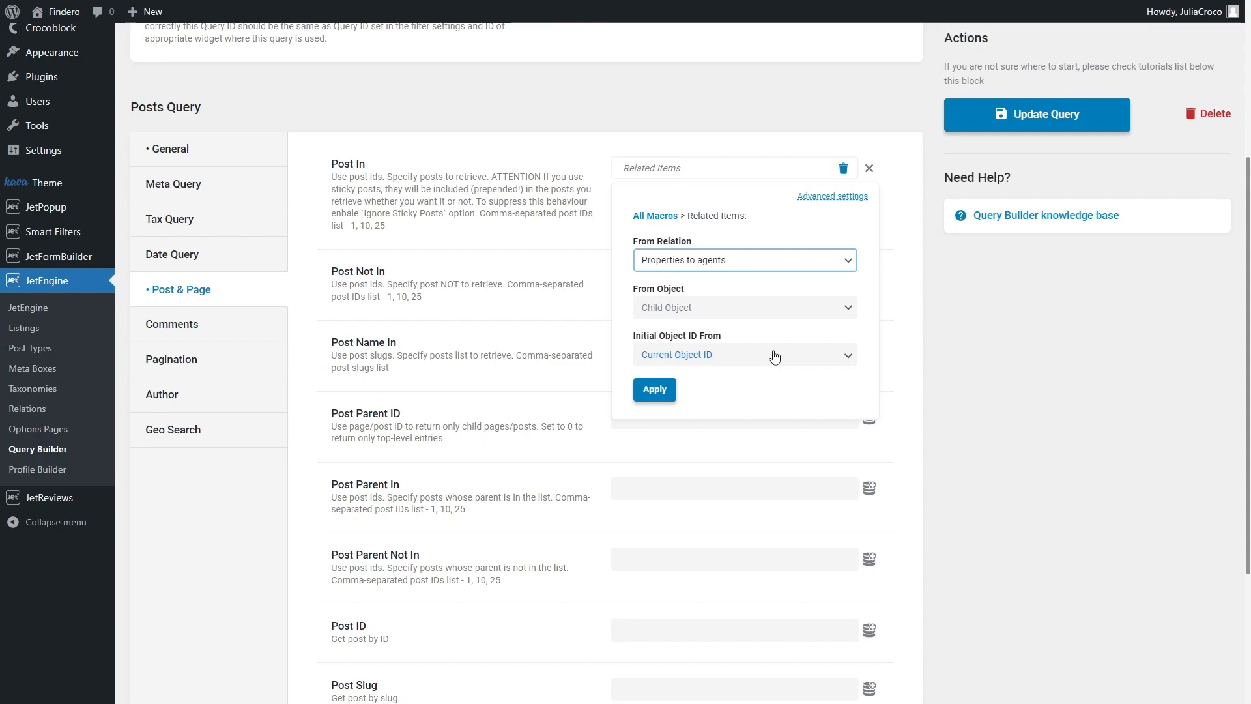
click(653, 390)
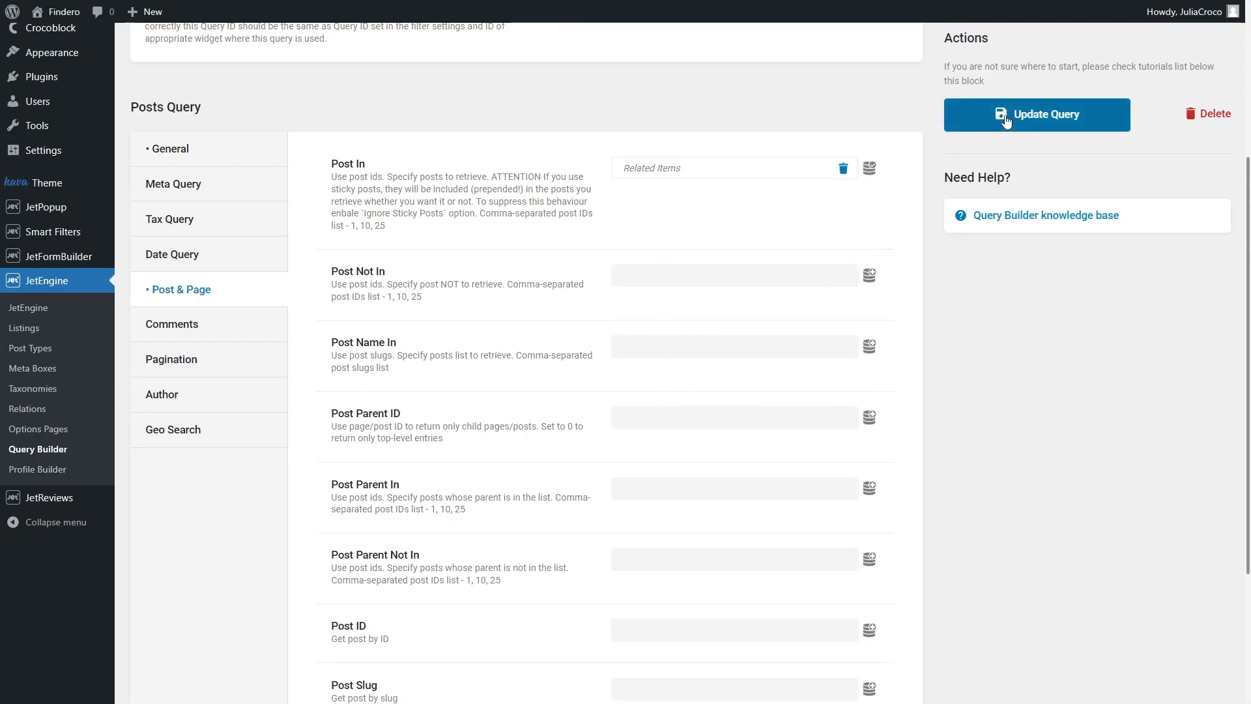
click(1036, 115)
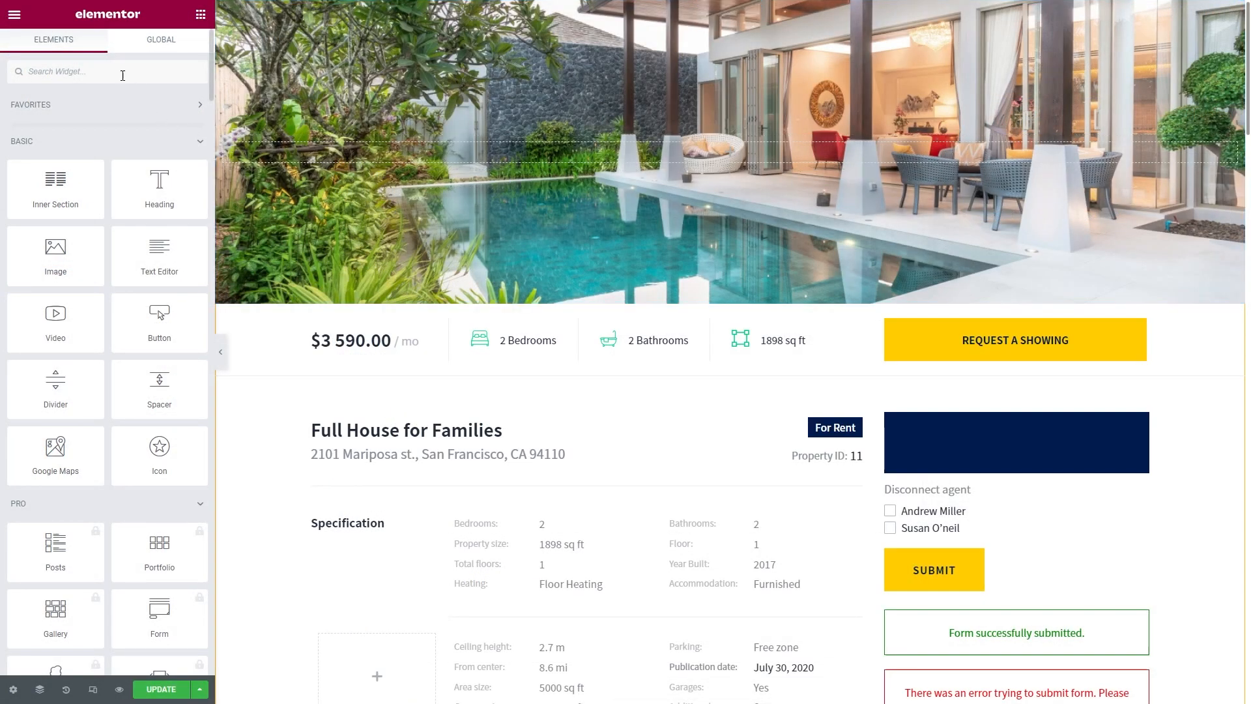
Set the Listing Grid to 'Agent list in single property', 1 column, with custom query 'Agents related to the properties'
text(listing)
text(agent)
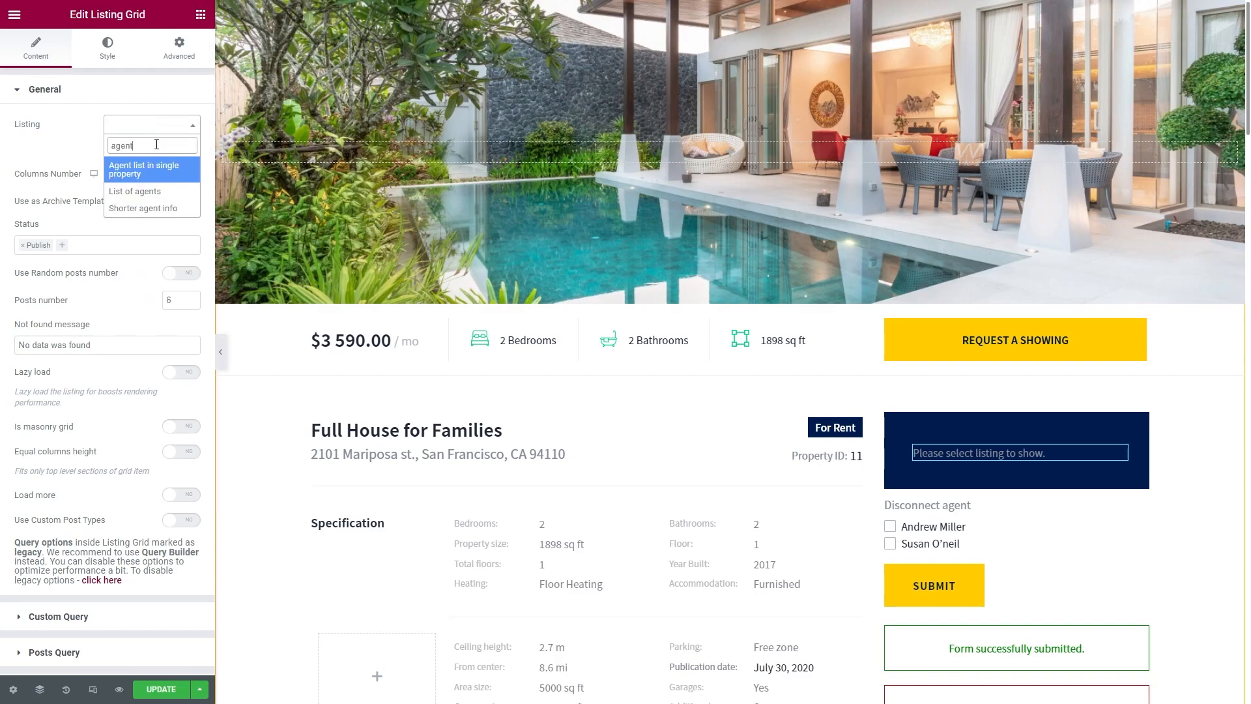
click(143, 169)
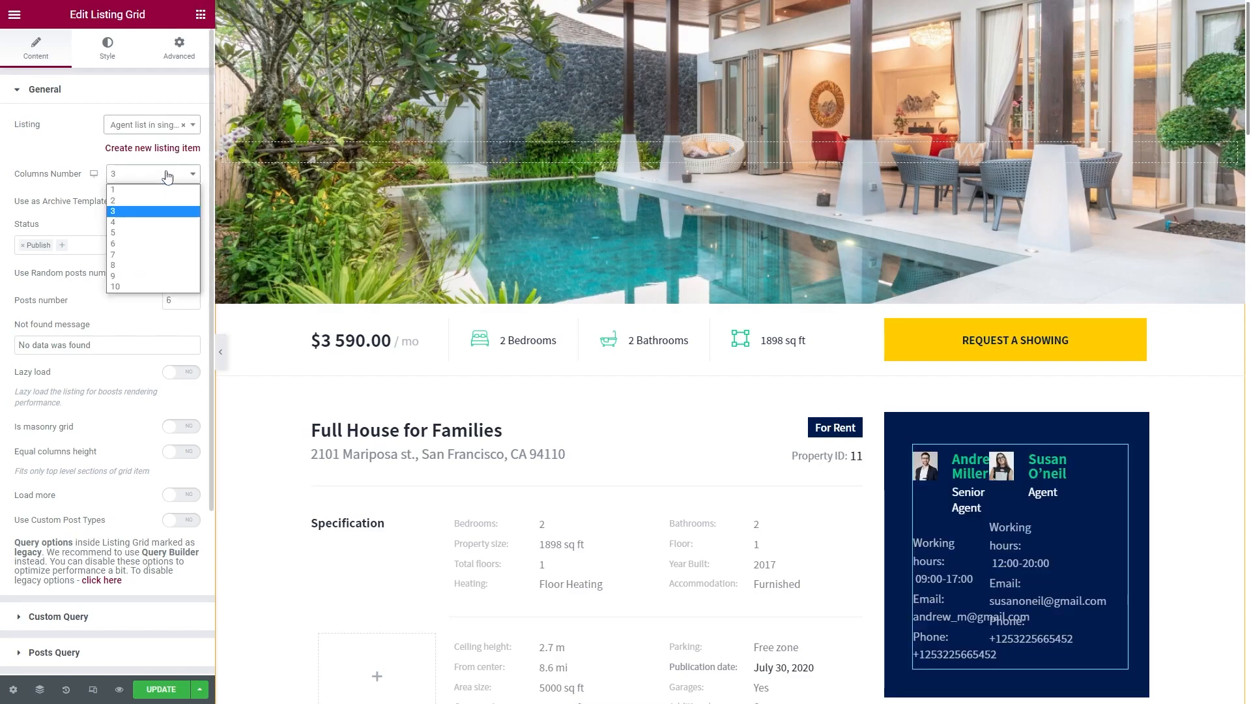
click(114, 189)
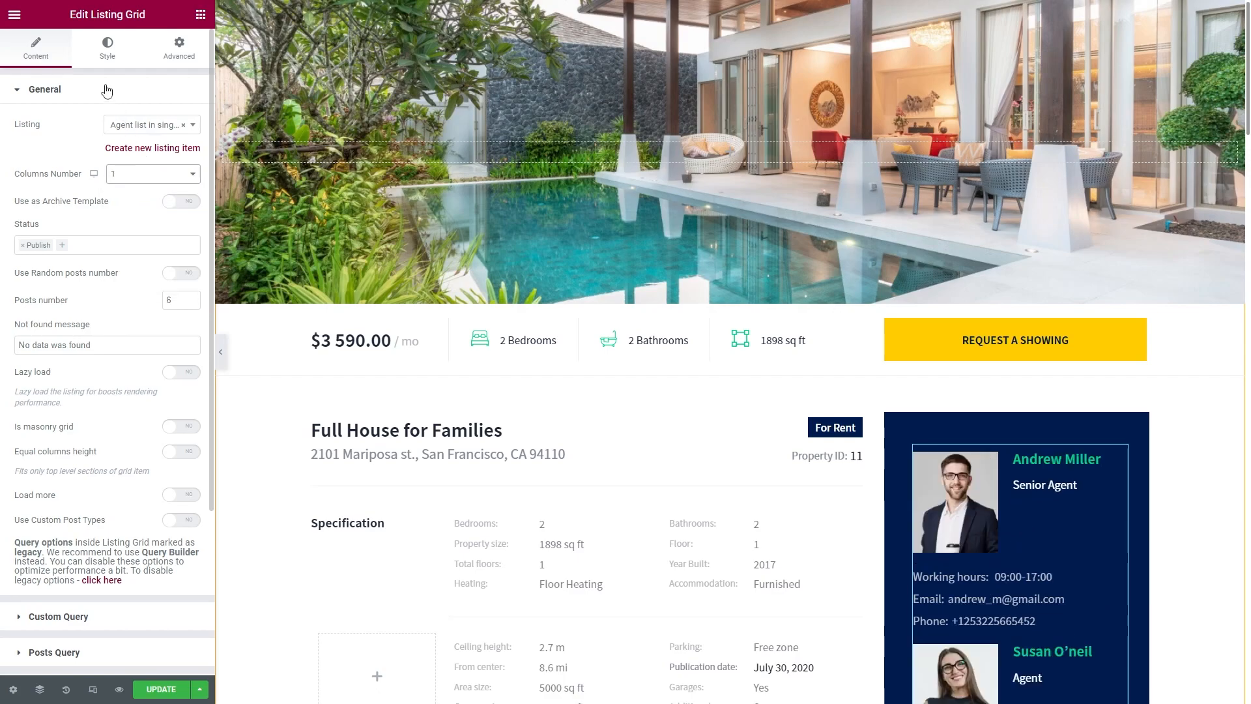
click(44, 90)
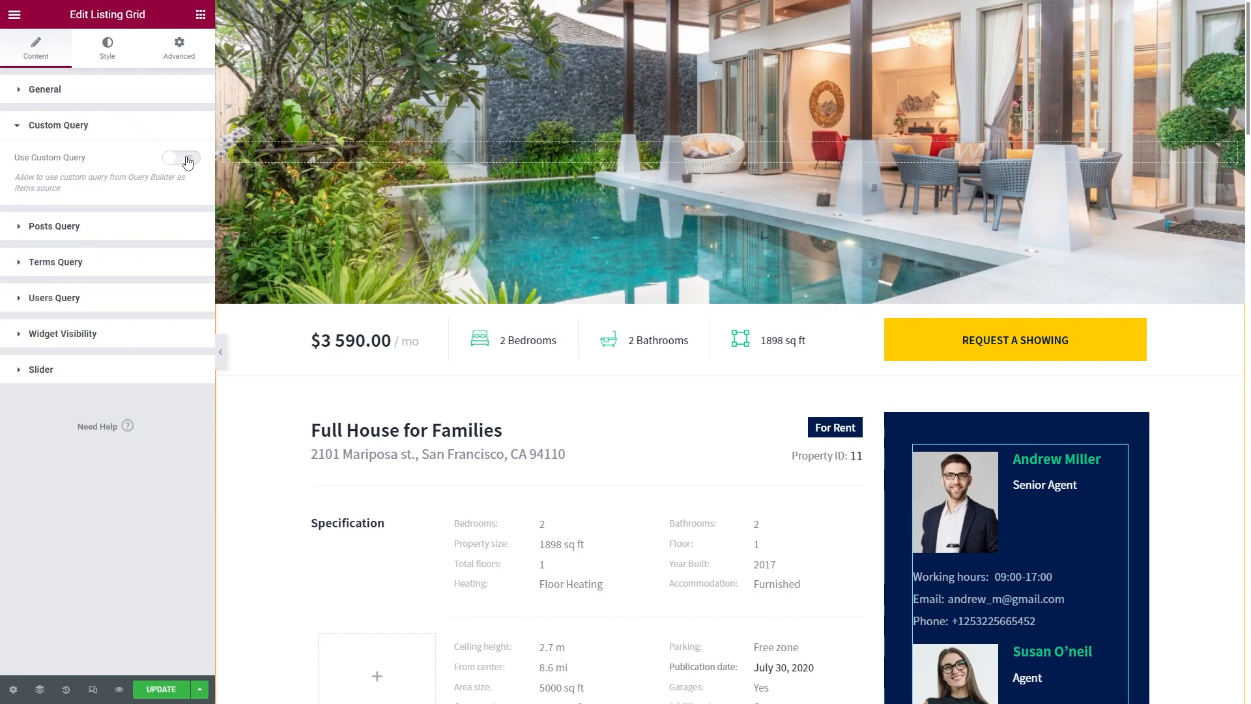
click(181, 157)
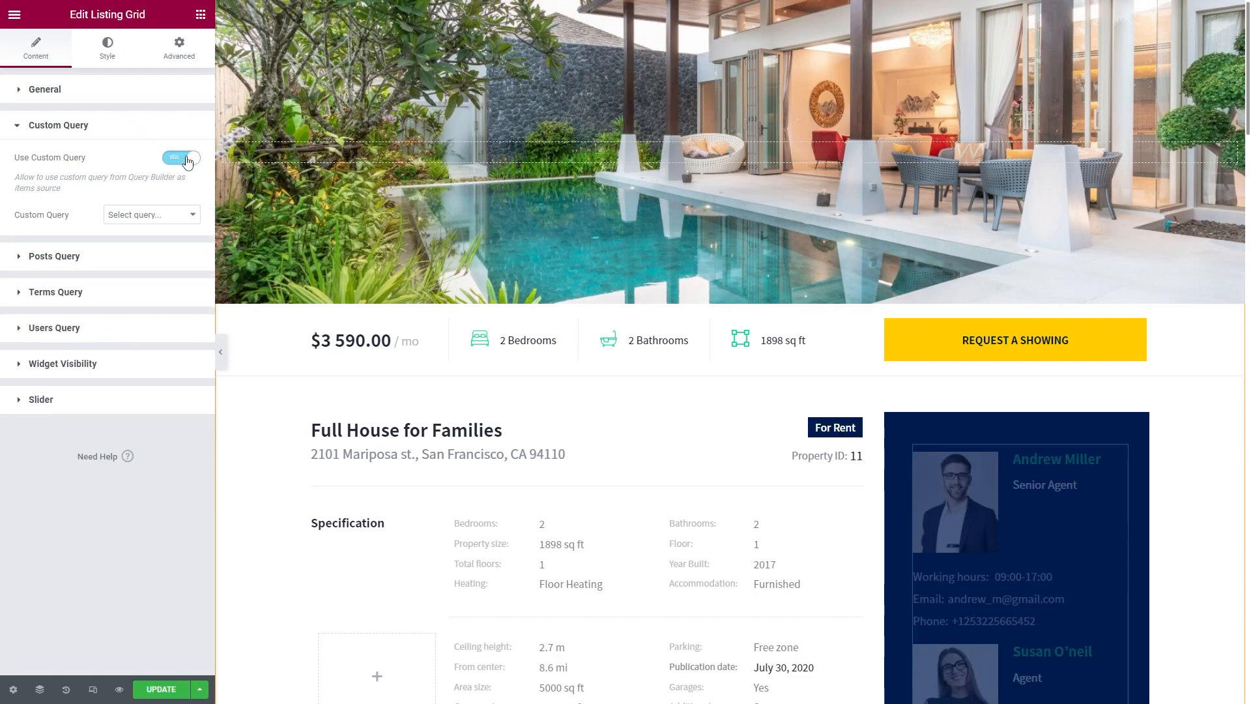
click(152, 213)
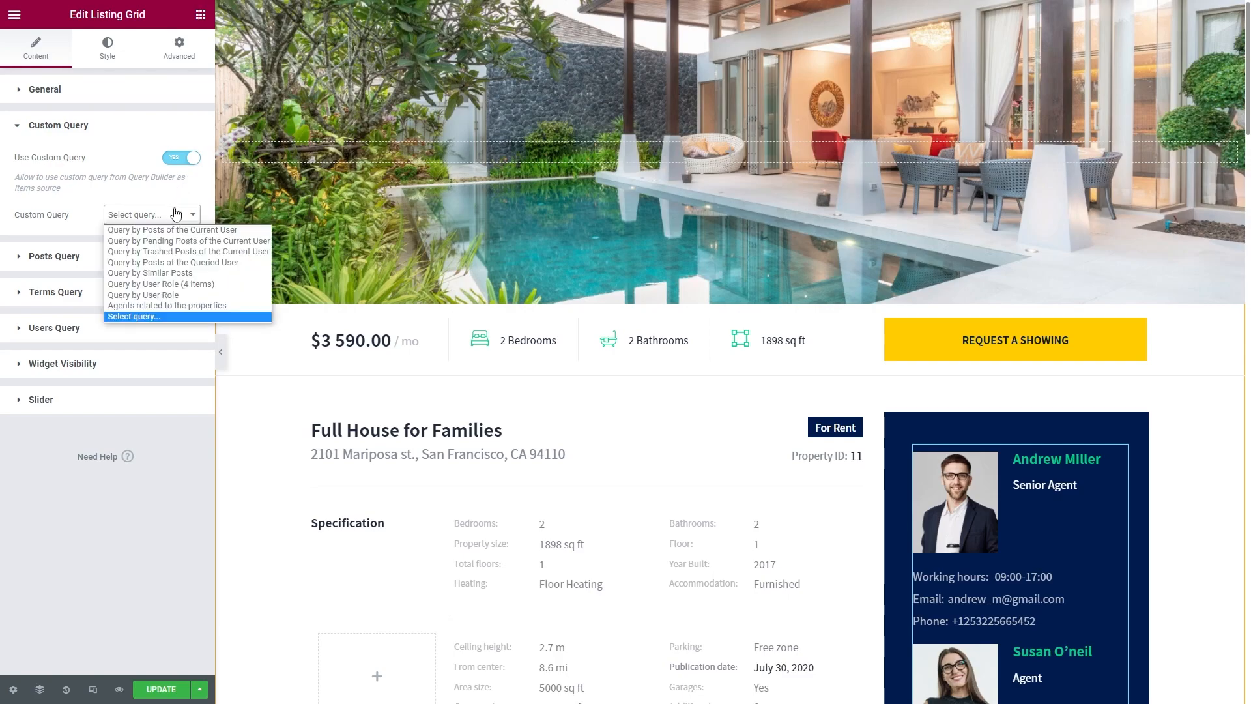
mouse_move(189, 310)
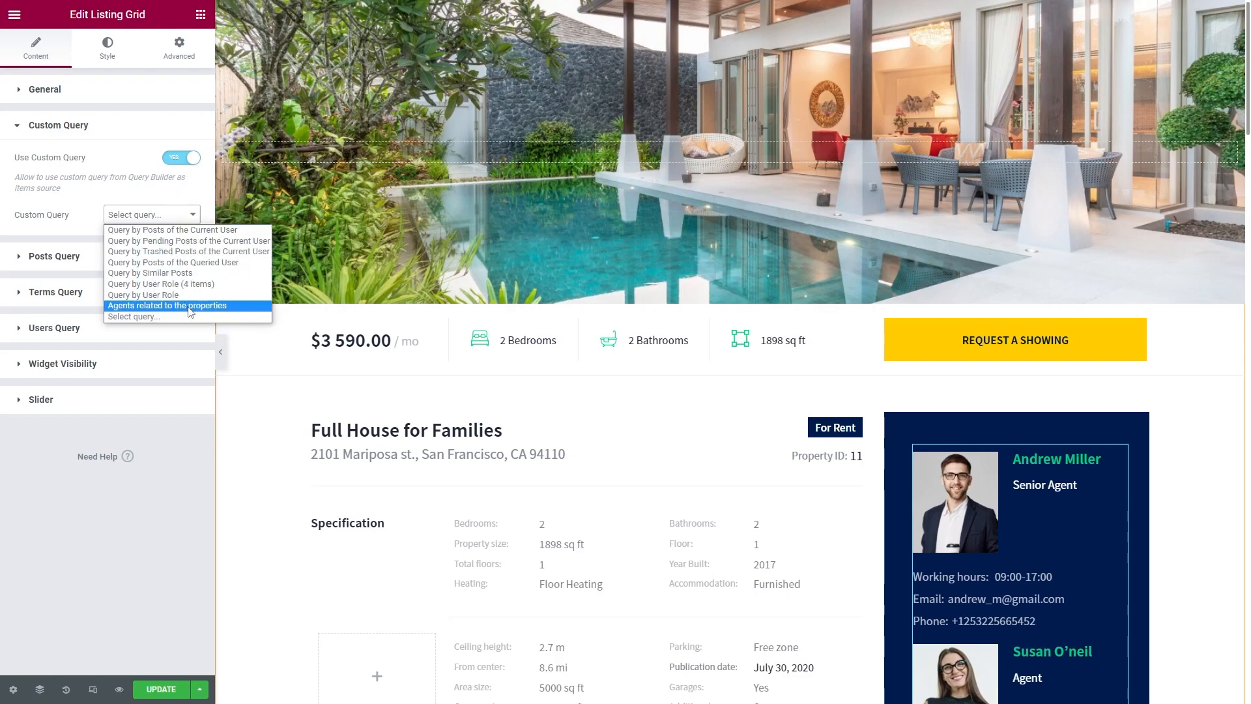
click(169, 305)
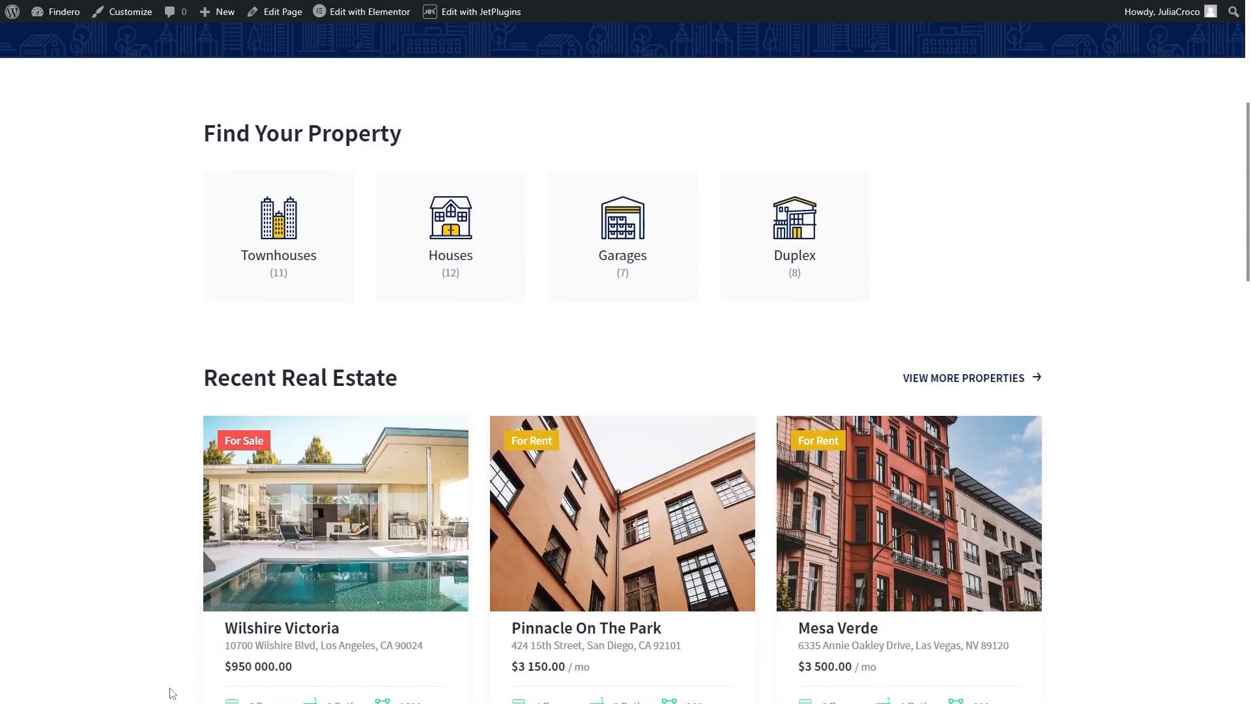
click(621, 513)
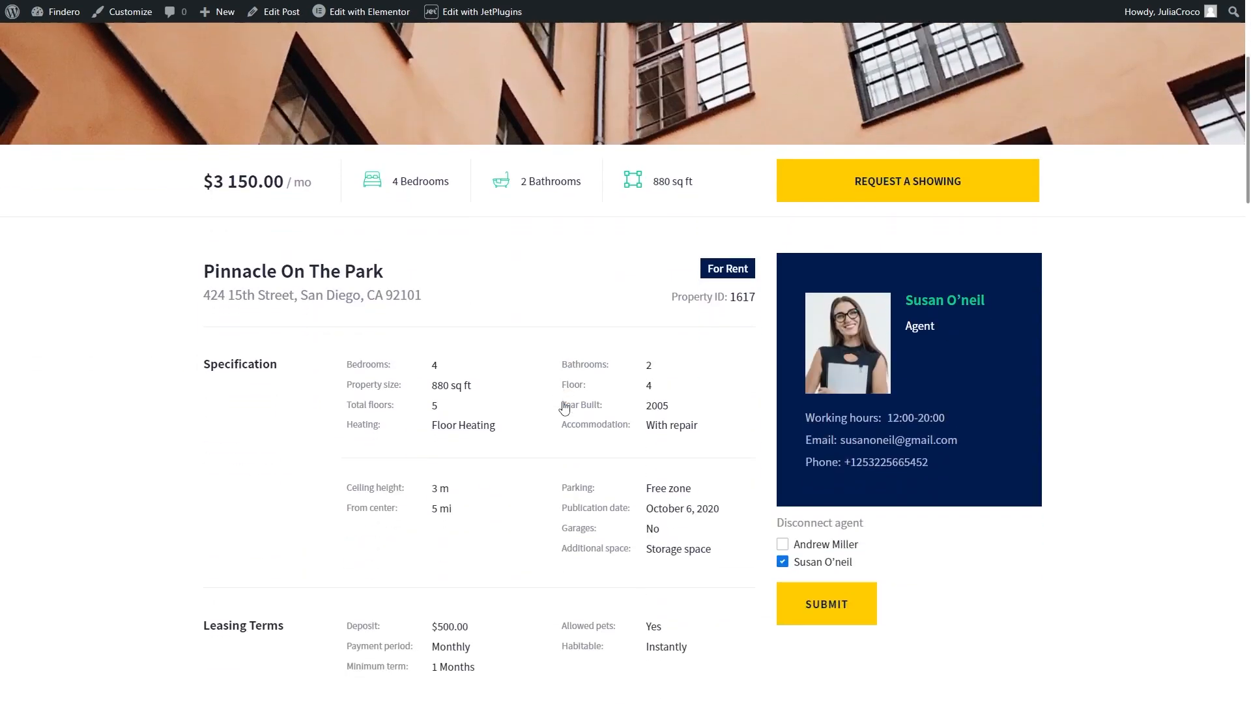
mouse_move(941, 387)
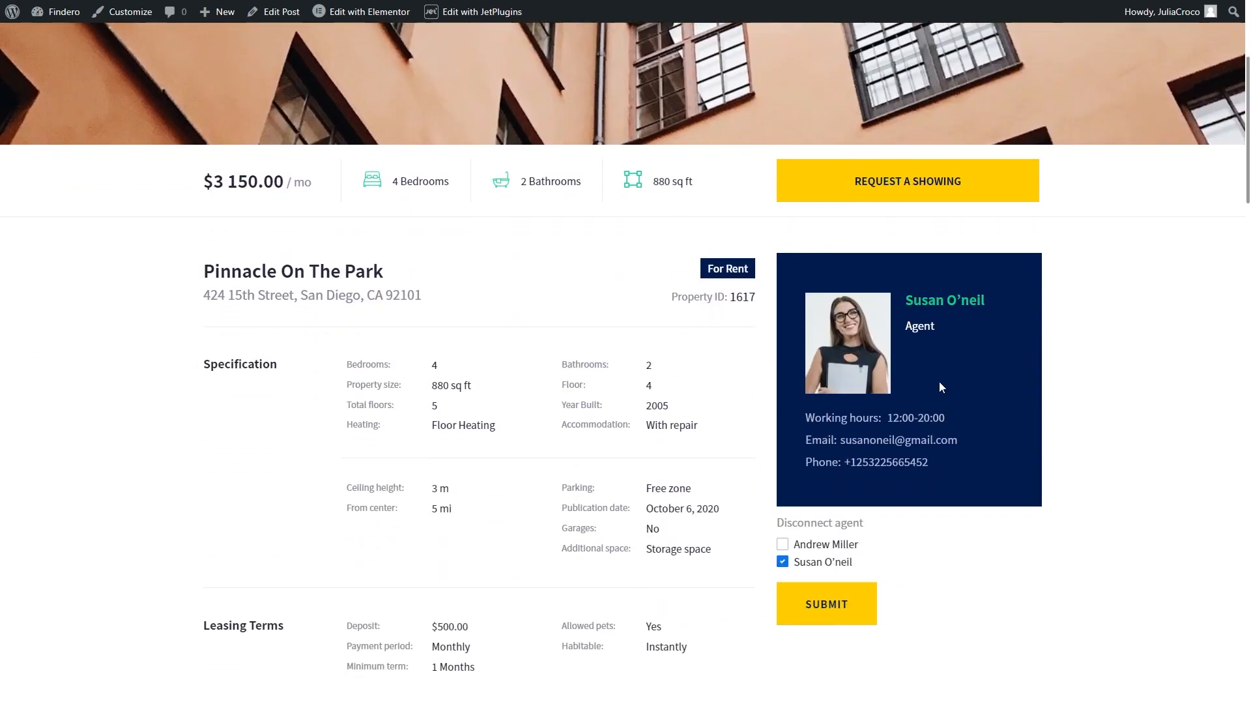
scroll(up, 3)
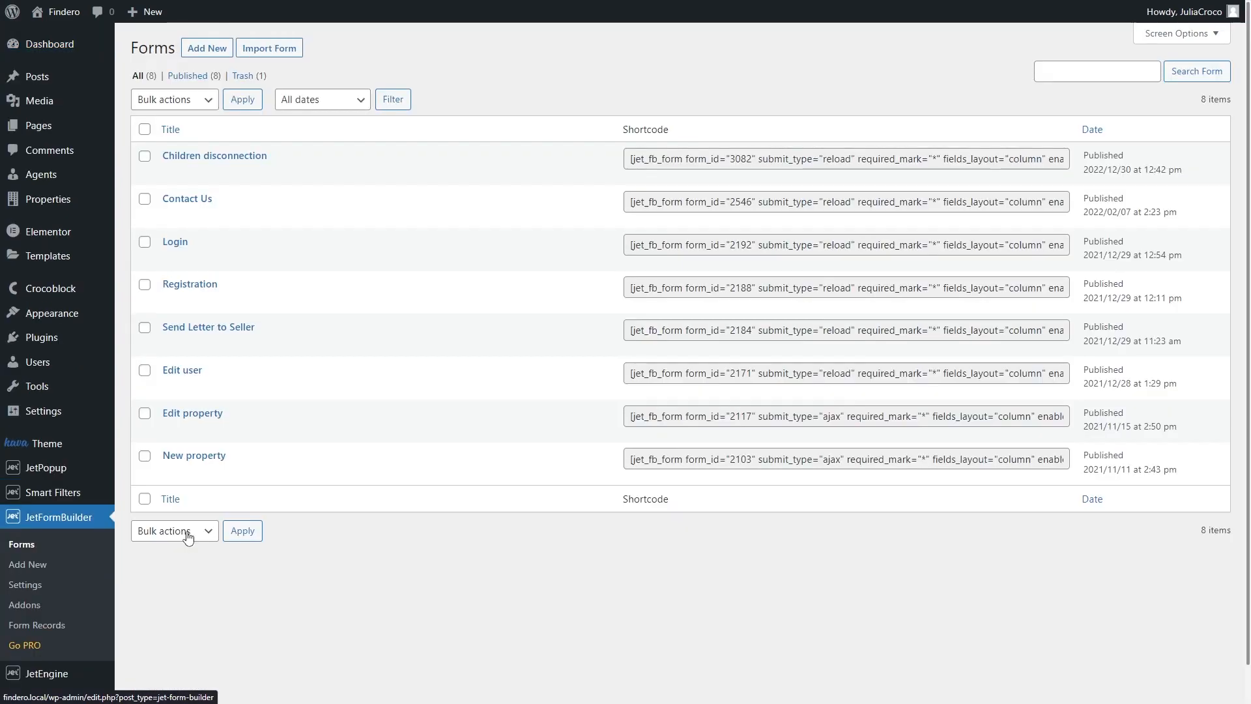
mouse_move(214, 155)
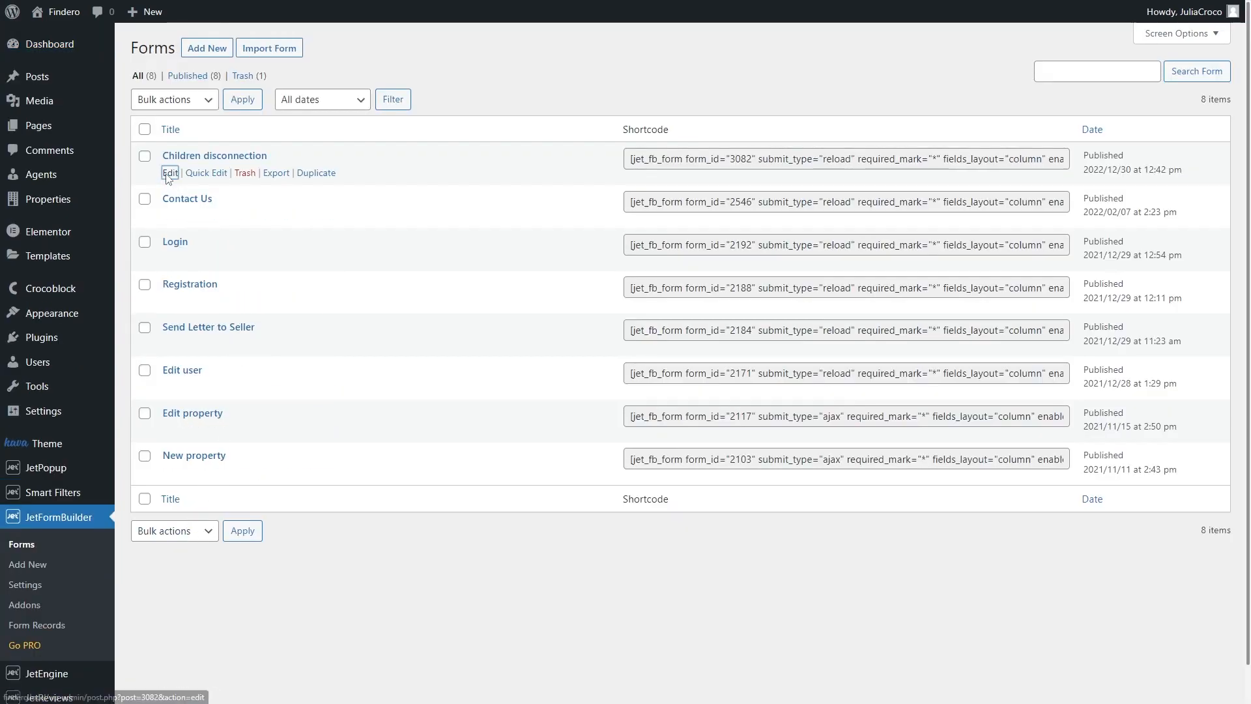
Rename the form 'Parent disconnection' and fill the Disconnect agent checkbox with Properties posts
click(170, 174)
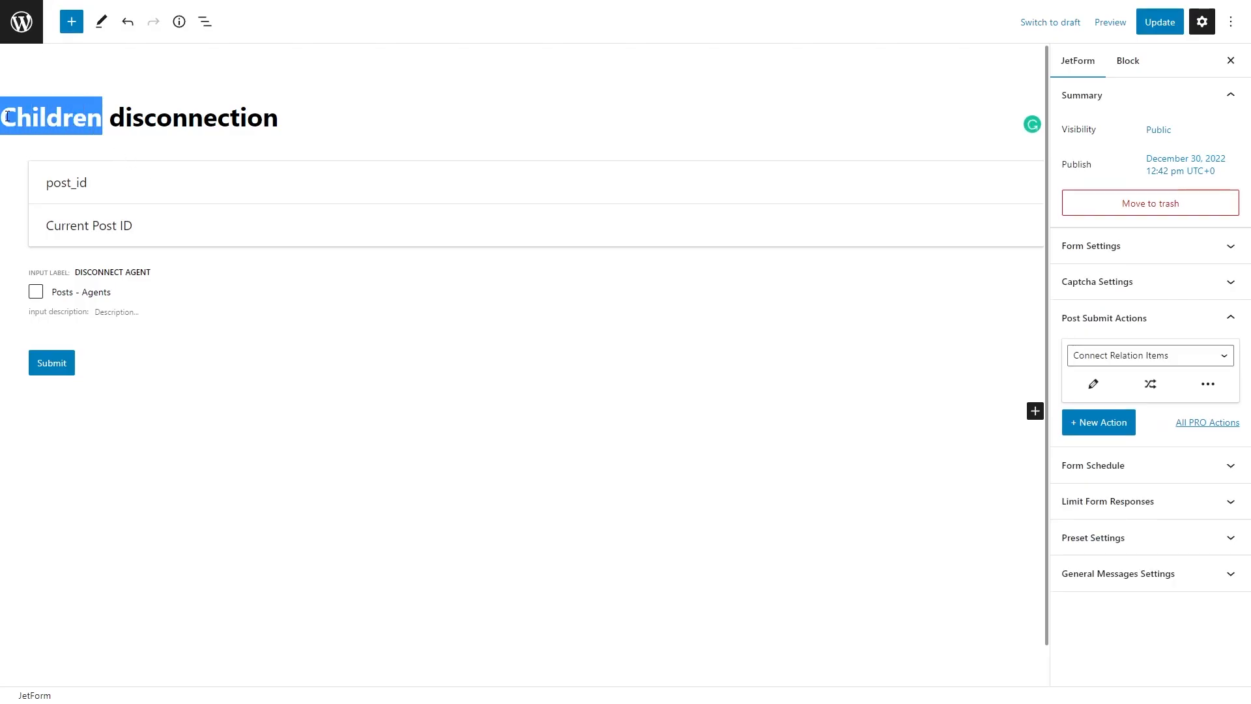
text(Parent)
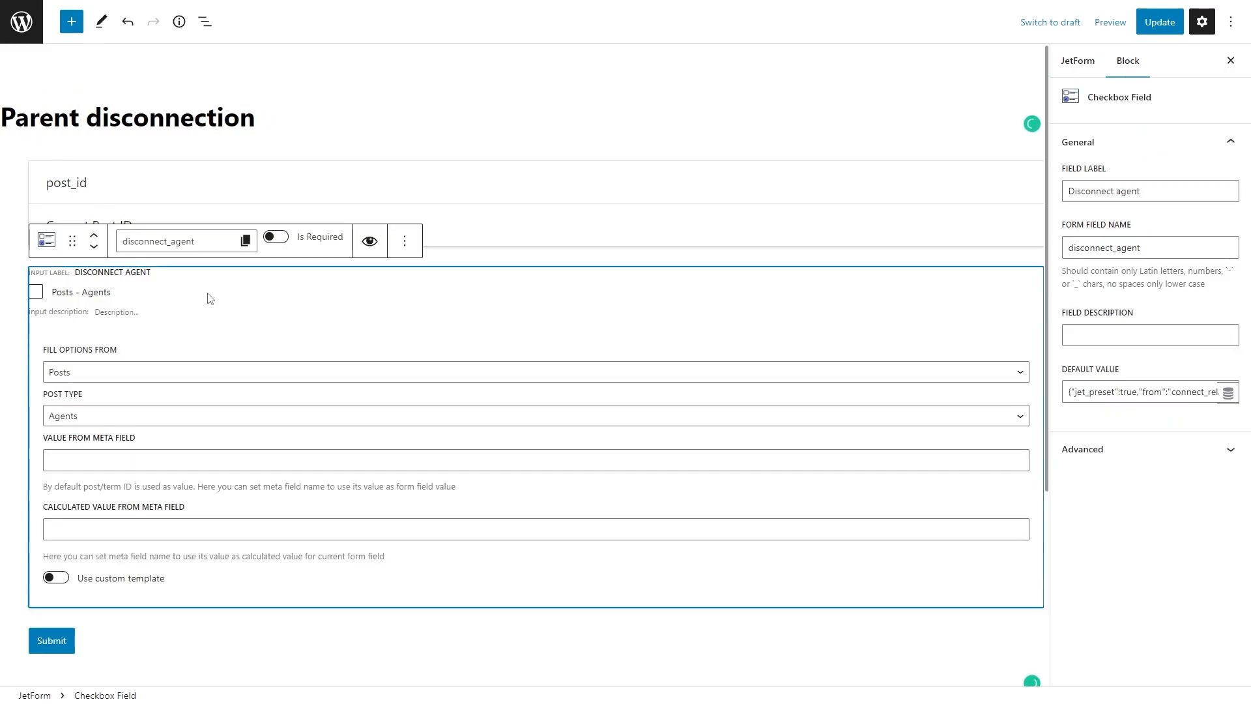
click(535, 415)
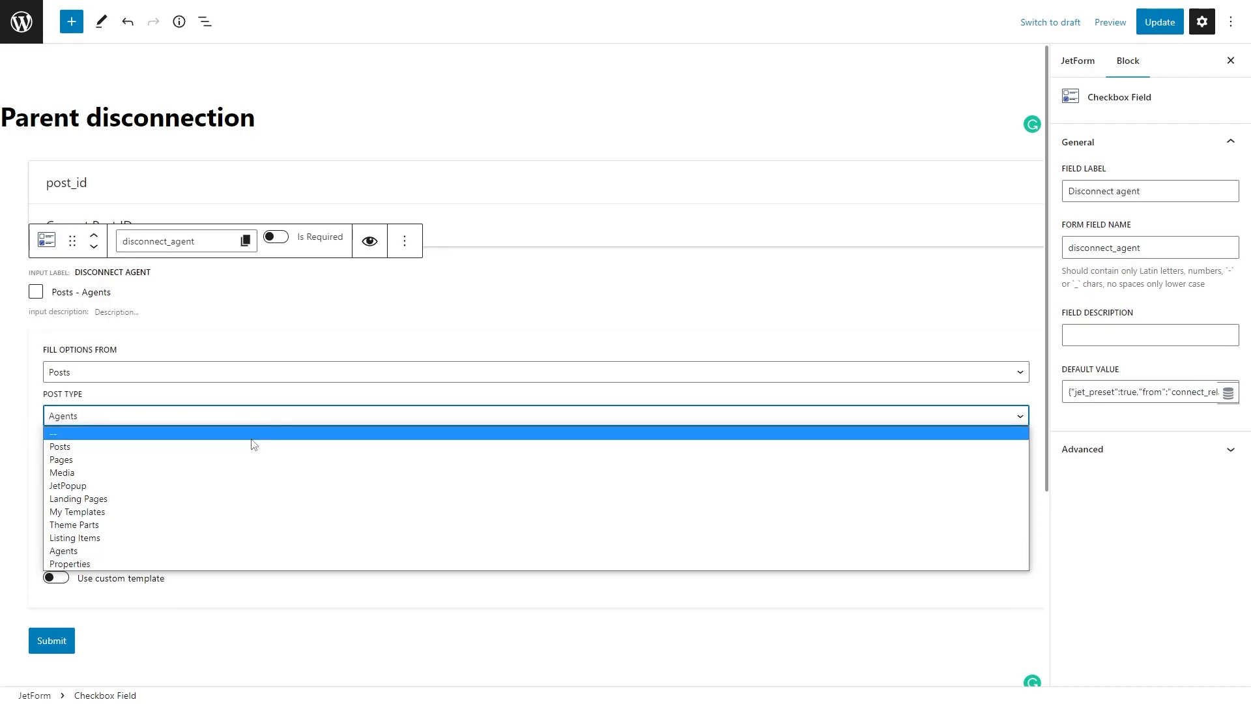
mouse_move(256, 563)
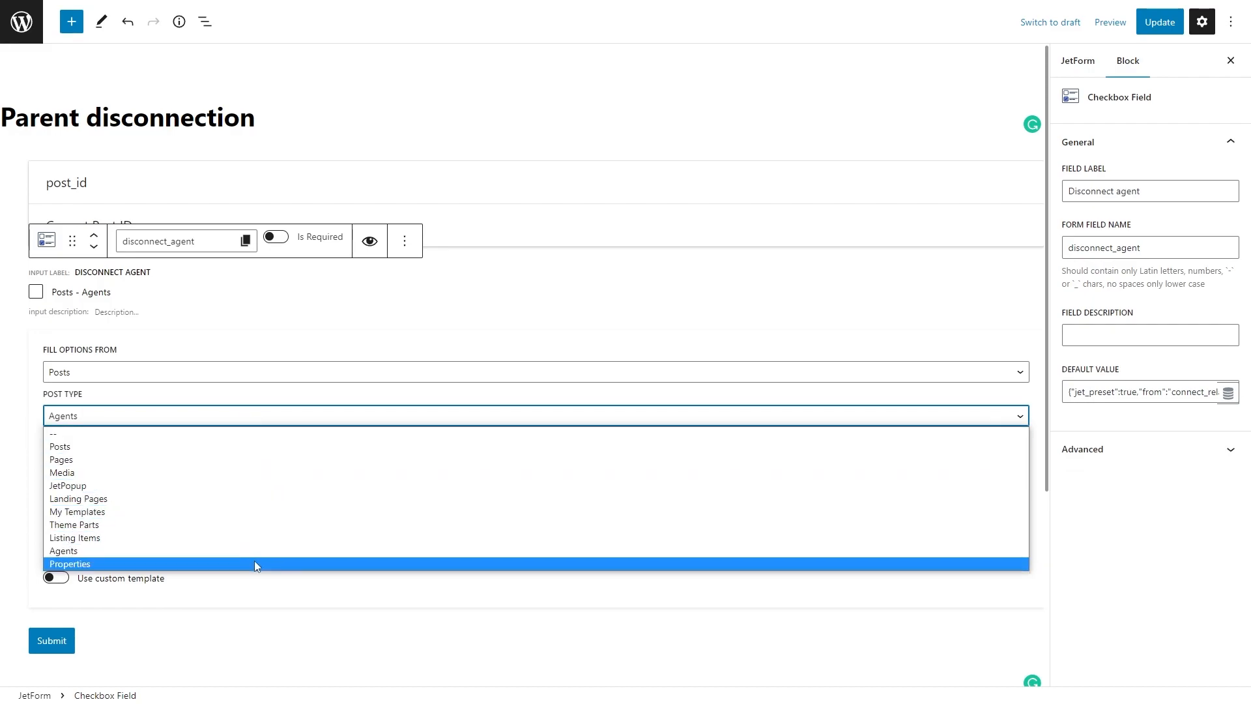
click(69, 563)
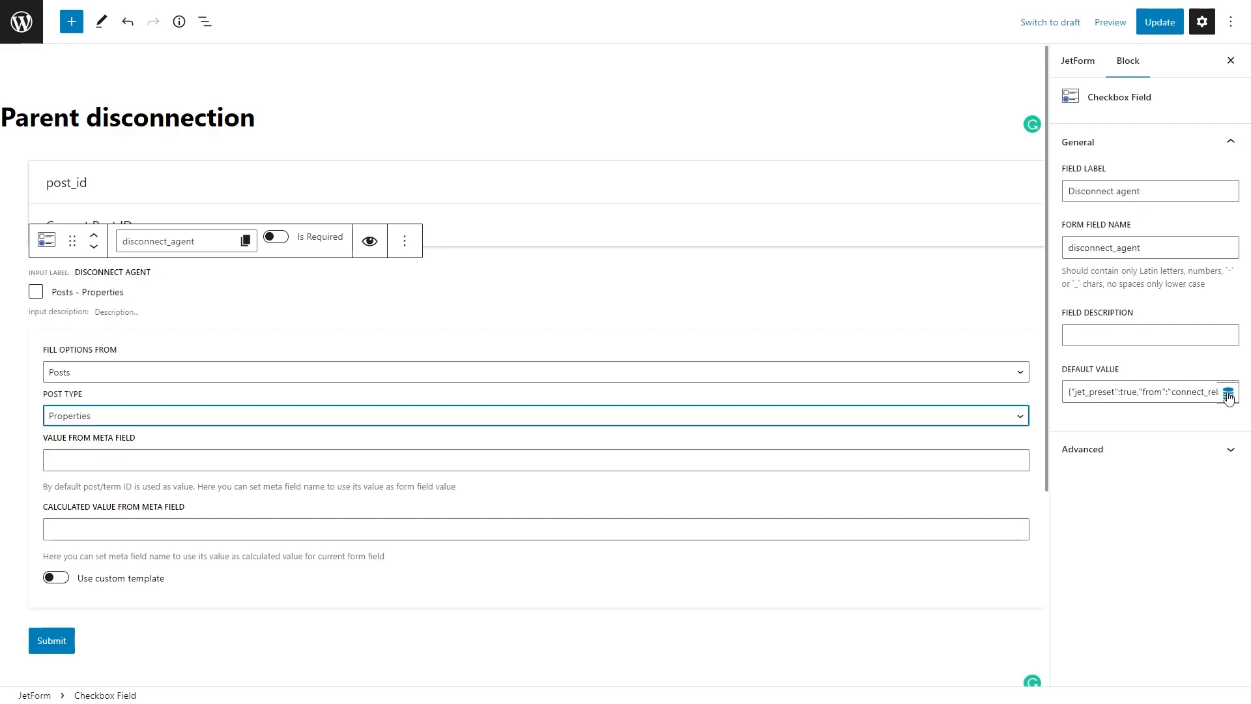
Switch the checkbox preset's From Object to Parent object and confirm it
click(1228, 392)
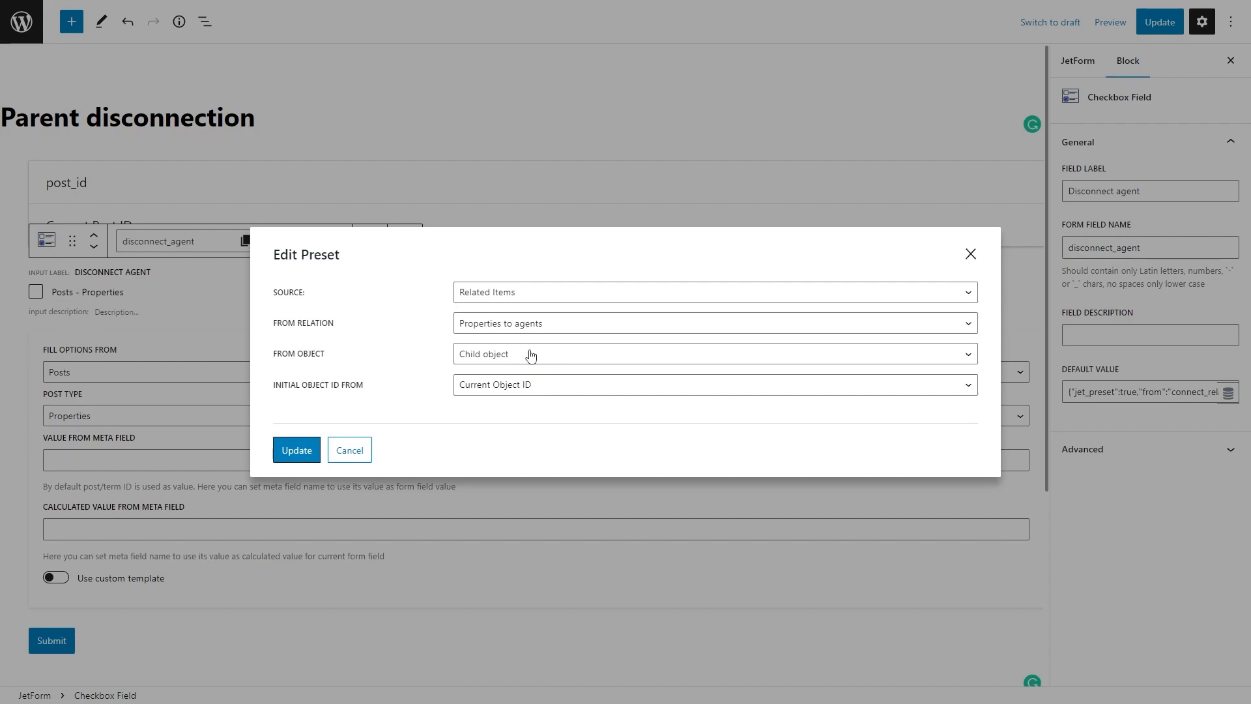
click(713, 353)
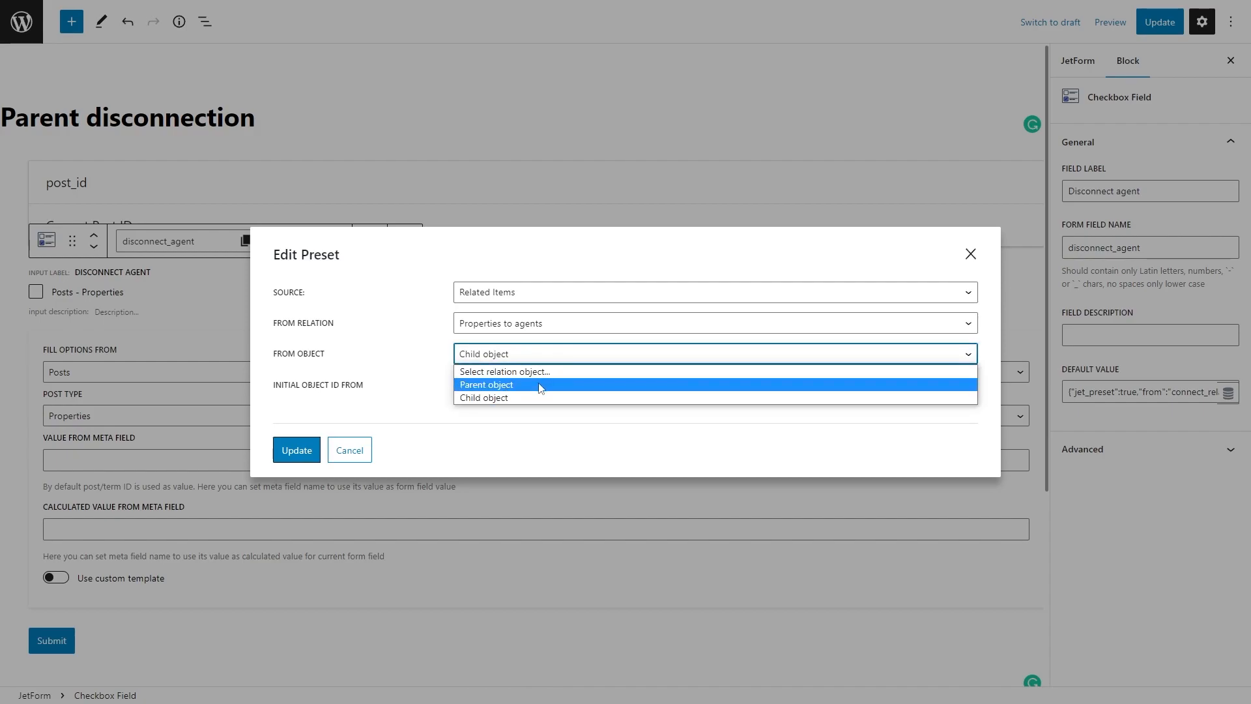
click(485, 383)
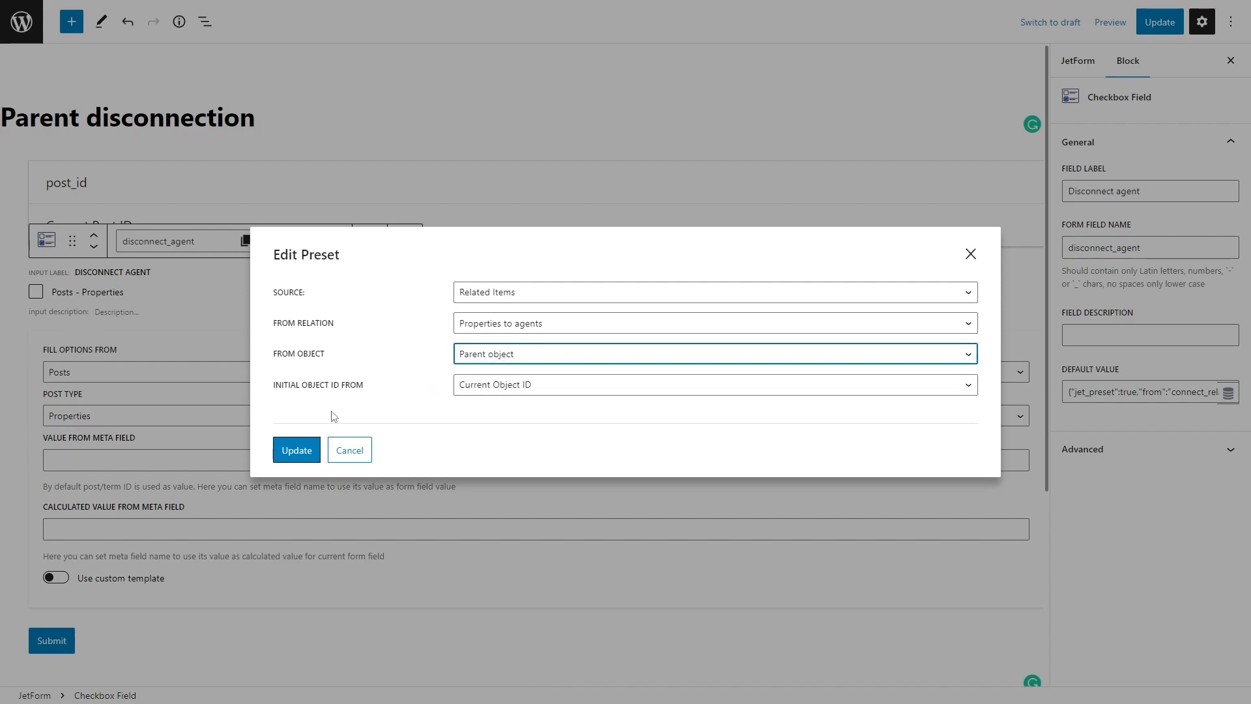
click(295, 450)
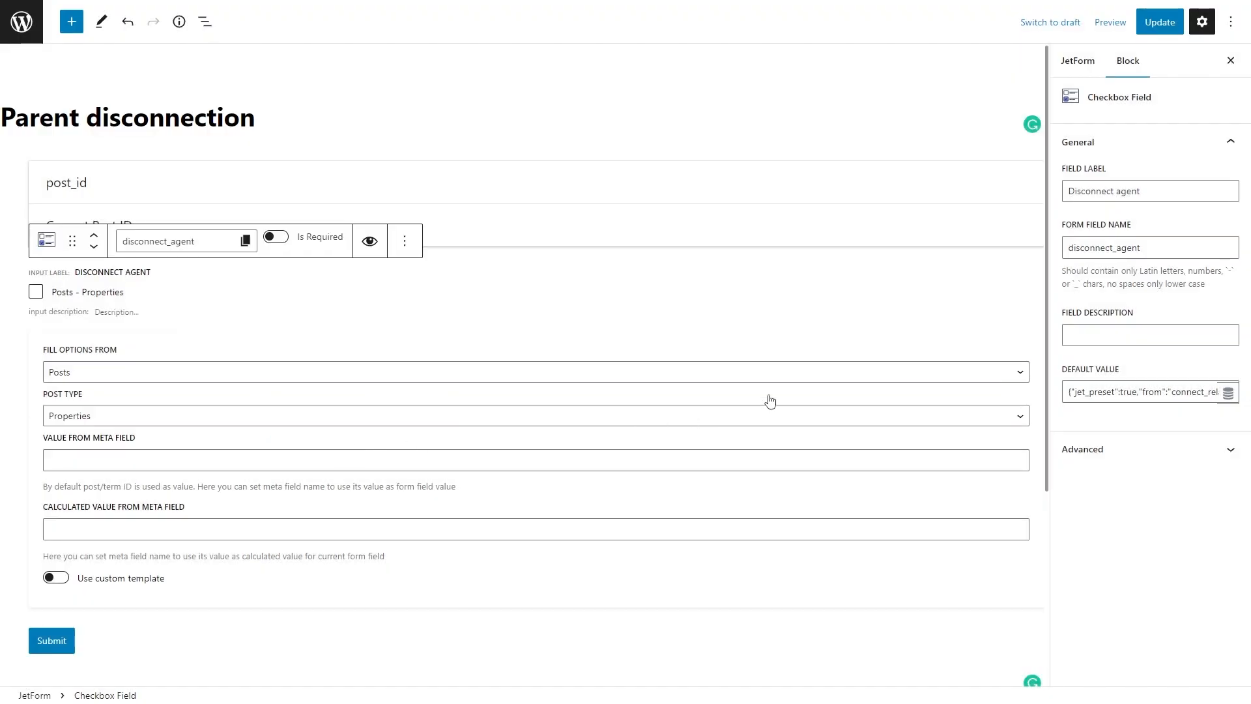
click(1077, 61)
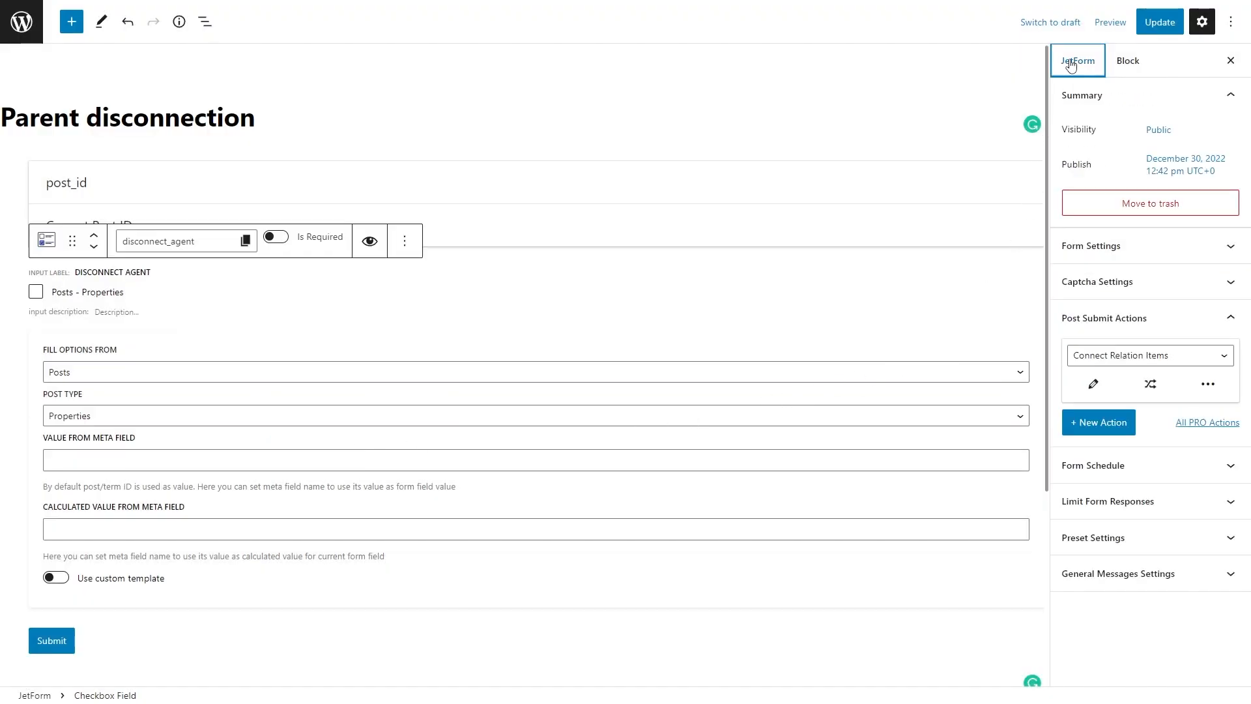
Set the relation action's parent ID to Disconnect agent and child ID to post_id, then update the form
click(1092, 384)
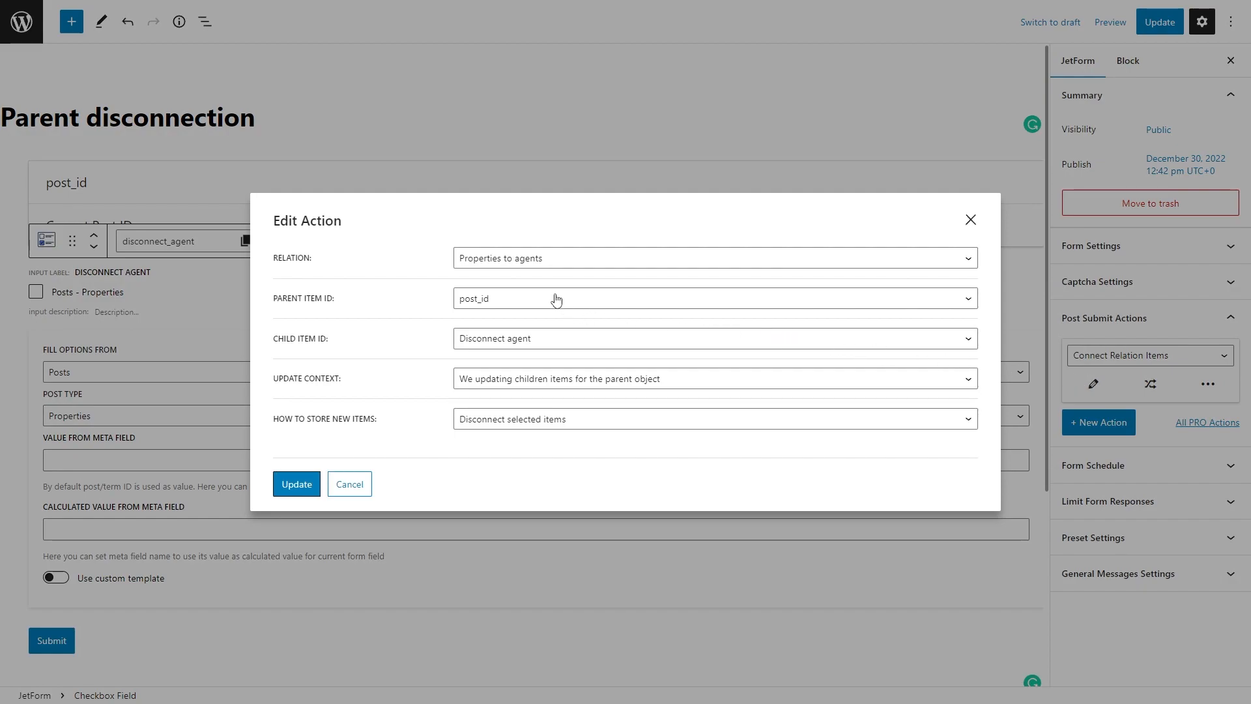
mouse_move(548, 305)
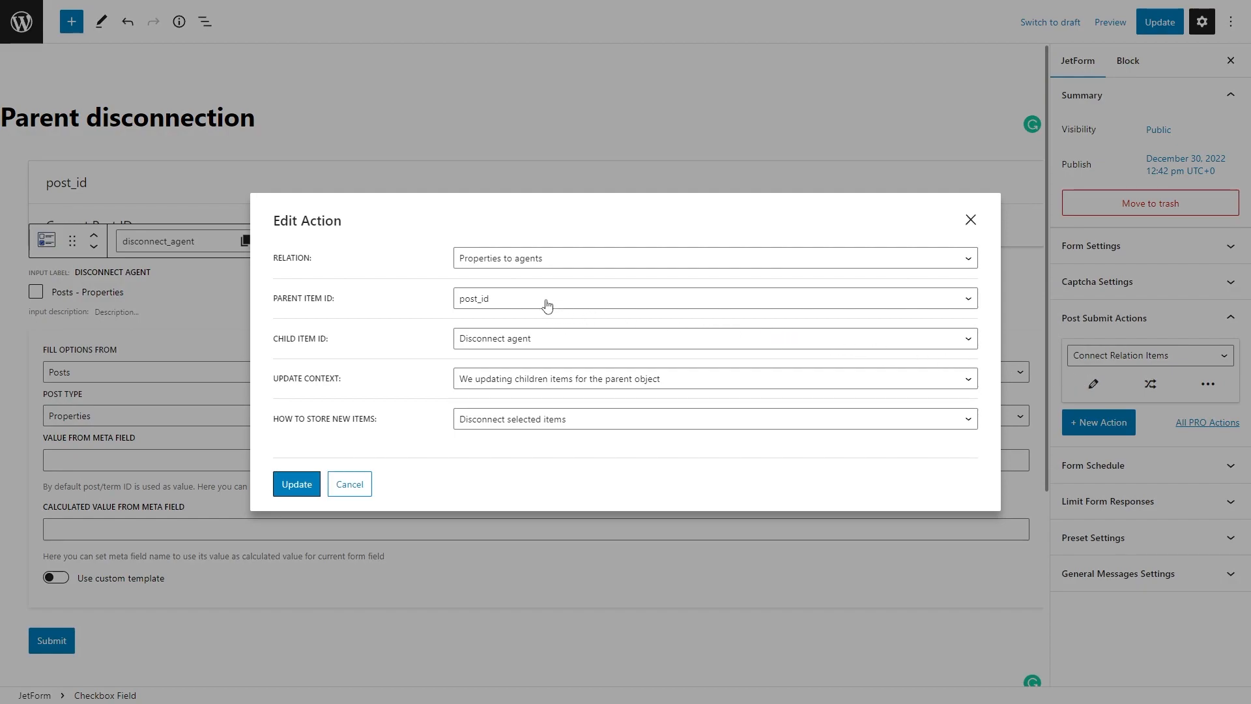
click(713, 297)
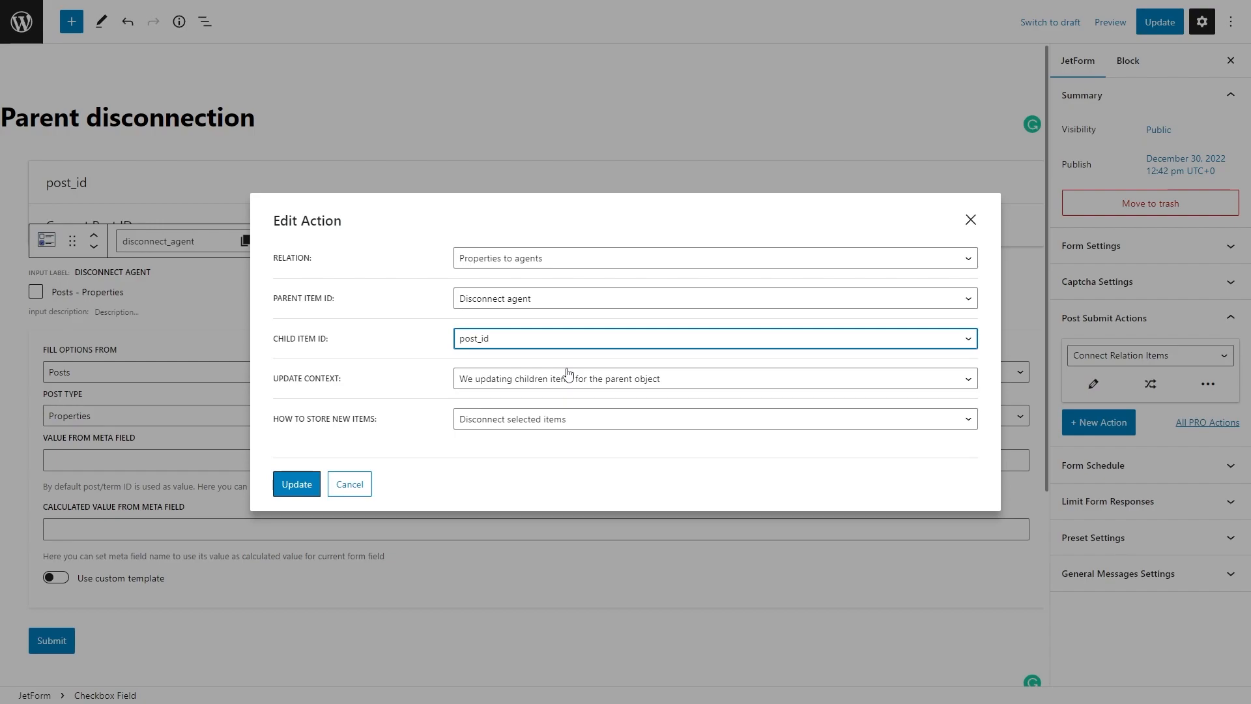
click(714, 378)
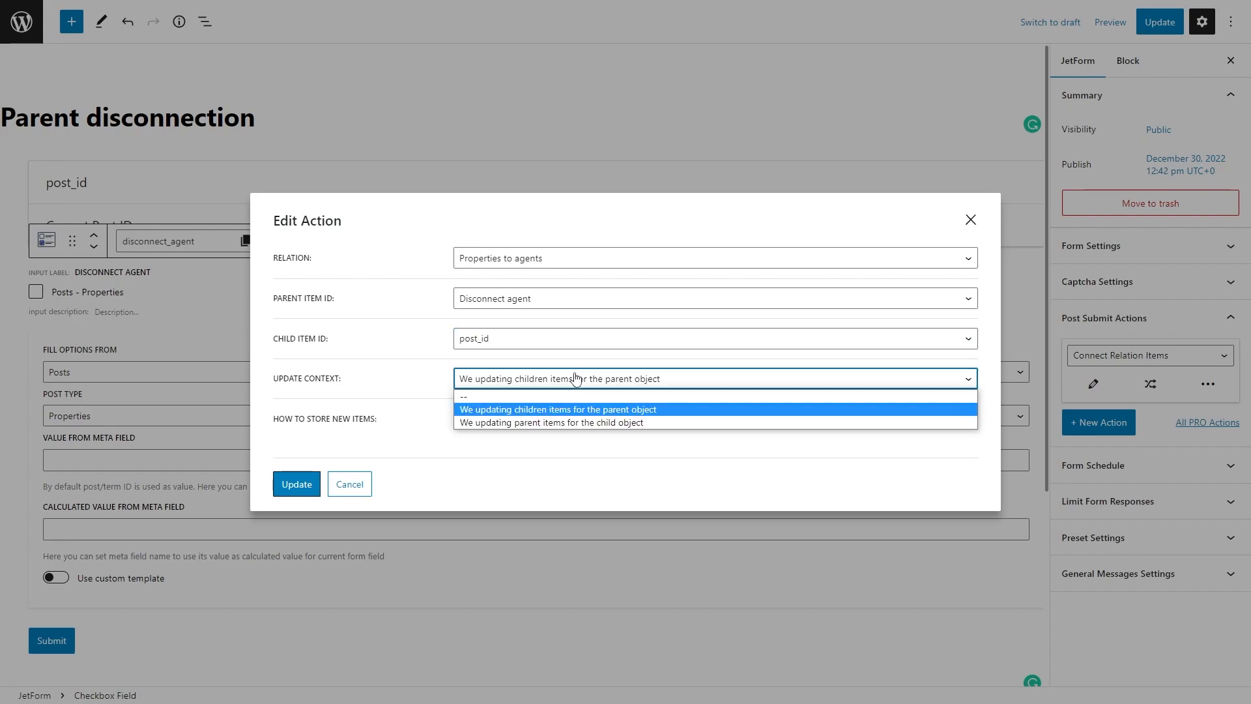
mouse_move(653, 422)
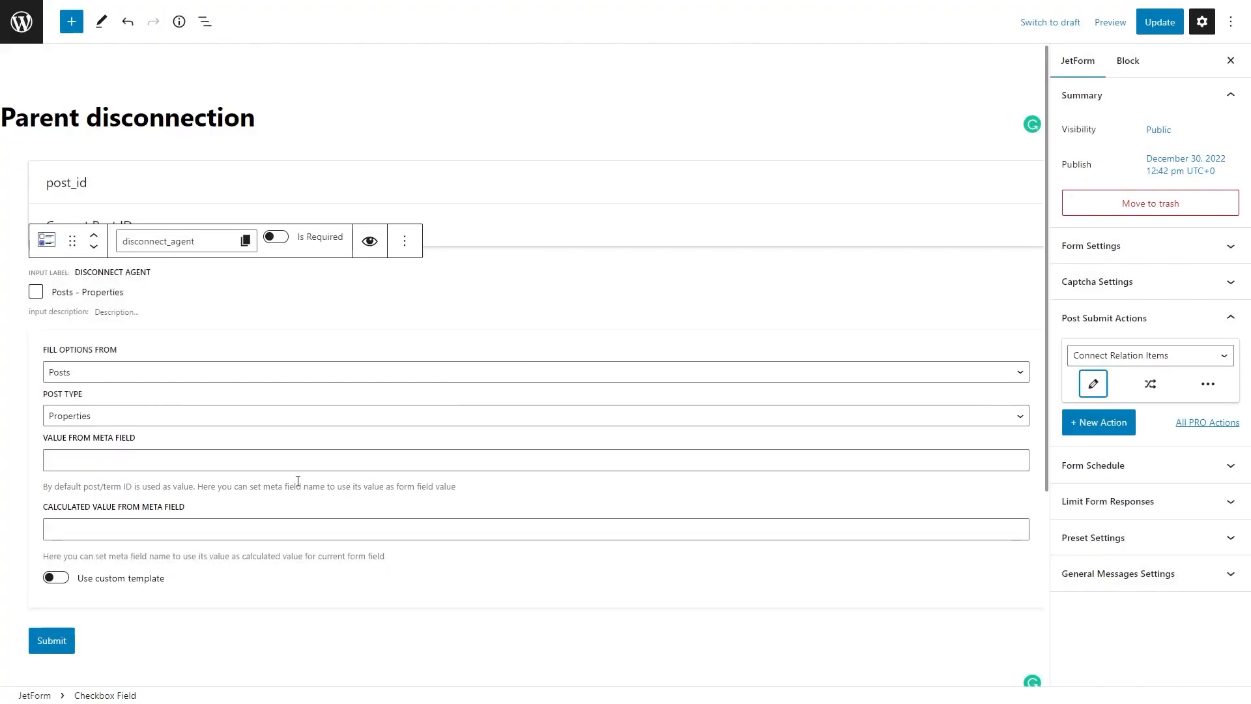
mouse_move(1045, 109)
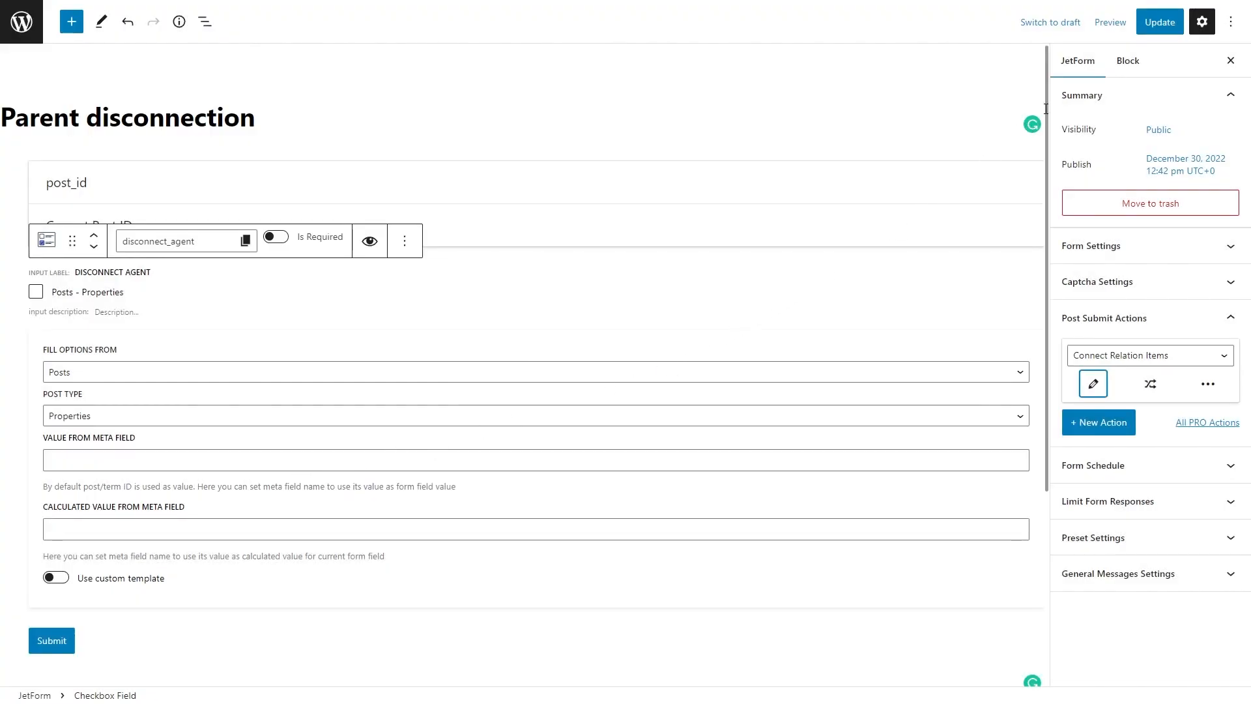
click(1159, 22)
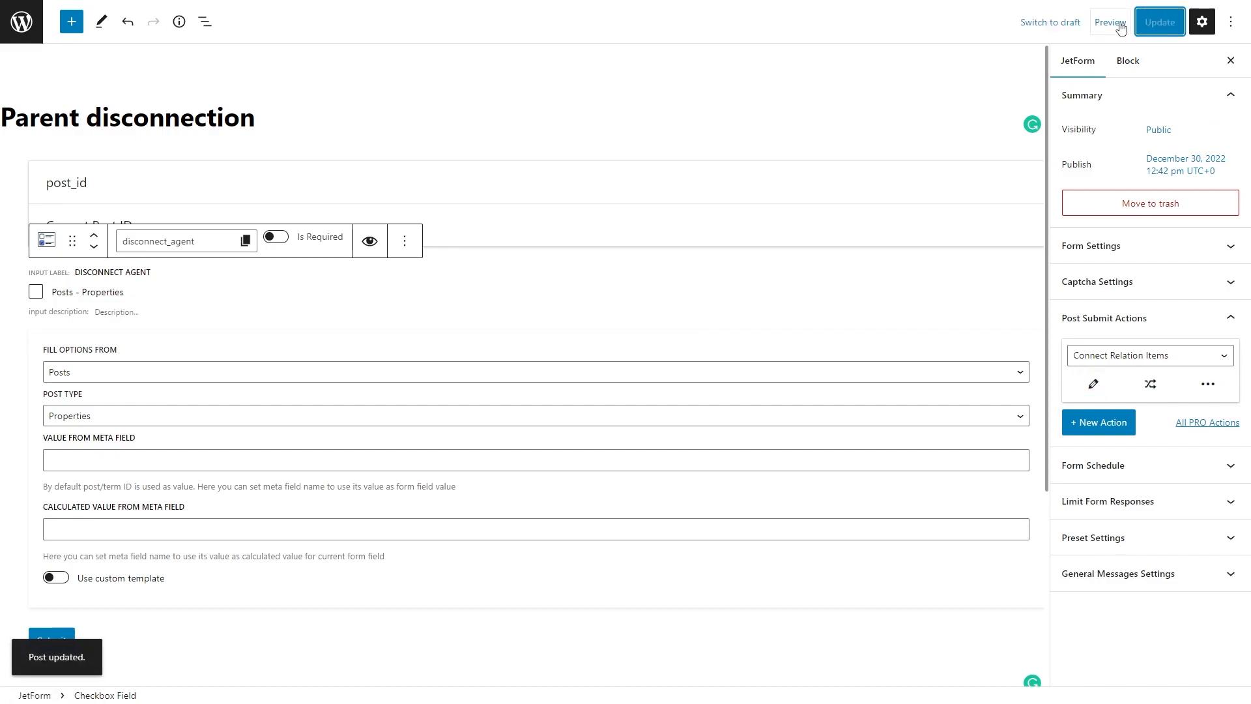
mouse_move(23, 23)
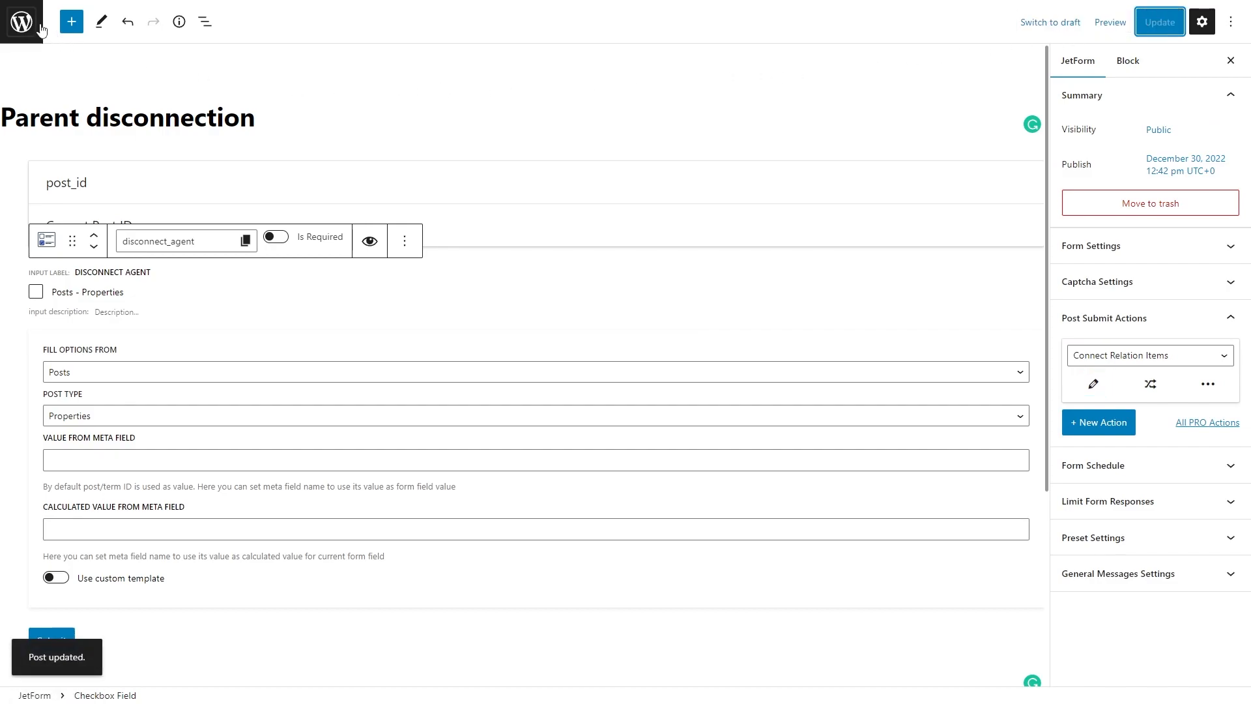
mouse_move(22, 22)
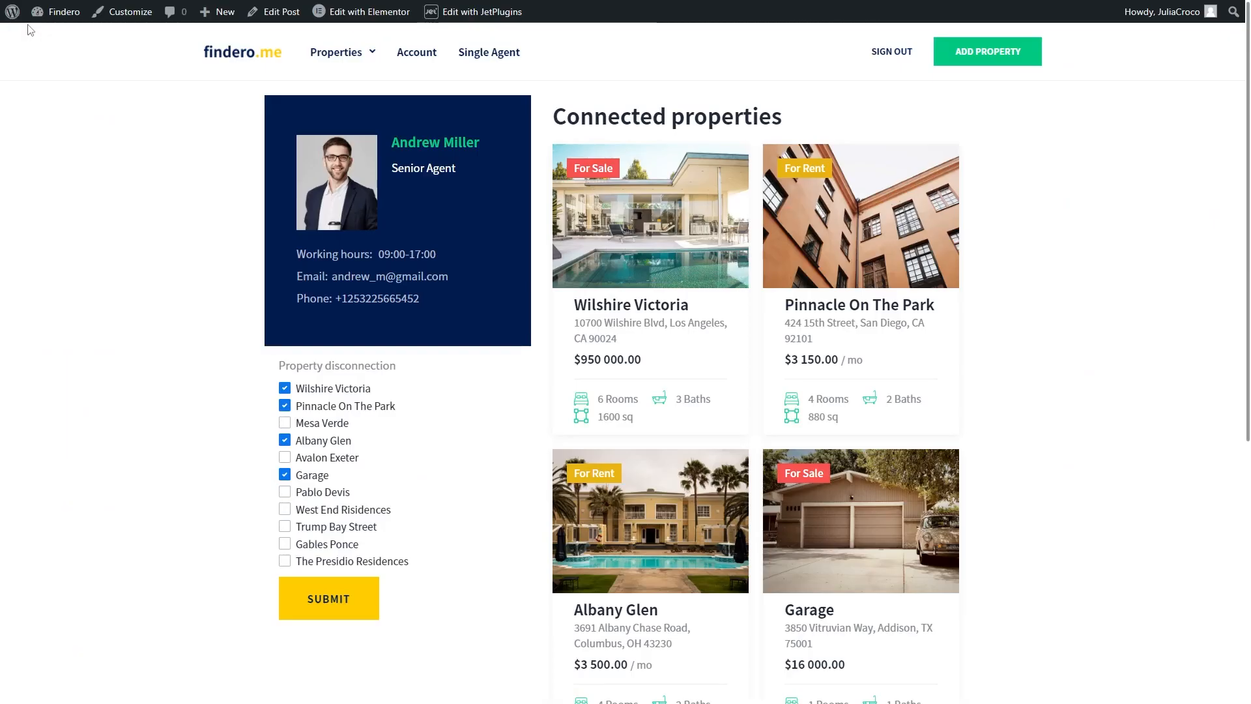
mouse_move(211, 129)
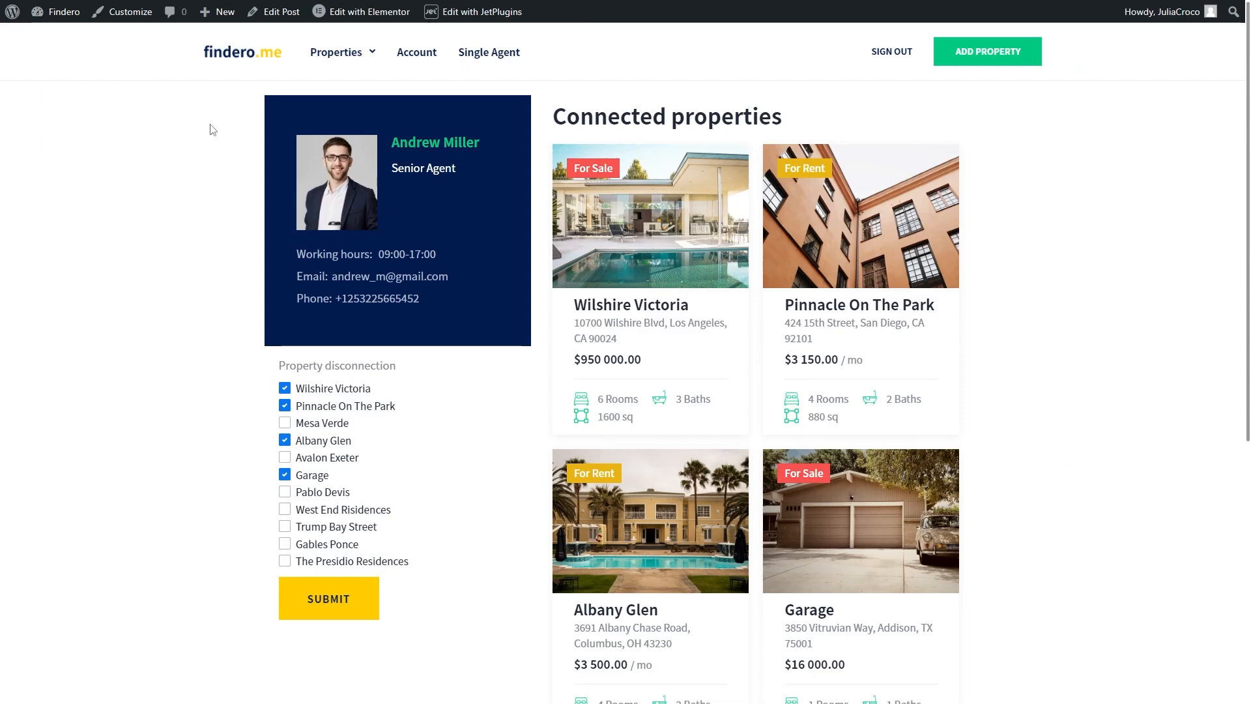
scroll(down, 3)
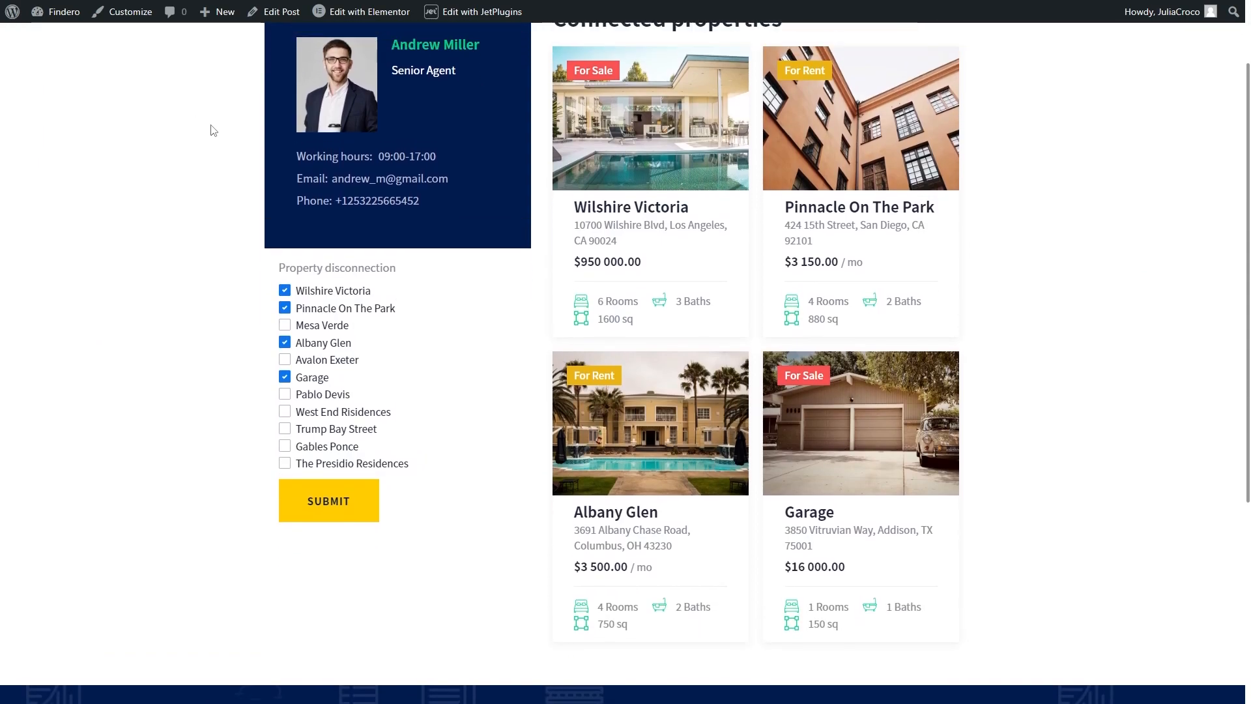
scroll(up, 3)
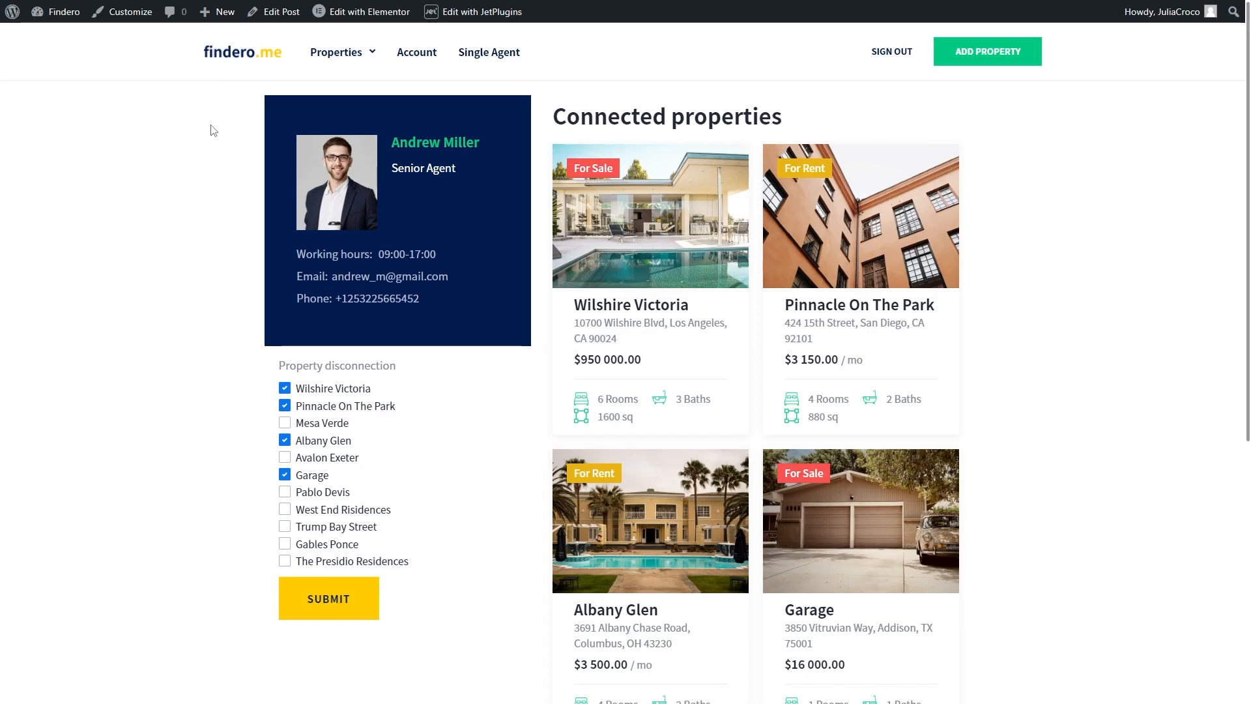
mouse_move(319, 392)
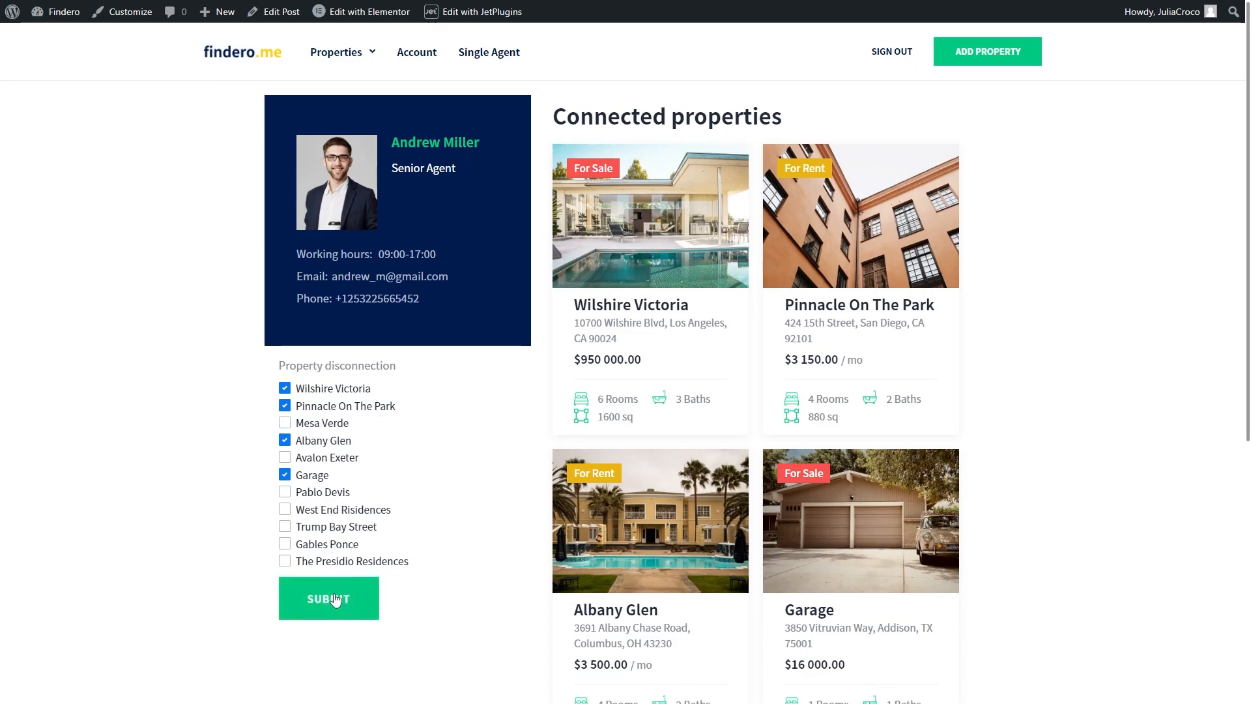
click(328, 598)
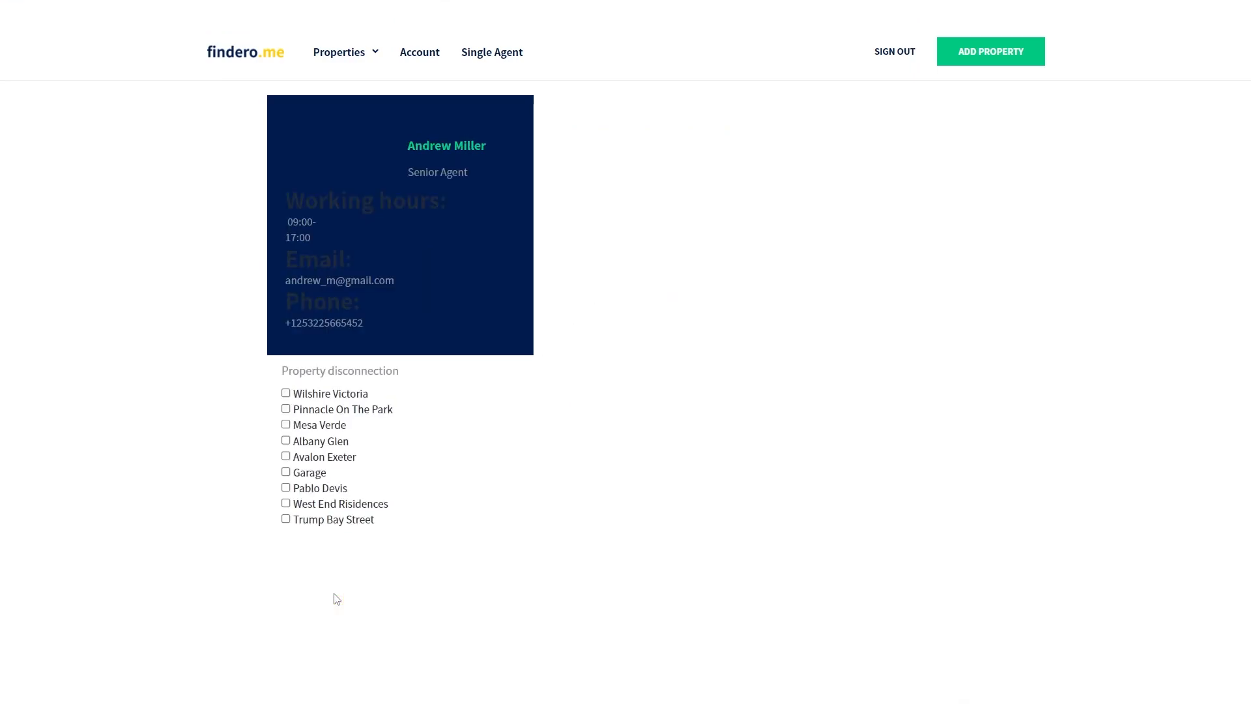
click(328, 598)
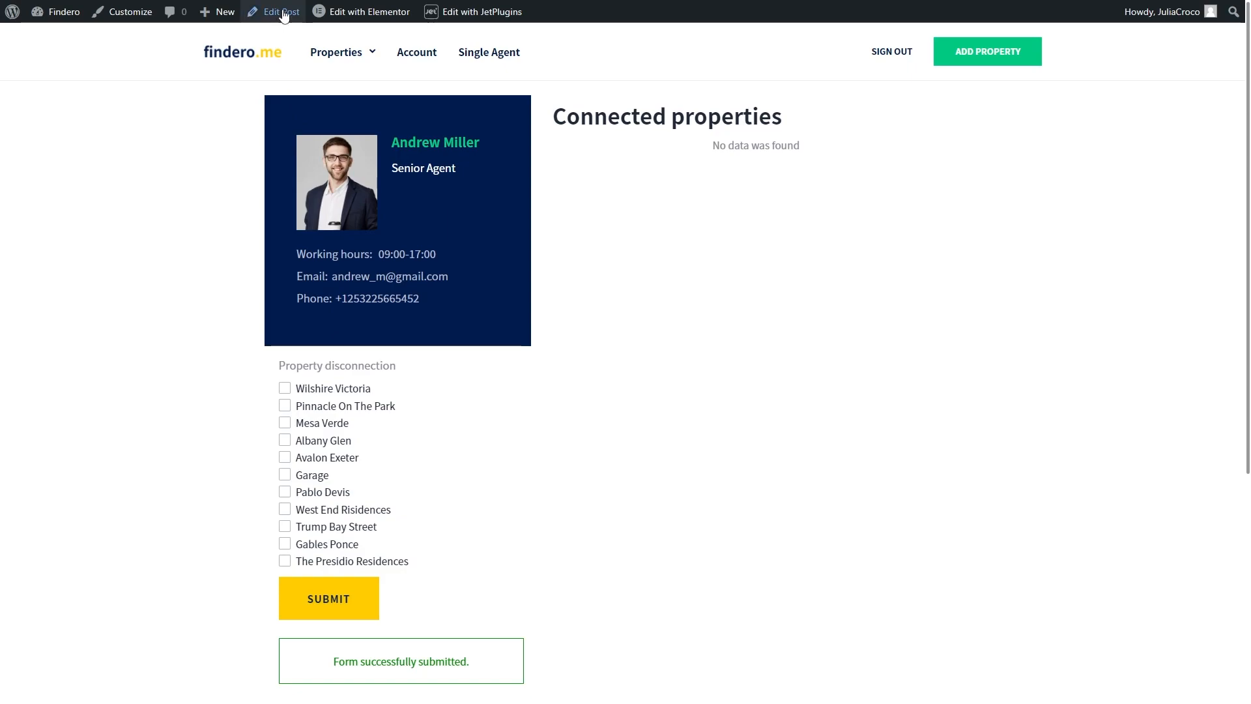
click(279, 11)
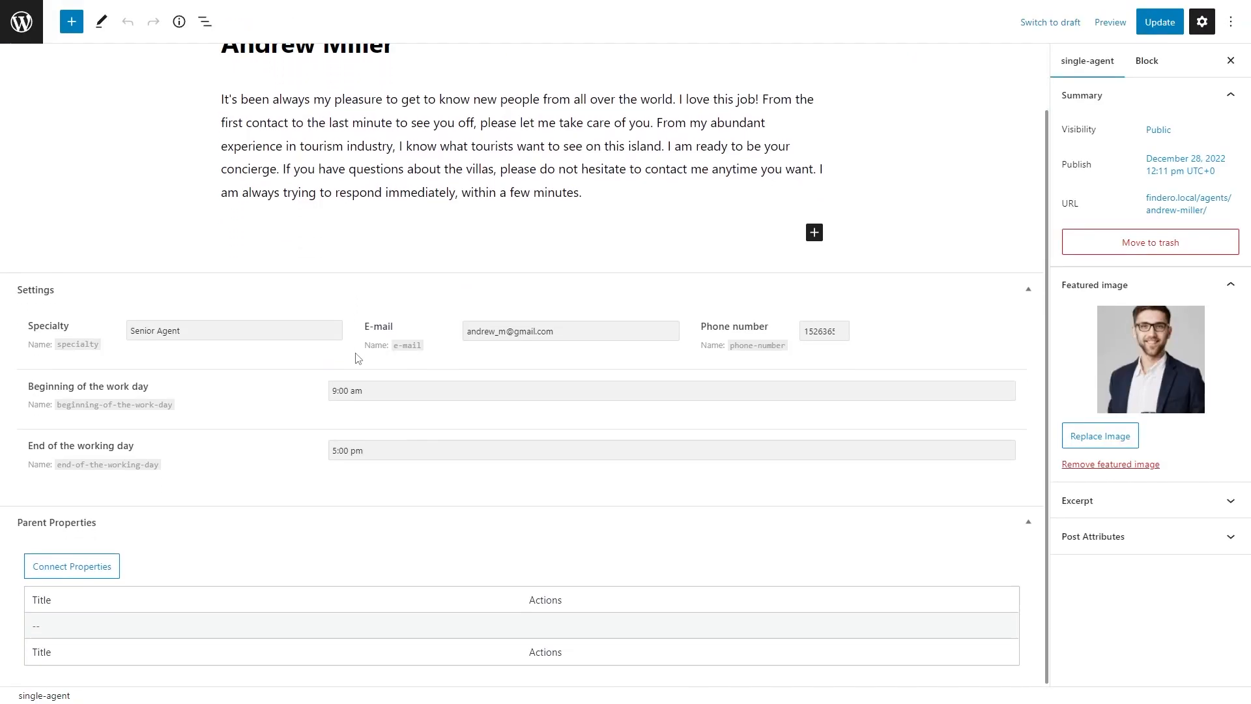
mouse_move(399, 631)
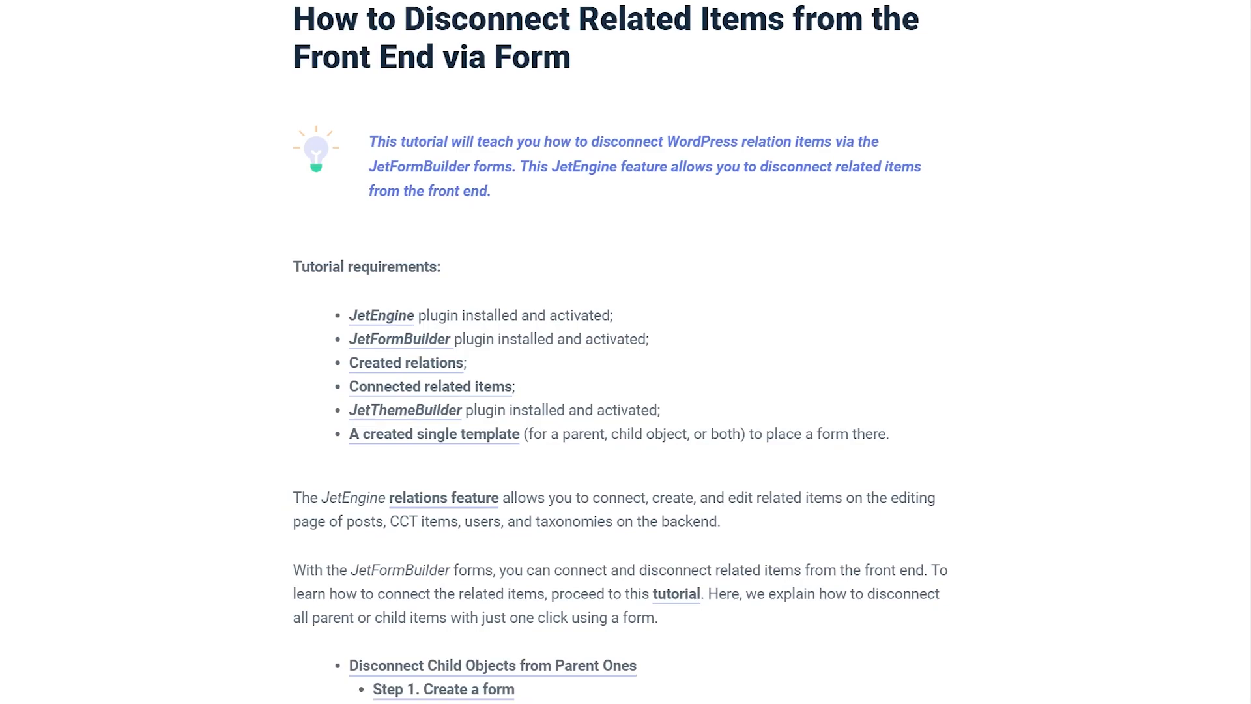
scroll(down, 3)
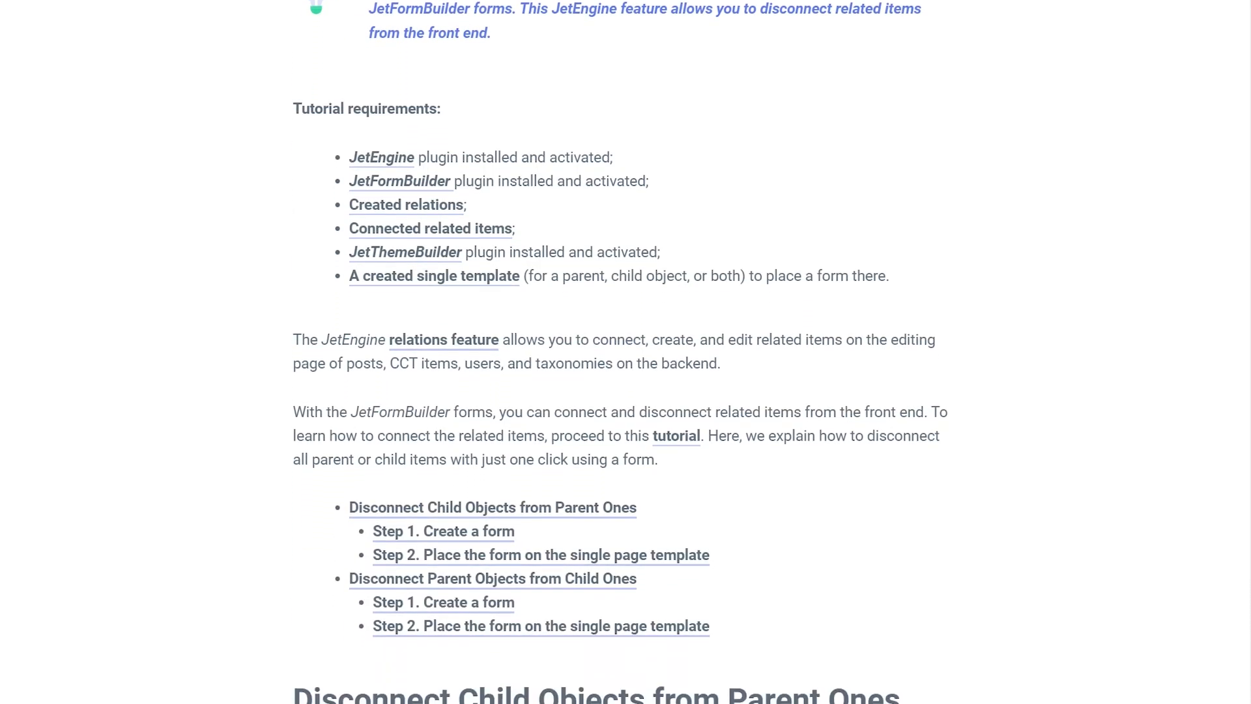
scroll(down, 3)
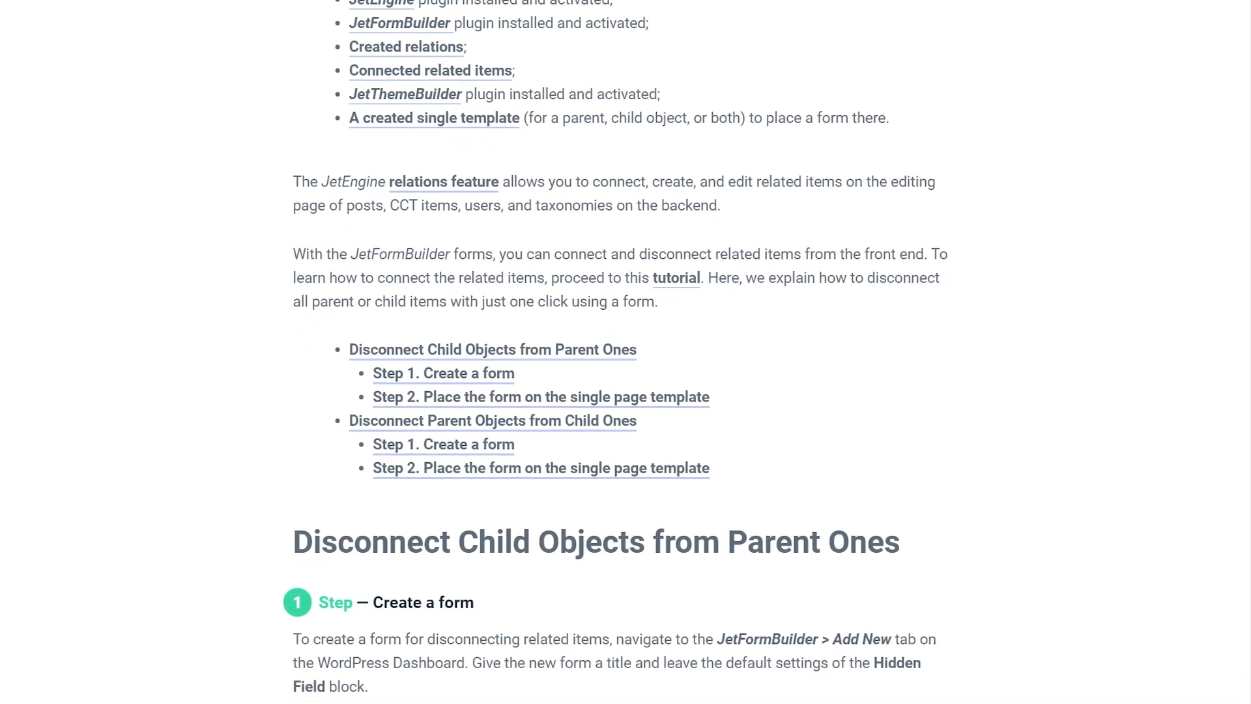
scroll(down, 3)
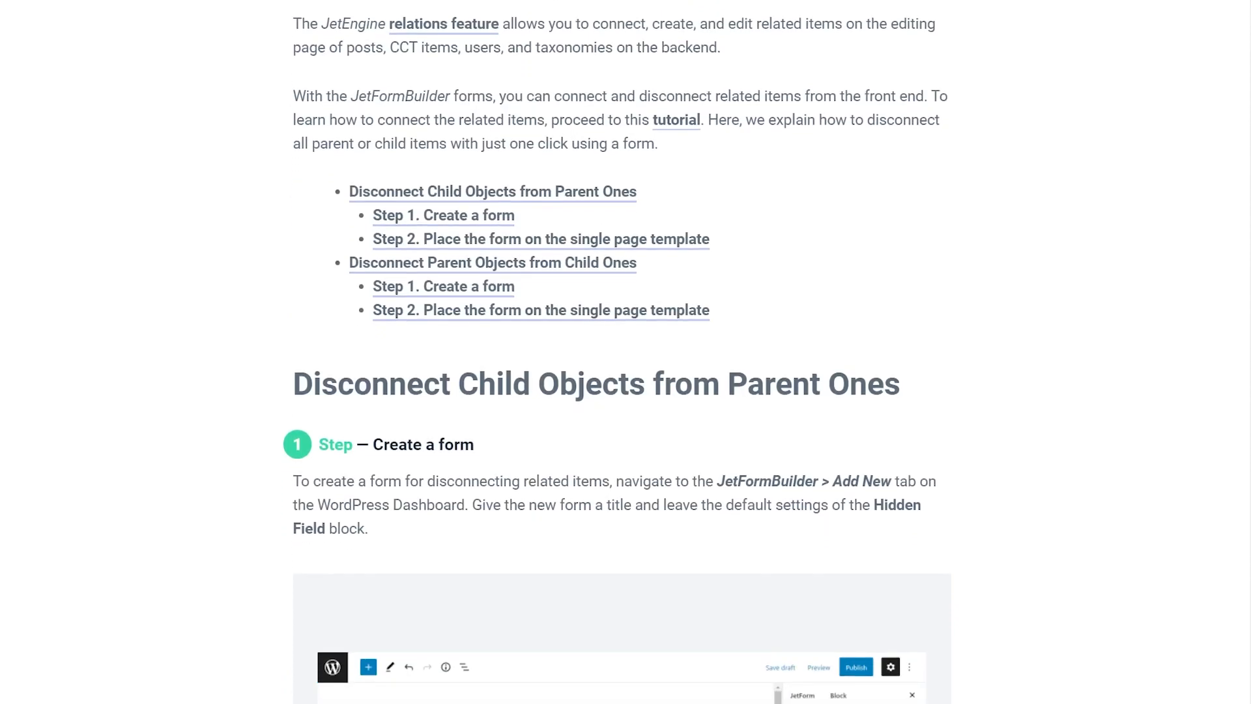
scroll(down, 3)
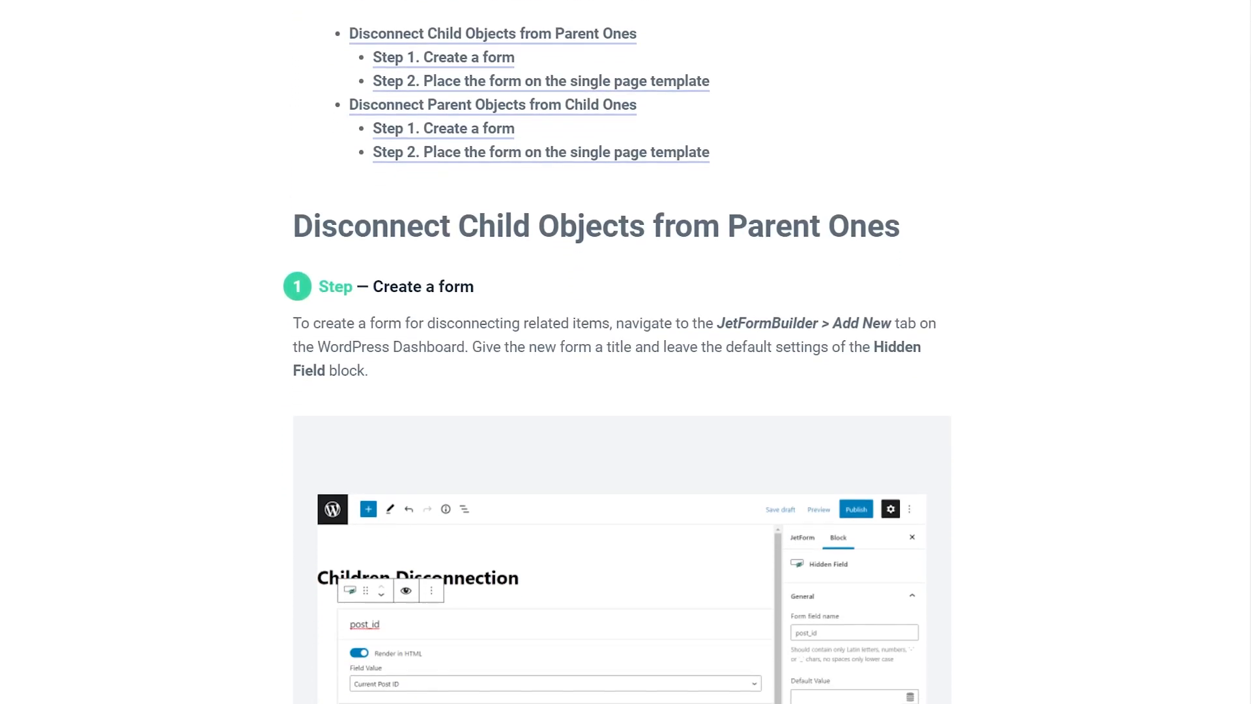